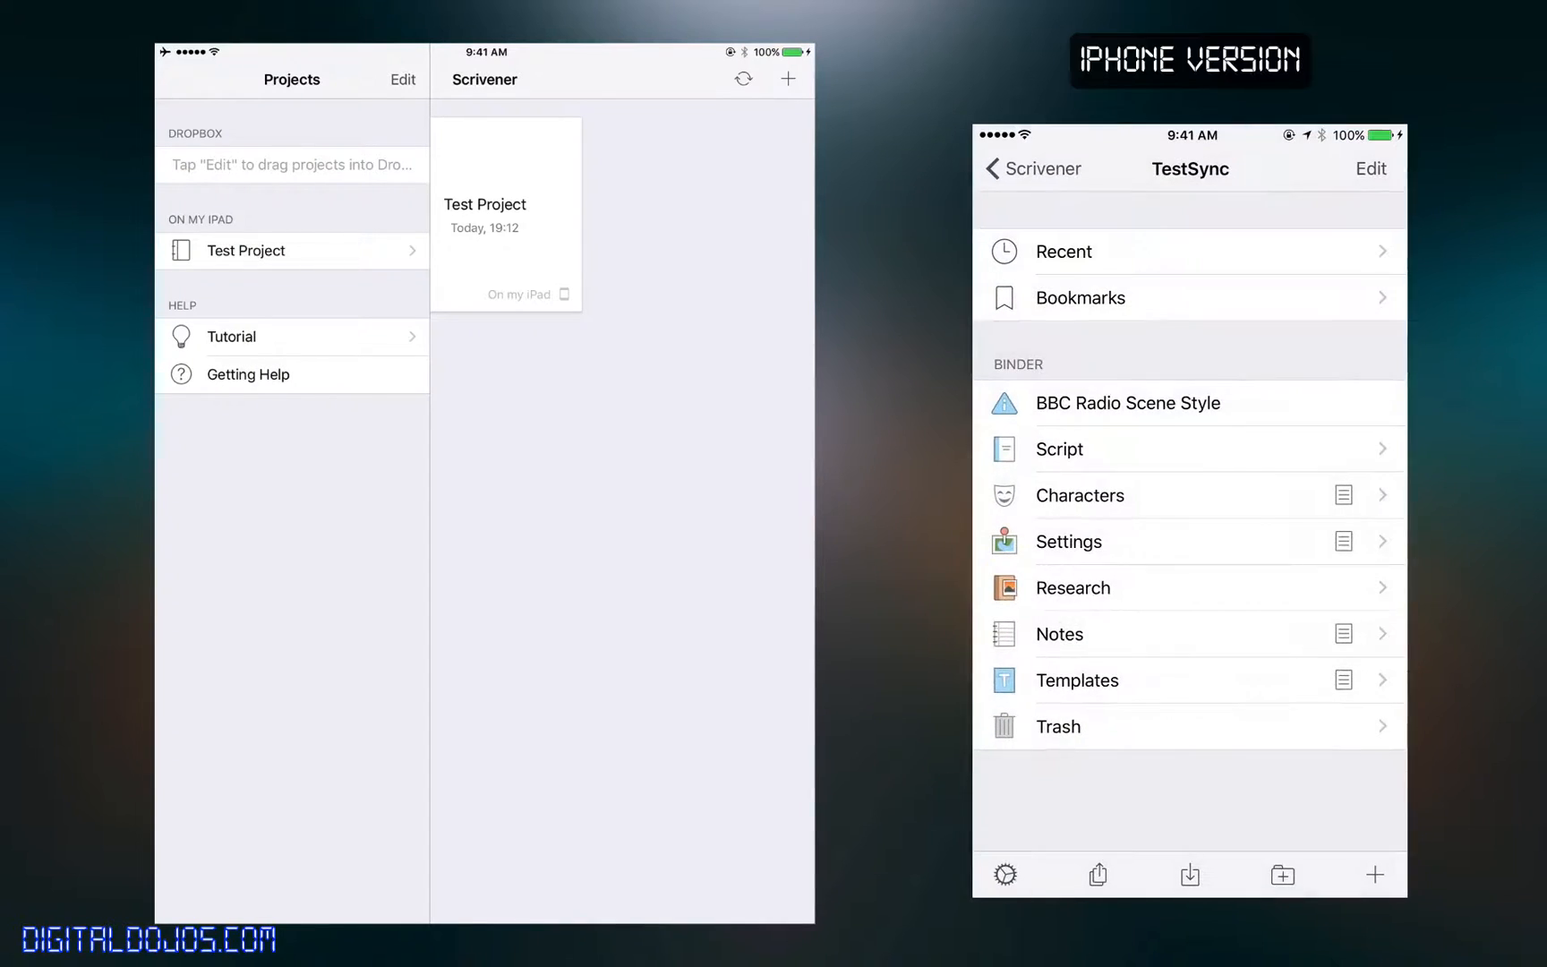
- Open the Dropbox-synced TestSync project on the iPhone and edit its BBC Radio Scene Style document
click(1004, 876)
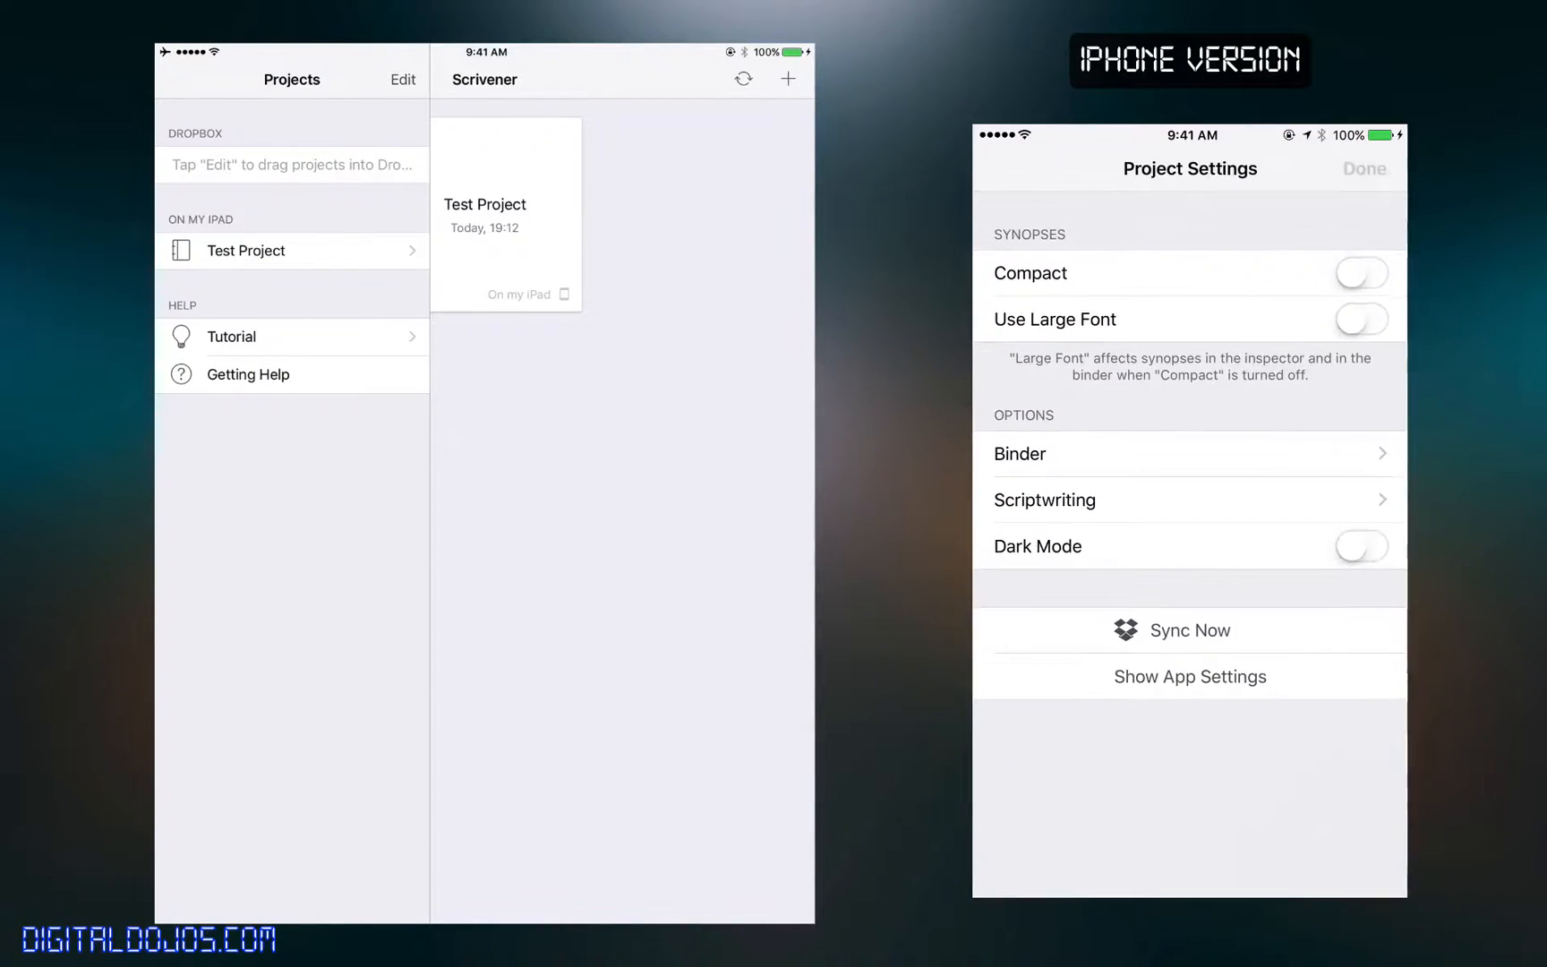
click(1364, 168)
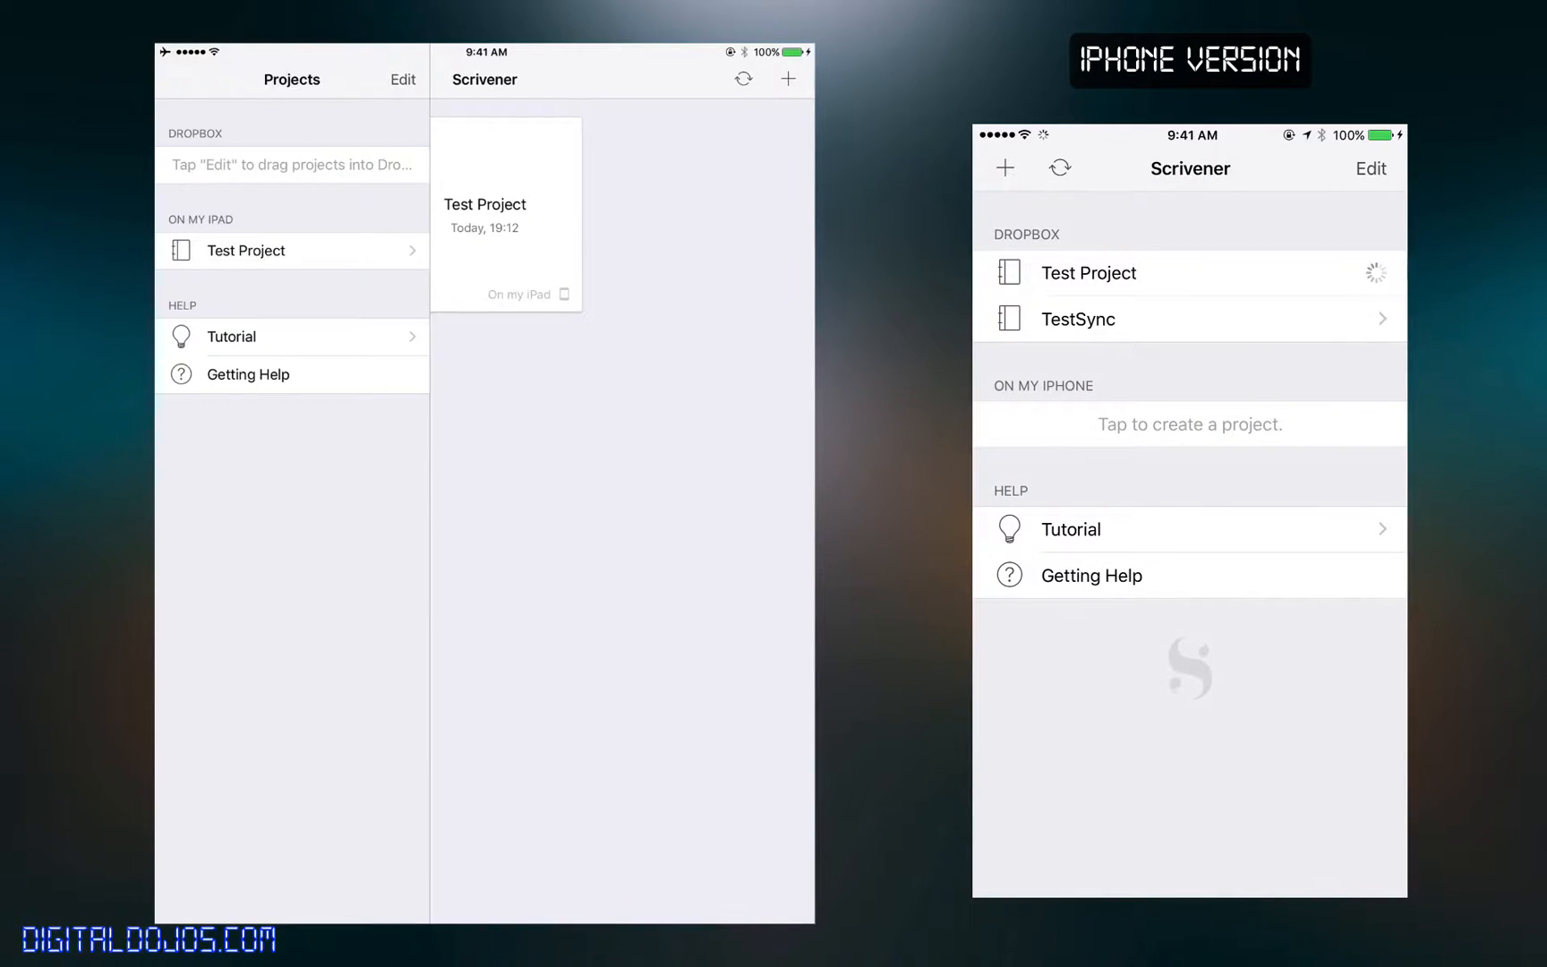
click(1088, 274)
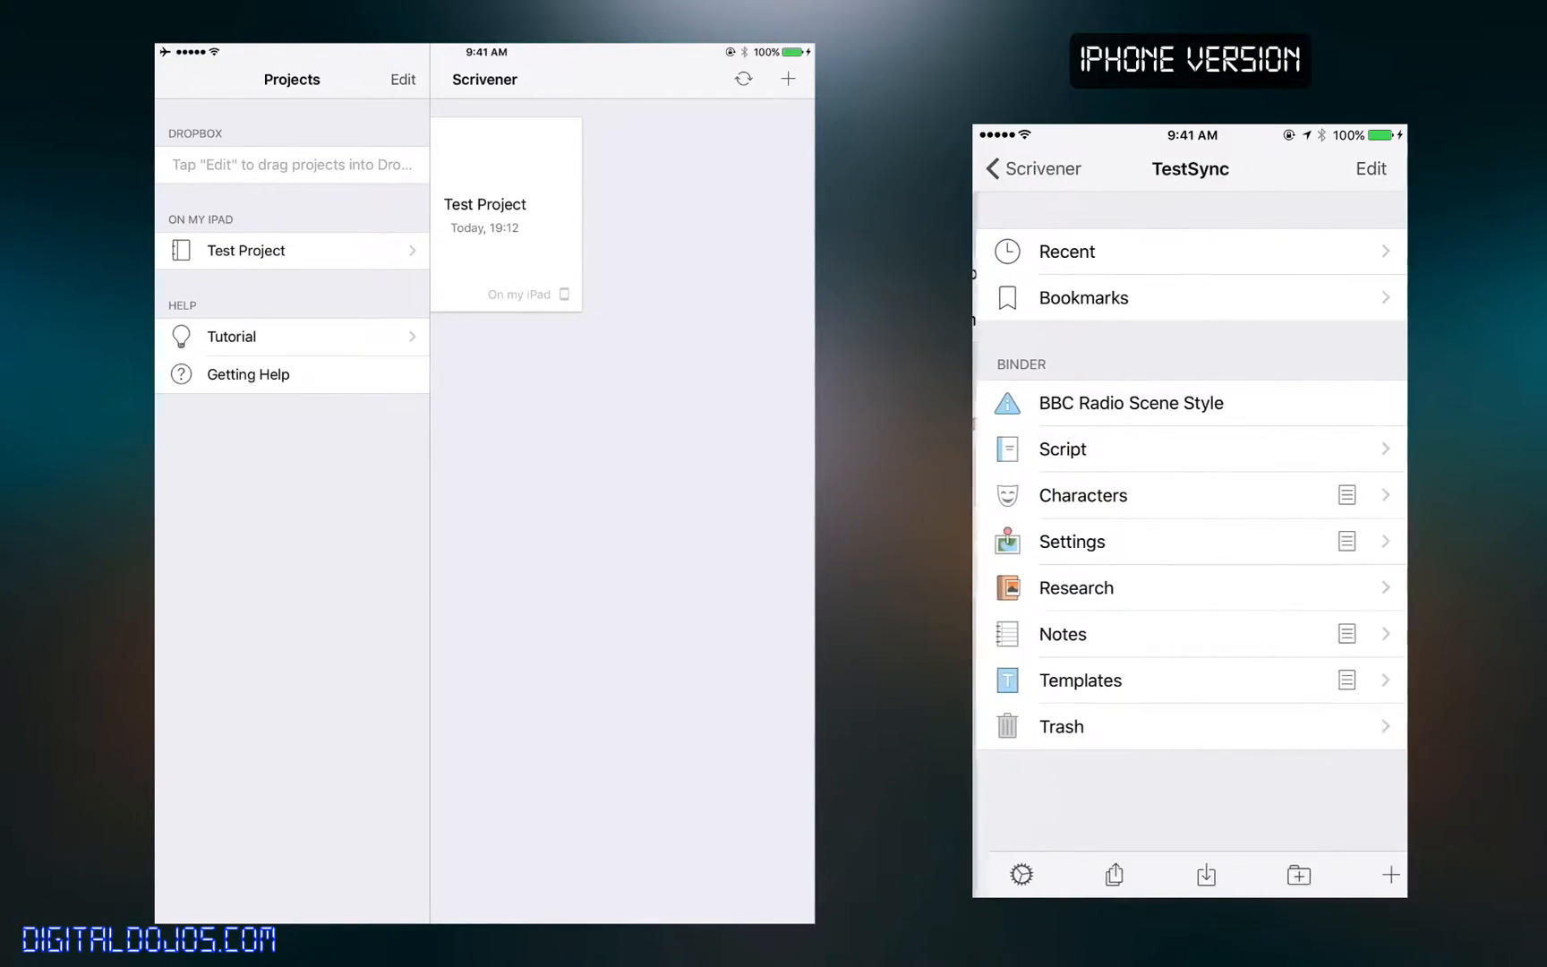
click(1132, 403)
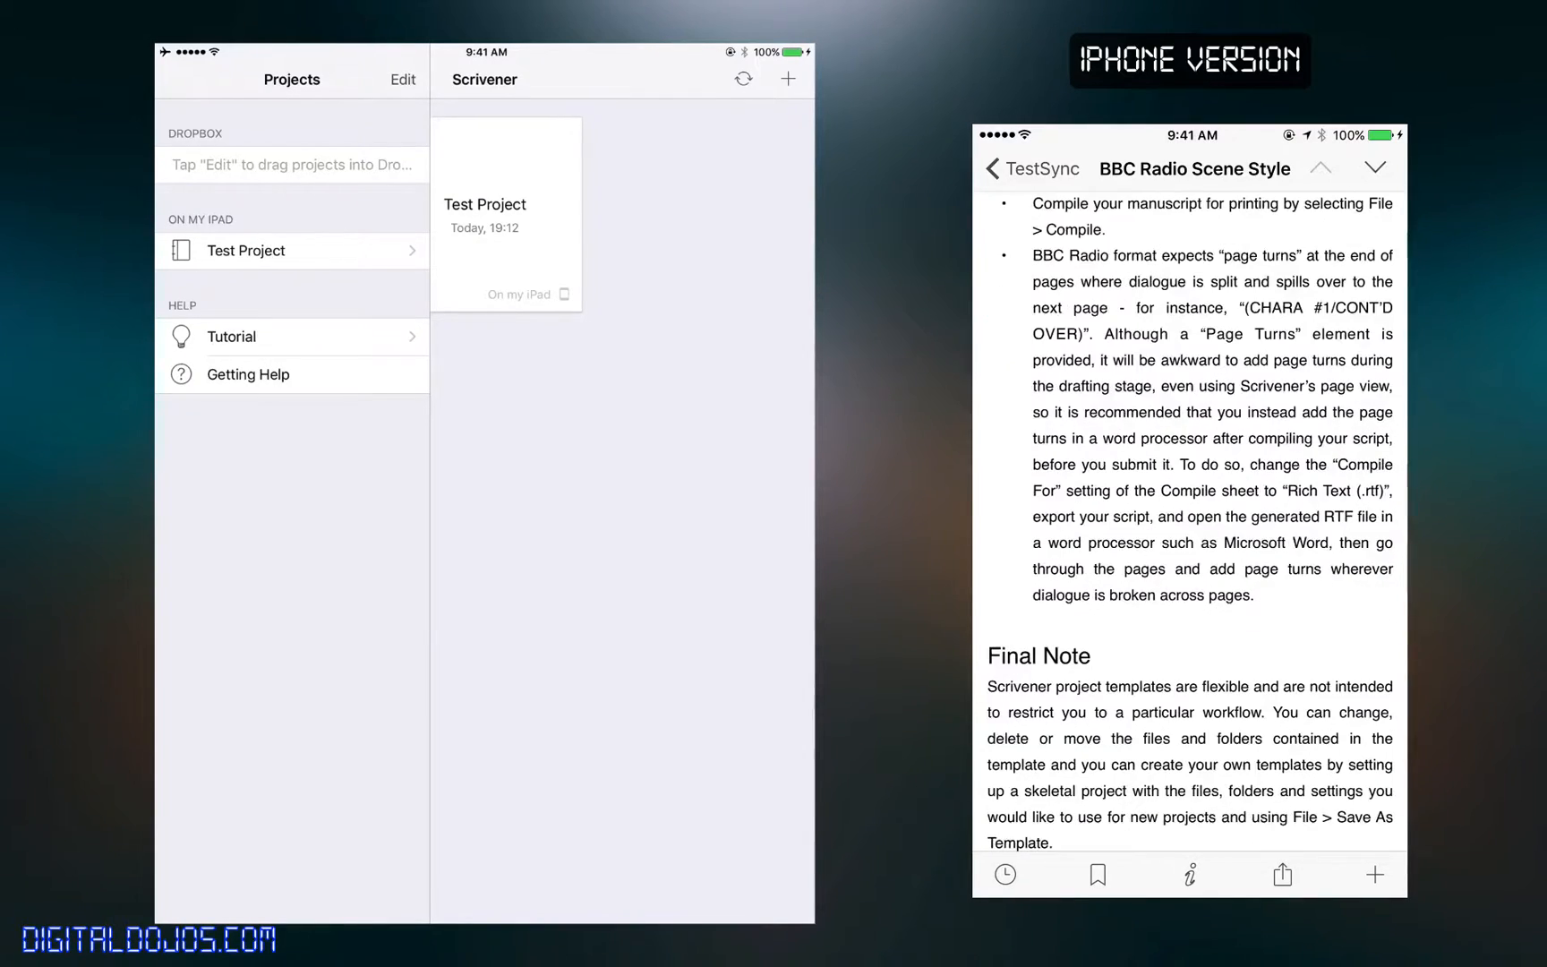
scroll(down, 3)
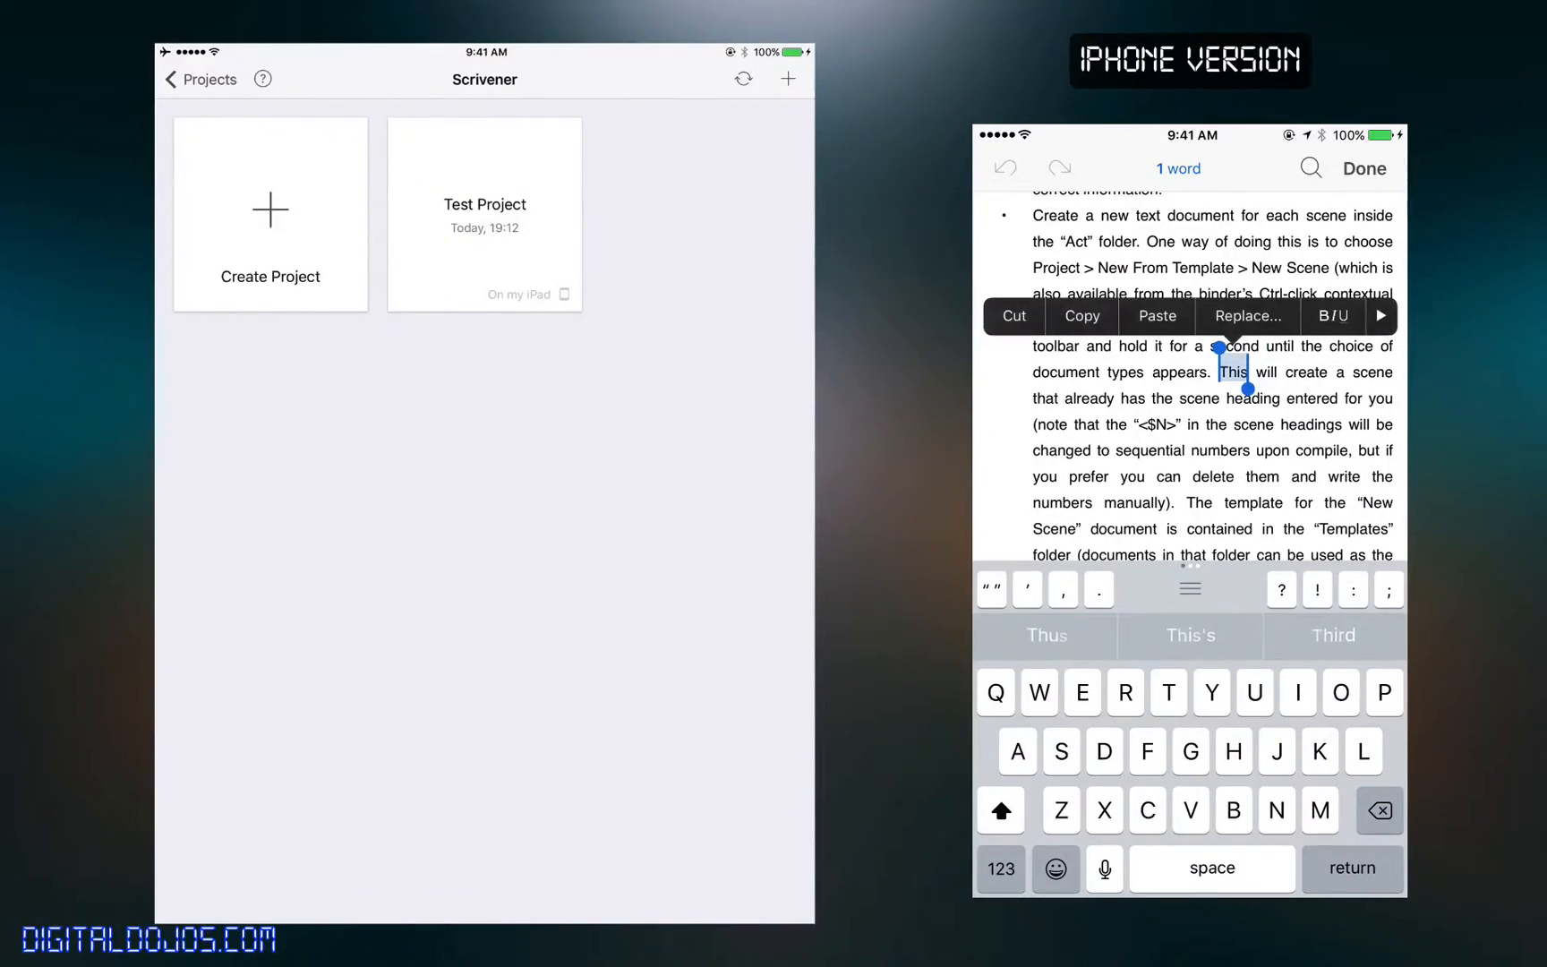
- From Getting Help, reset the tutorial project and dismiss the Start Using Scrivener welcome card
click(209, 79)
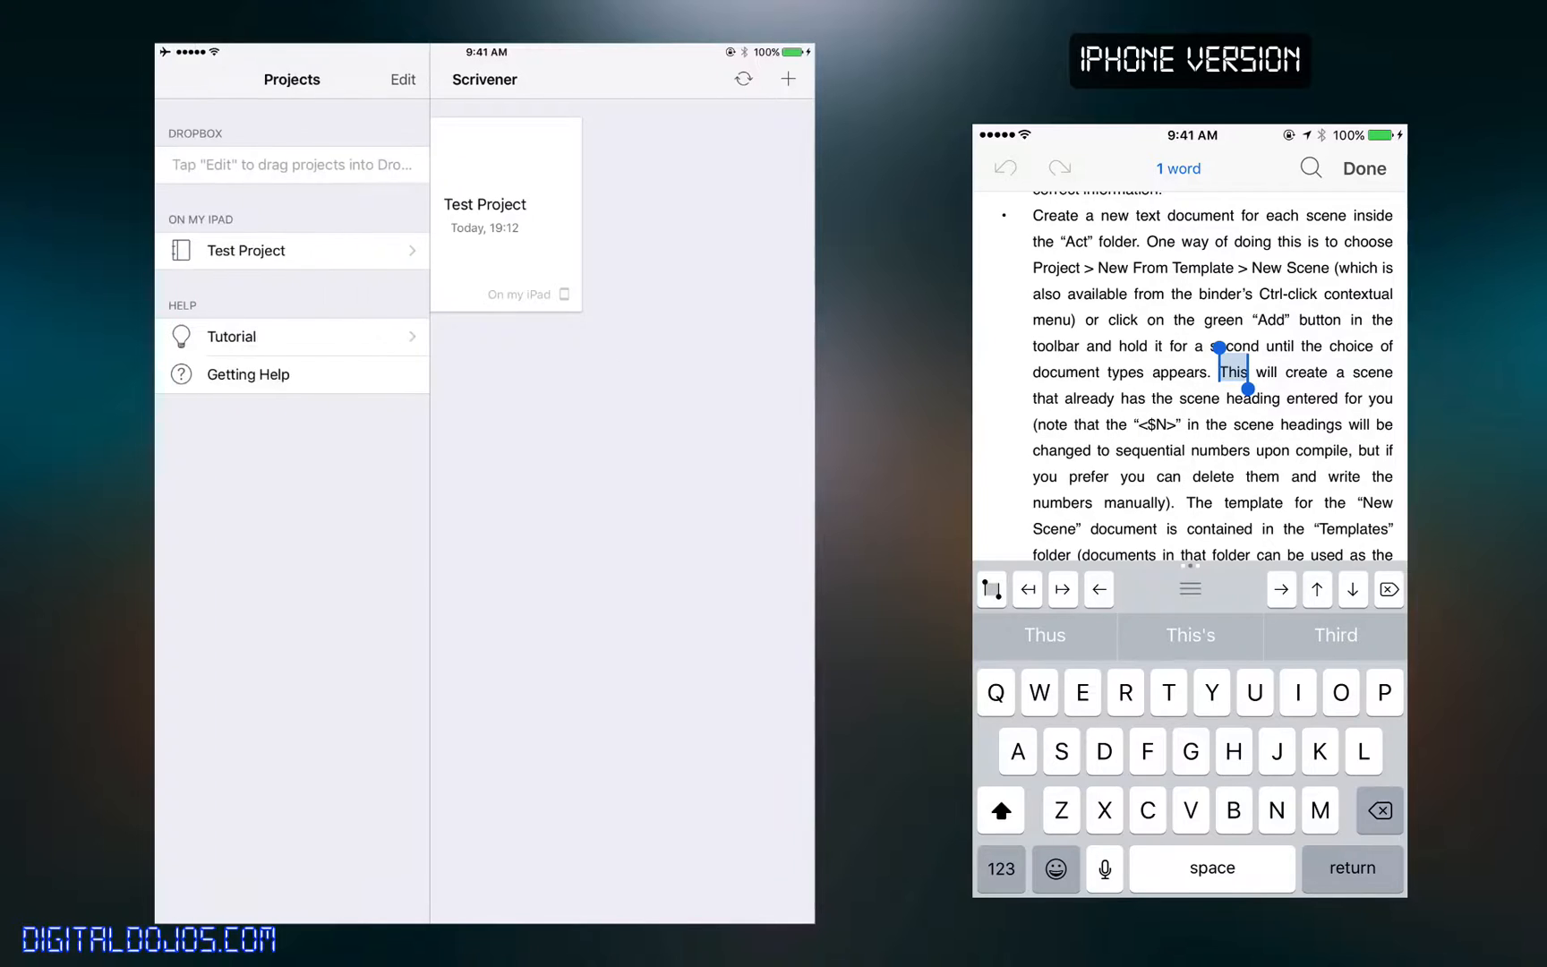
click(247, 374)
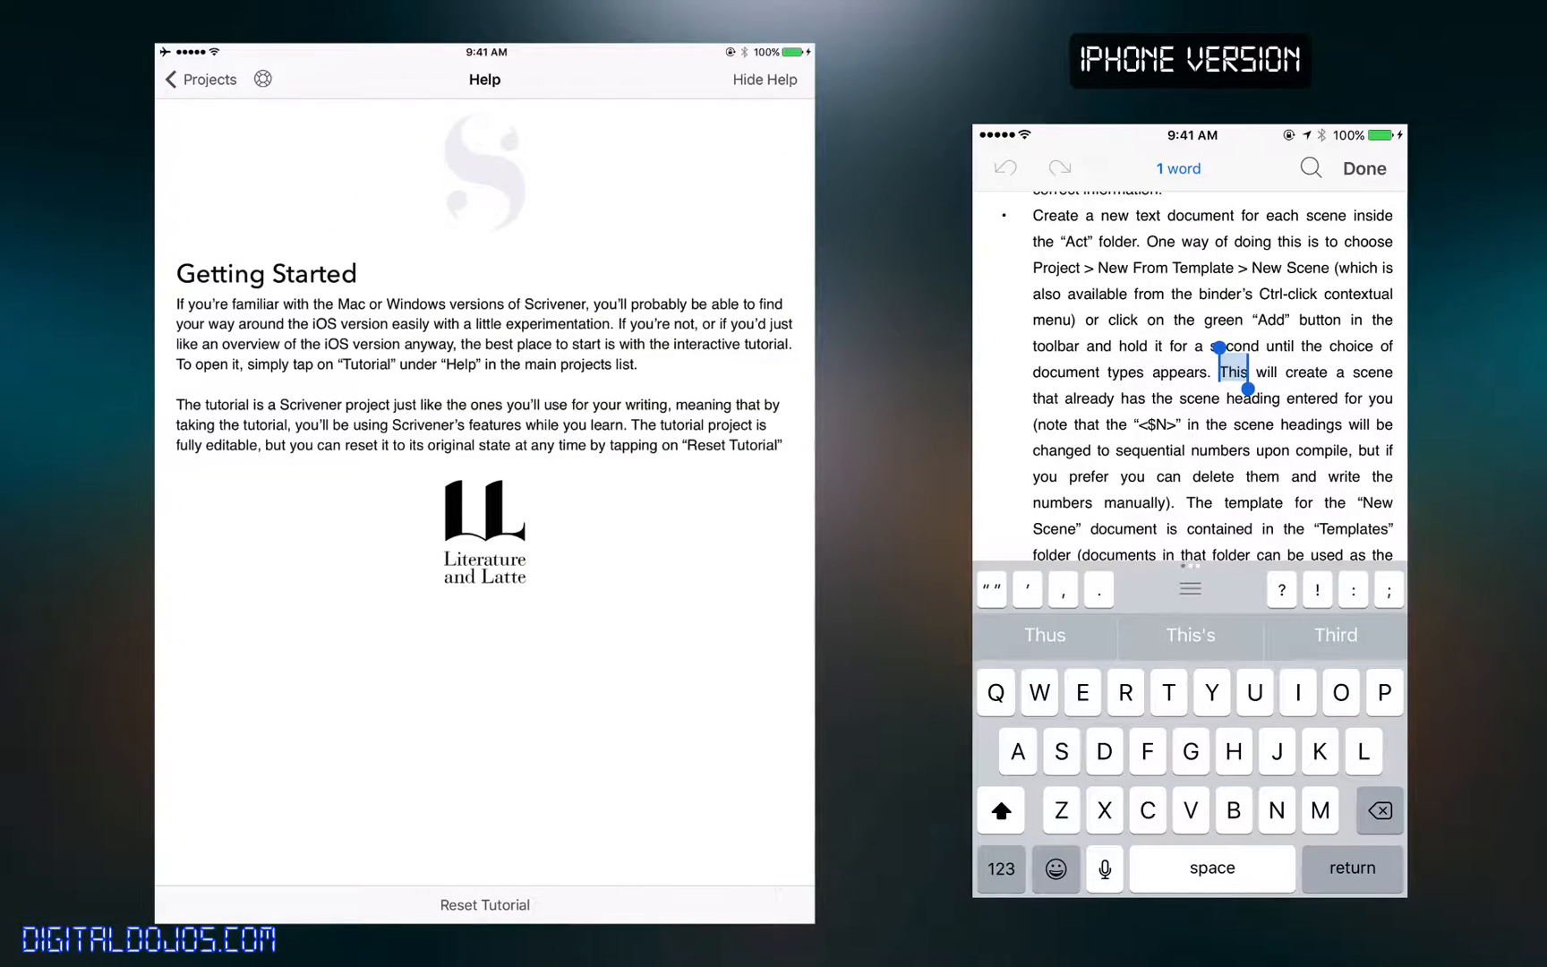
click(483, 904)
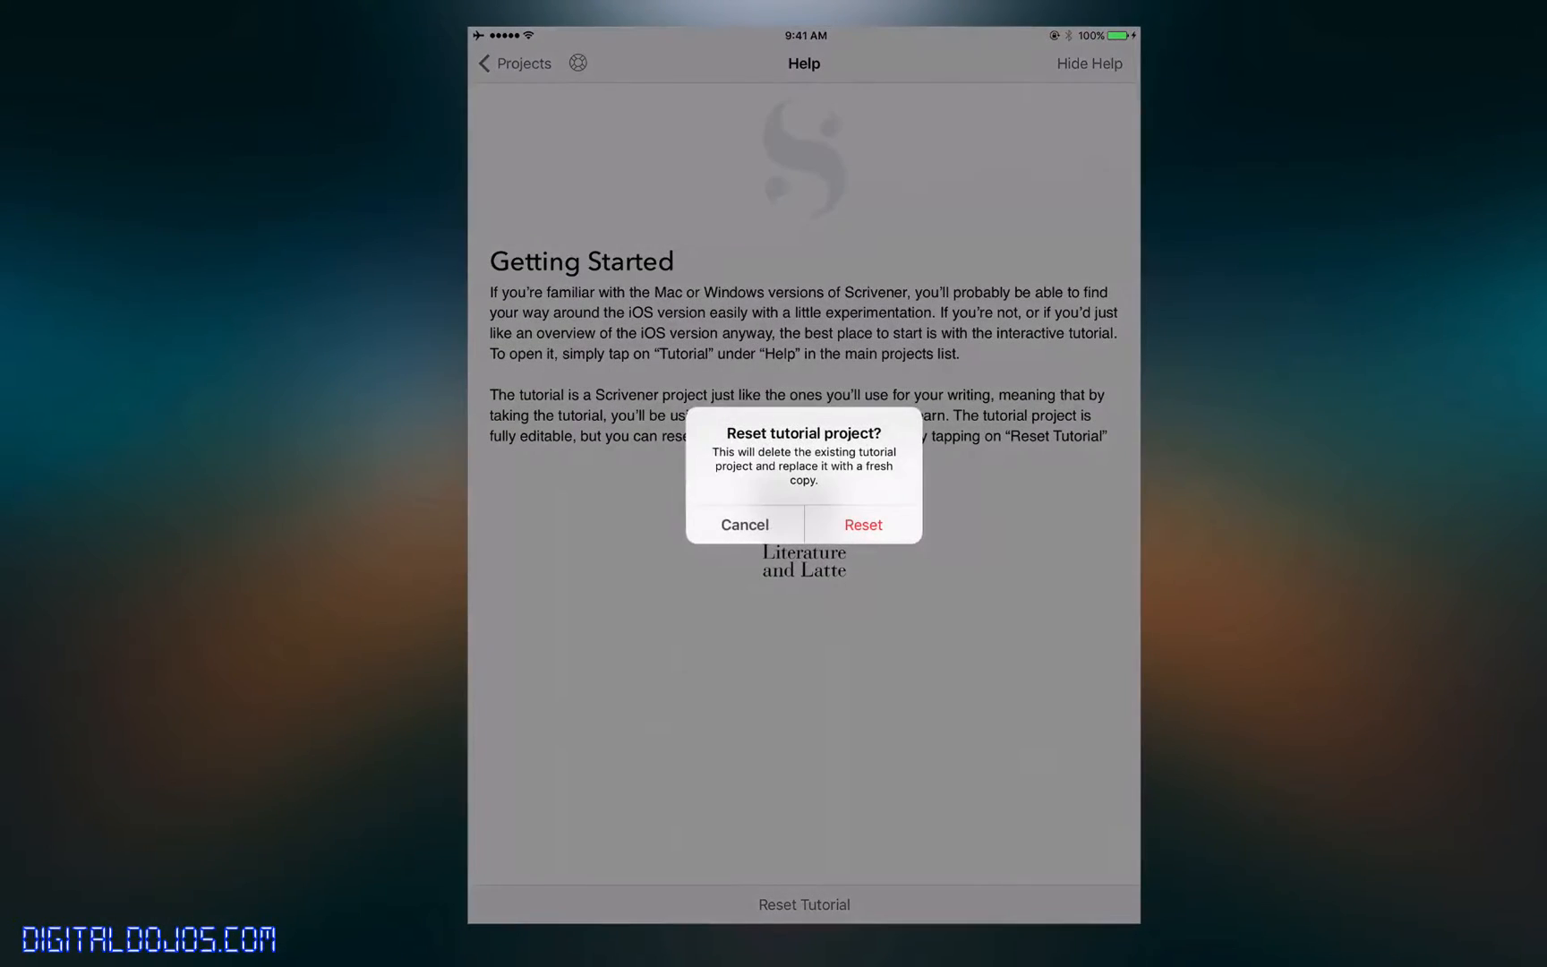
click(863, 525)
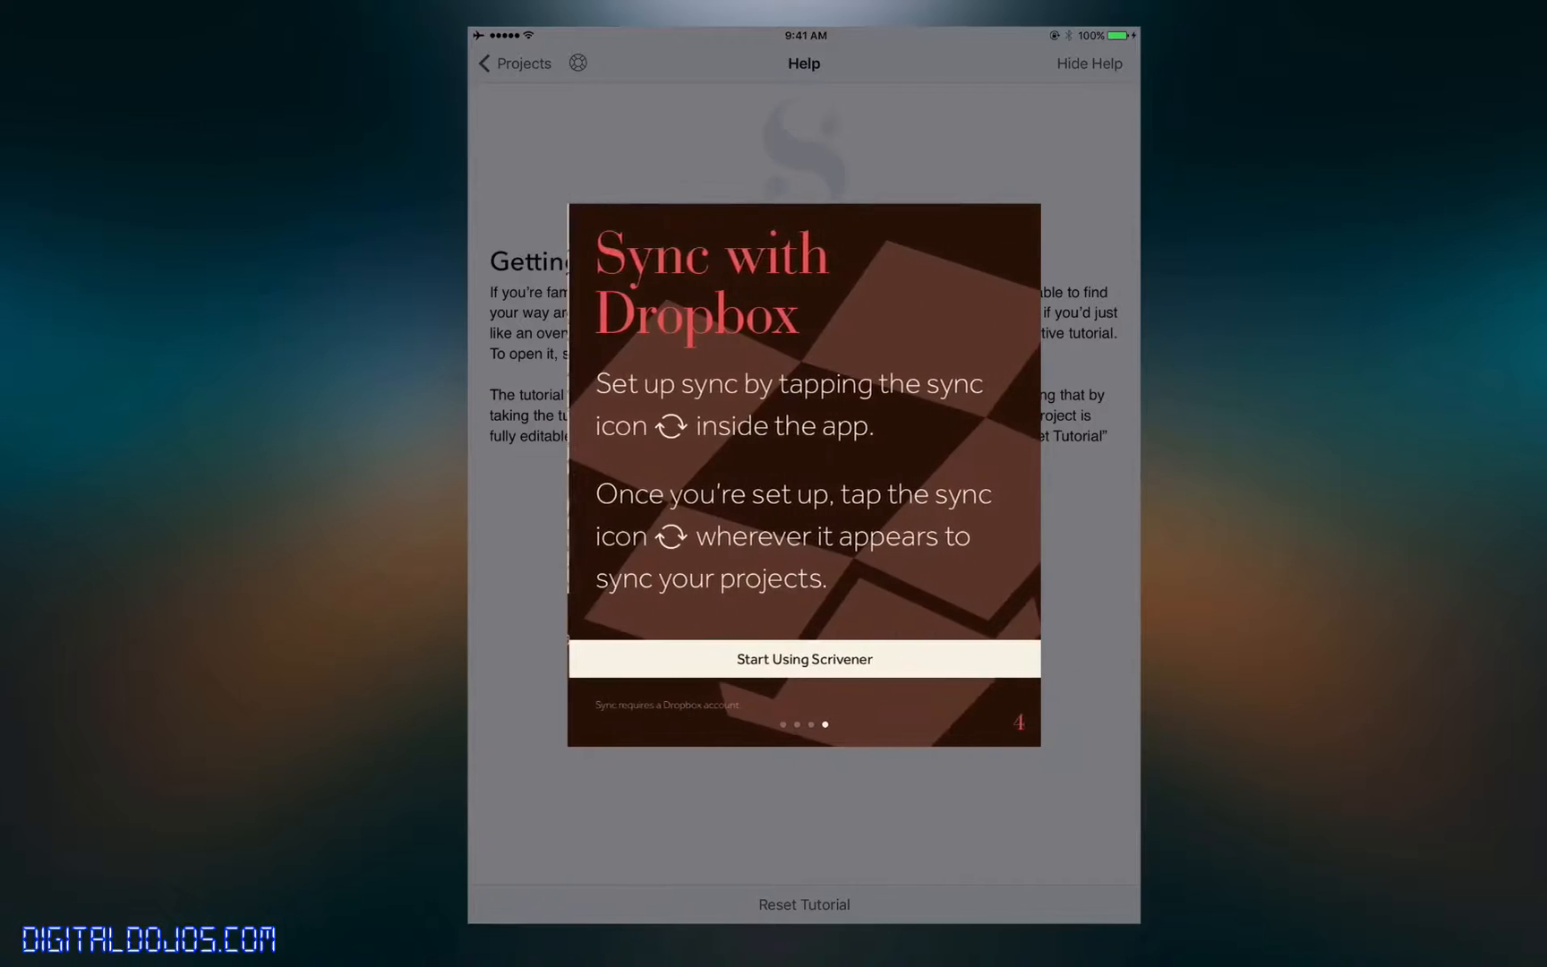
click(804, 659)
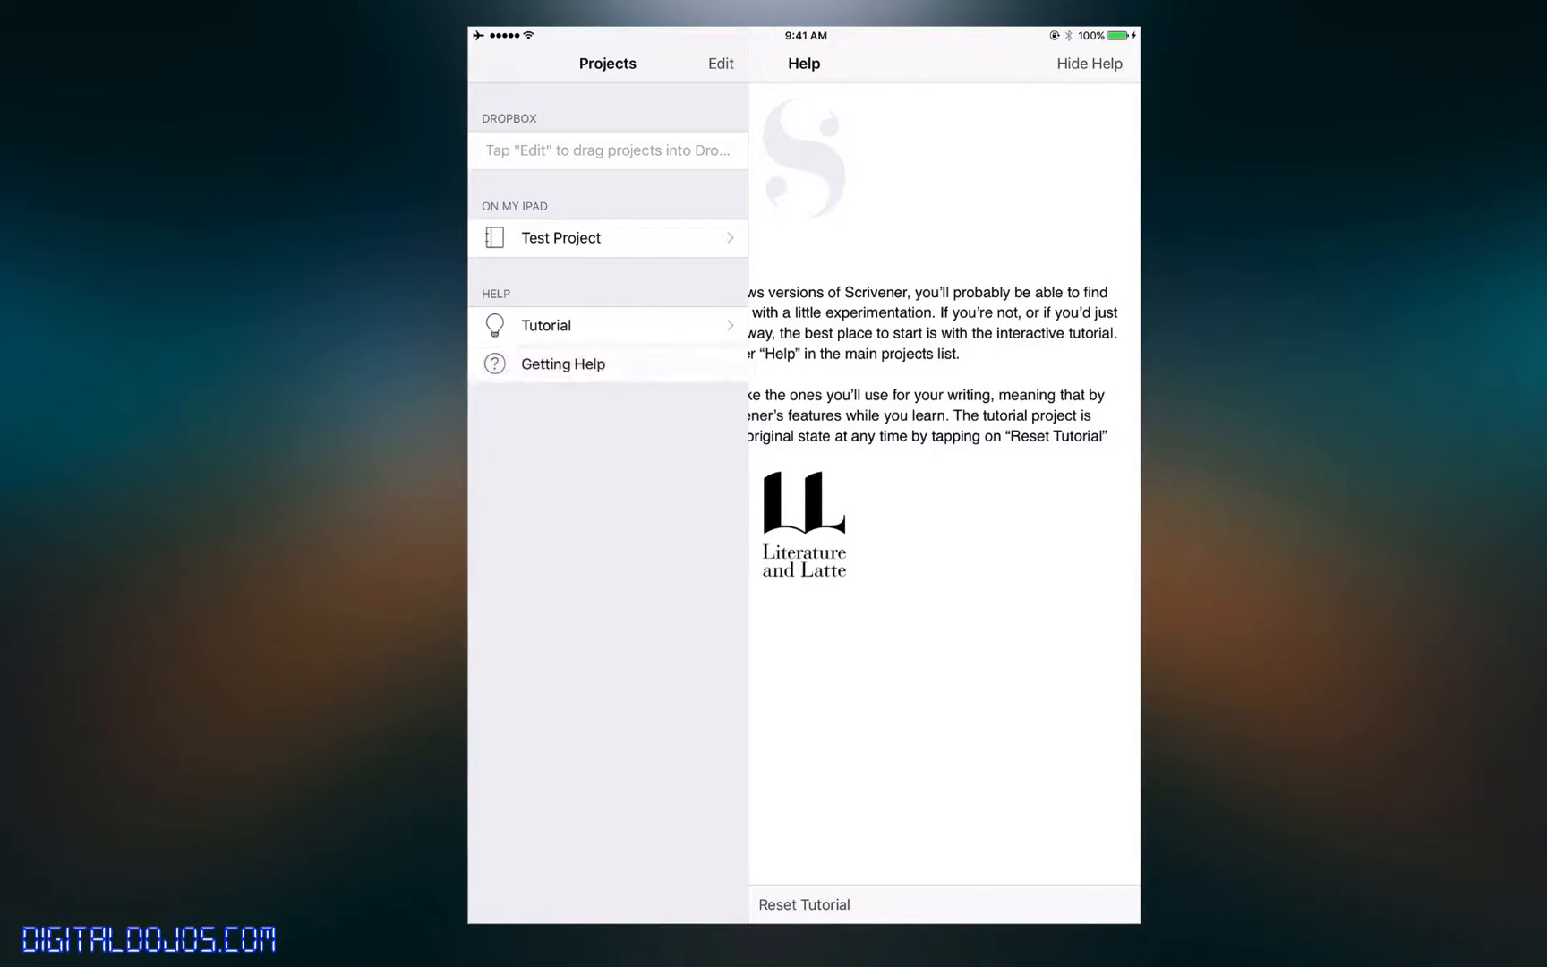
- Open Tutorial, view And Finally..., then its Templates folder of character and location sheets
click(546, 325)
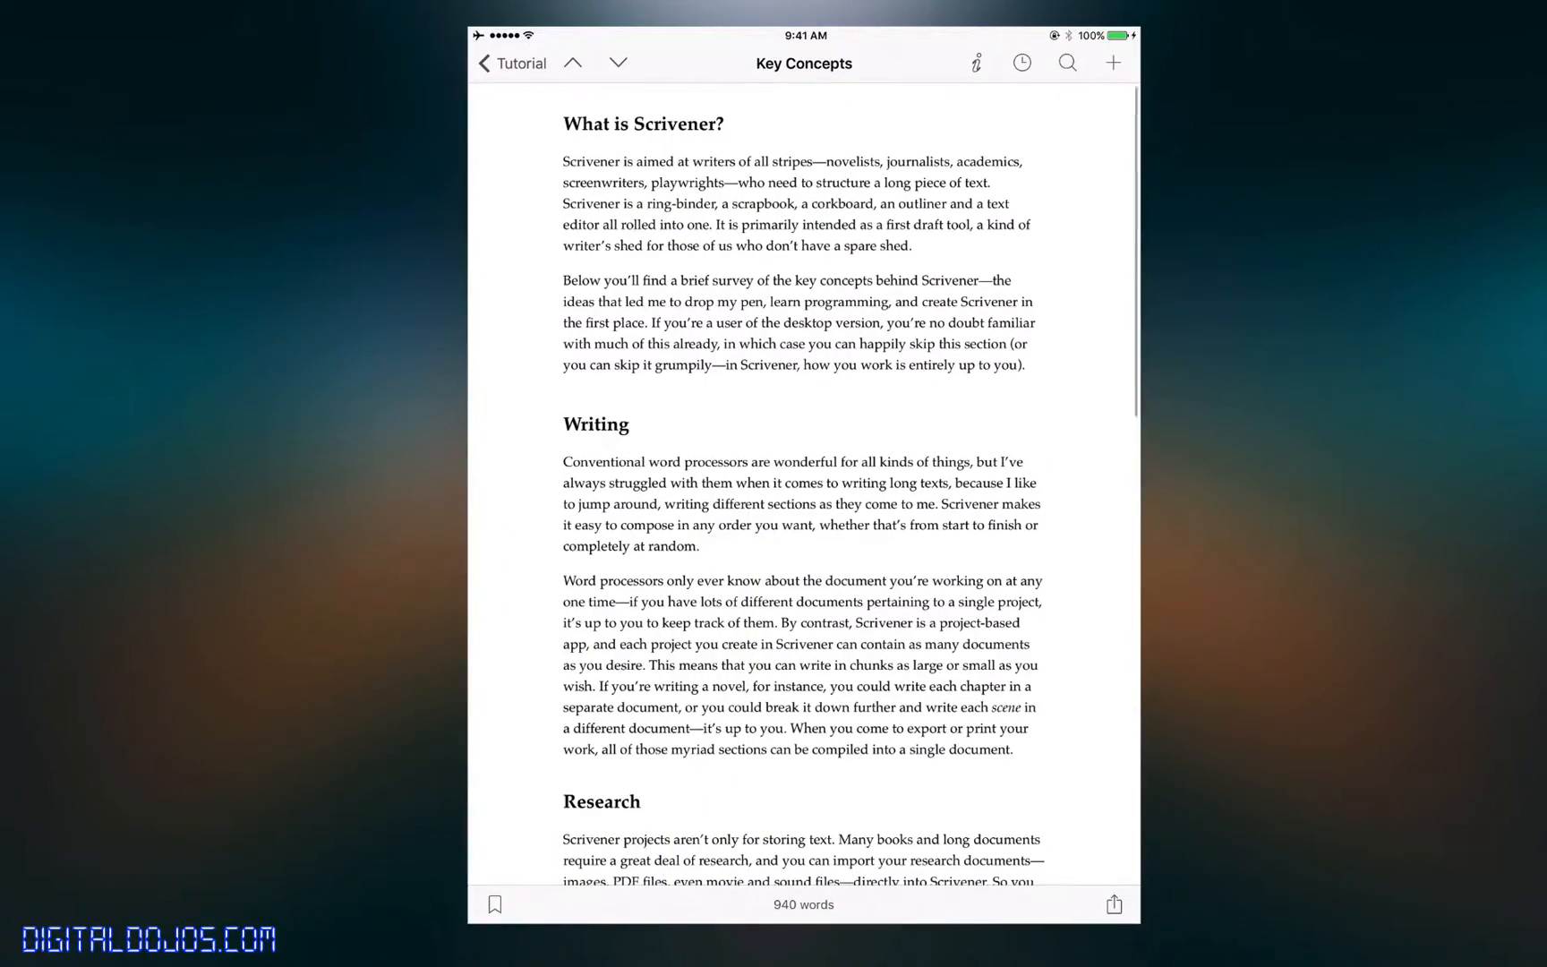
scroll(down, 3)
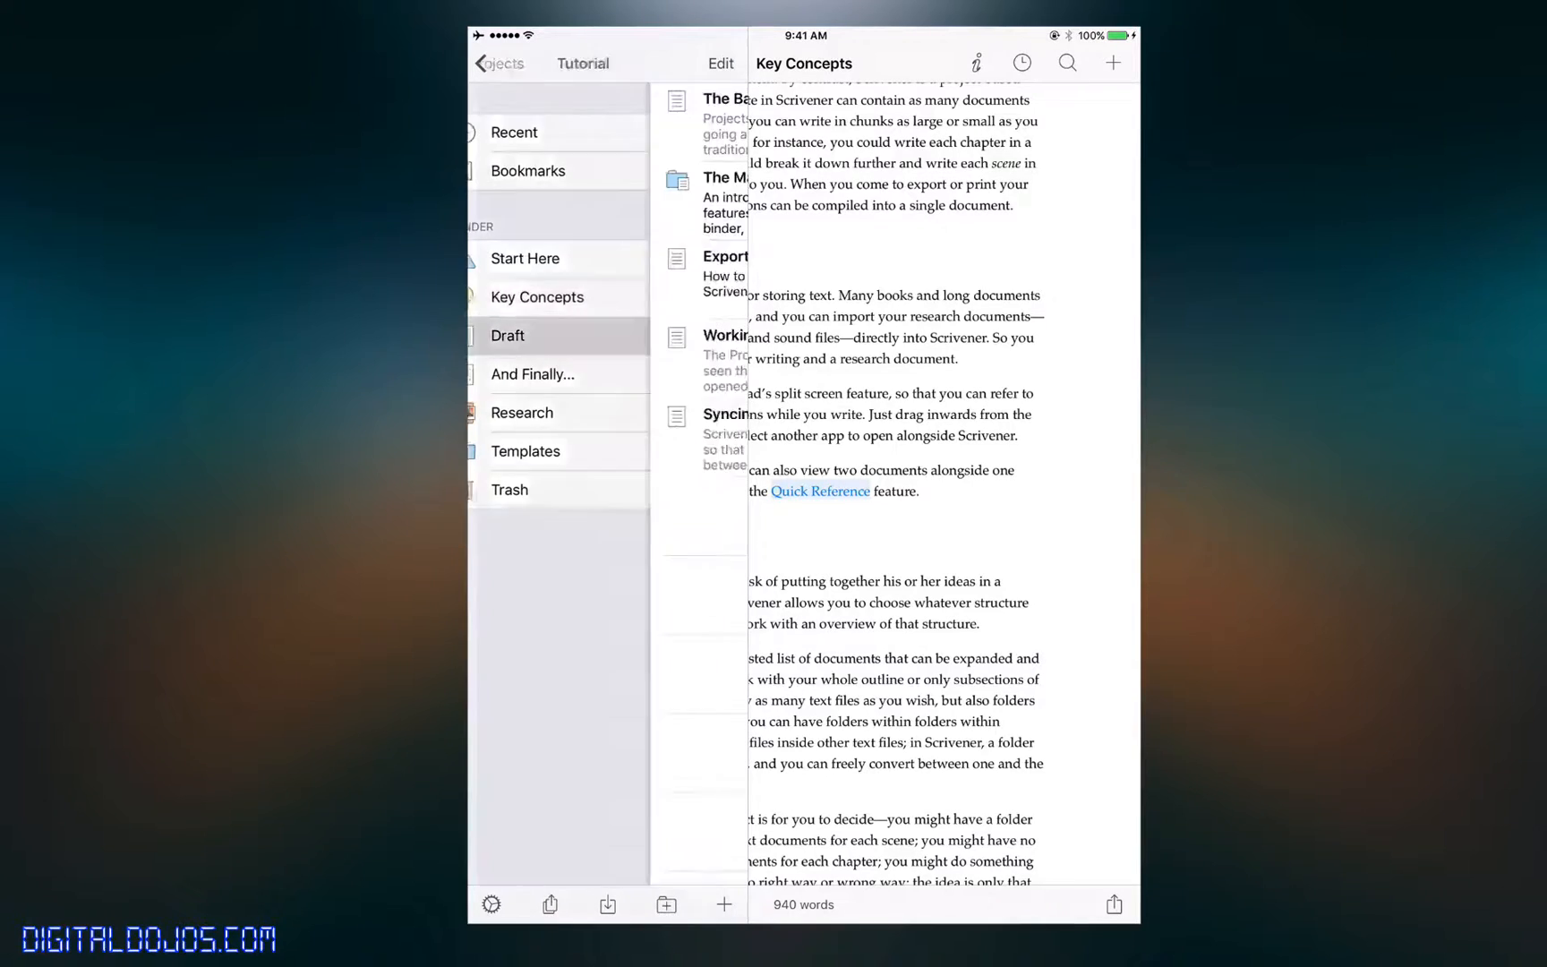
click(562, 374)
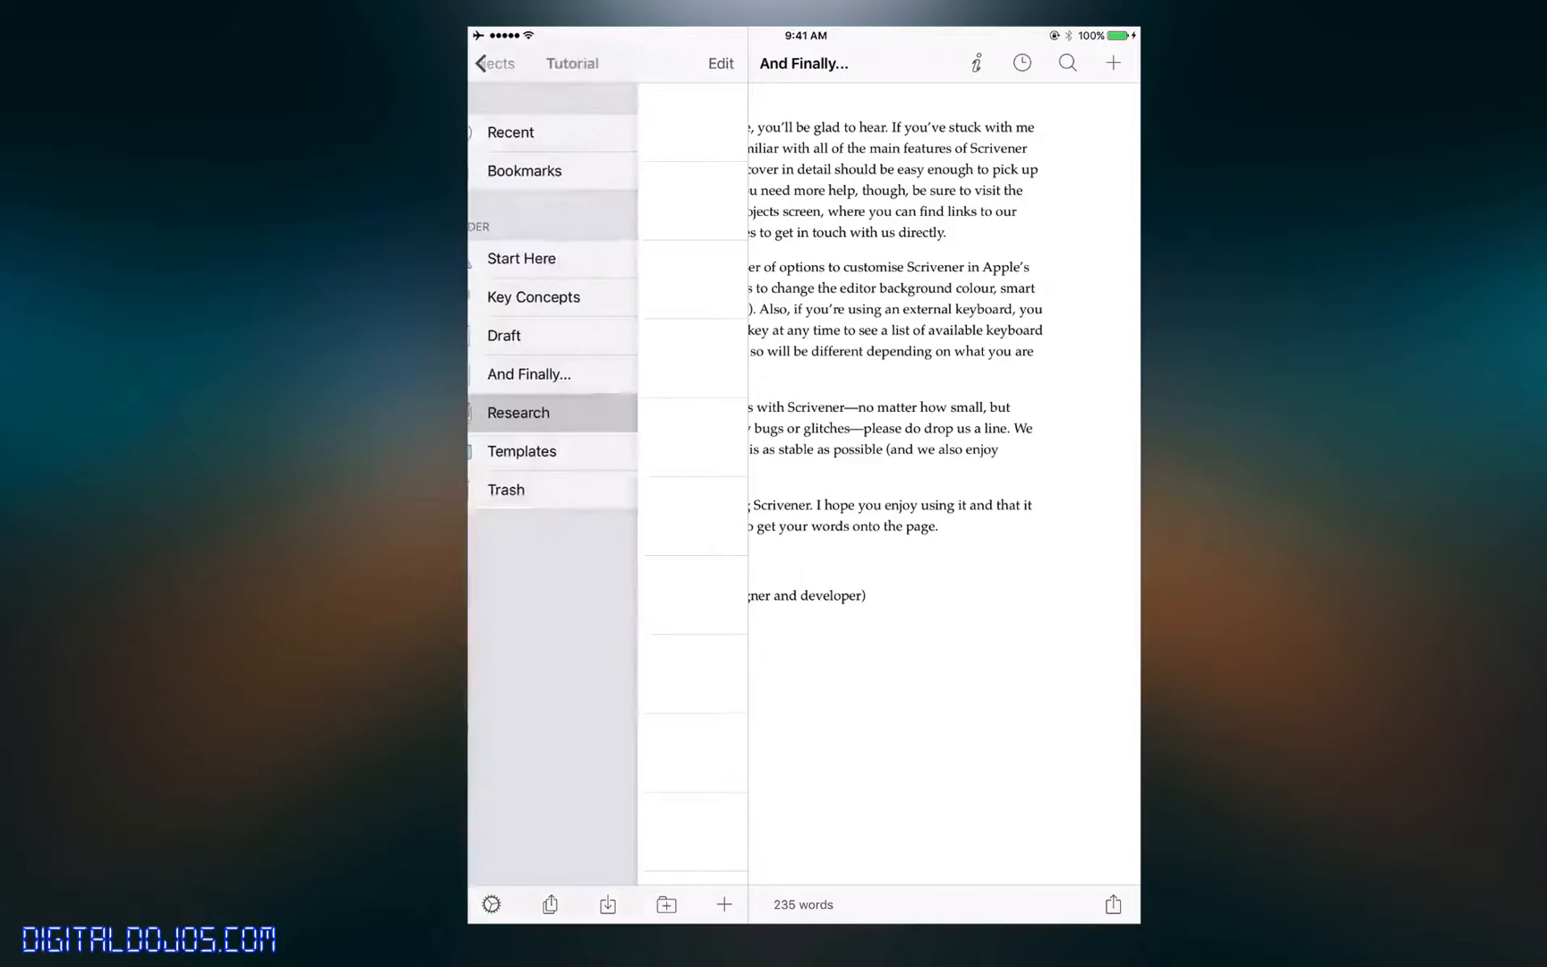
click(523, 451)
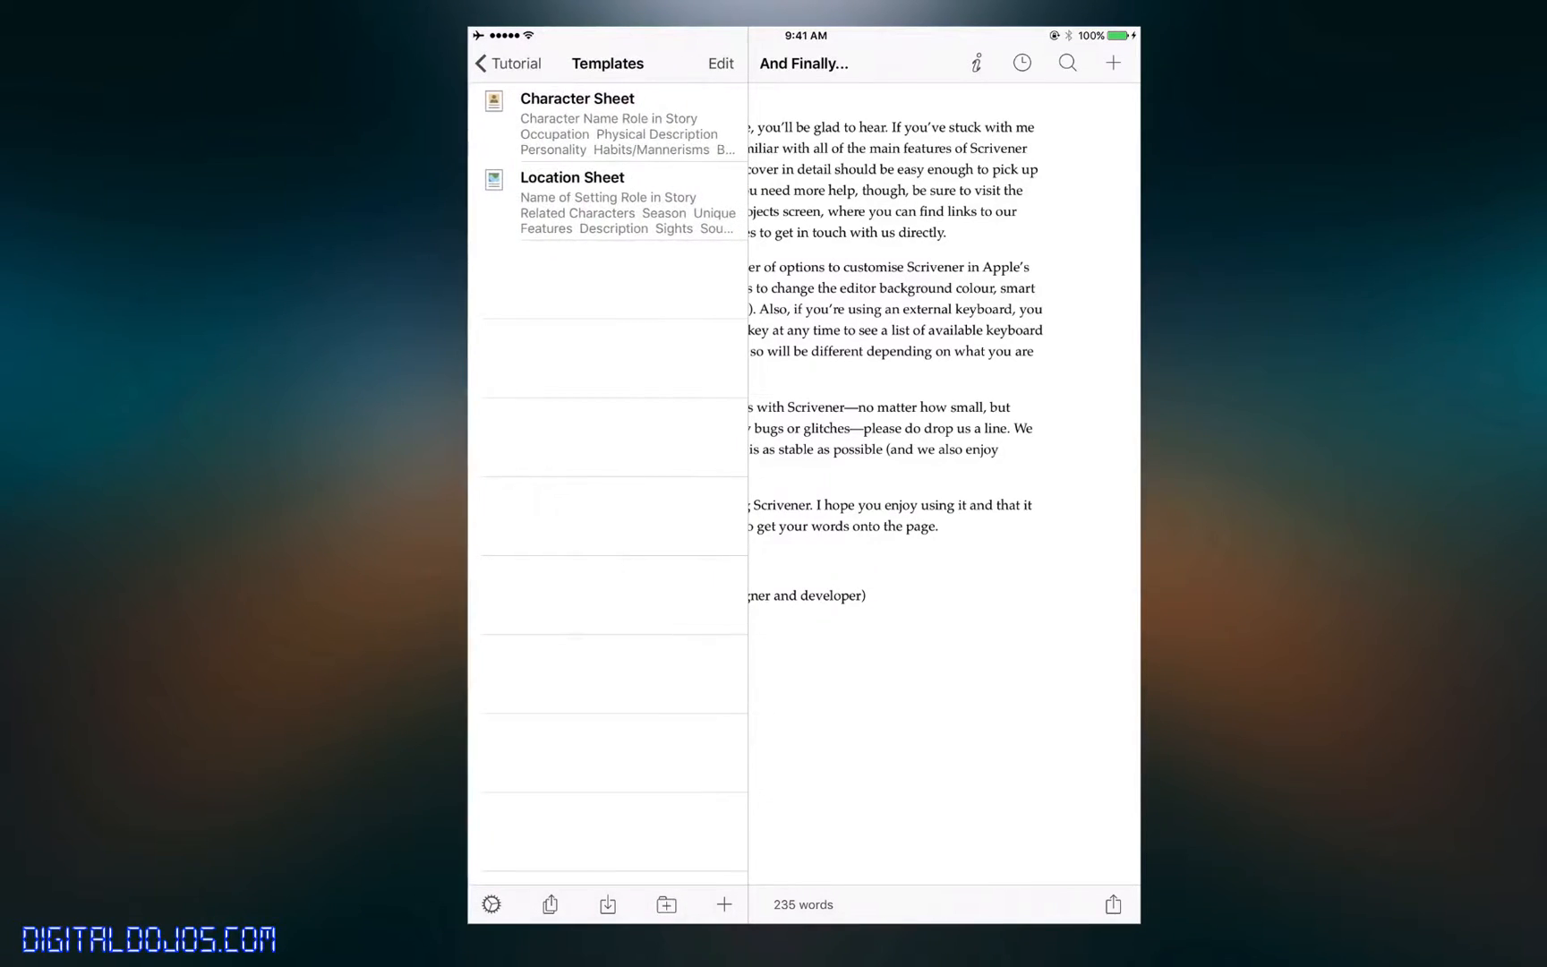
click(507, 64)
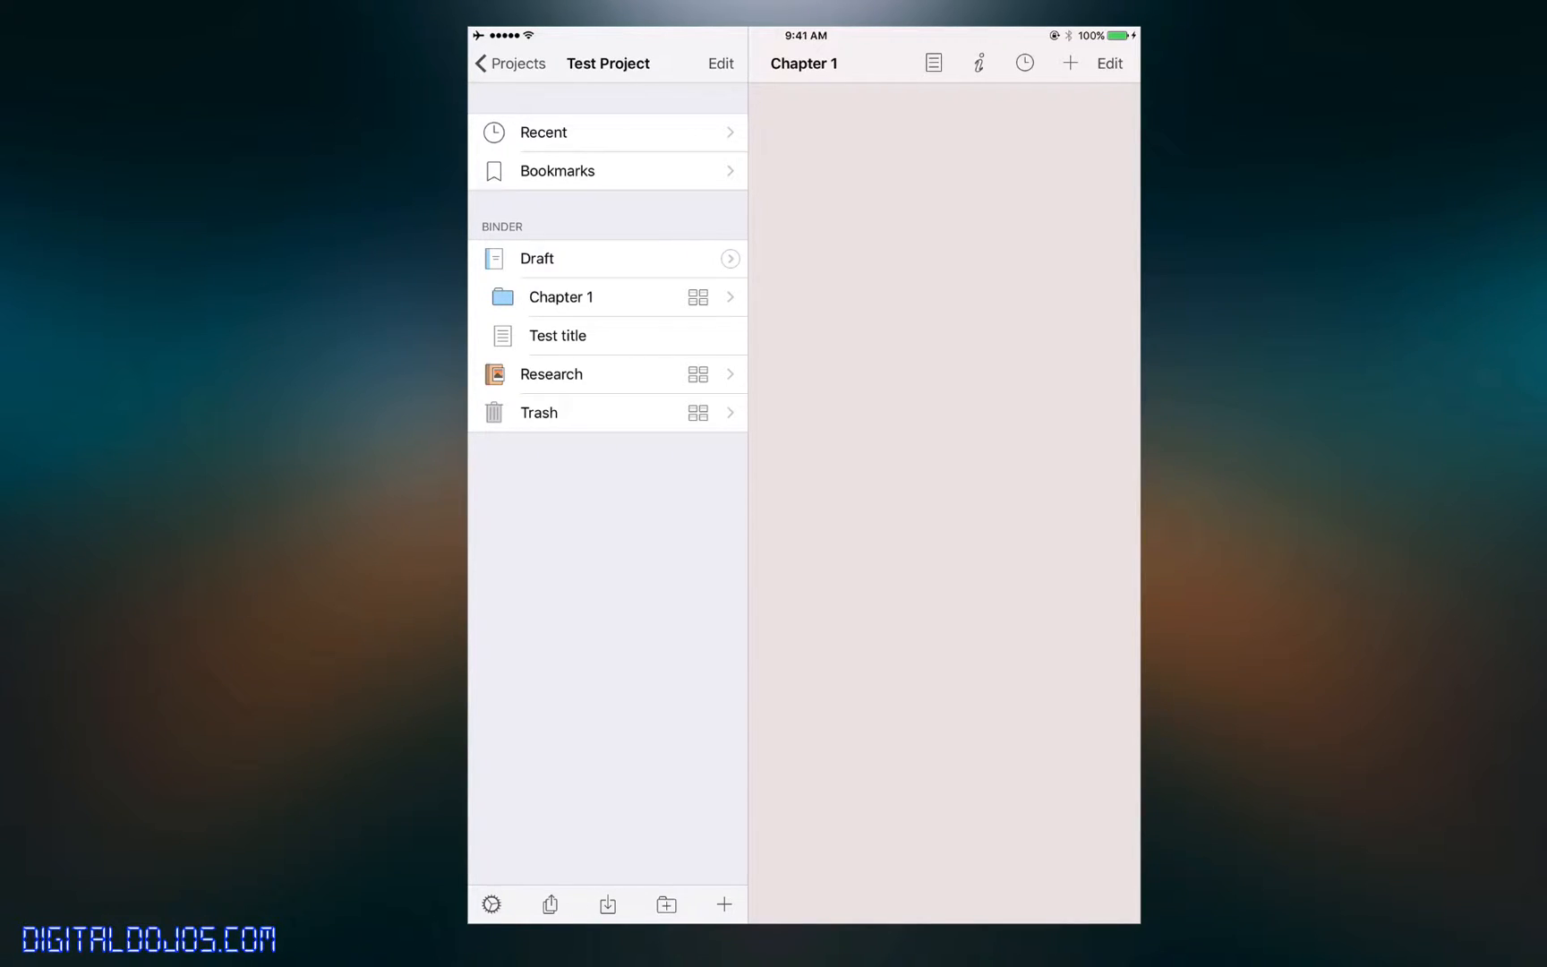
- Open Test Project's binder with Draft, Chapter 1, Test title, Research and Trash
click(507, 62)
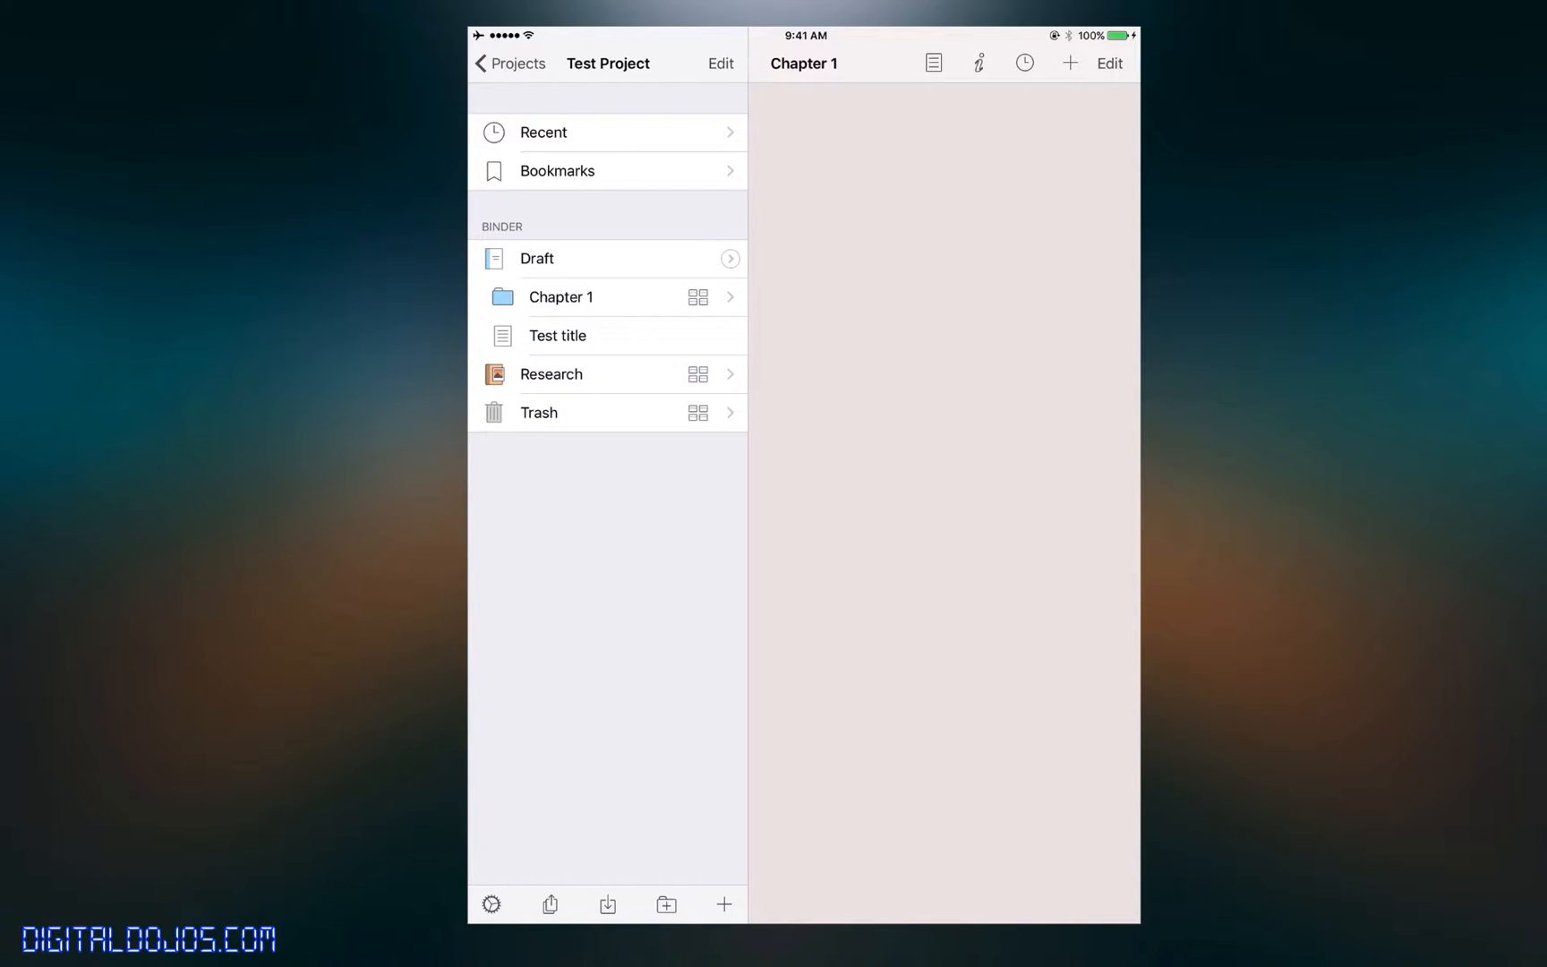
click(538, 412)
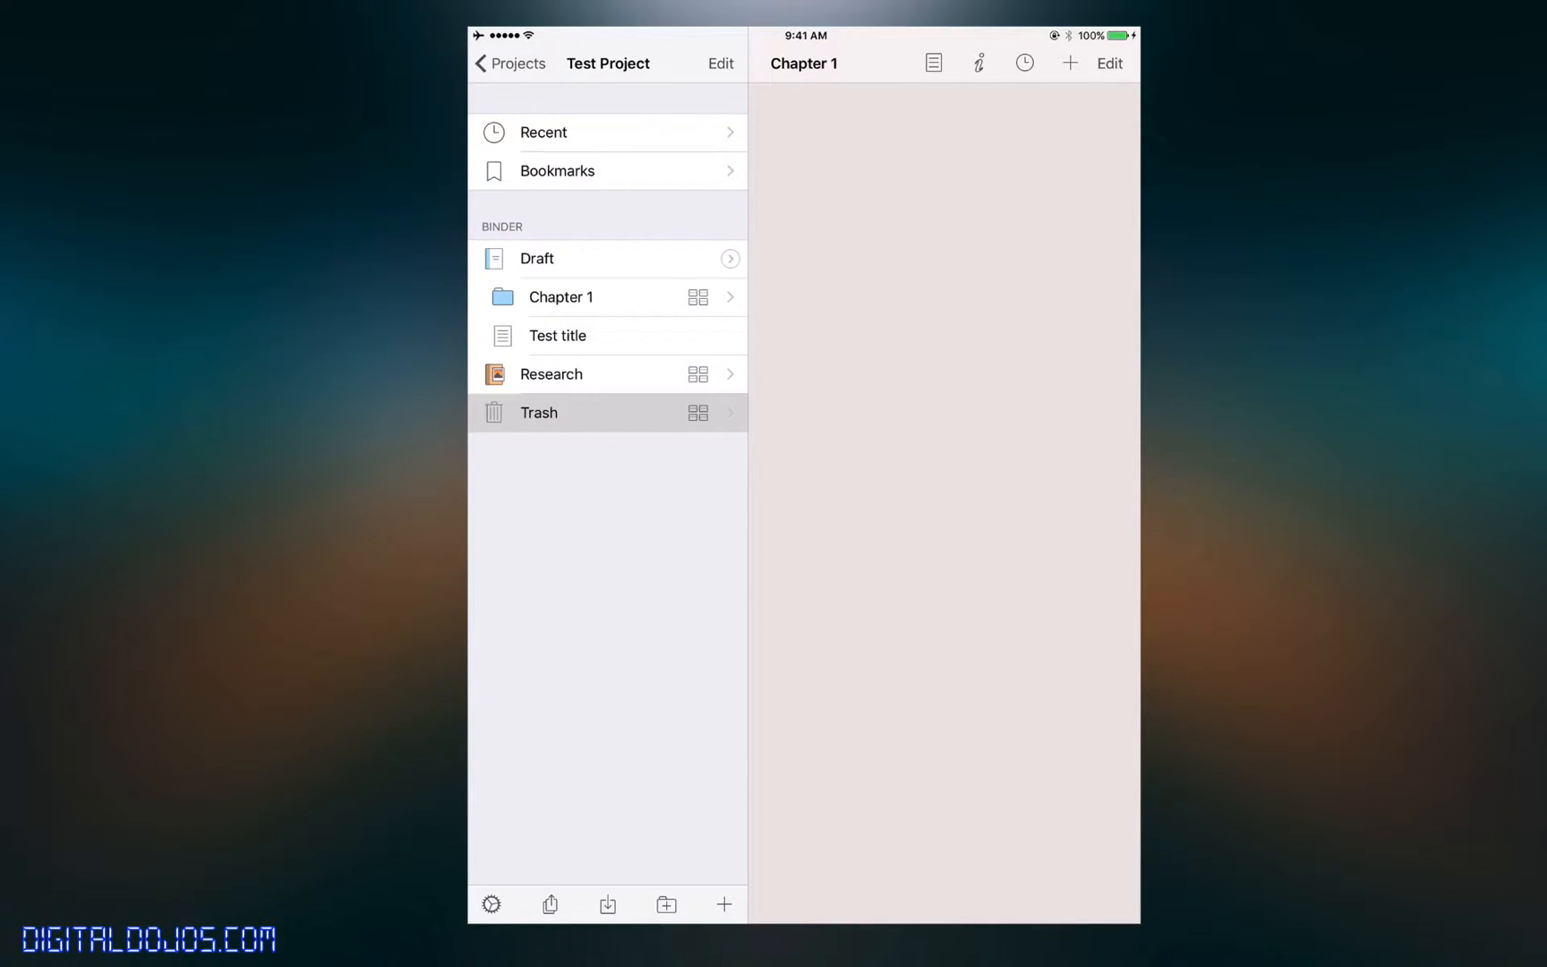
- Create a Draft document titled '2nd test document' and open it for writing
click(544, 133)
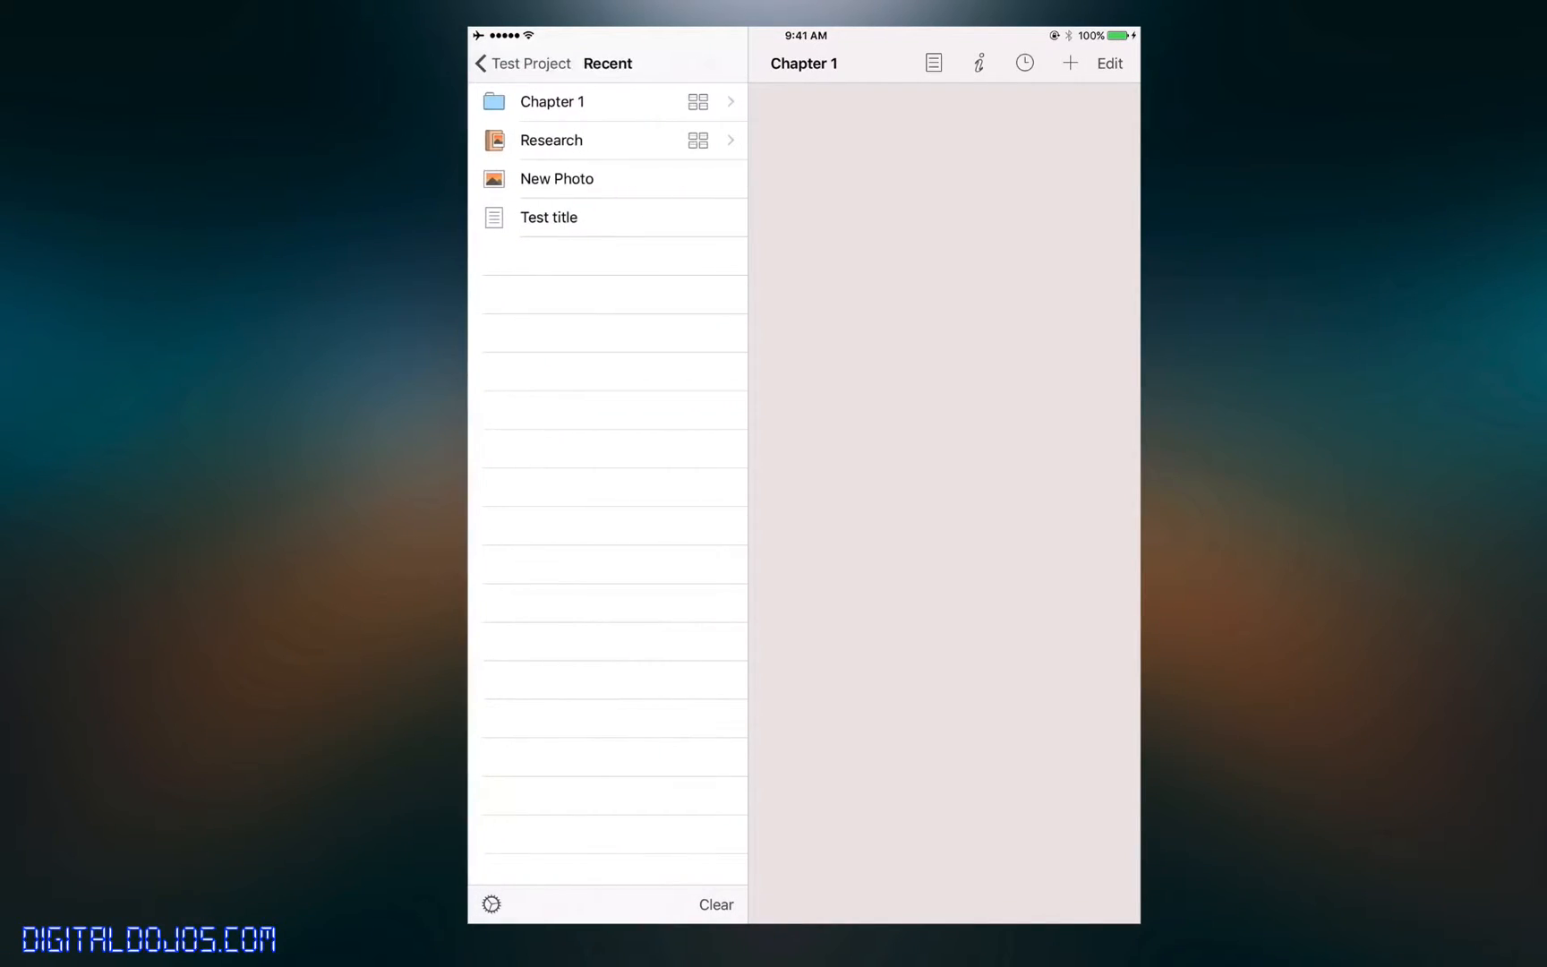
click(519, 62)
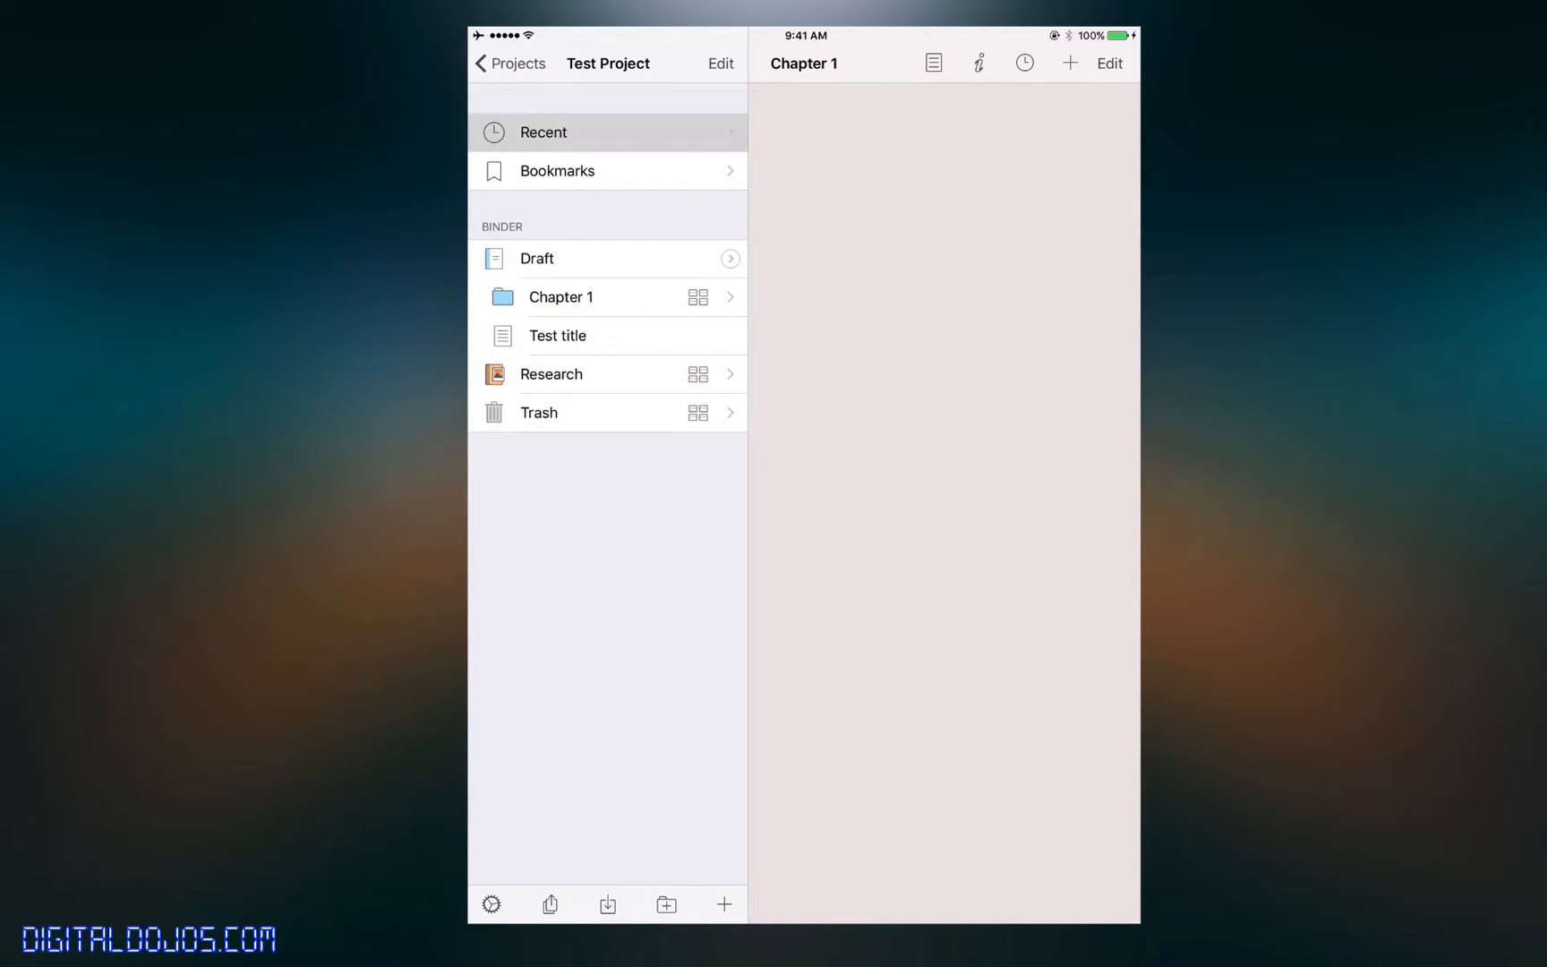
click(537, 257)
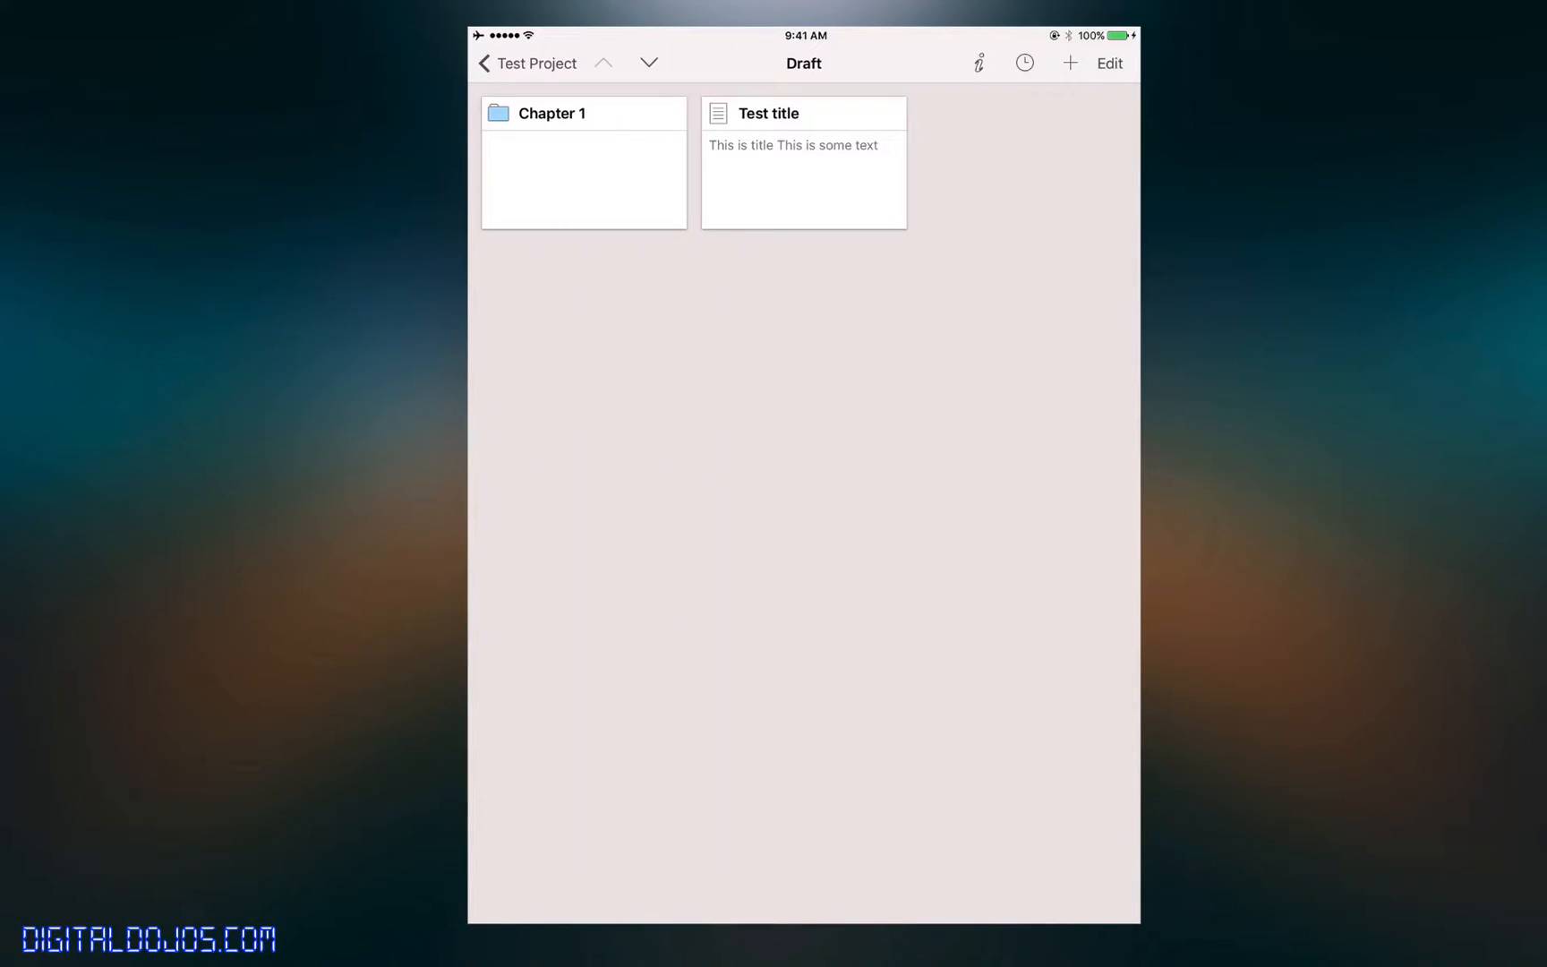
click(1069, 62)
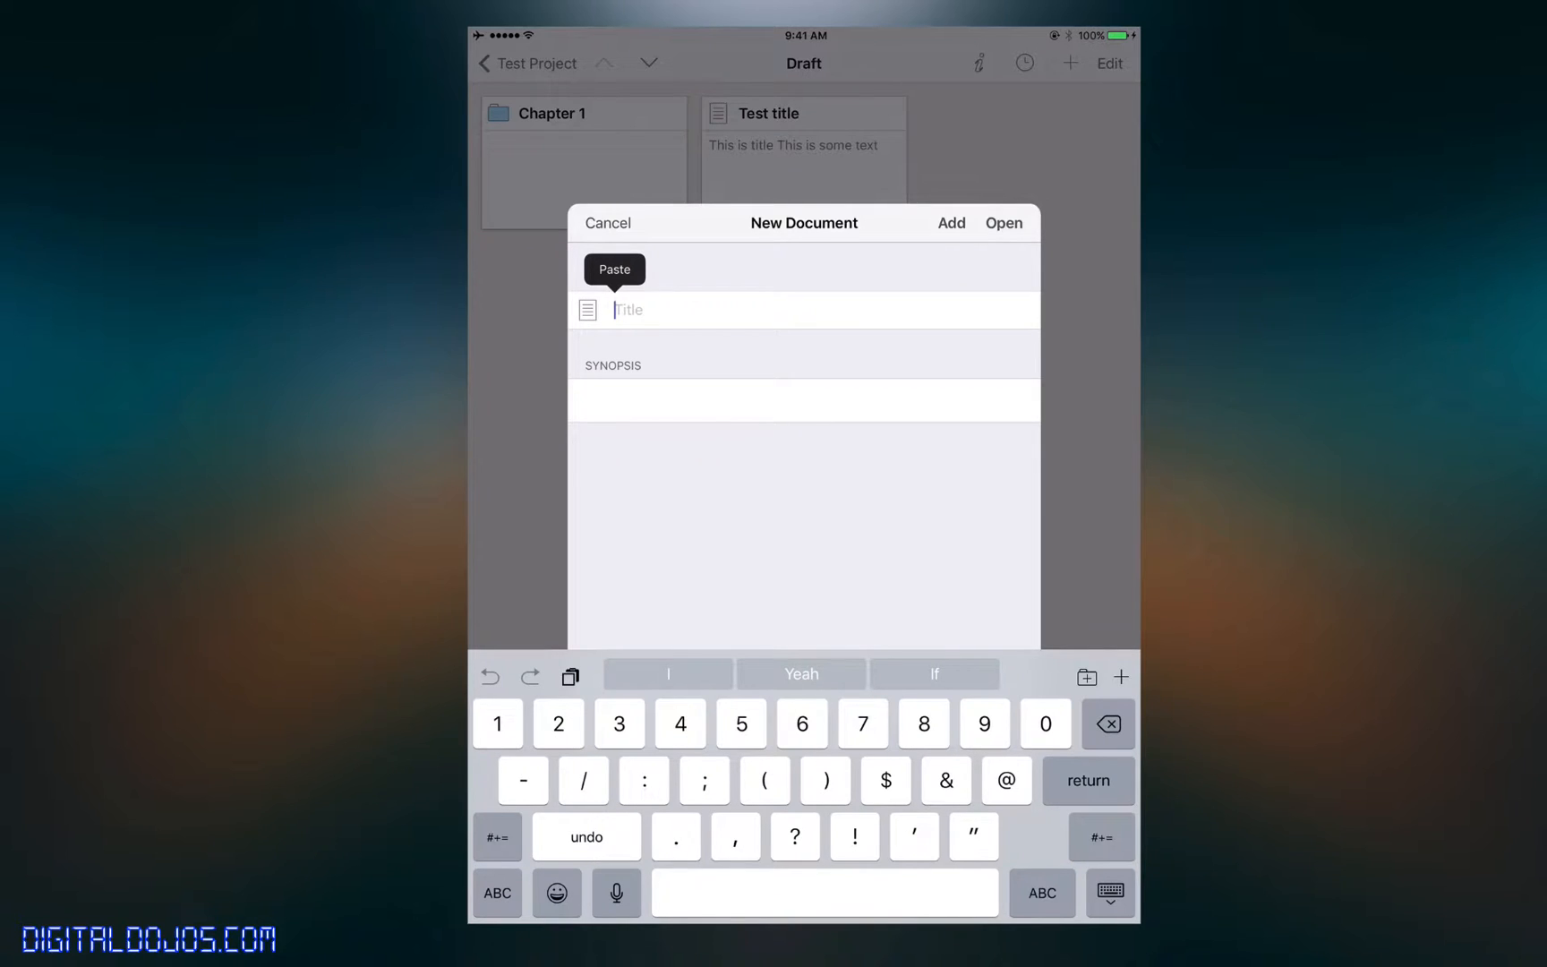
text(2nd te)
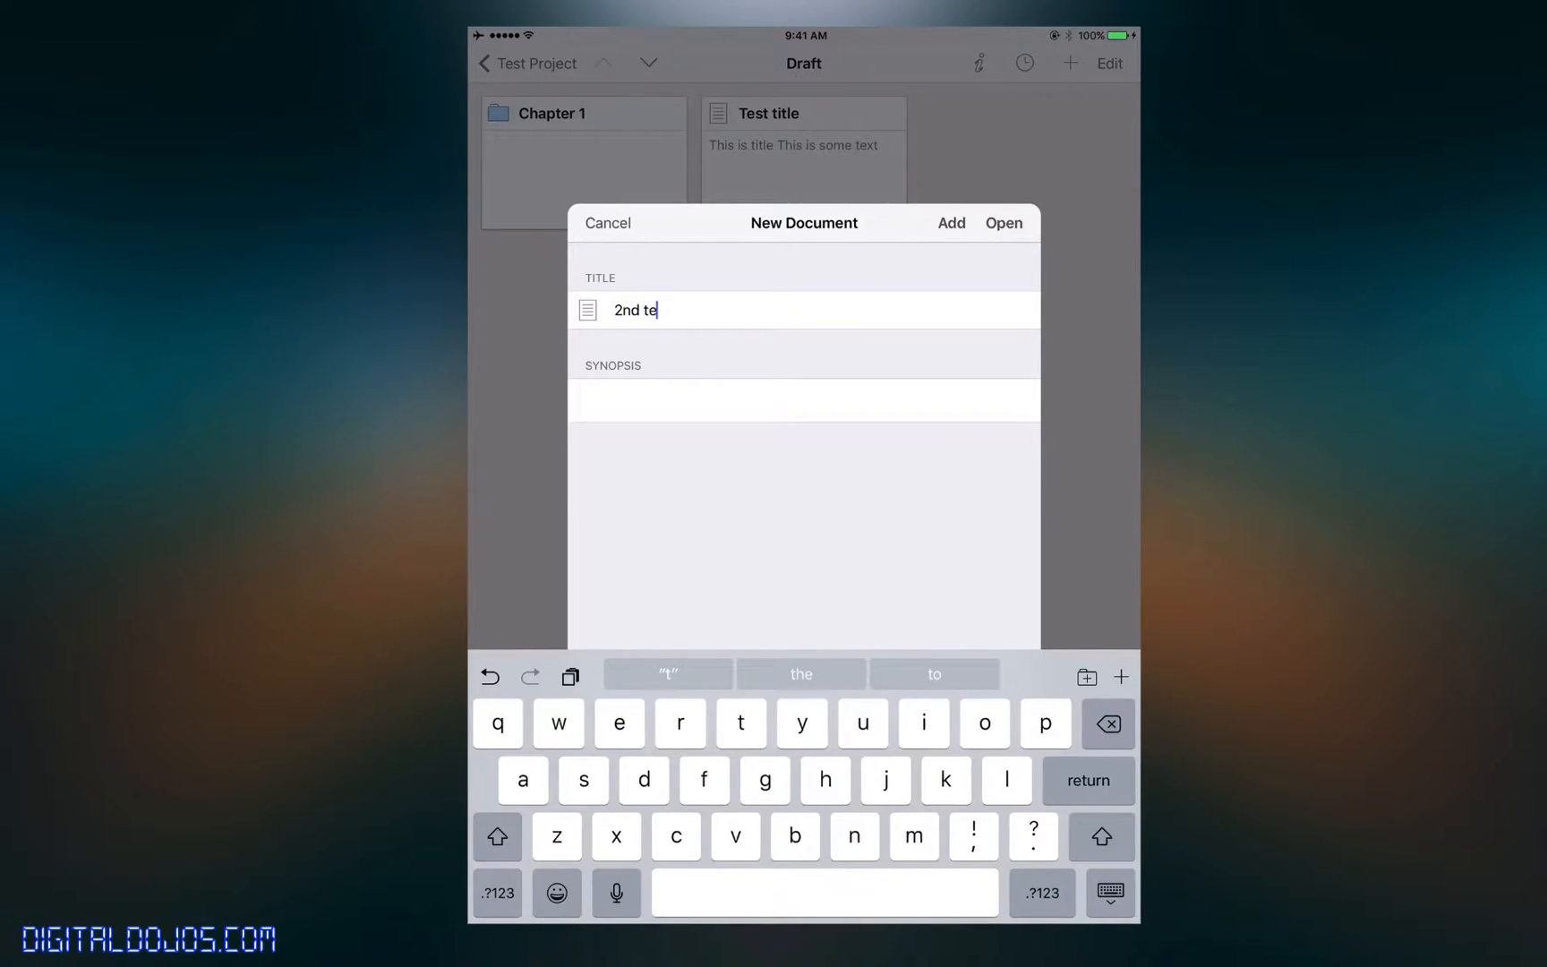
text(st document)
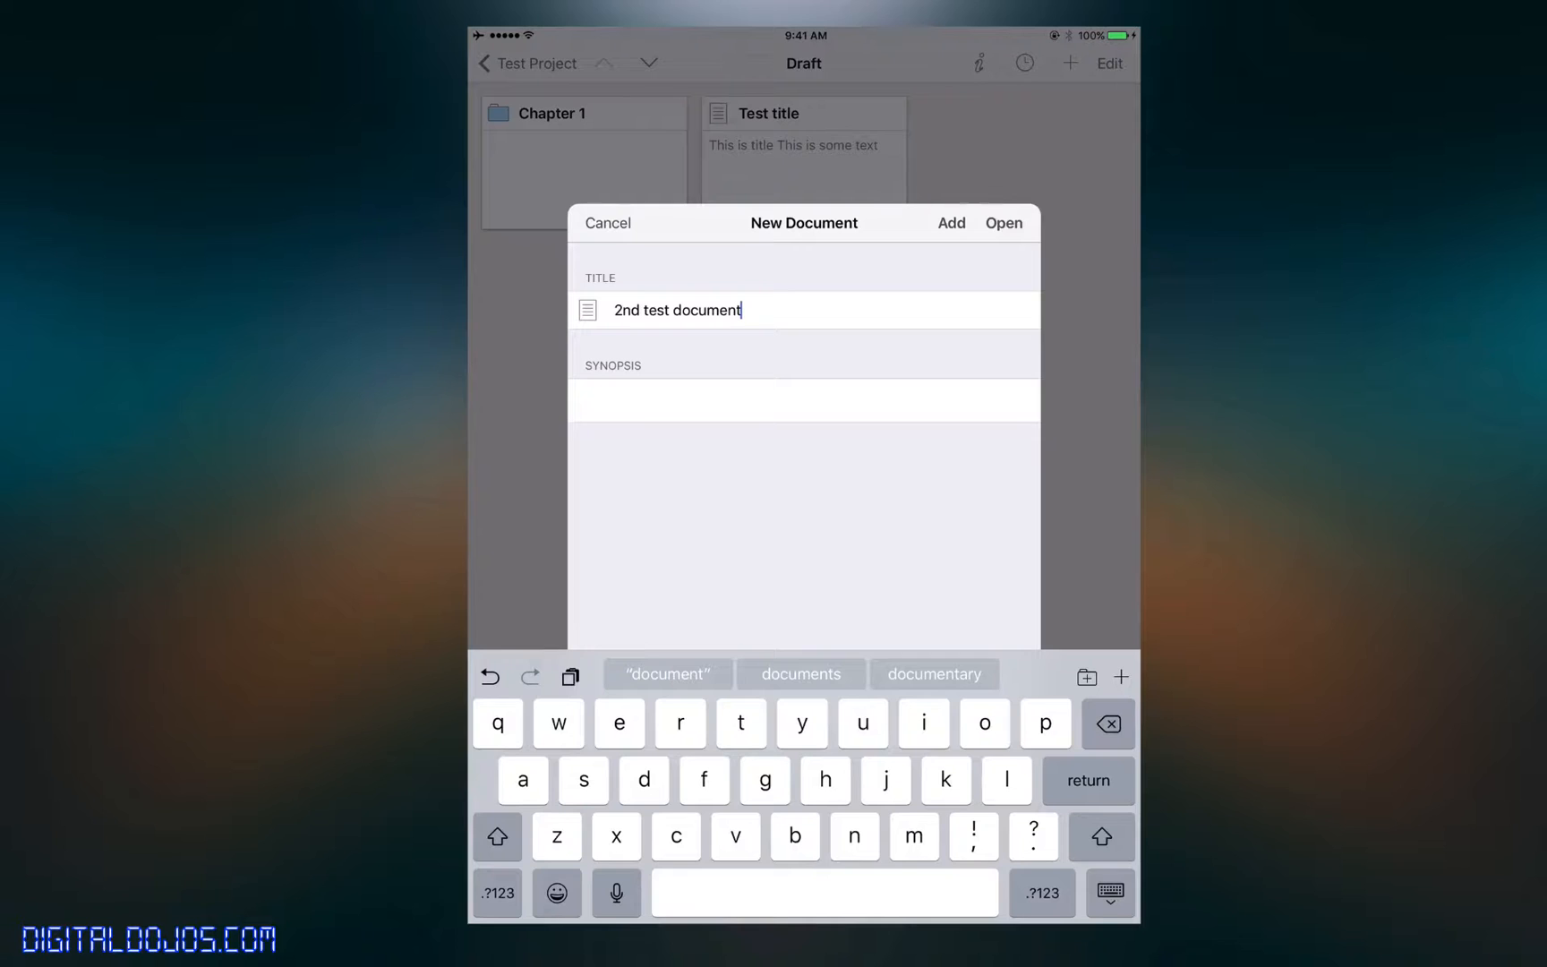
click(1004, 224)
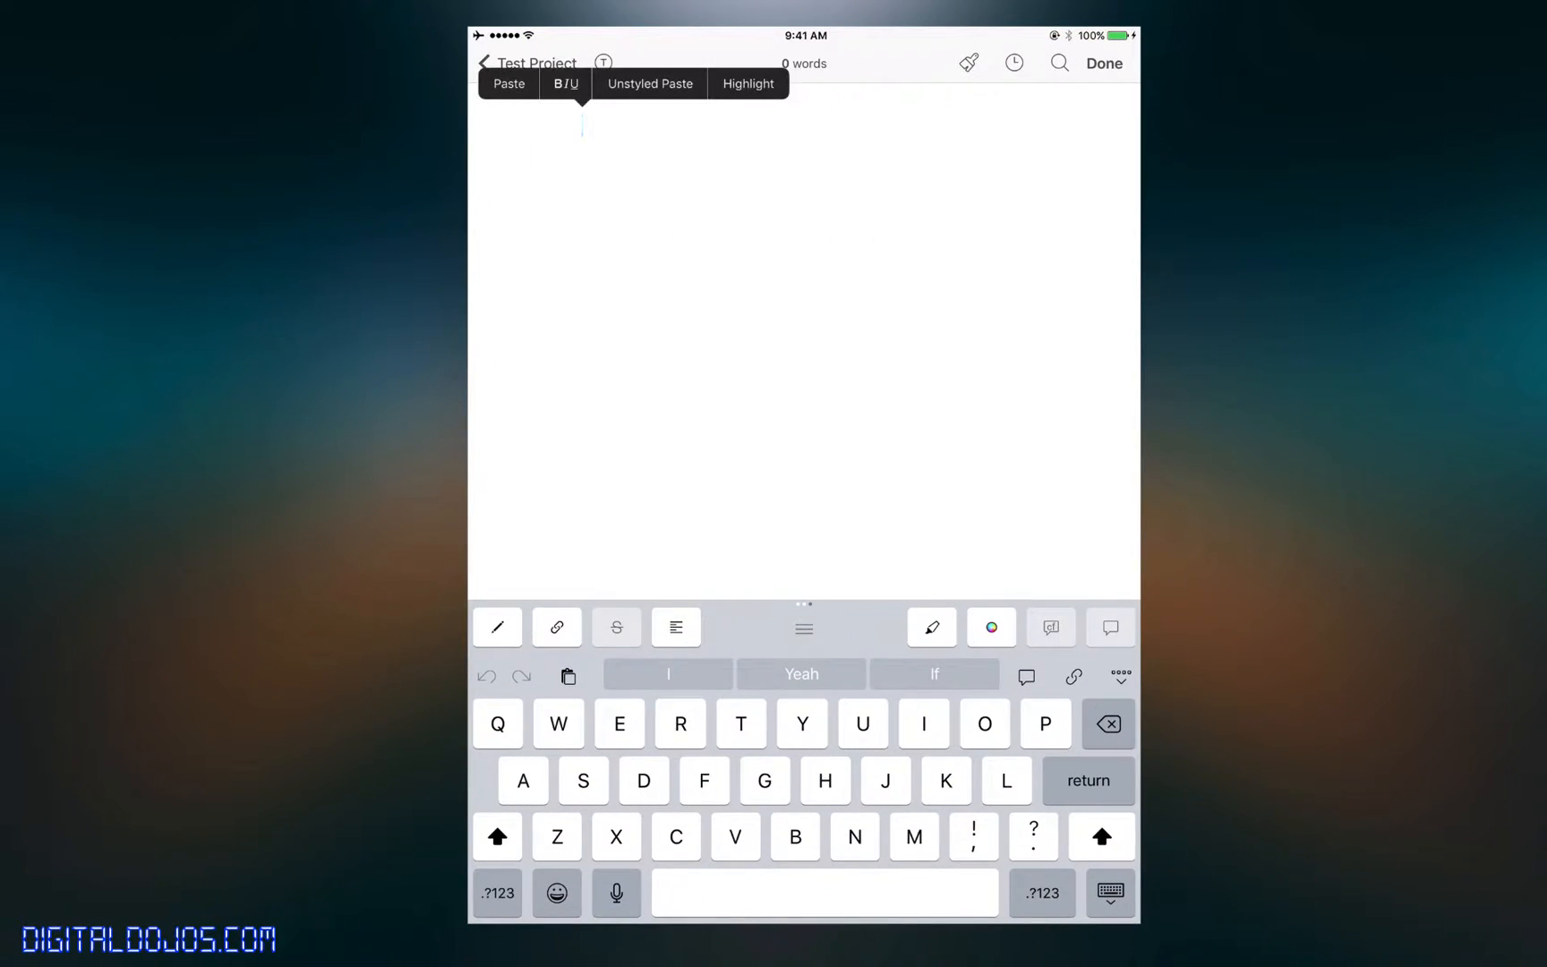
- Preview Chapter 1's compiled text, then close it back to the empty 2nd test document
click(1105, 62)
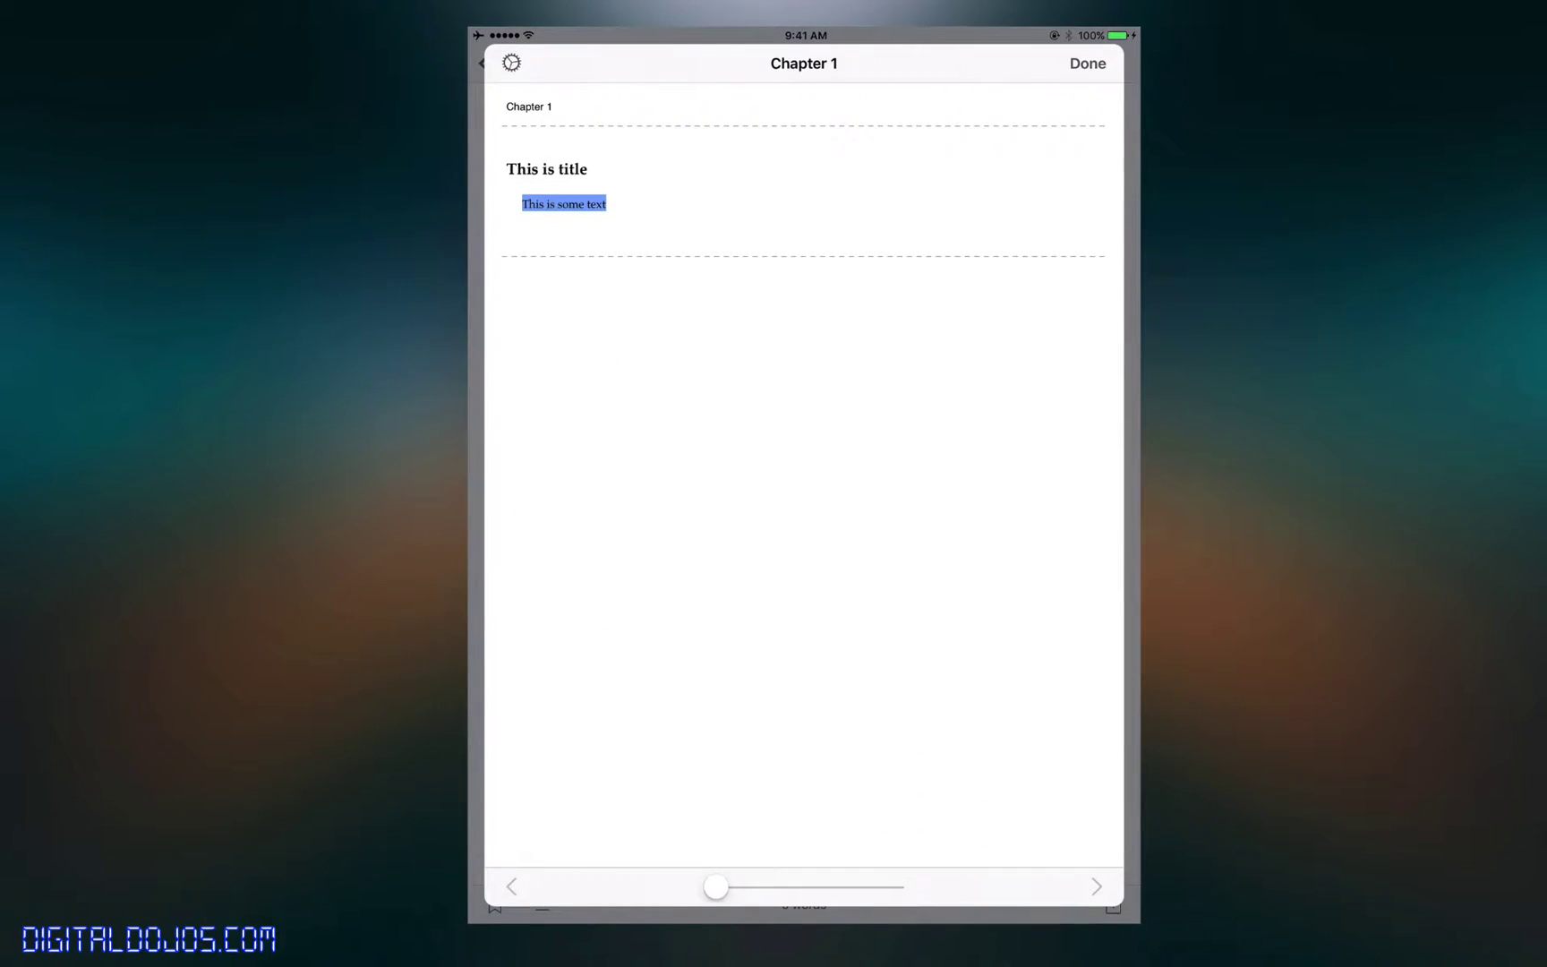
click(1089, 65)
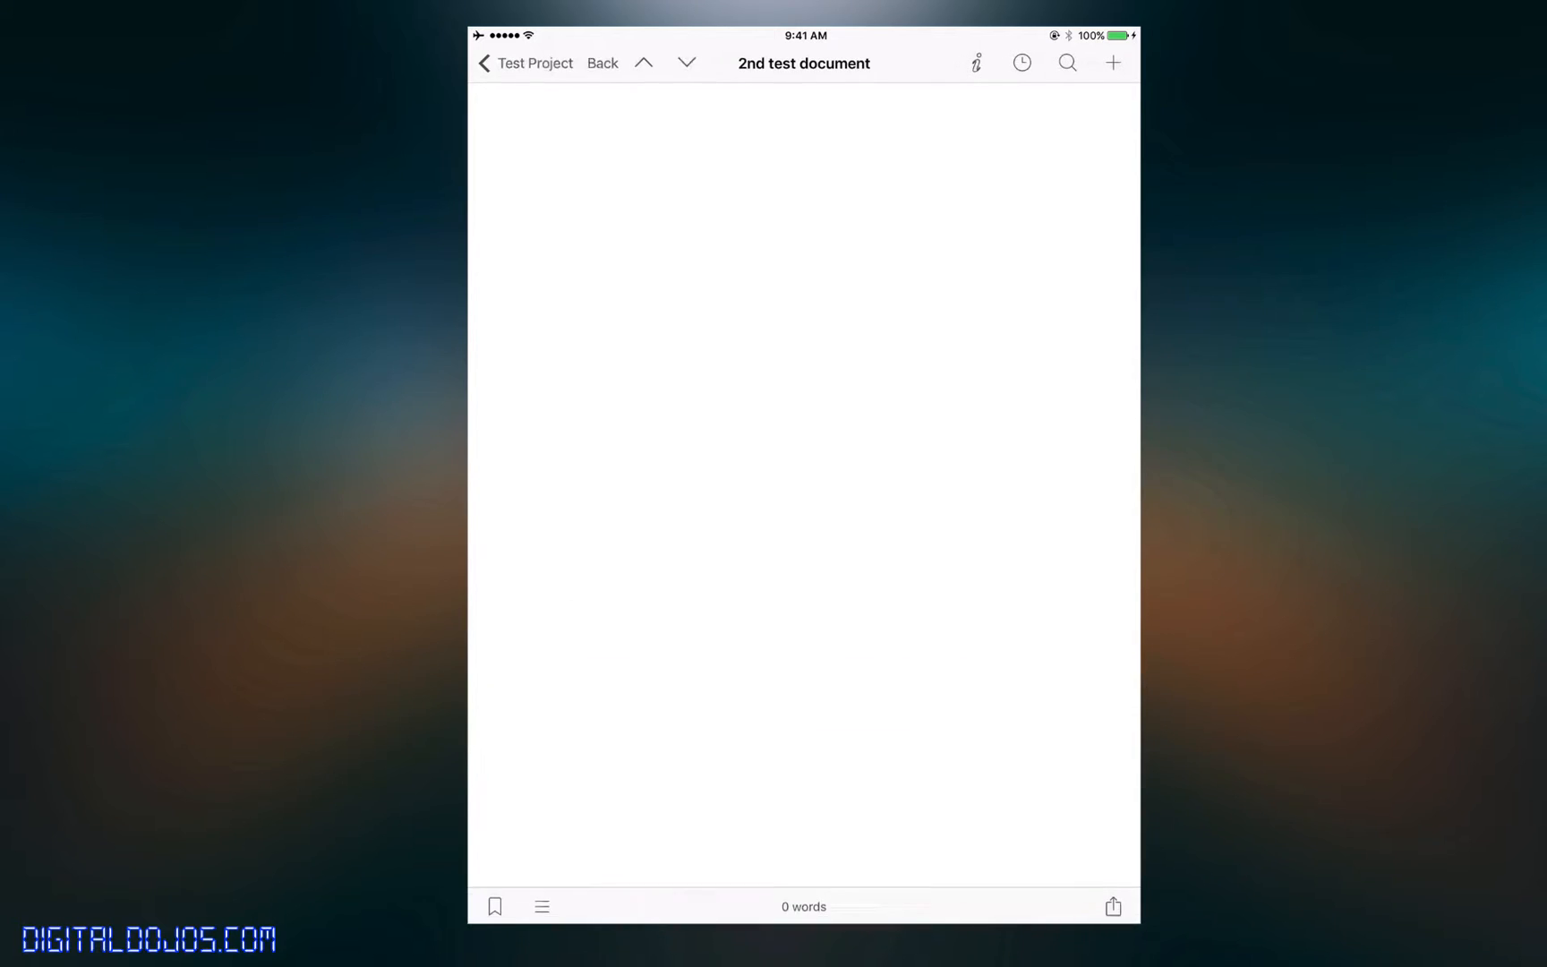
click(1022, 63)
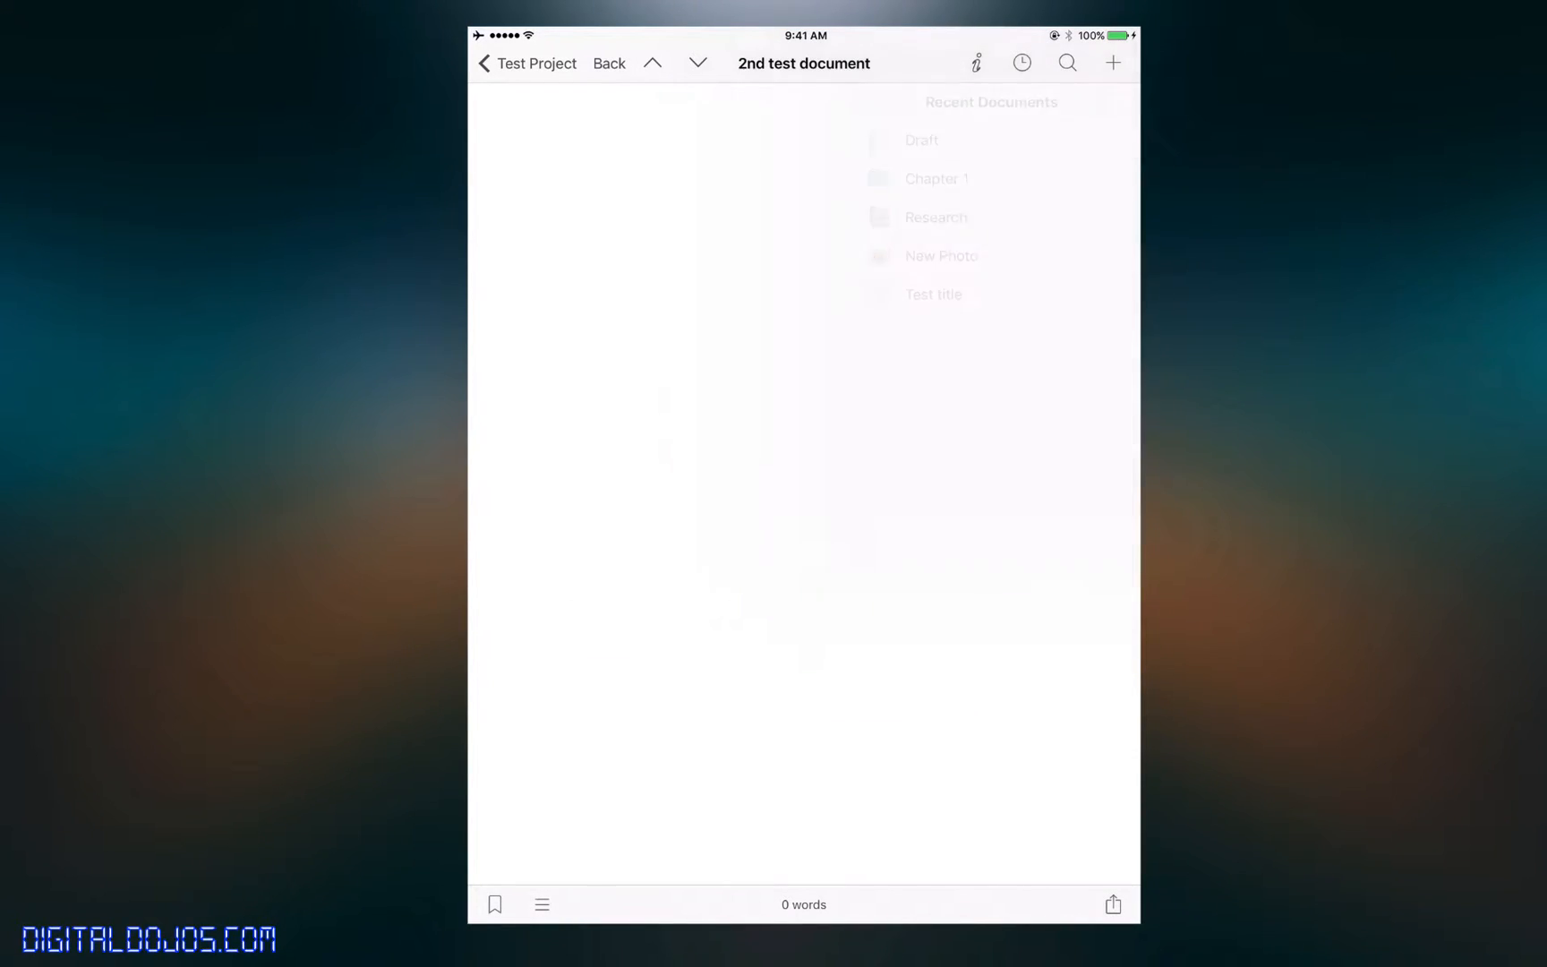
click(973, 62)
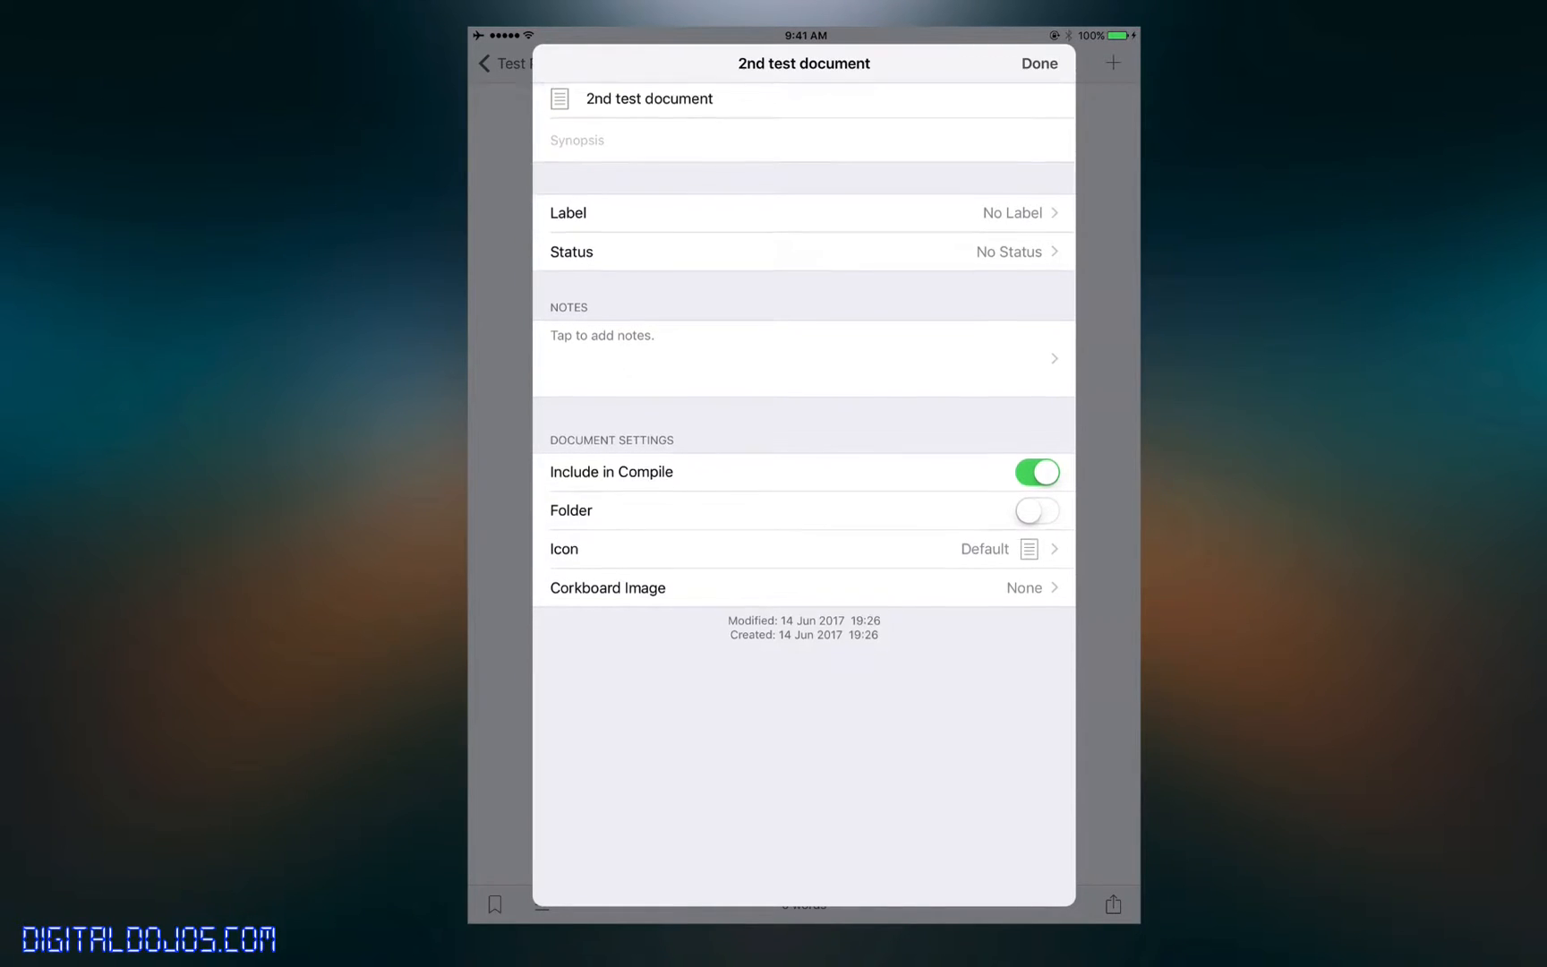
click(803, 213)
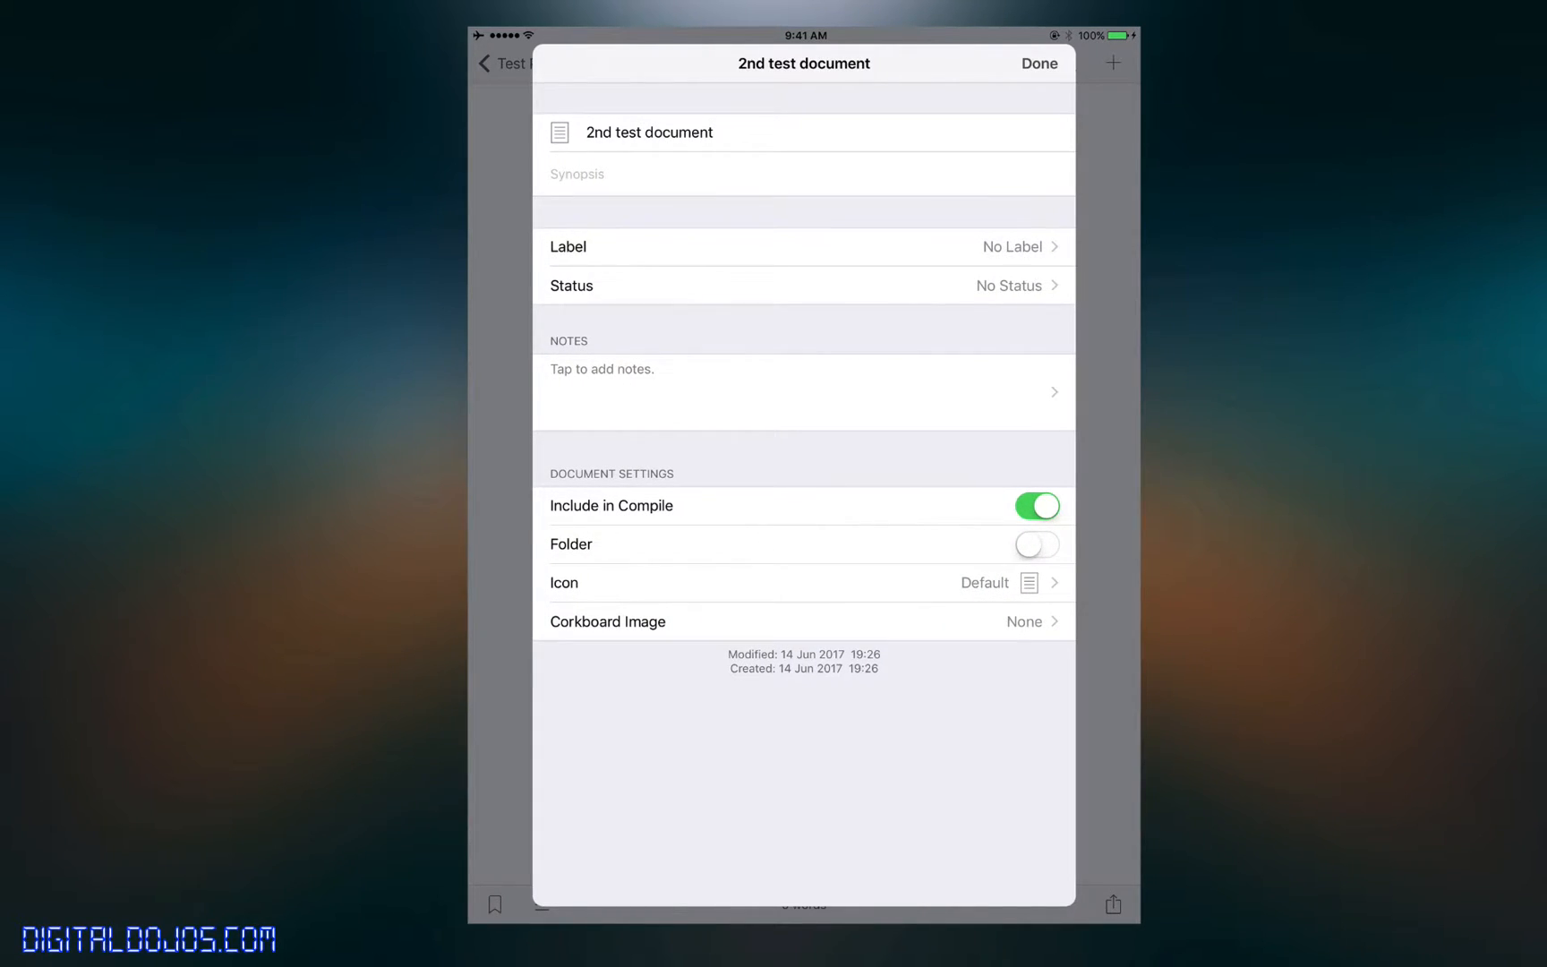
click(984, 584)
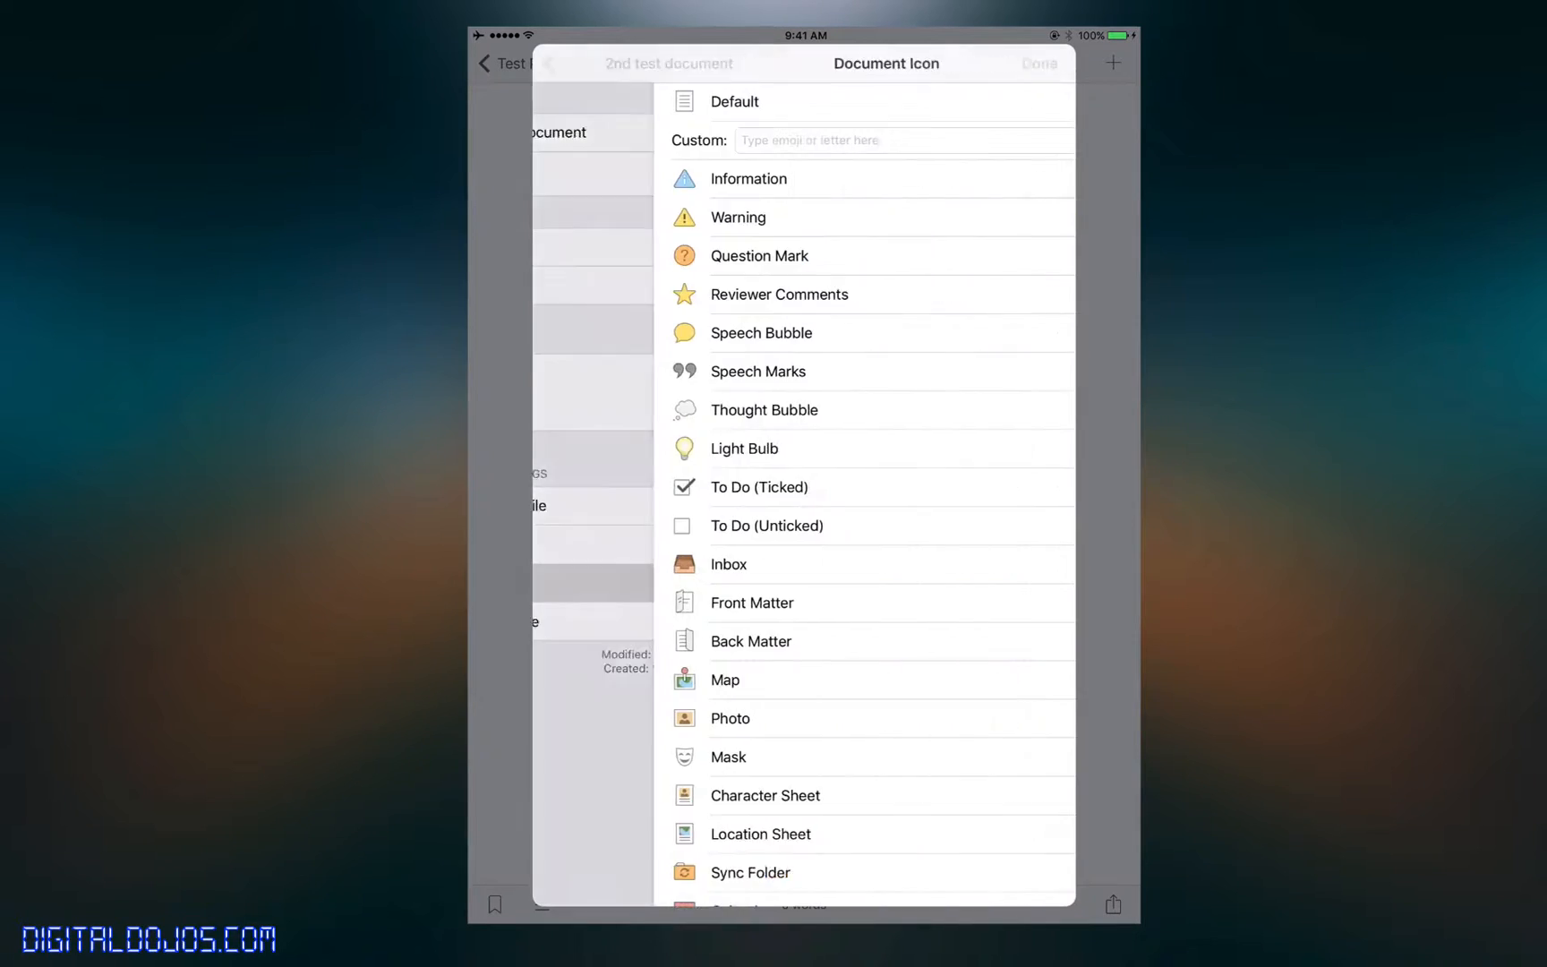
scroll(down, 3)
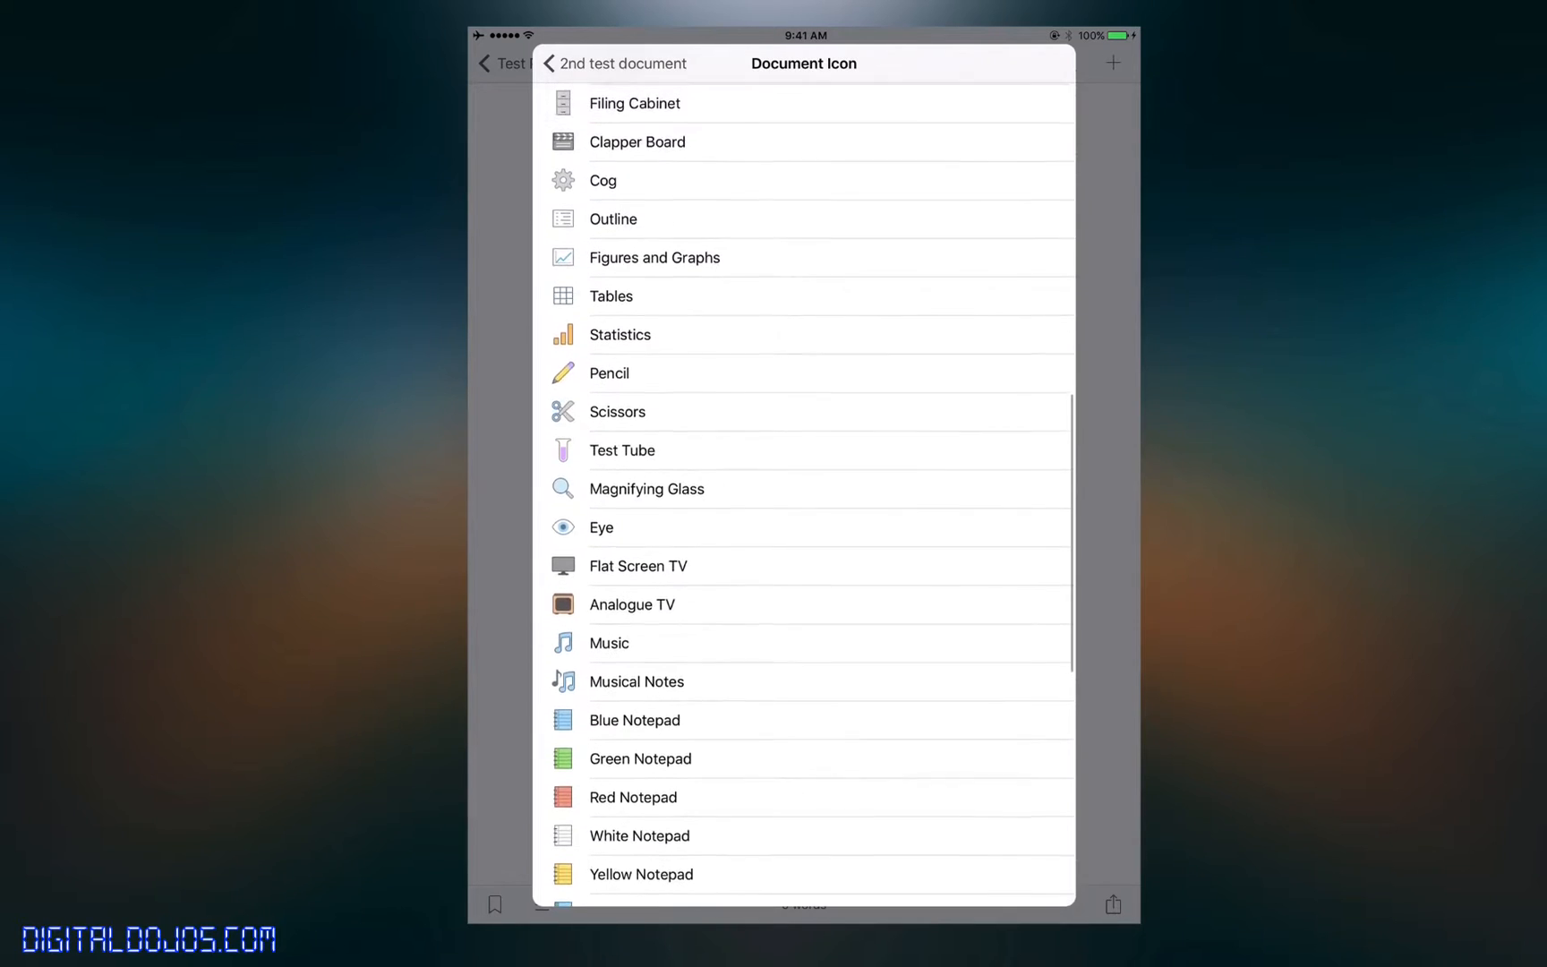
scroll(down, 3)
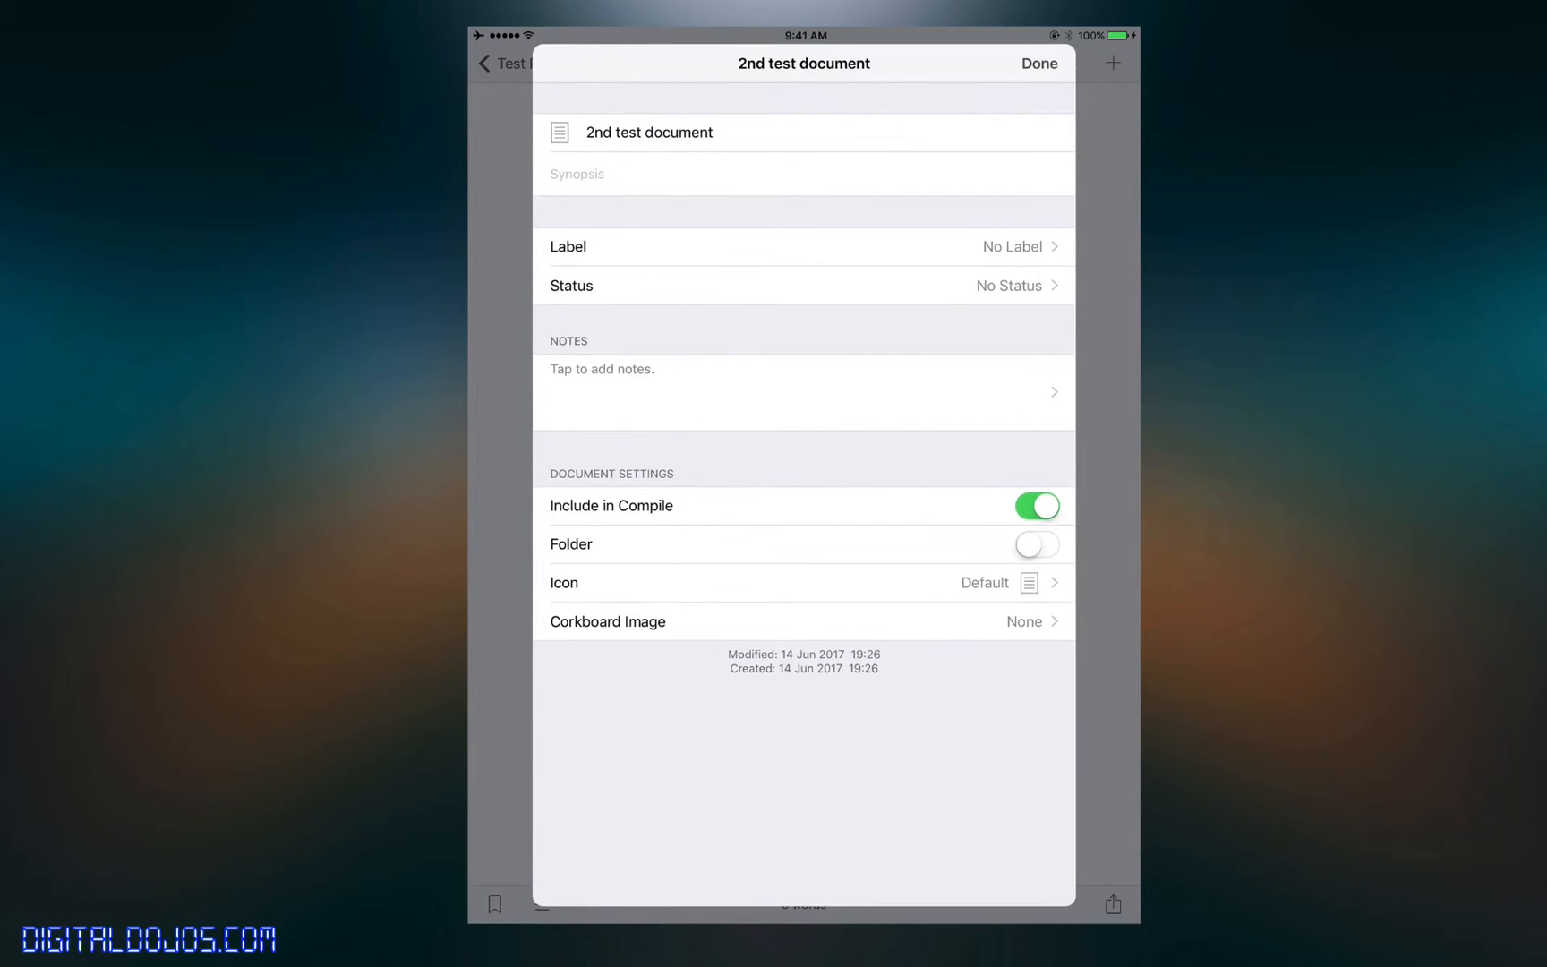
click(1038, 65)
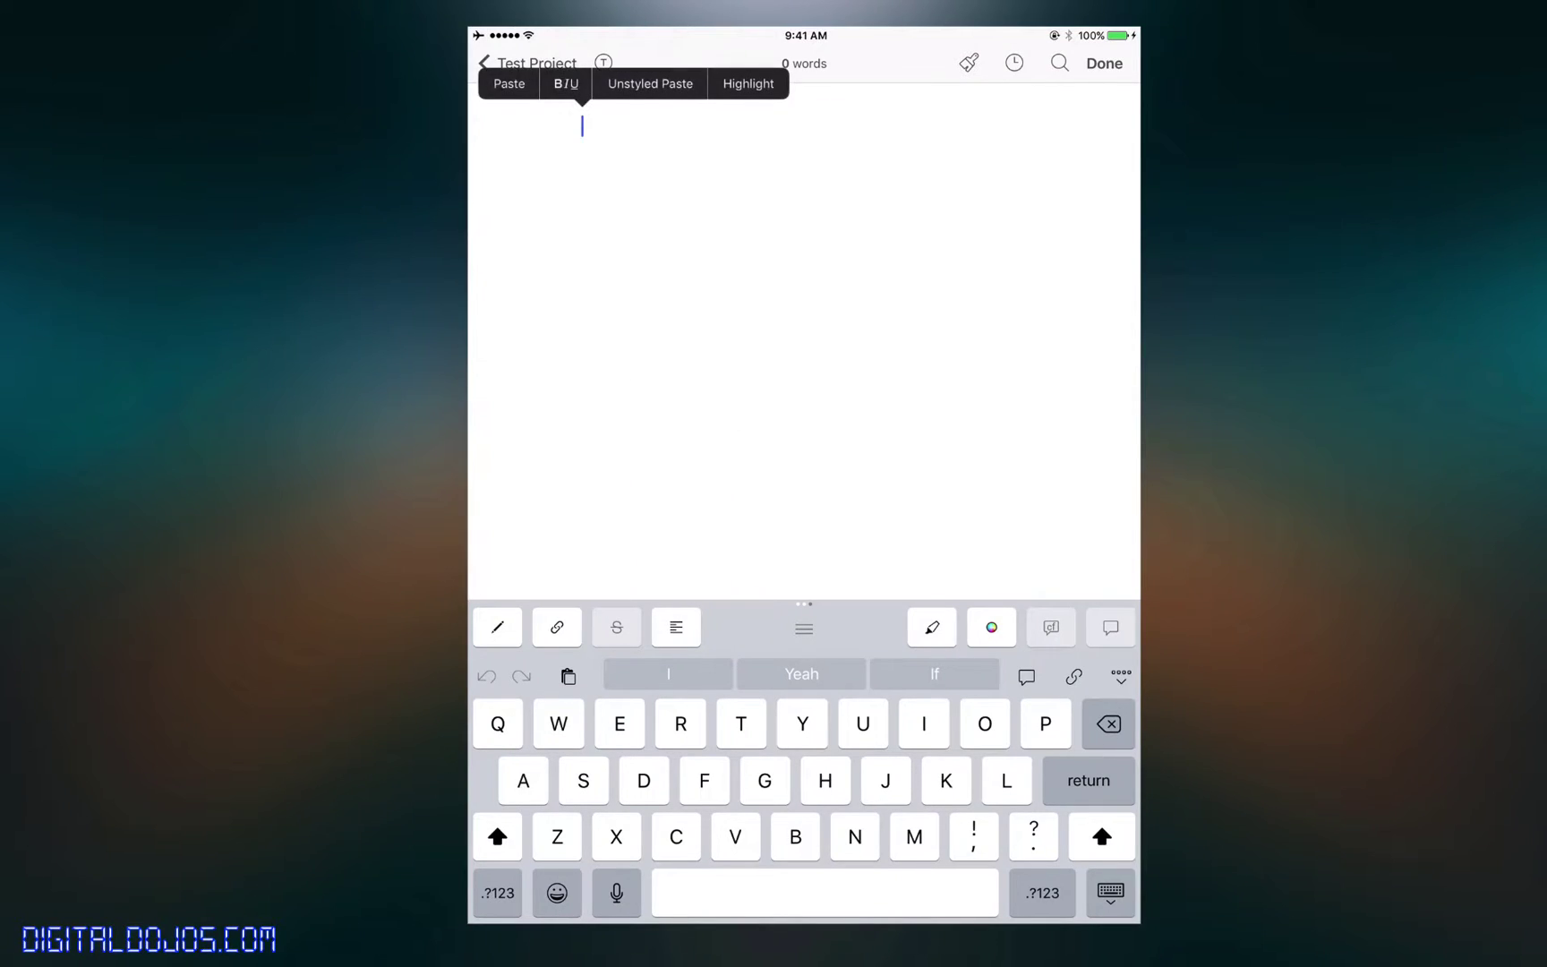
- Paste Lorem ipsum placeholder text and split it into three separated paragraphs
click(509, 84)
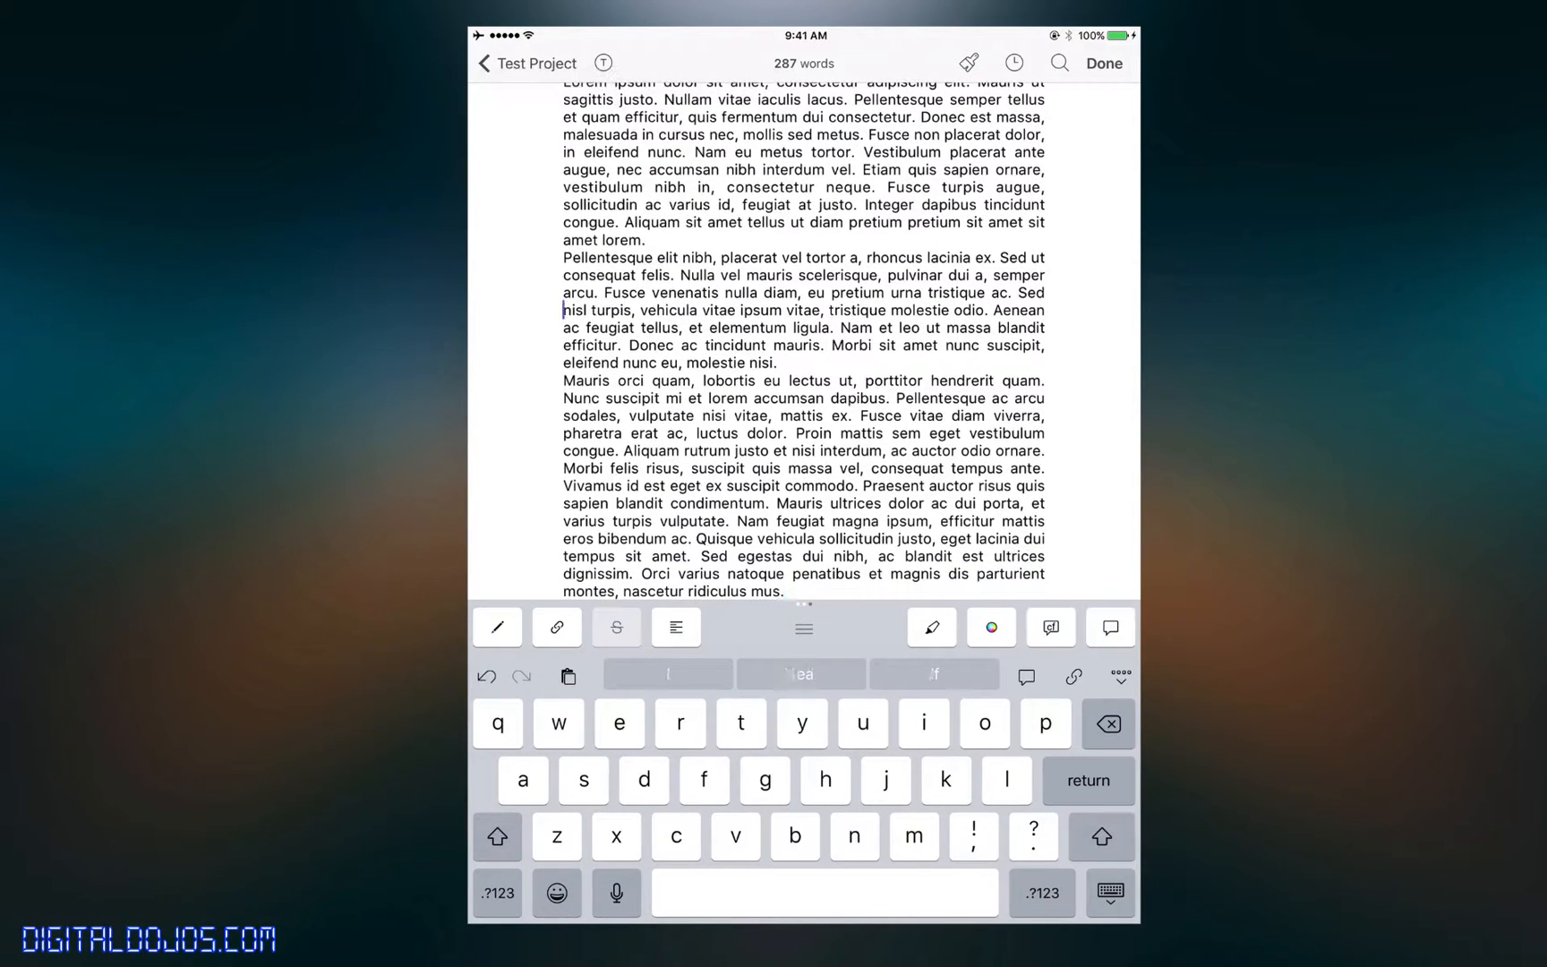
scroll(down, 3)
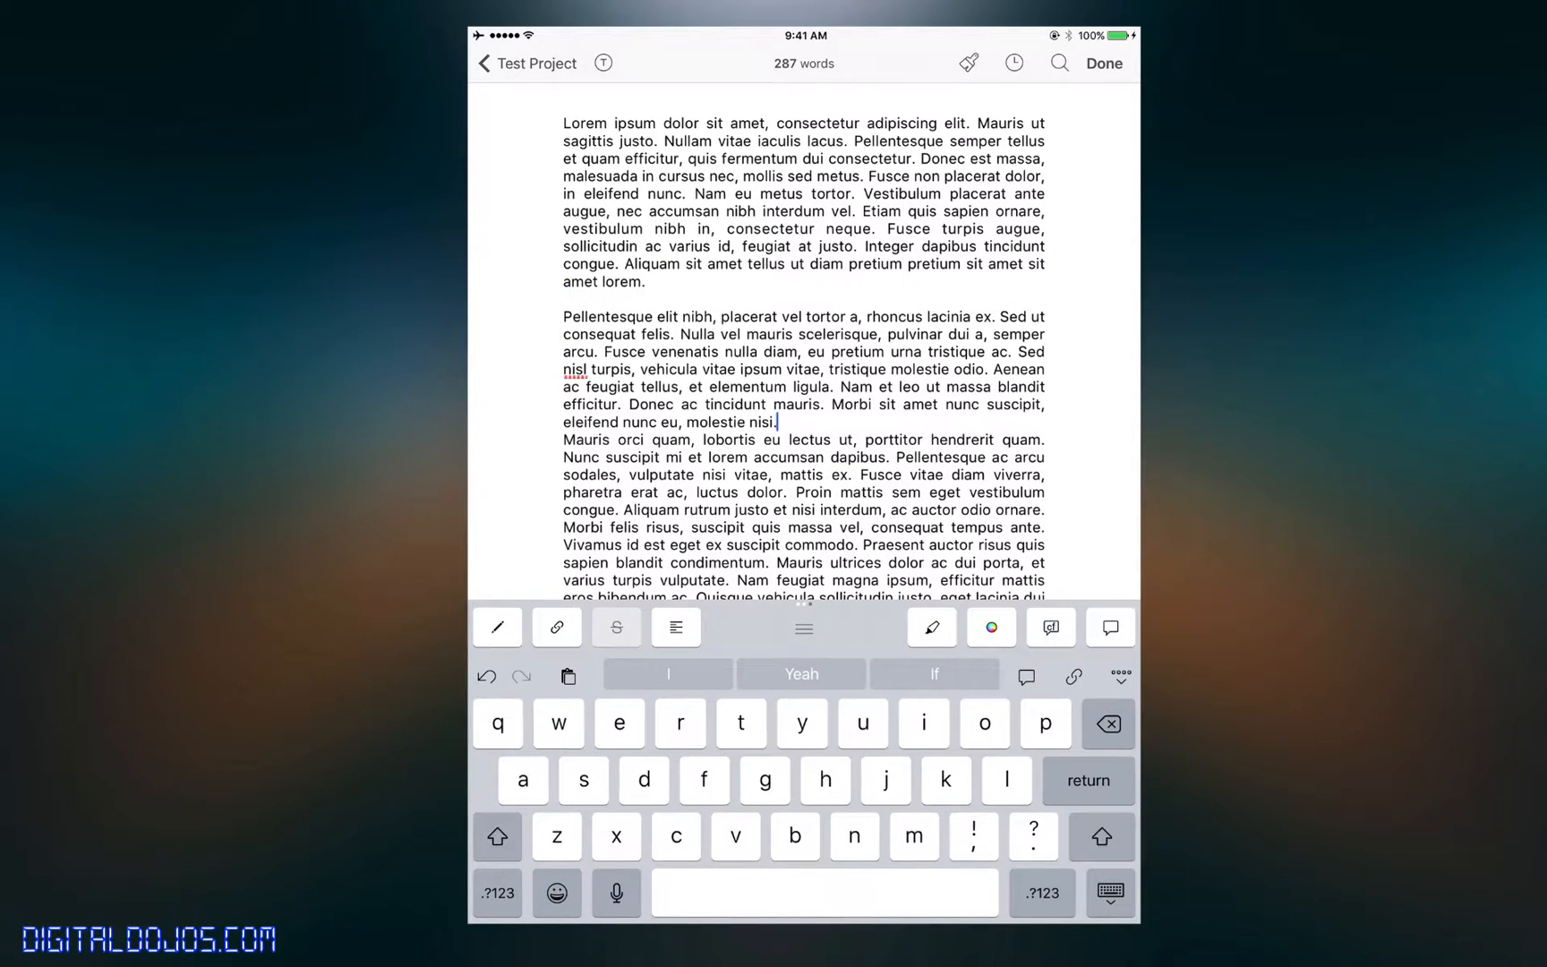
click(775, 422)
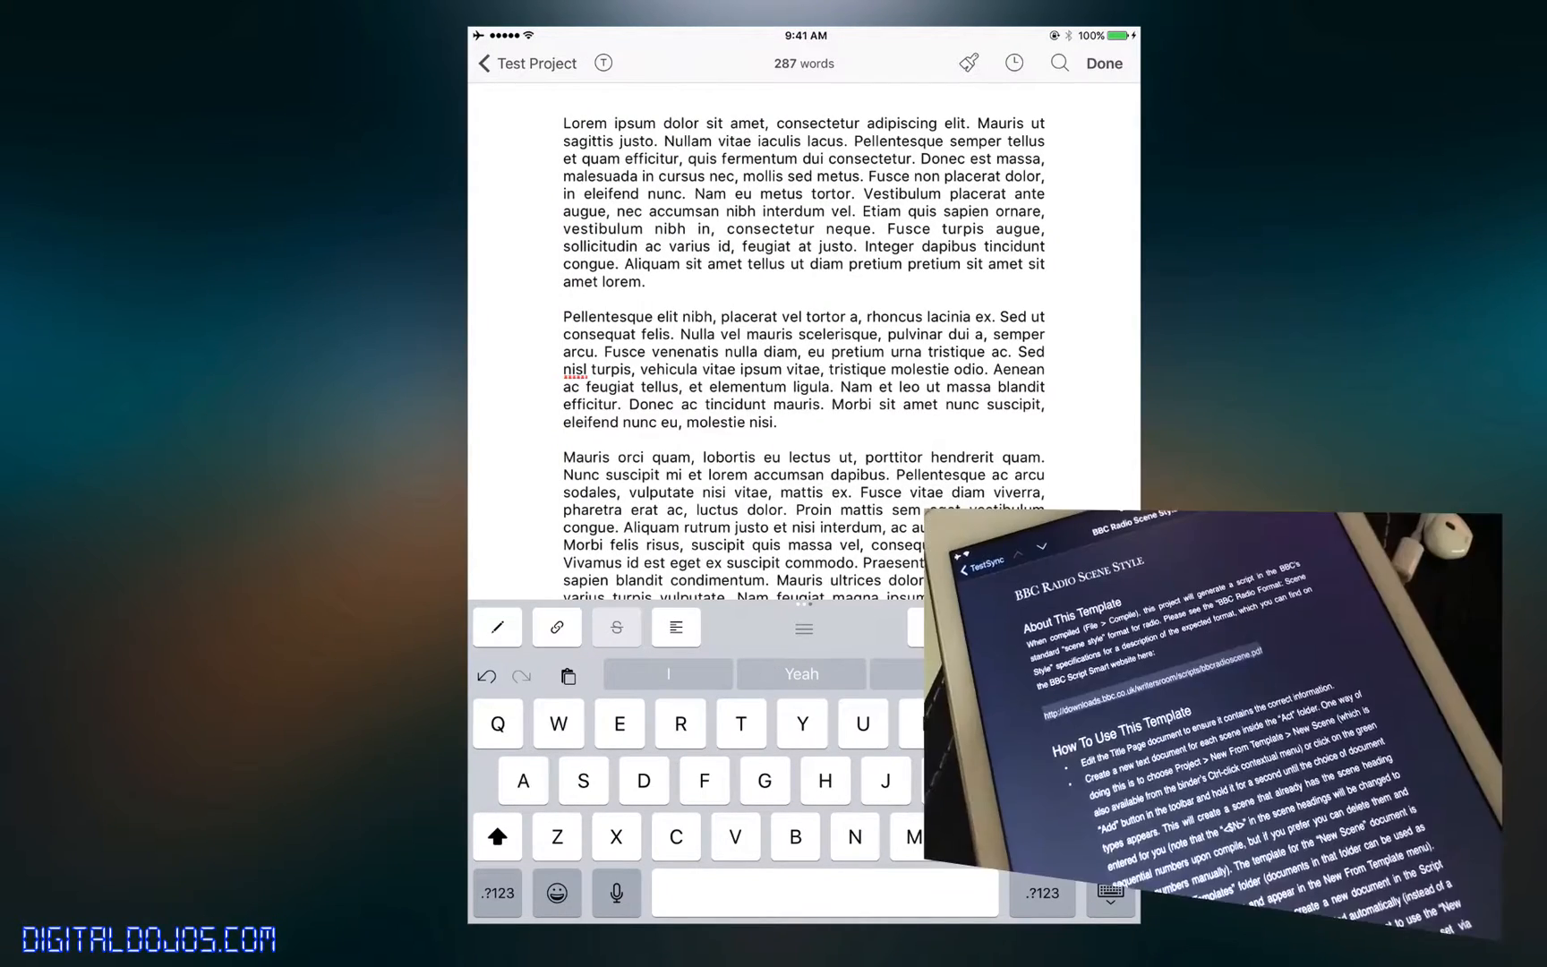
click(1105, 63)
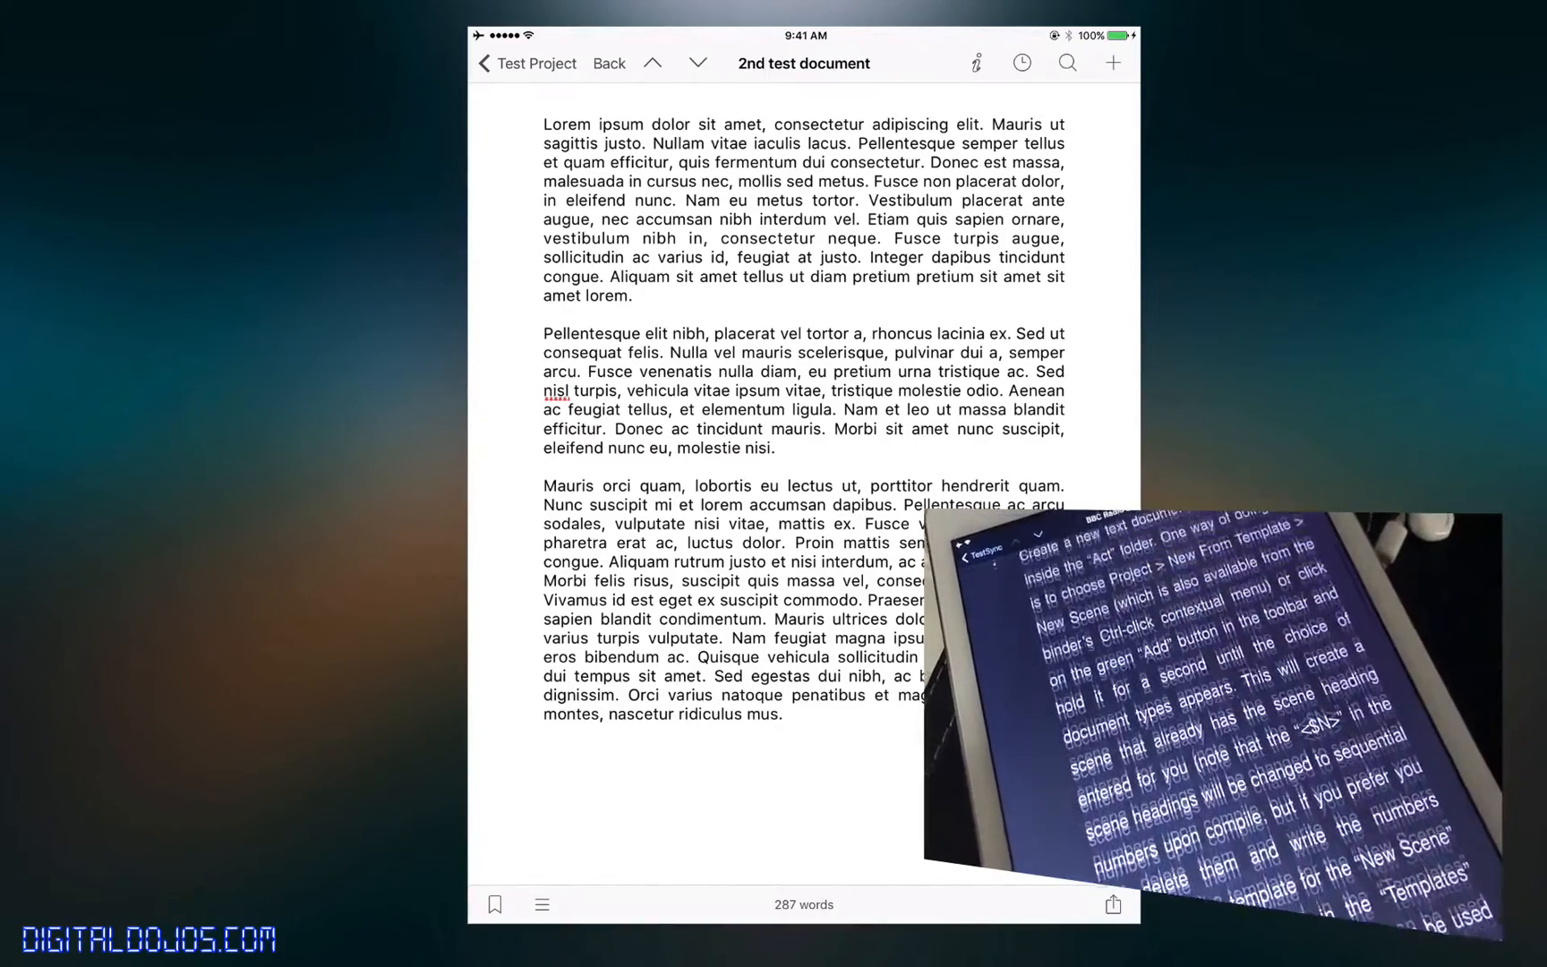
click(748, 183)
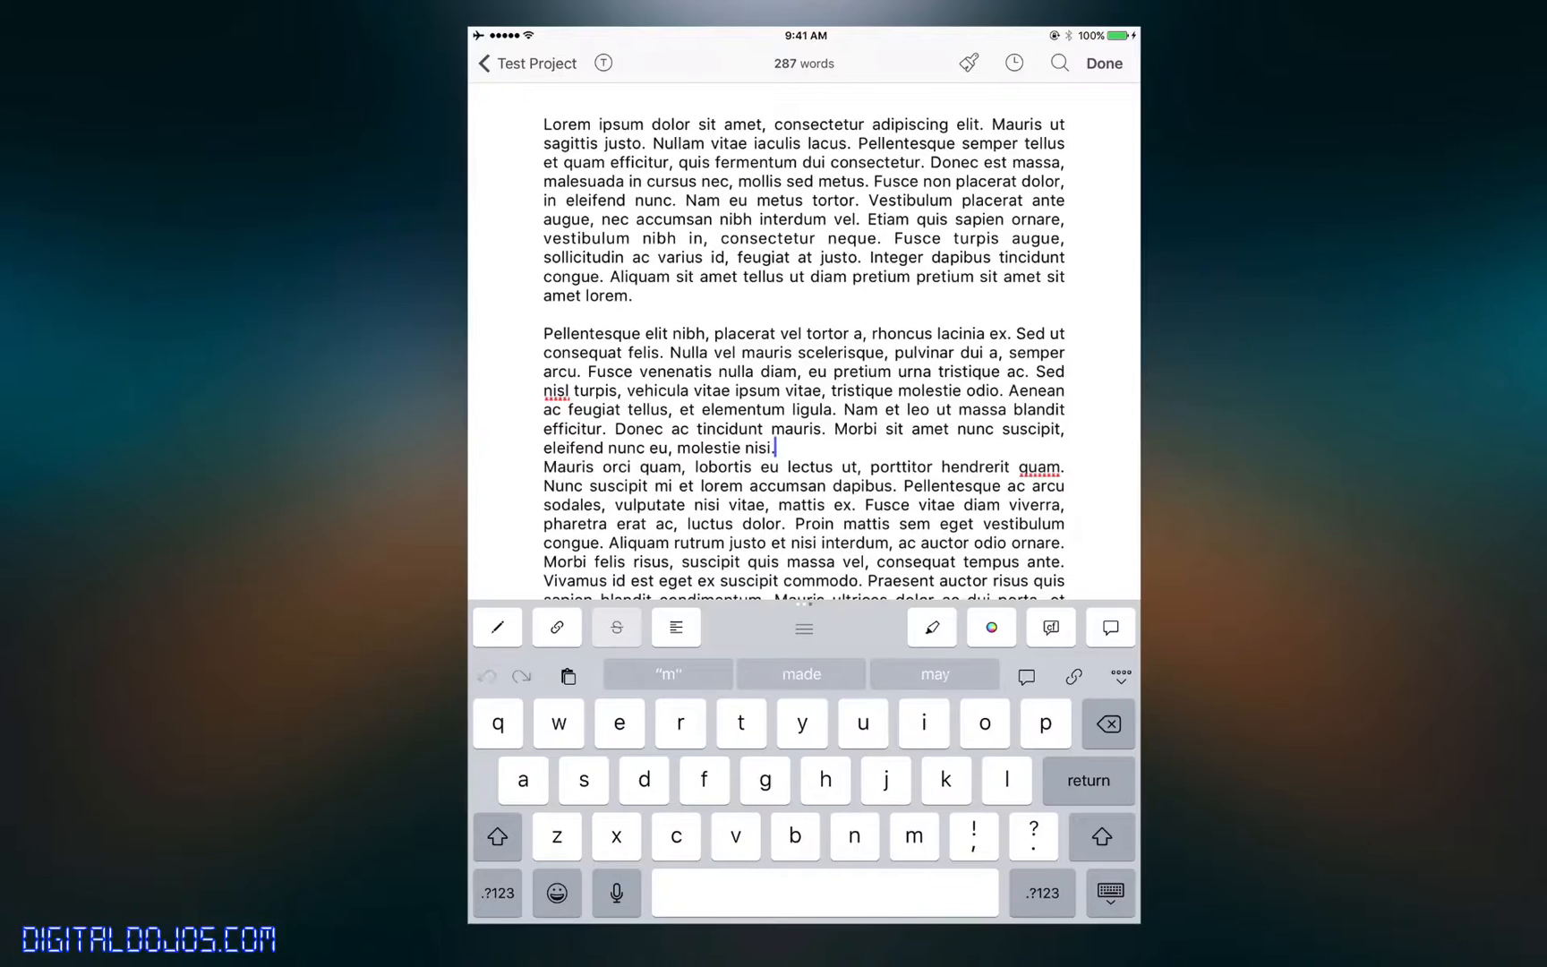
key(return)
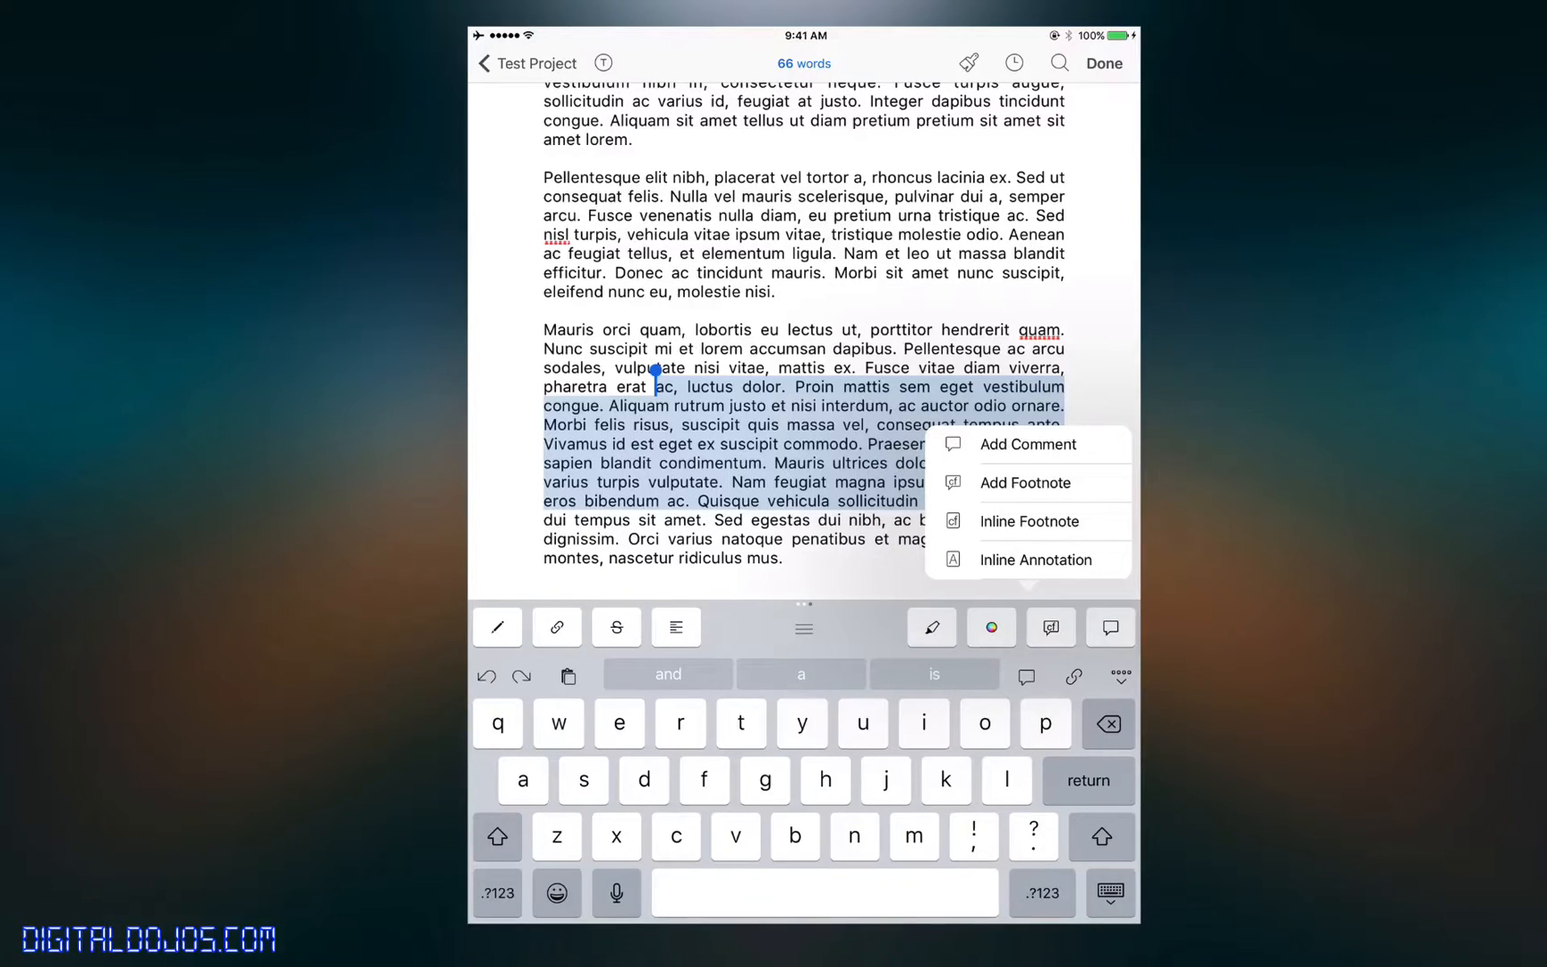
- Add the comment 'Is this fine?' to the third-paragraph passage and give it a highlight colour
click(1028, 444)
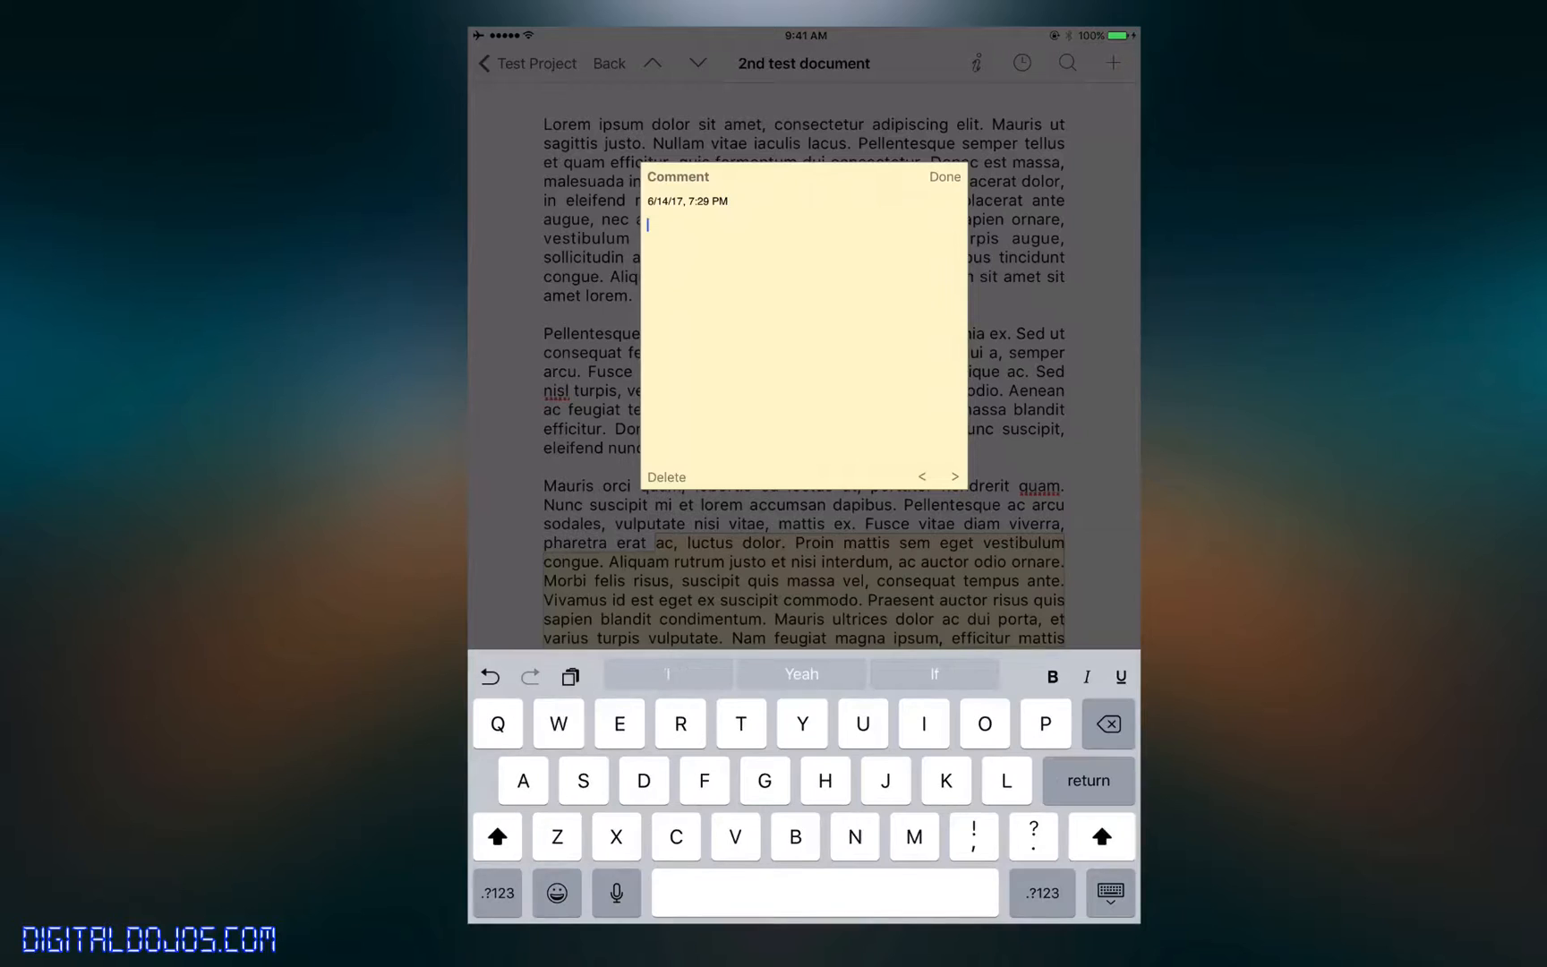
text(Is this fine)
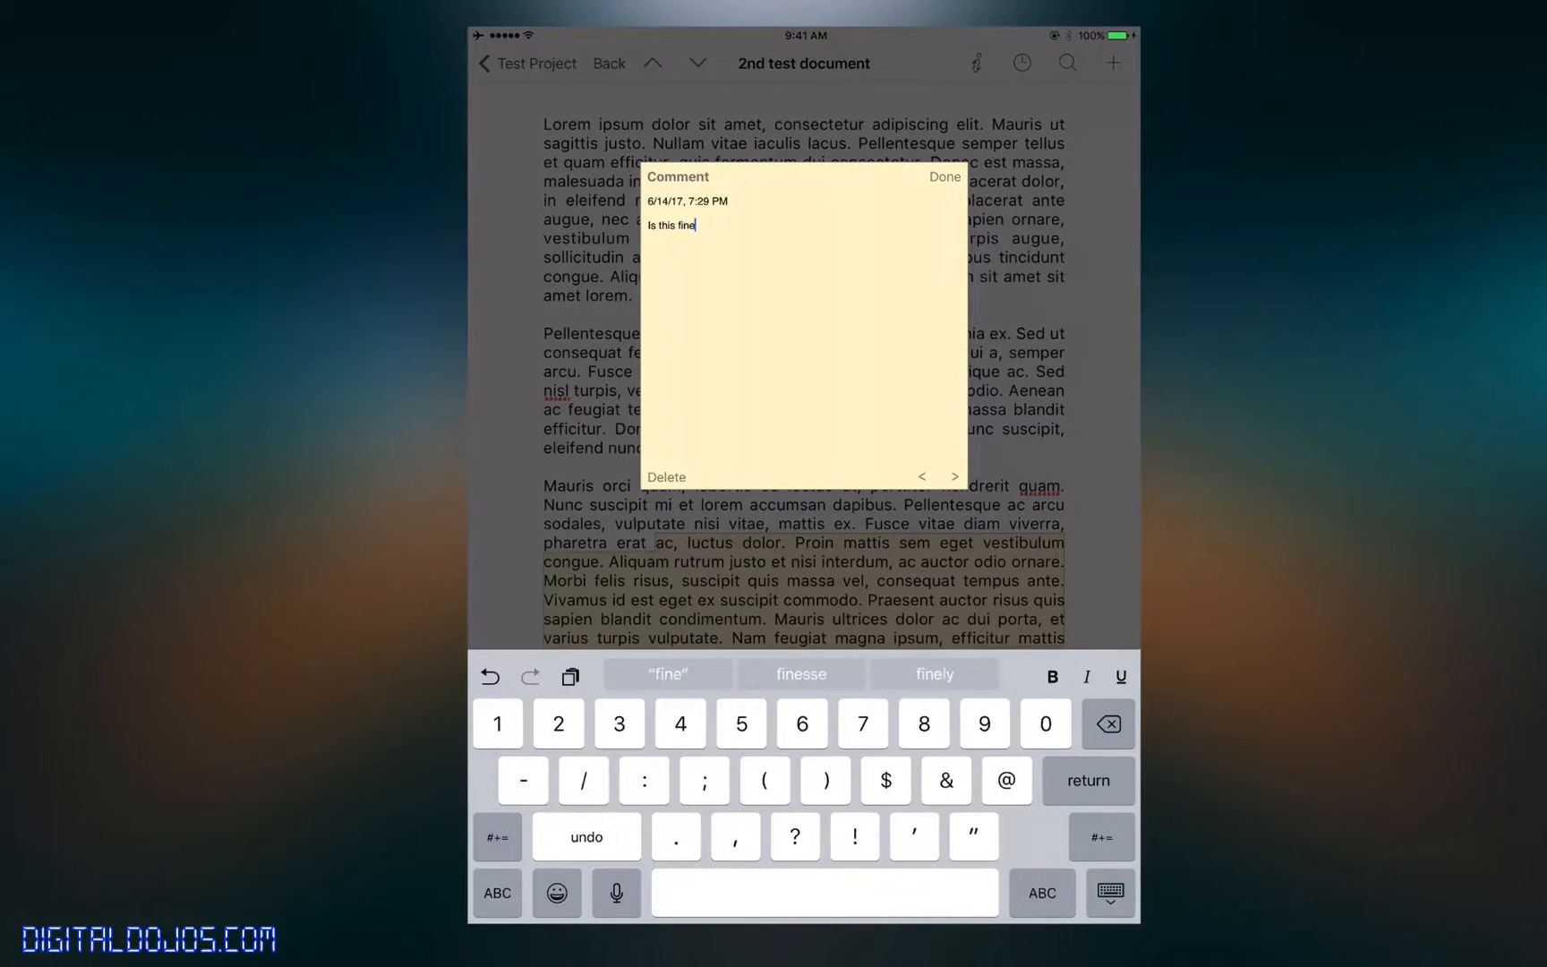
click(943, 176)
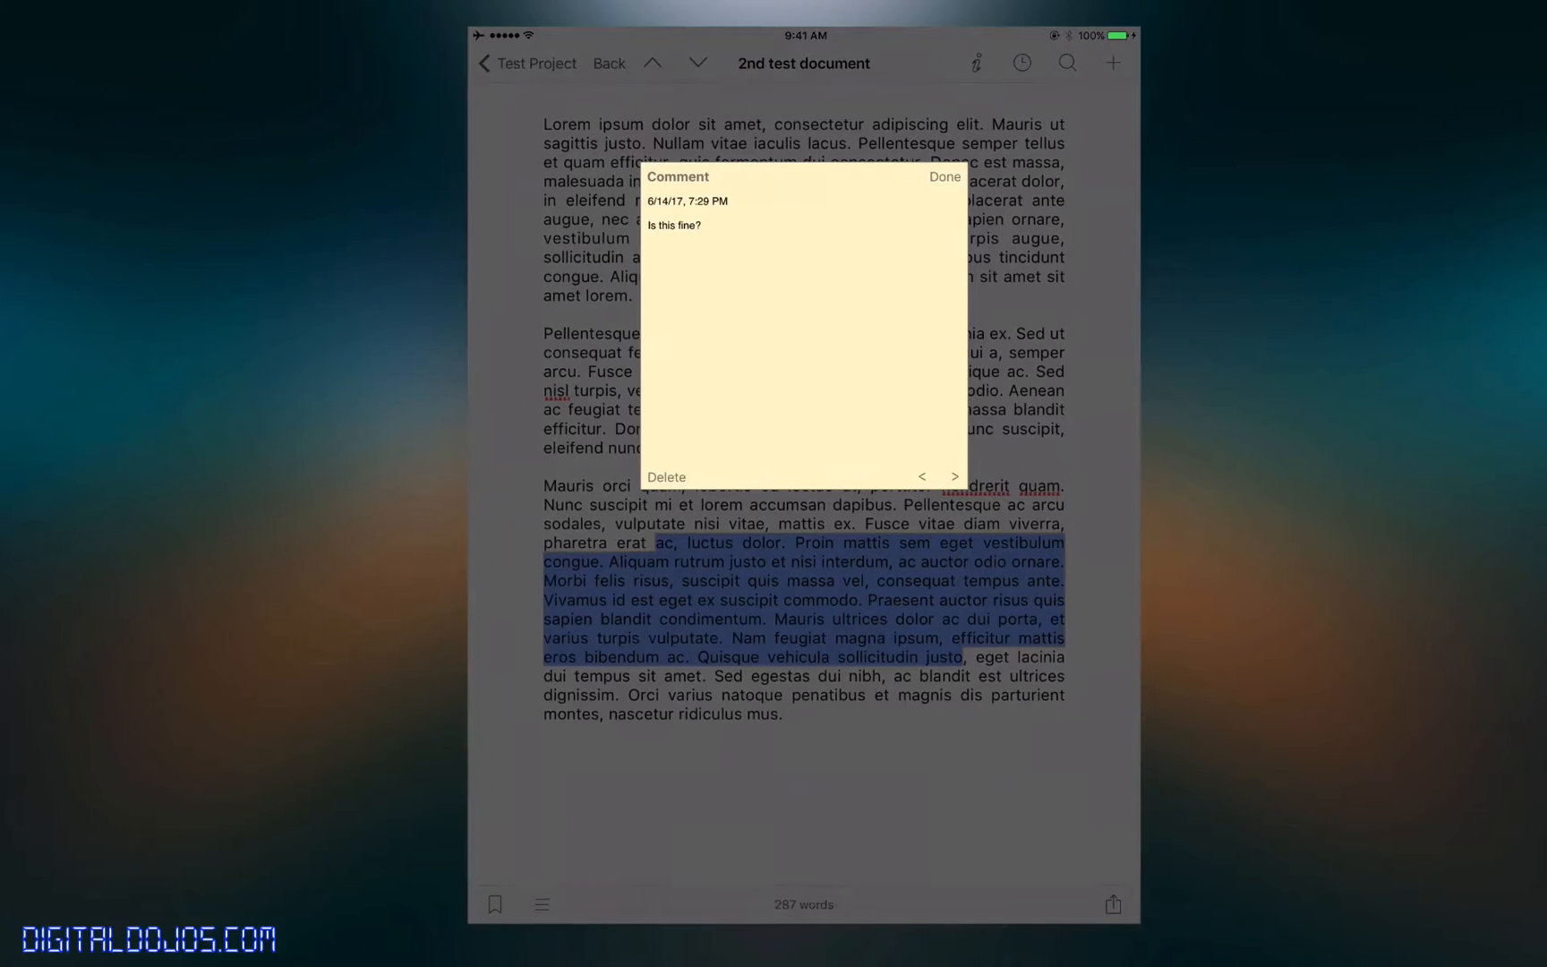
click(943, 175)
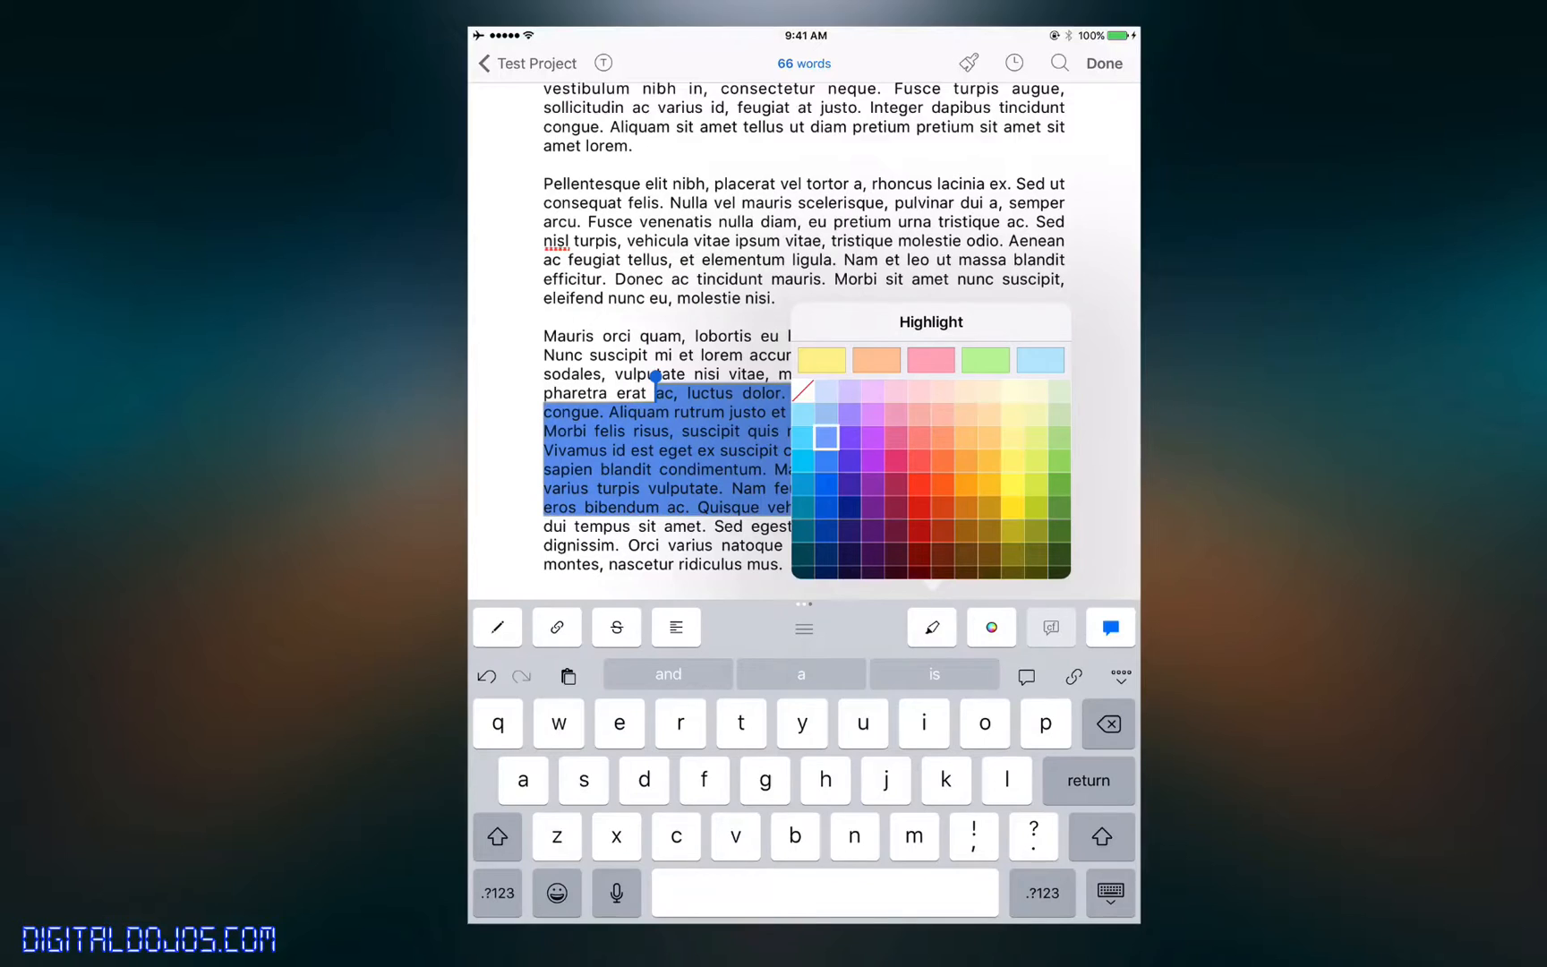
click(1035, 460)
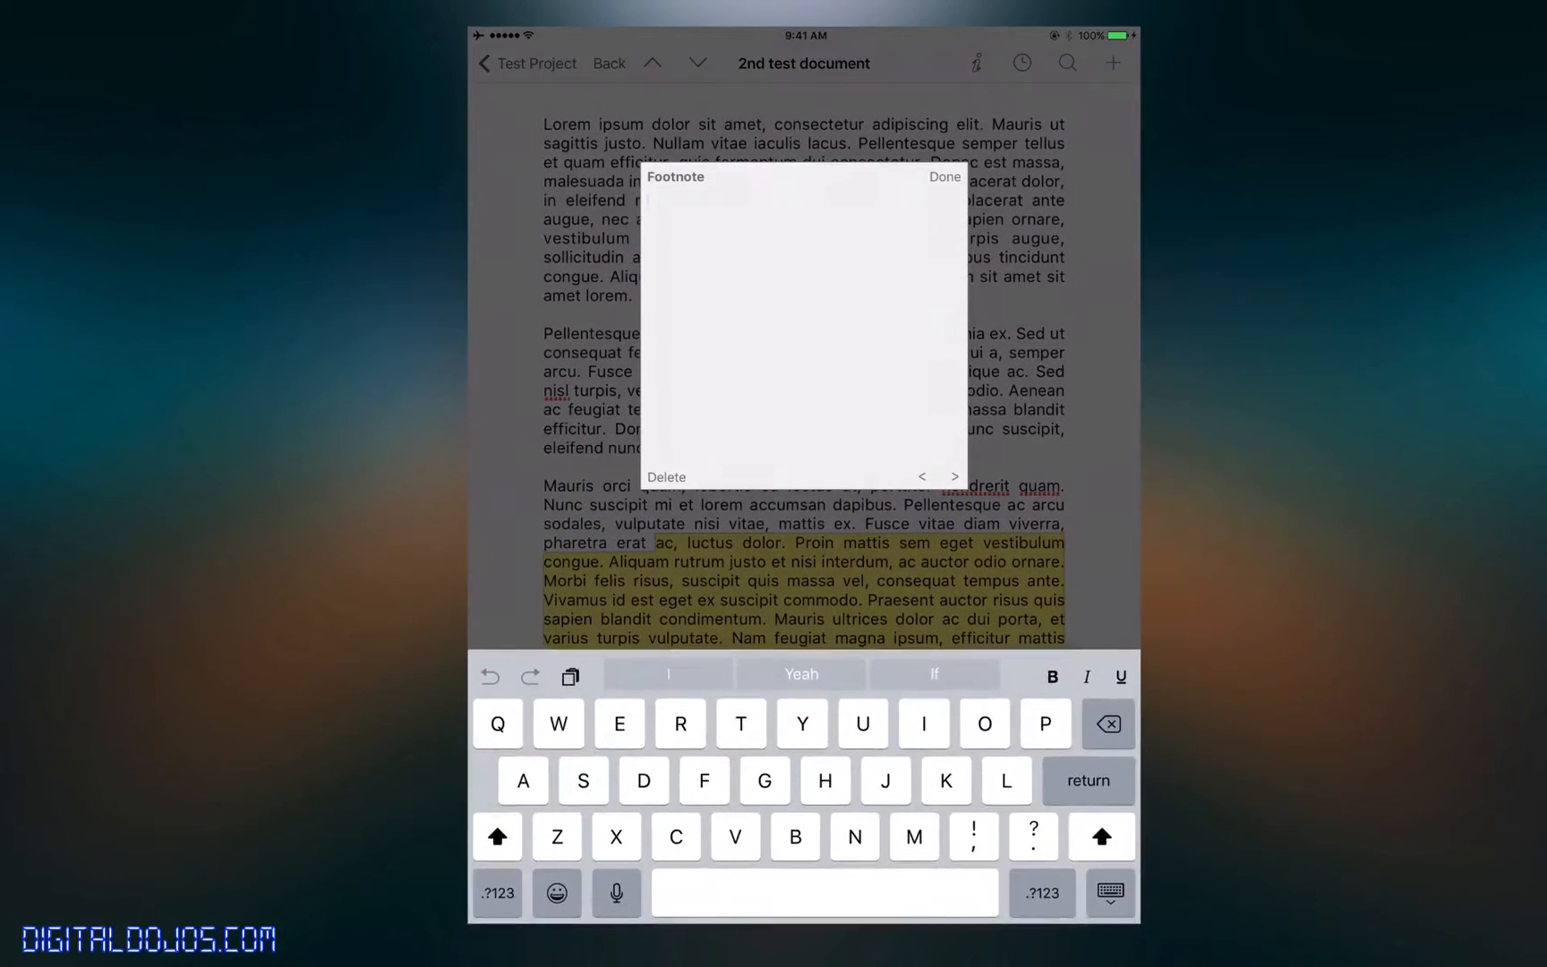
click(946, 175)
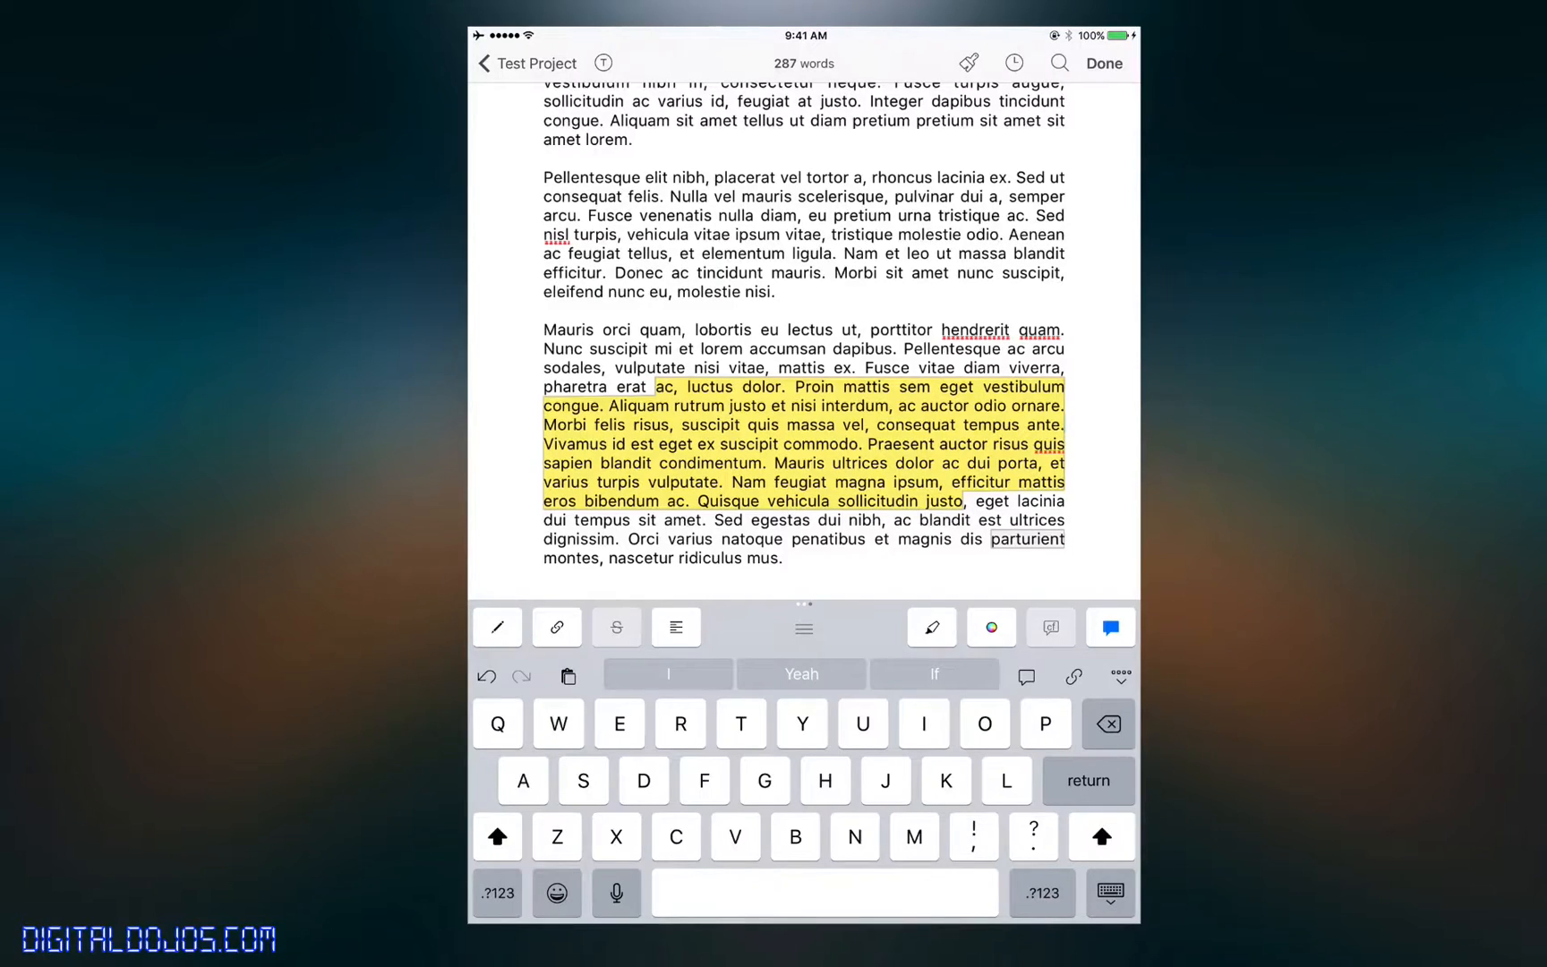
- Swipe to the keyboard row's navigation keys and open a key's customisation popover
scroll(down, 3)
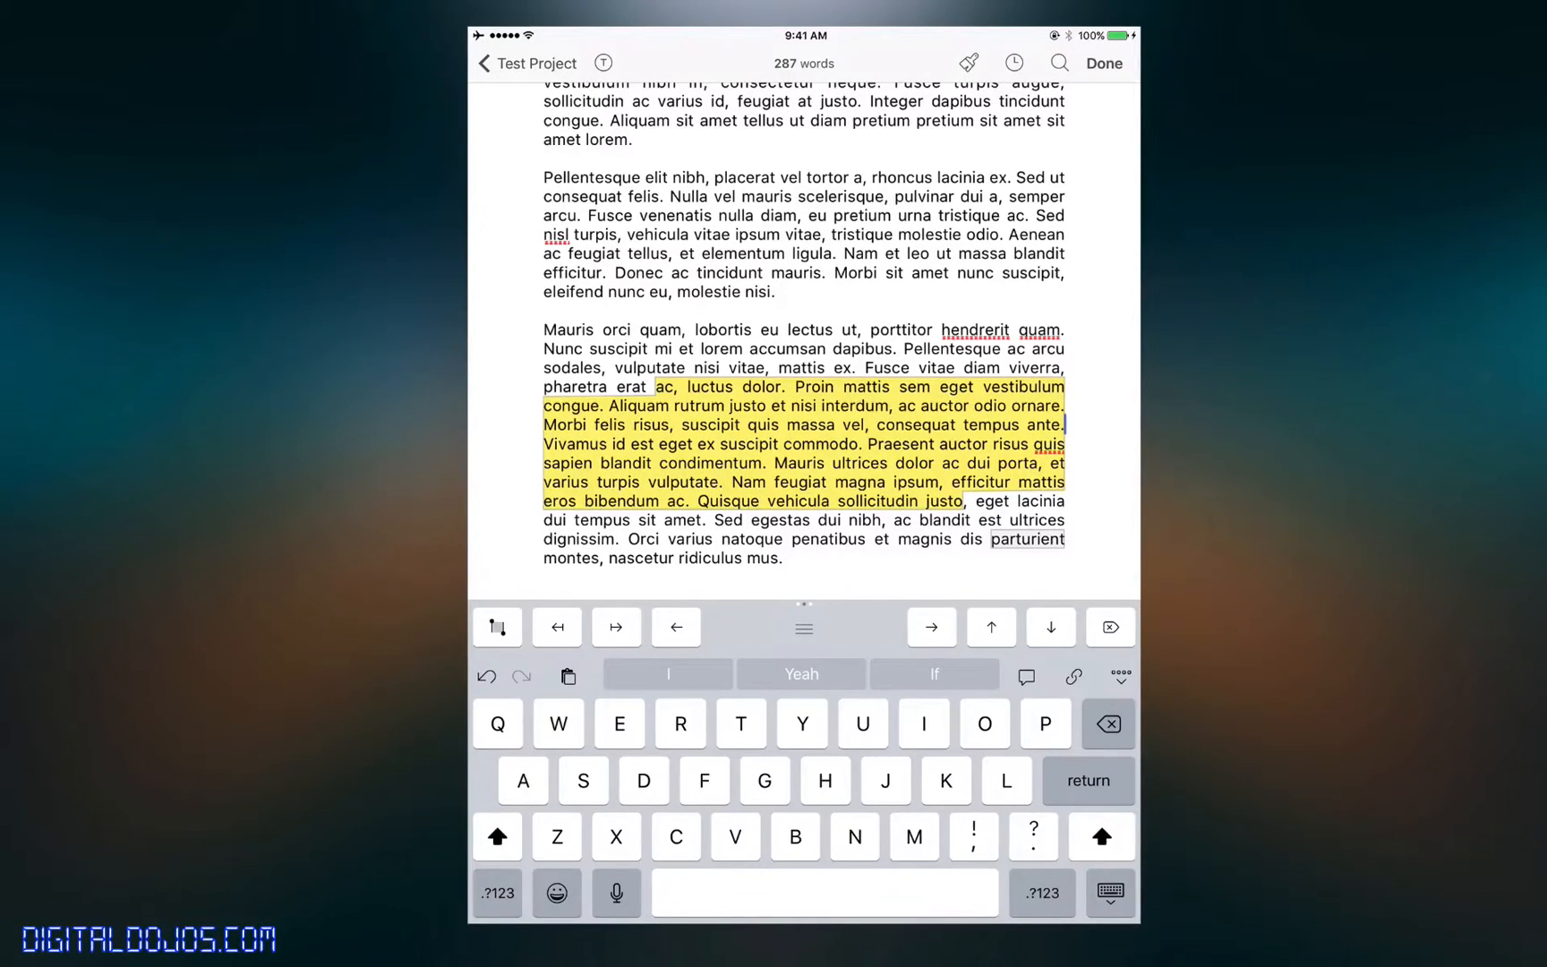
click(677, 626)
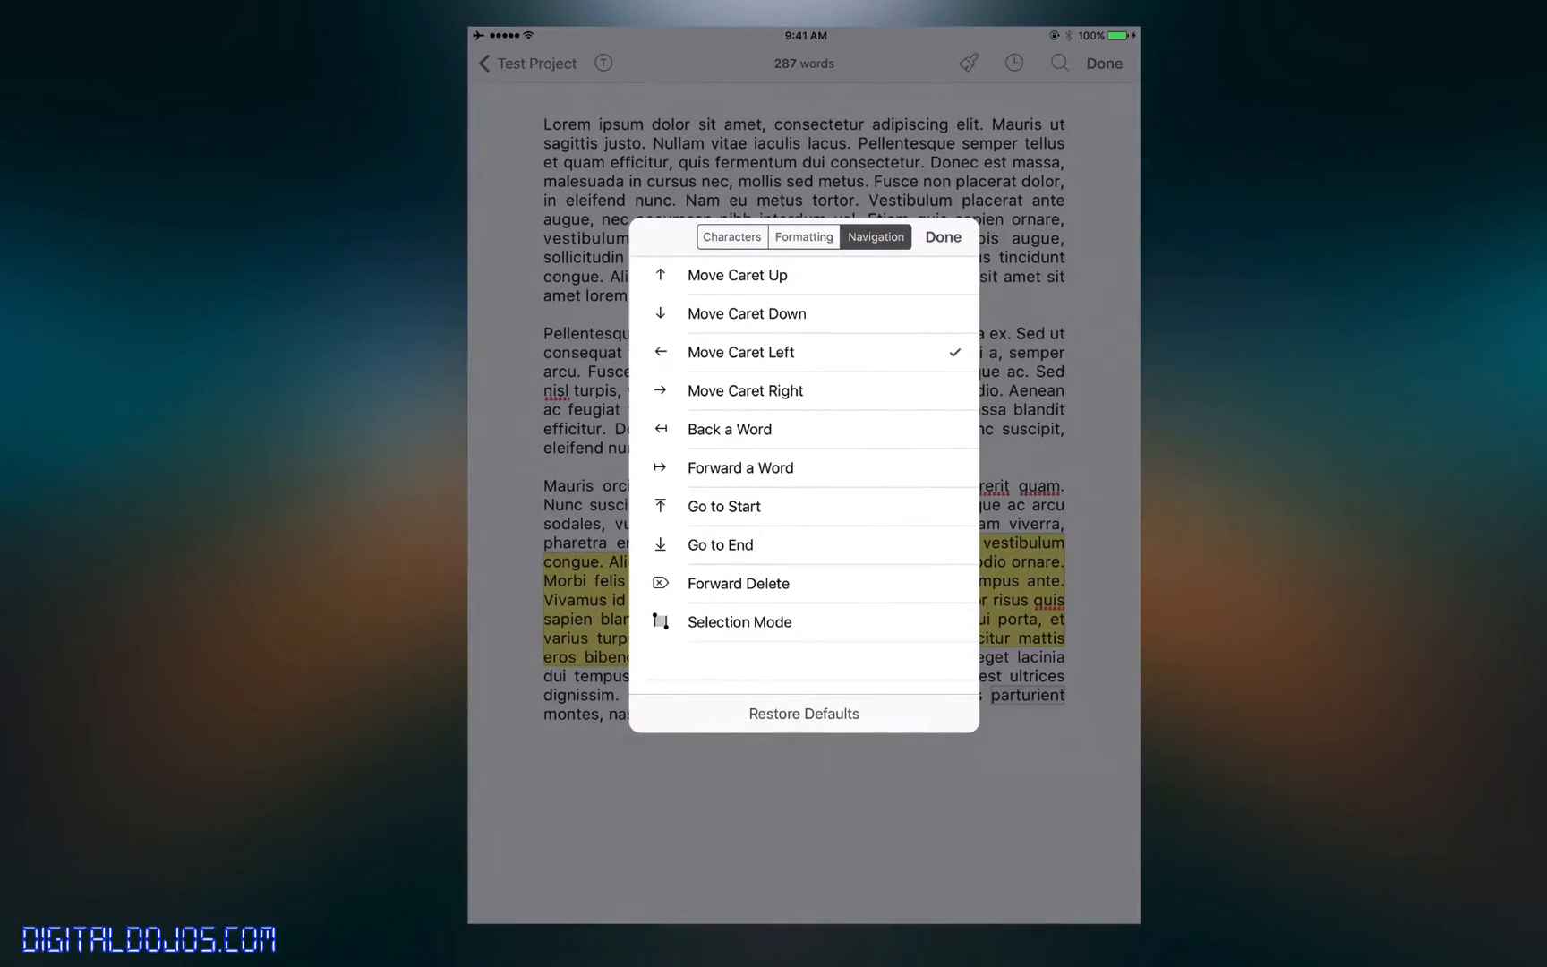
- Assign Move Caret Right to the key, browse Formatting and Characters choices, and finish
click(943, 238)
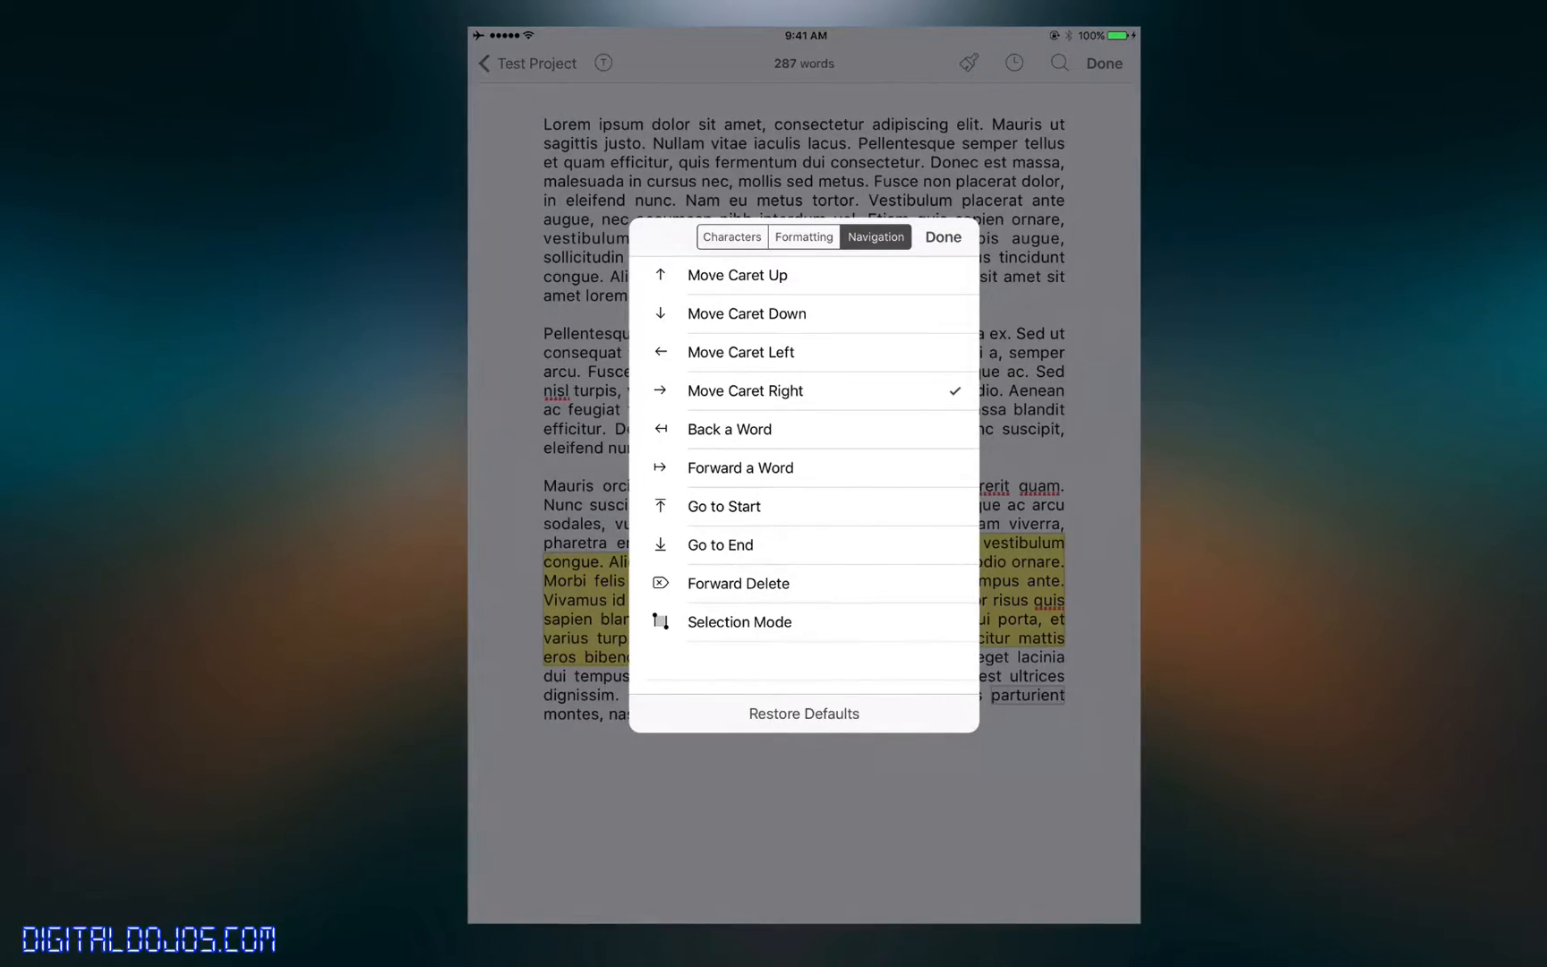
click(804, 237)
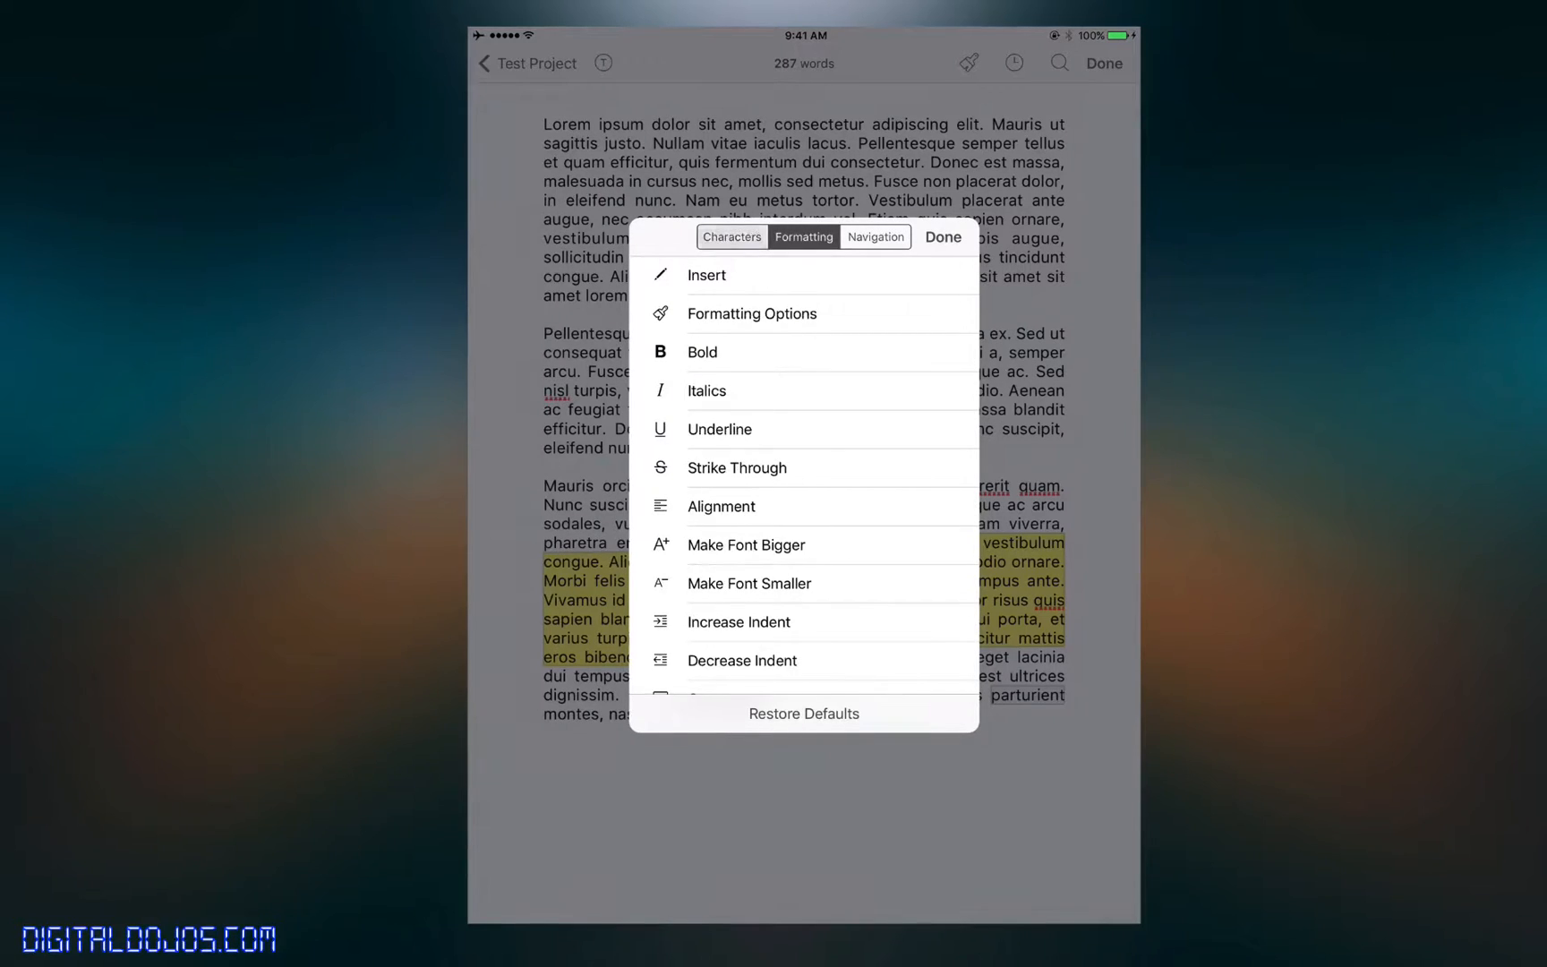
click(943, 238)
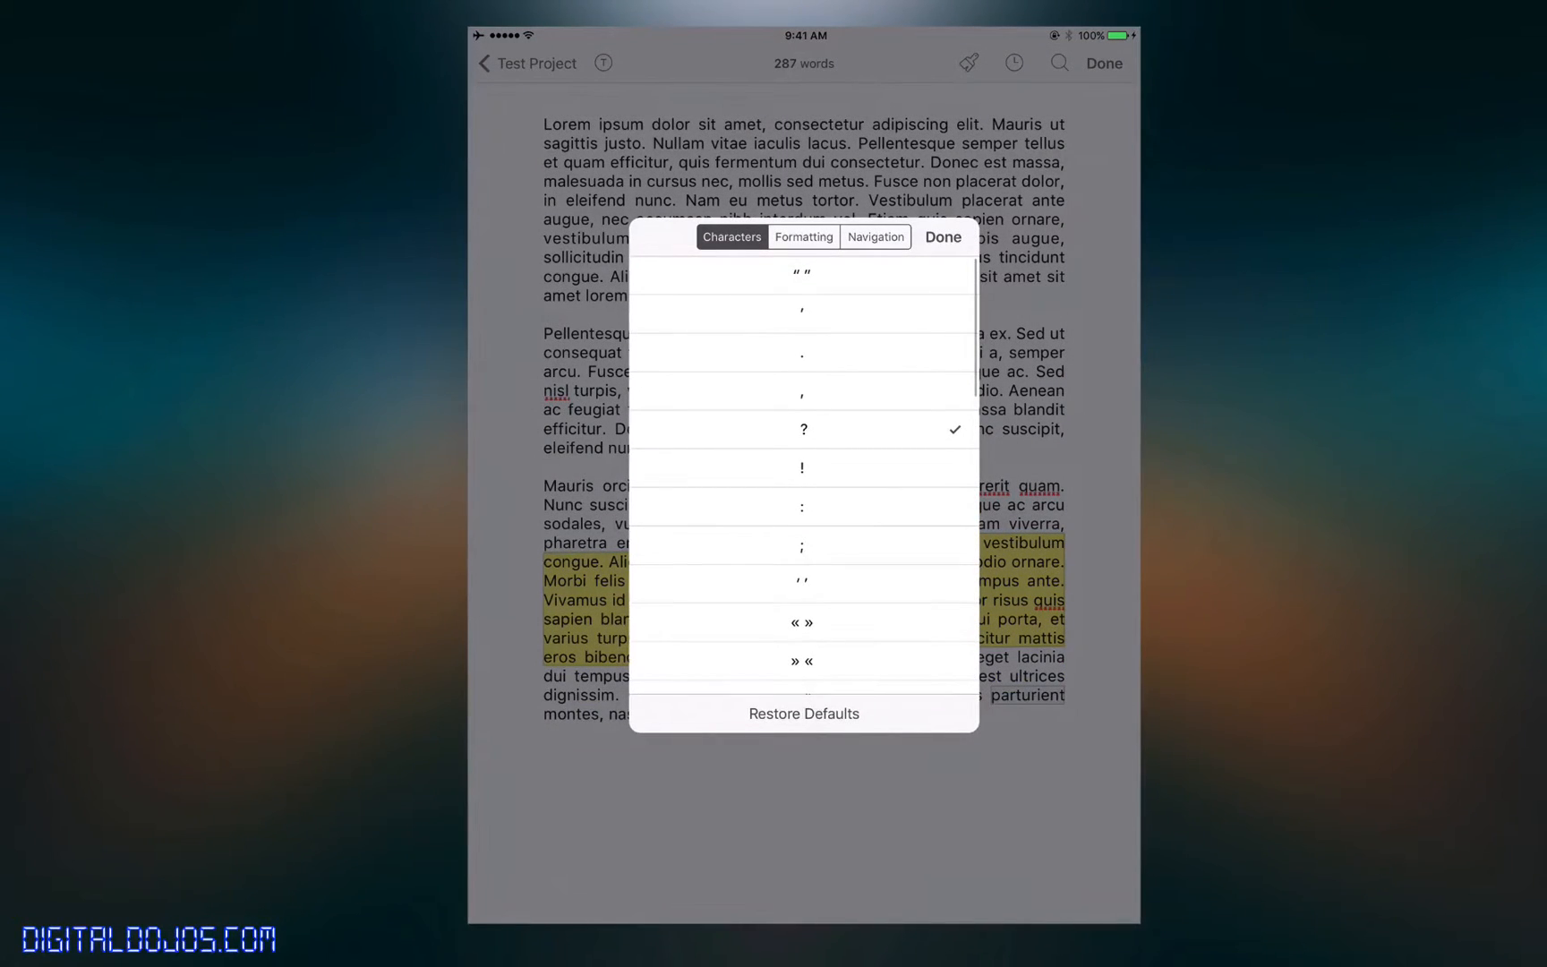
scroll(down, 3)
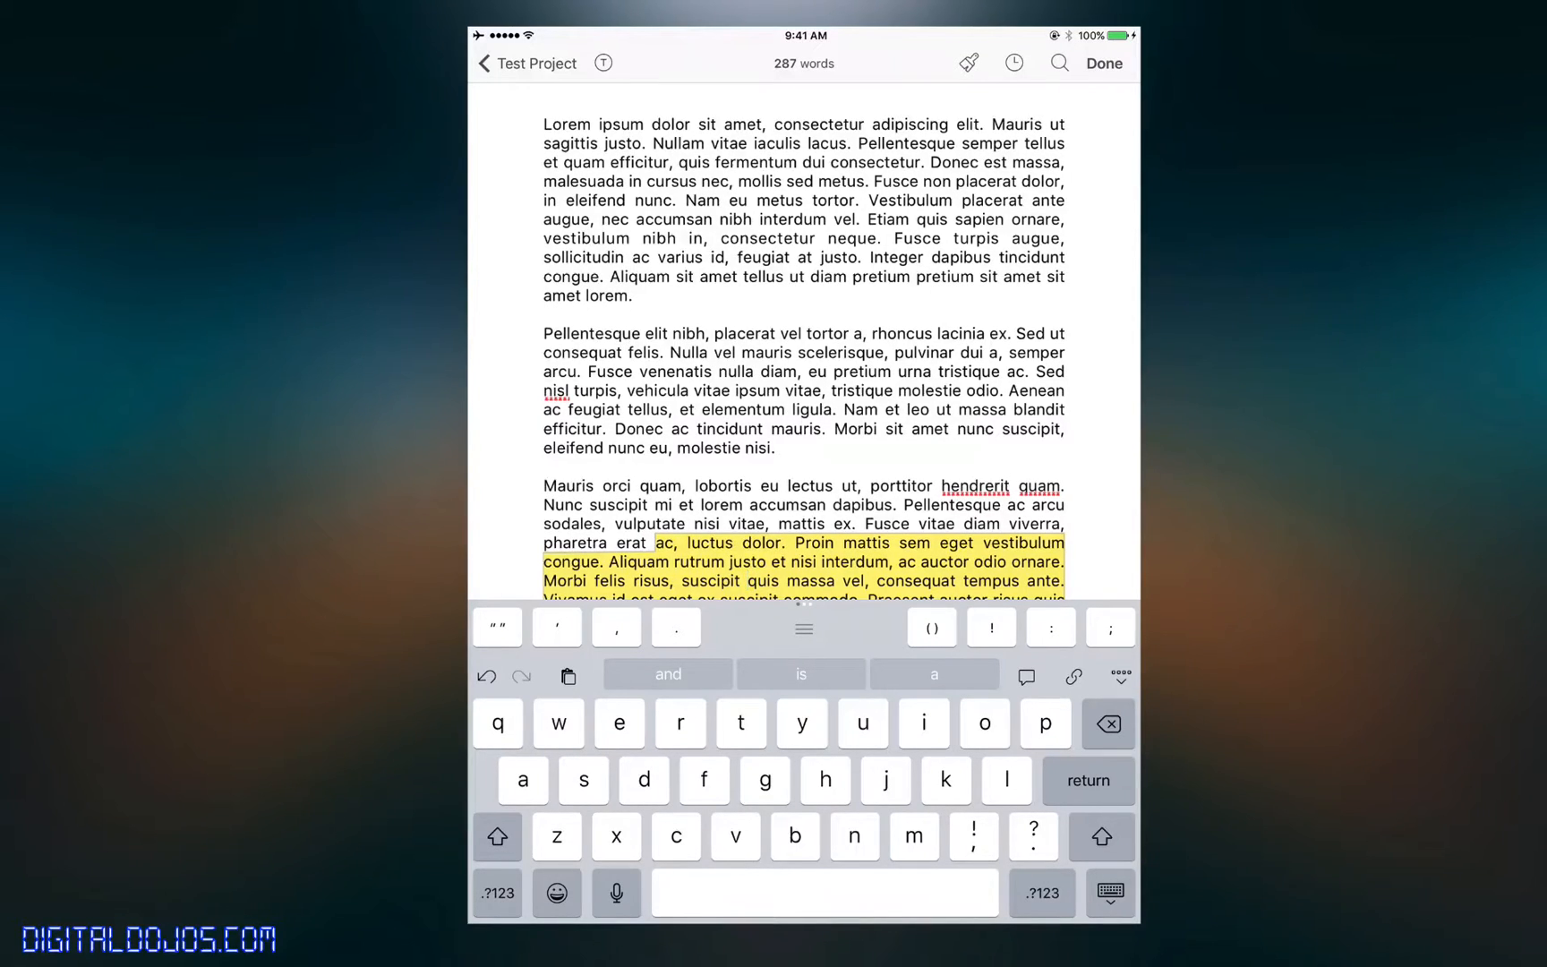
- Browse the Style presets in the Formatting Options popover and land on the 'This is title' page
click(1104, 62)
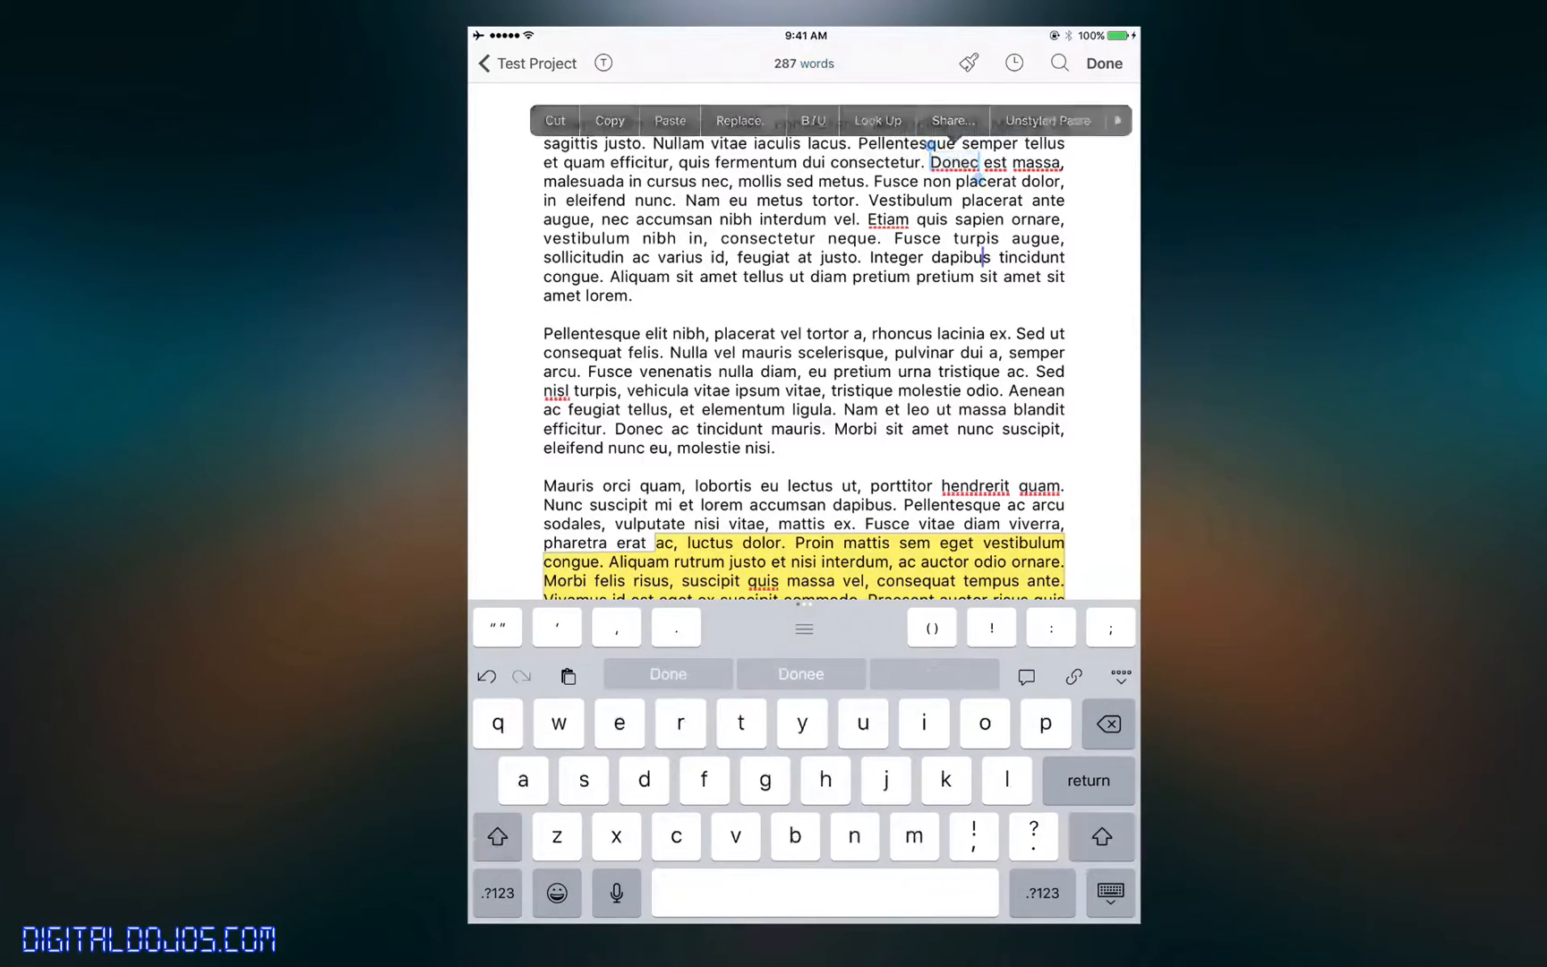
click(966, 62)
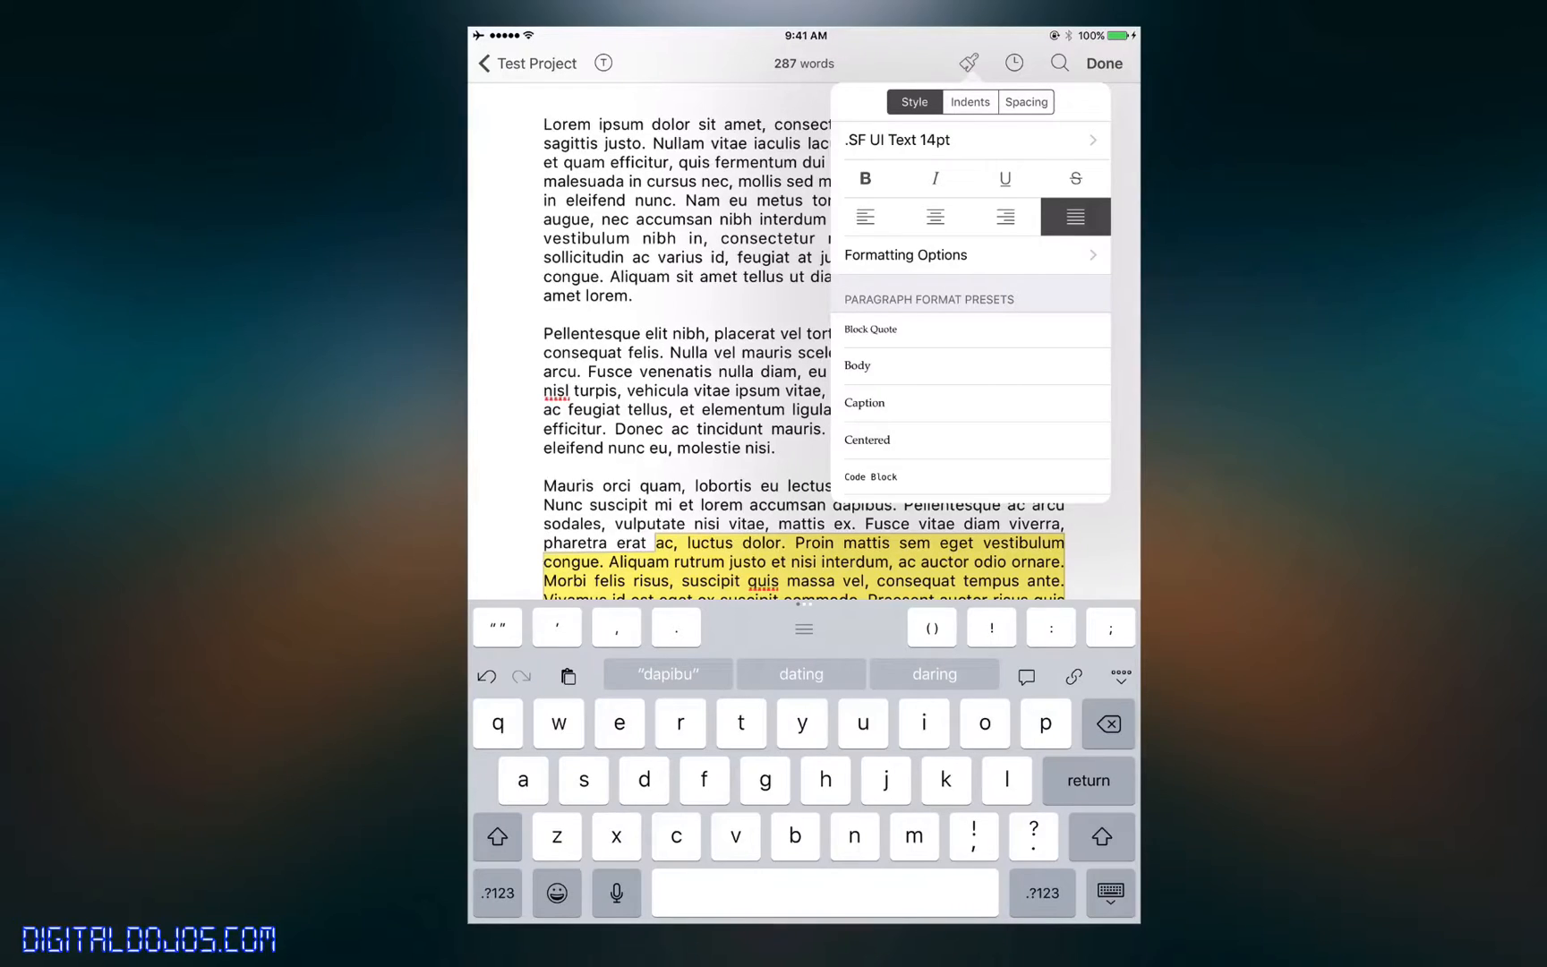
scroll(down, 3)
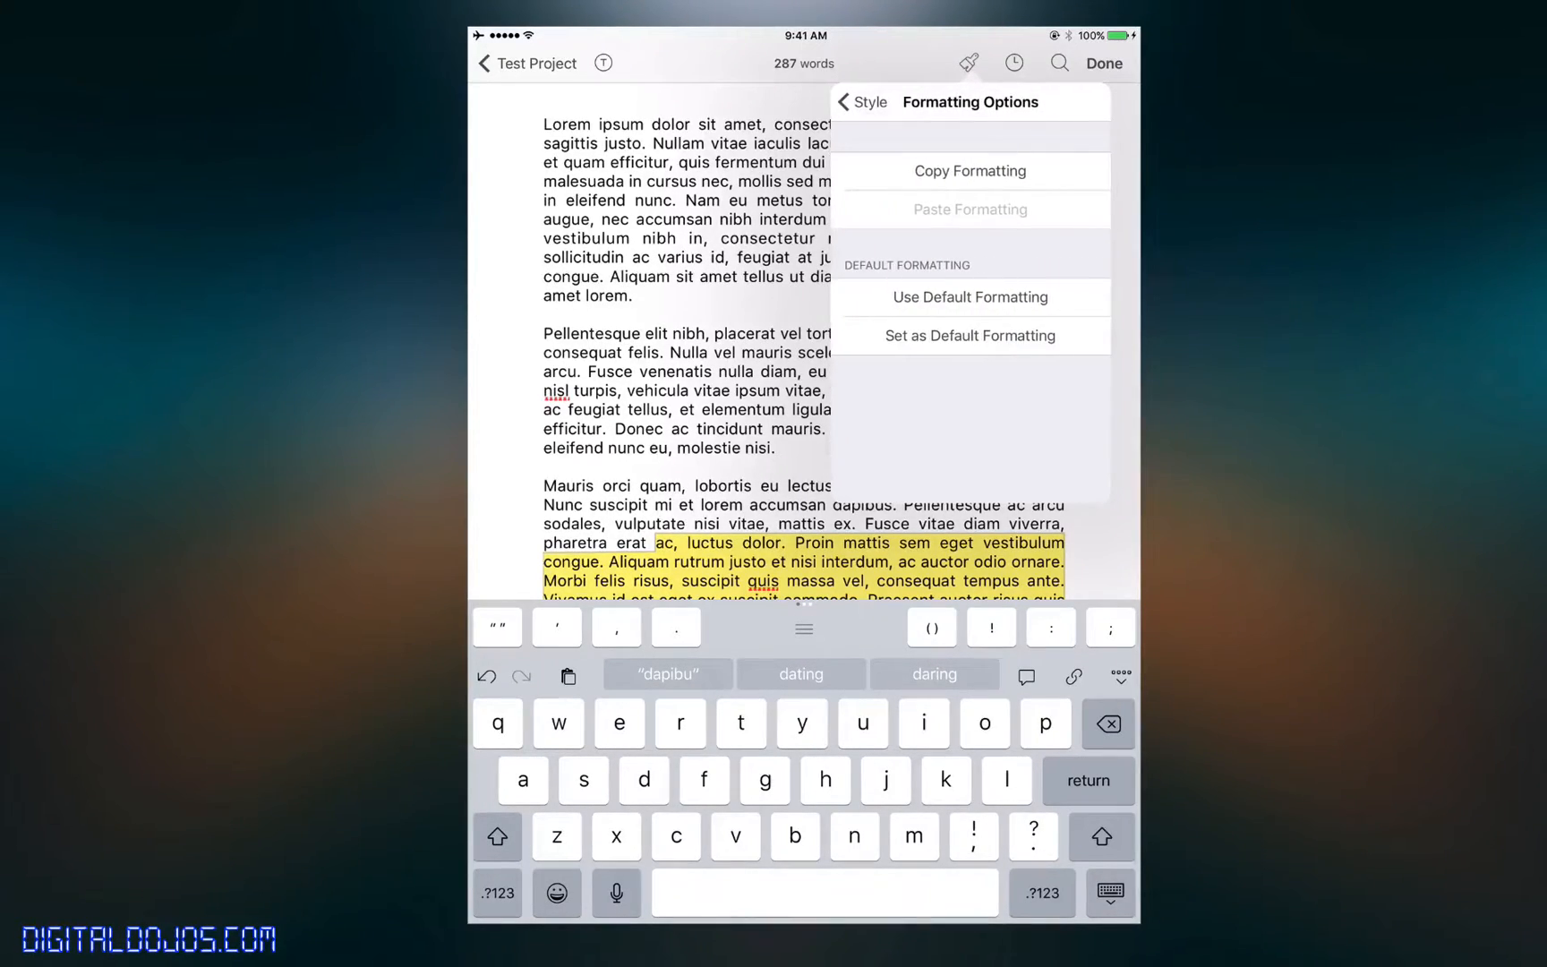
click(848, 102)
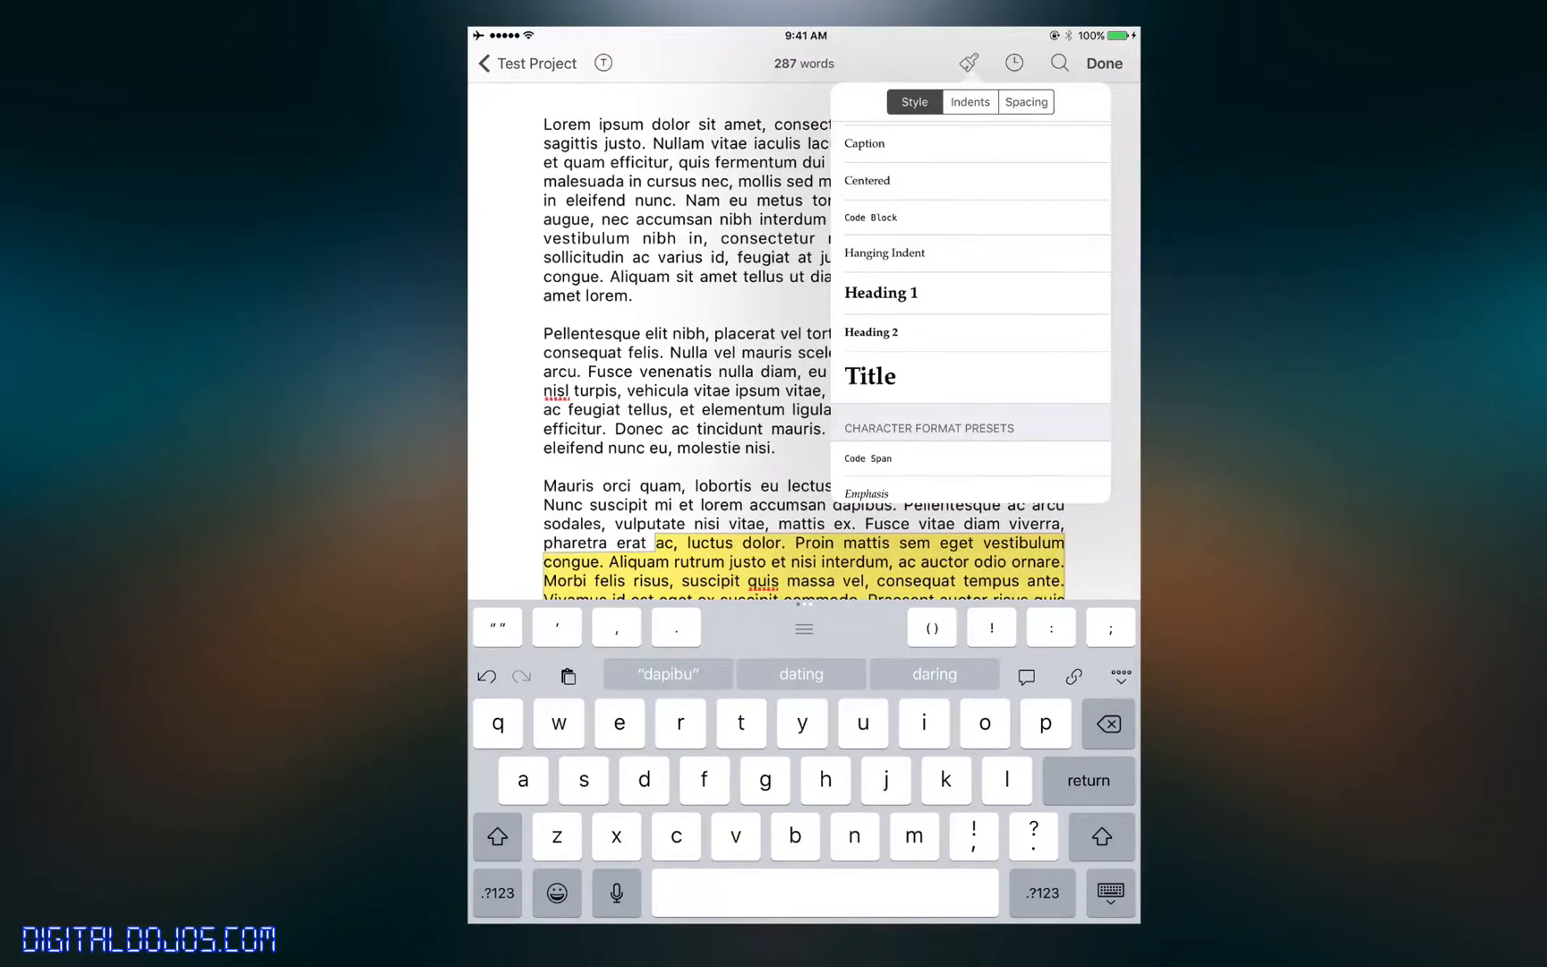
scroll(down, 3)
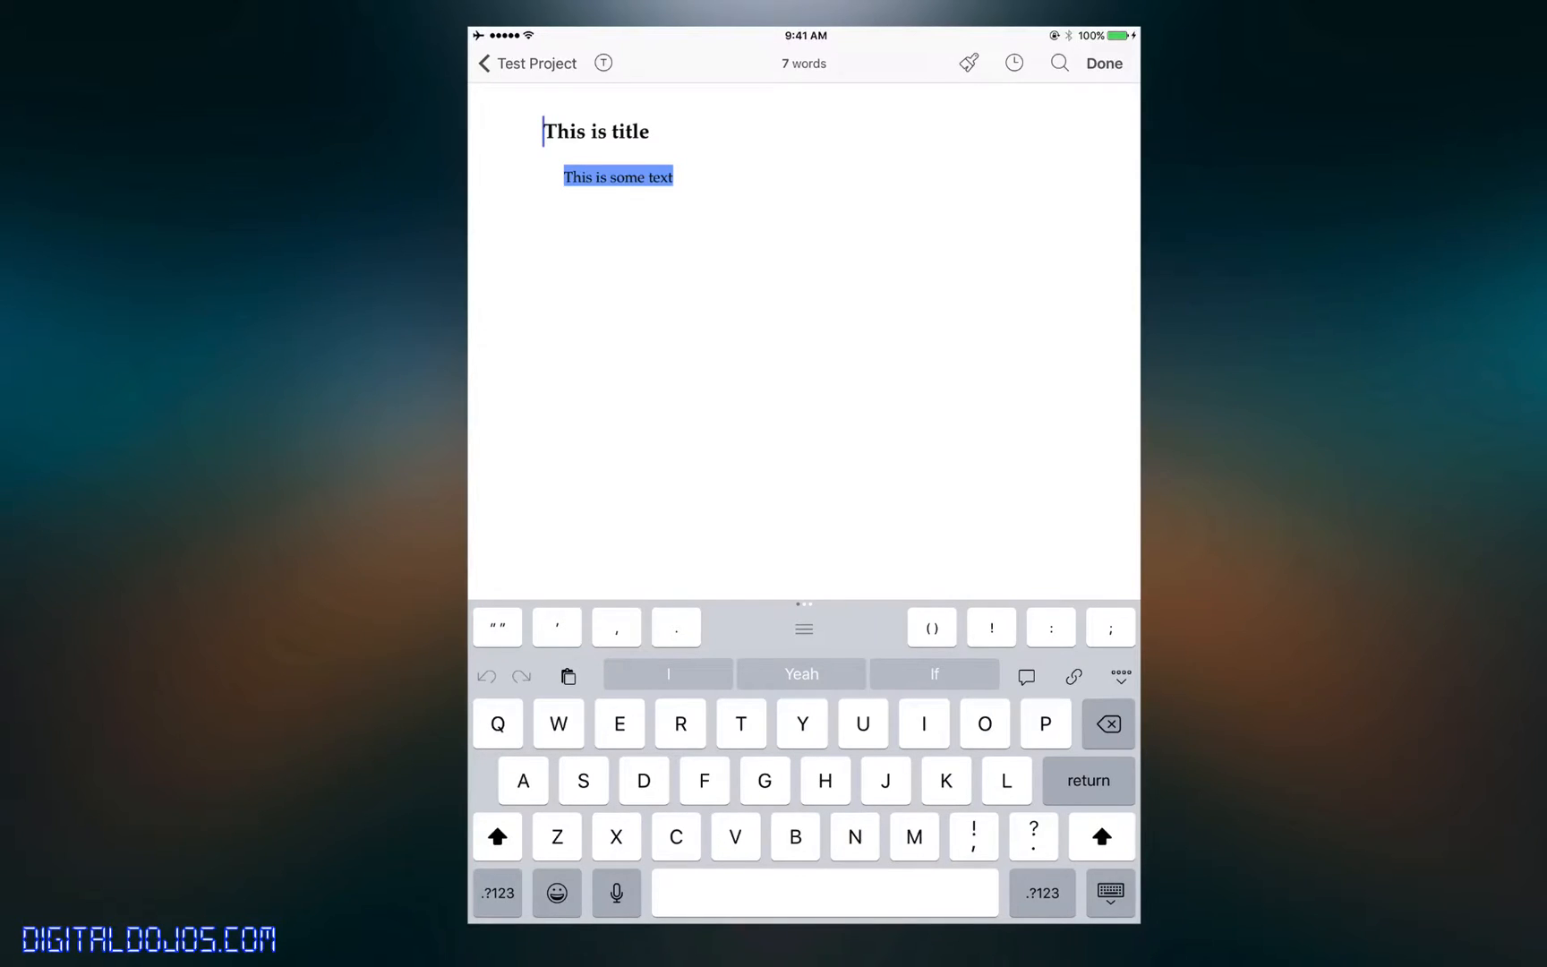
- Apply a 1pt first-line indent via Indents, then resume editing the 2nd test document
click(967, 62)
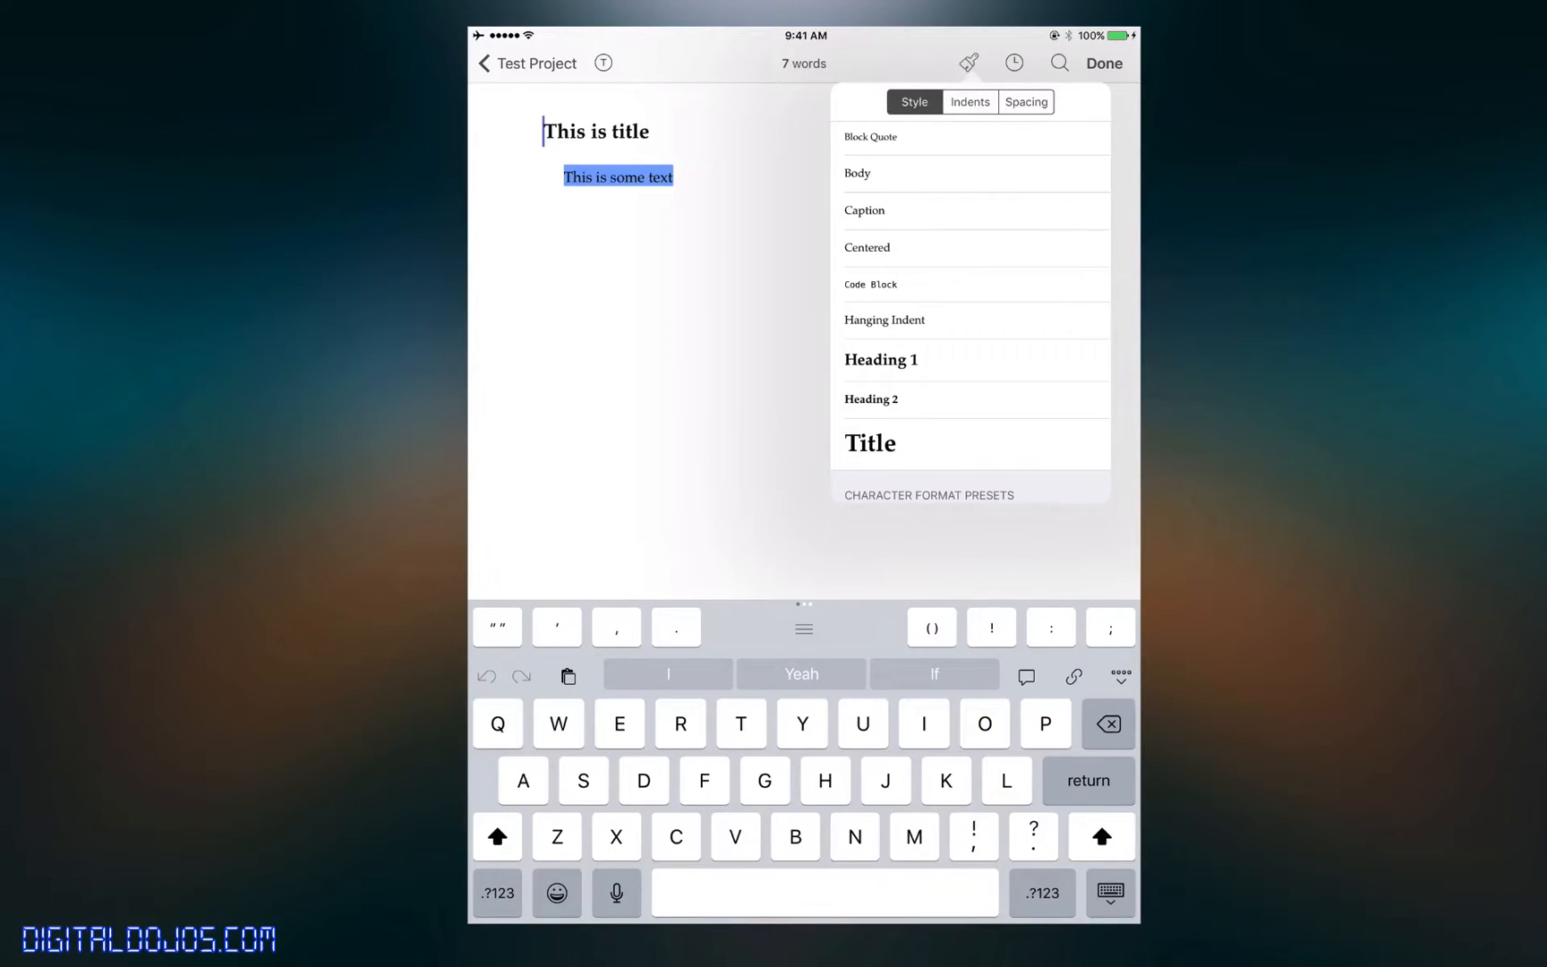
click(971, 102)
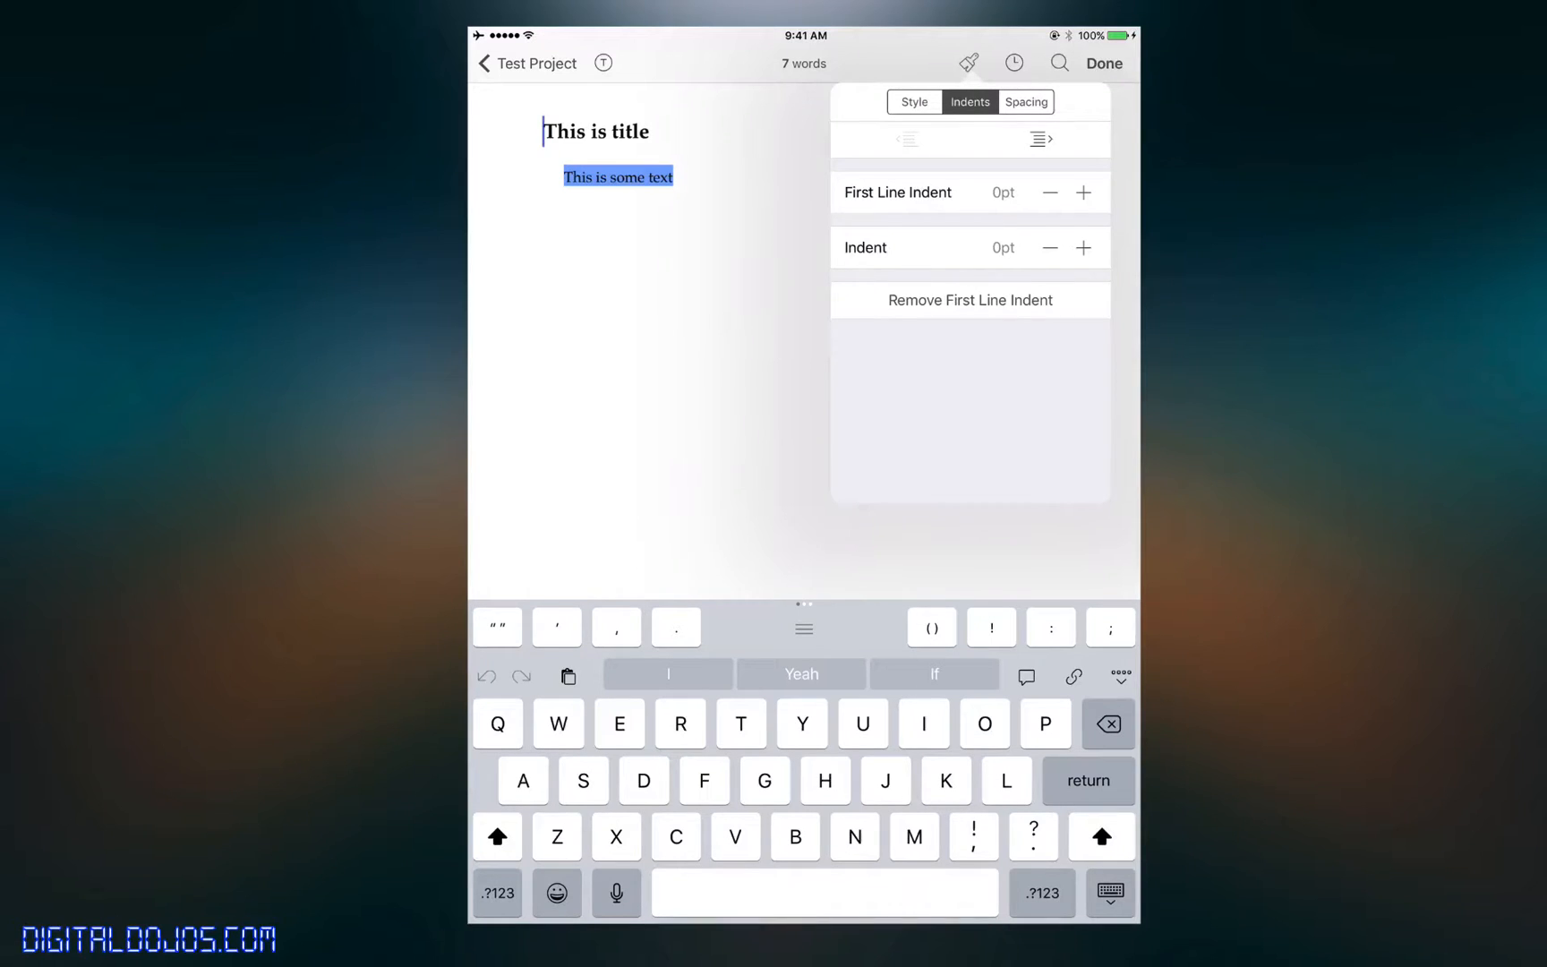
click(1083, 193)
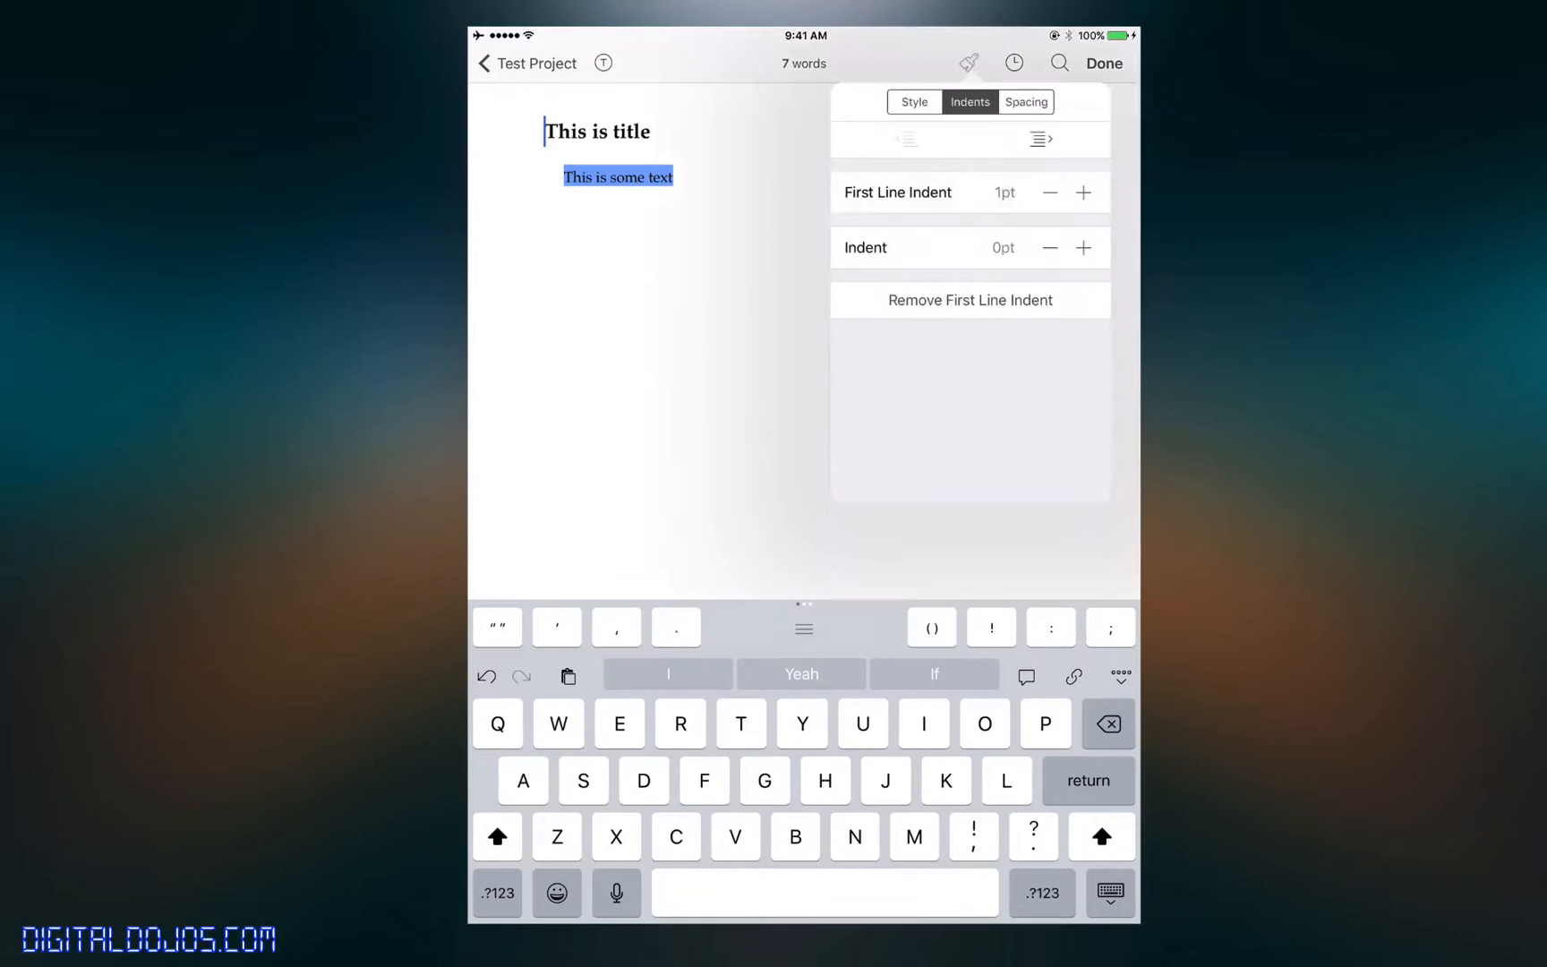
click(1026, 102)
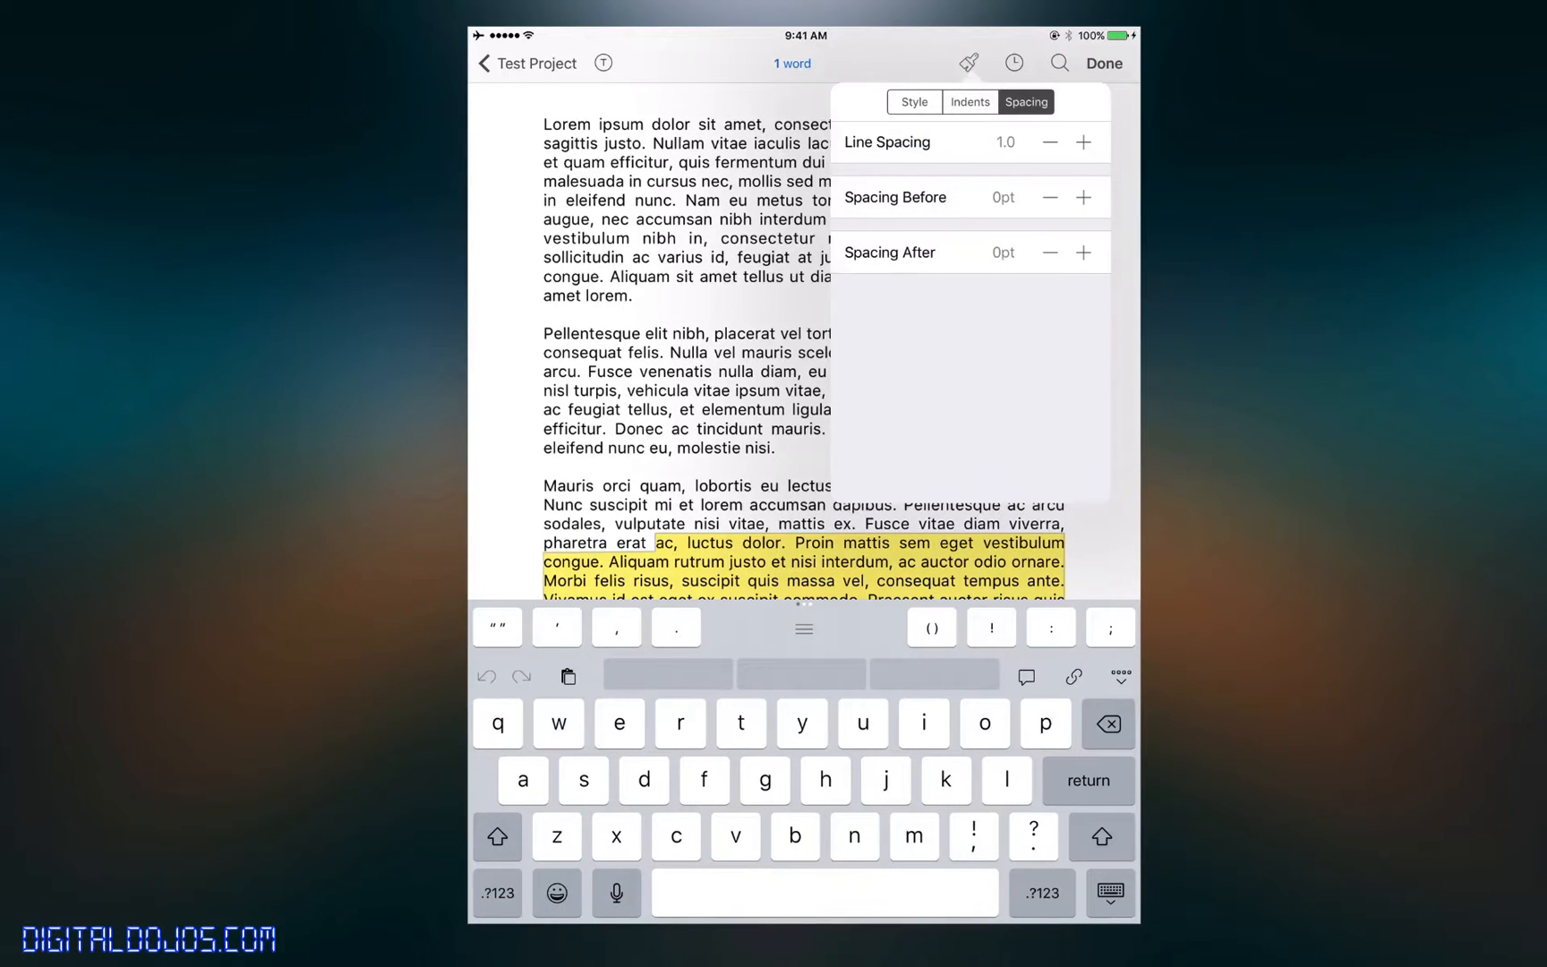
click(1083, 141)
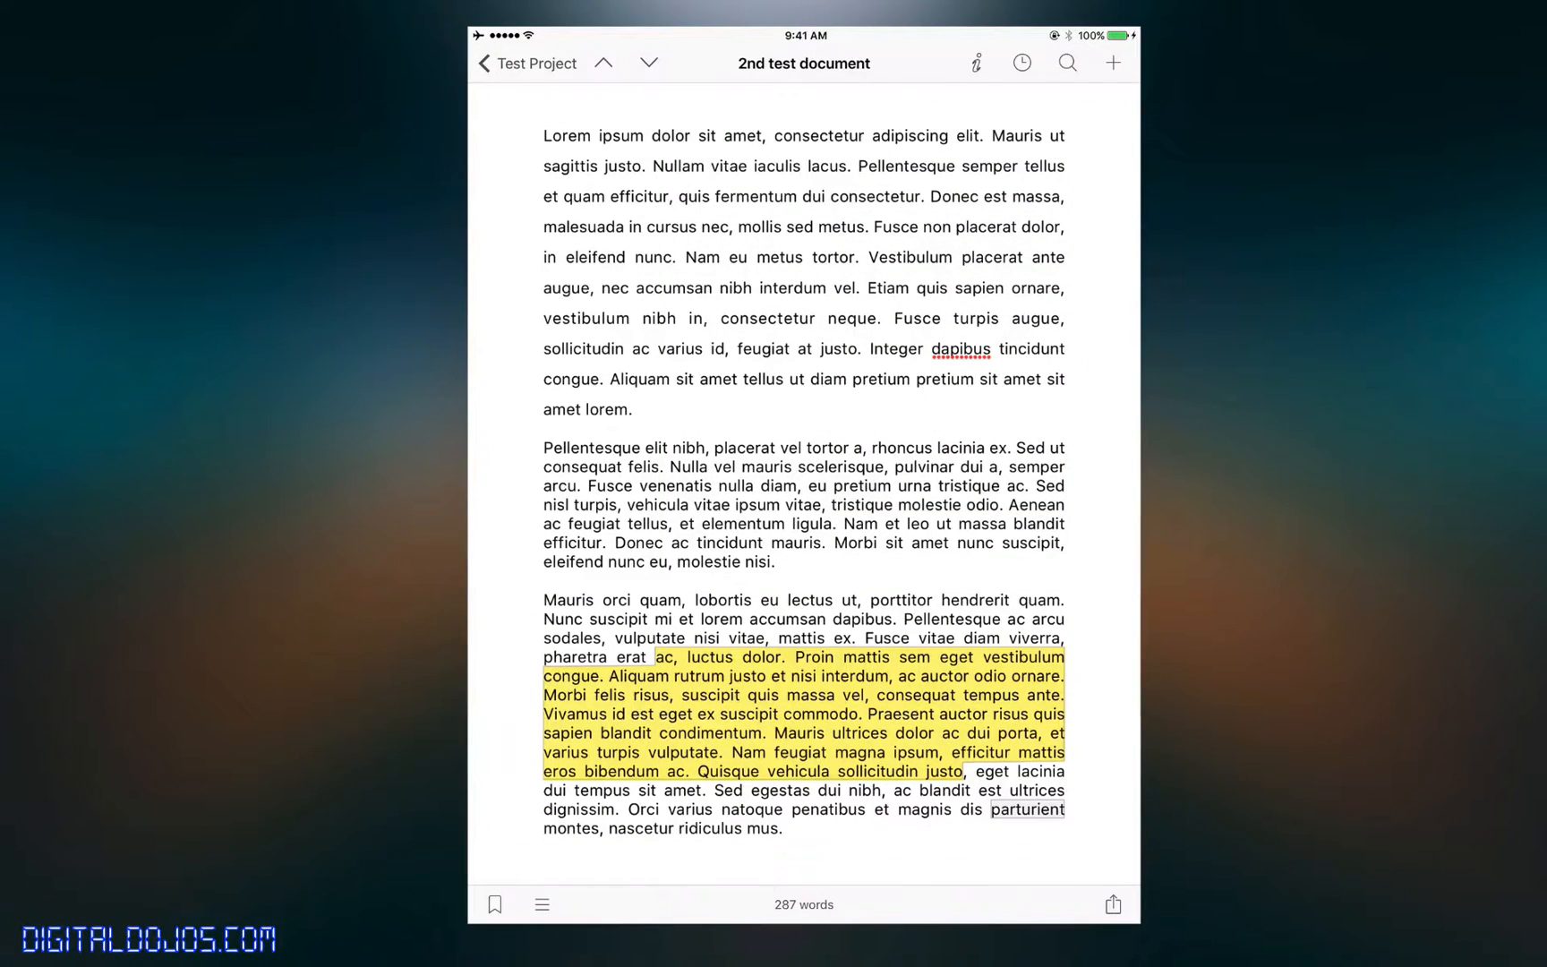
click(546, 319)
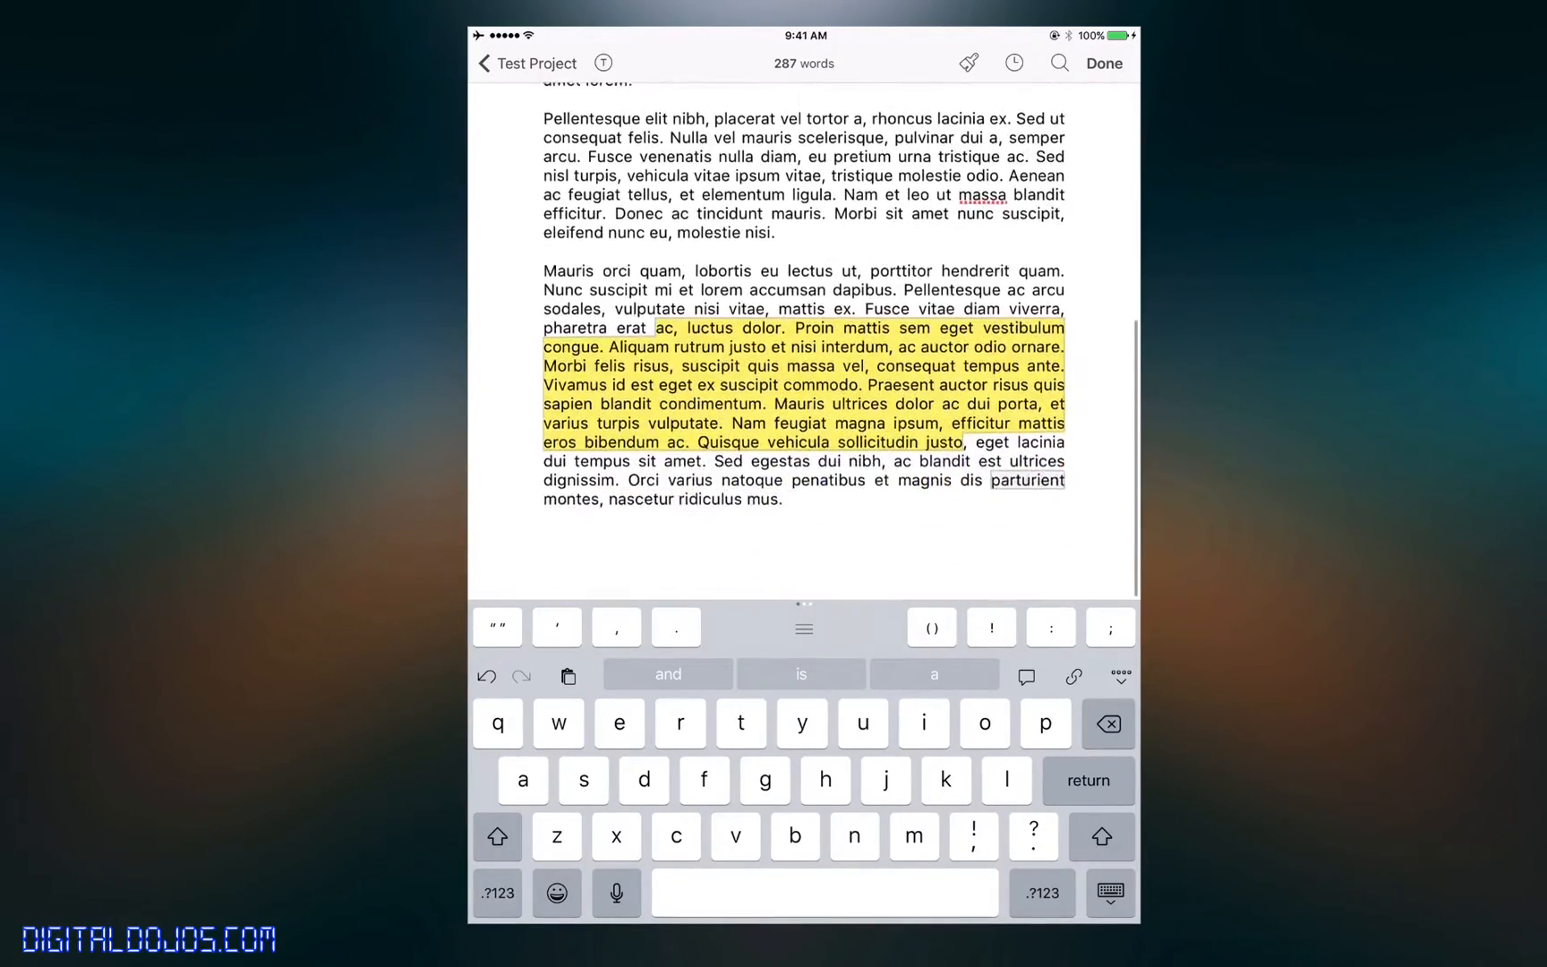
scroll(down, 3)
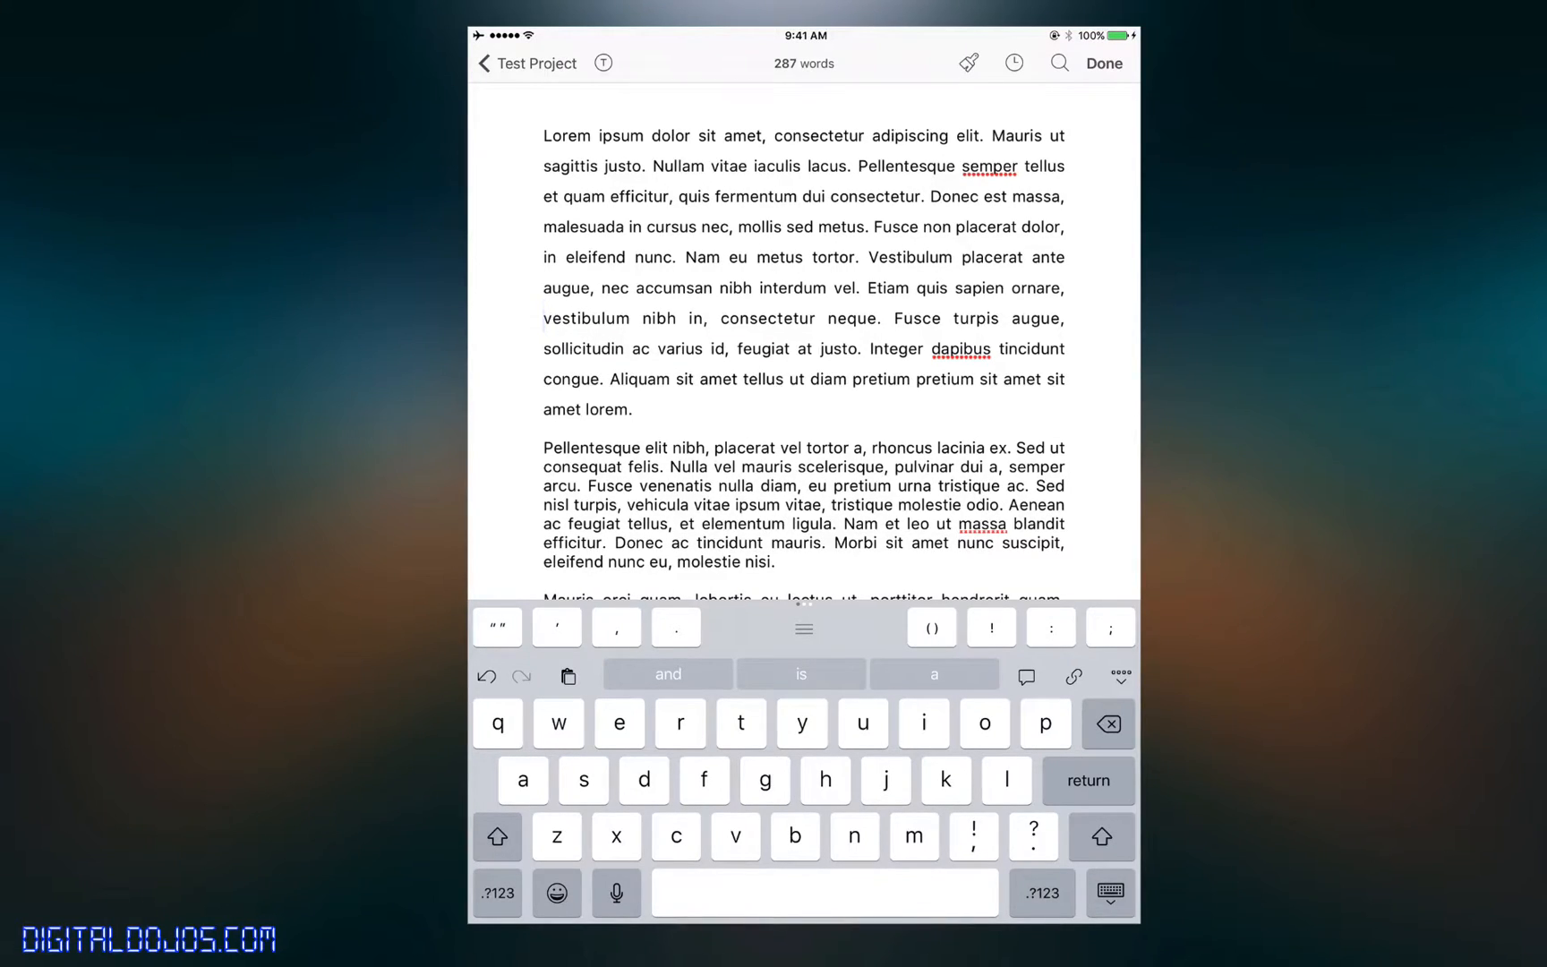
click(803, 64)
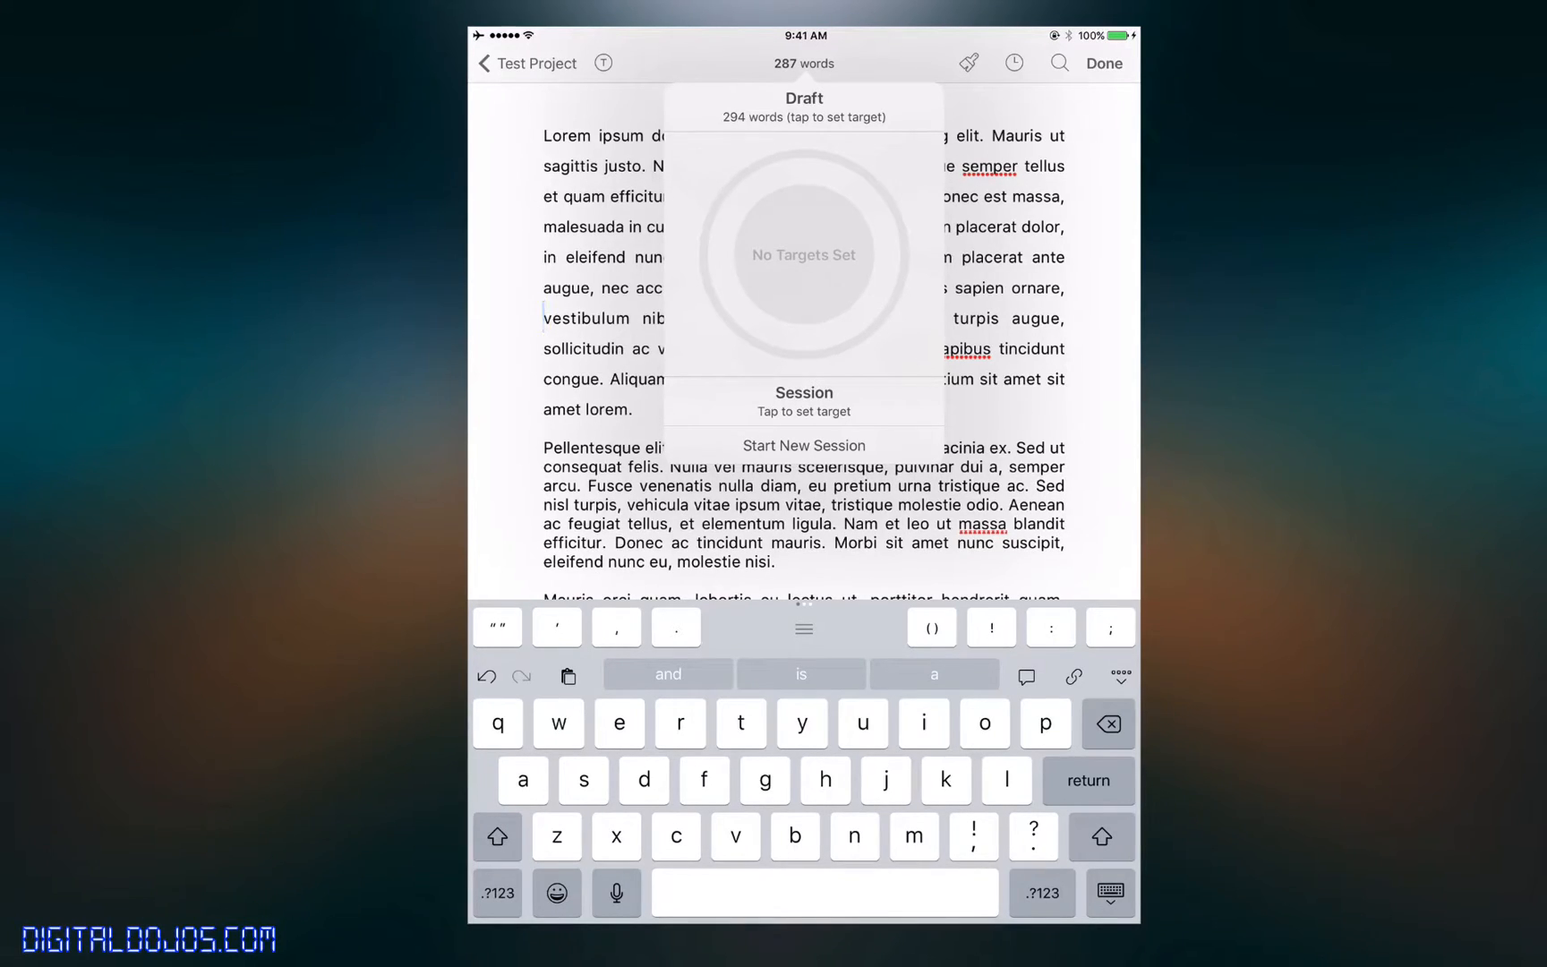
click(804, 254)
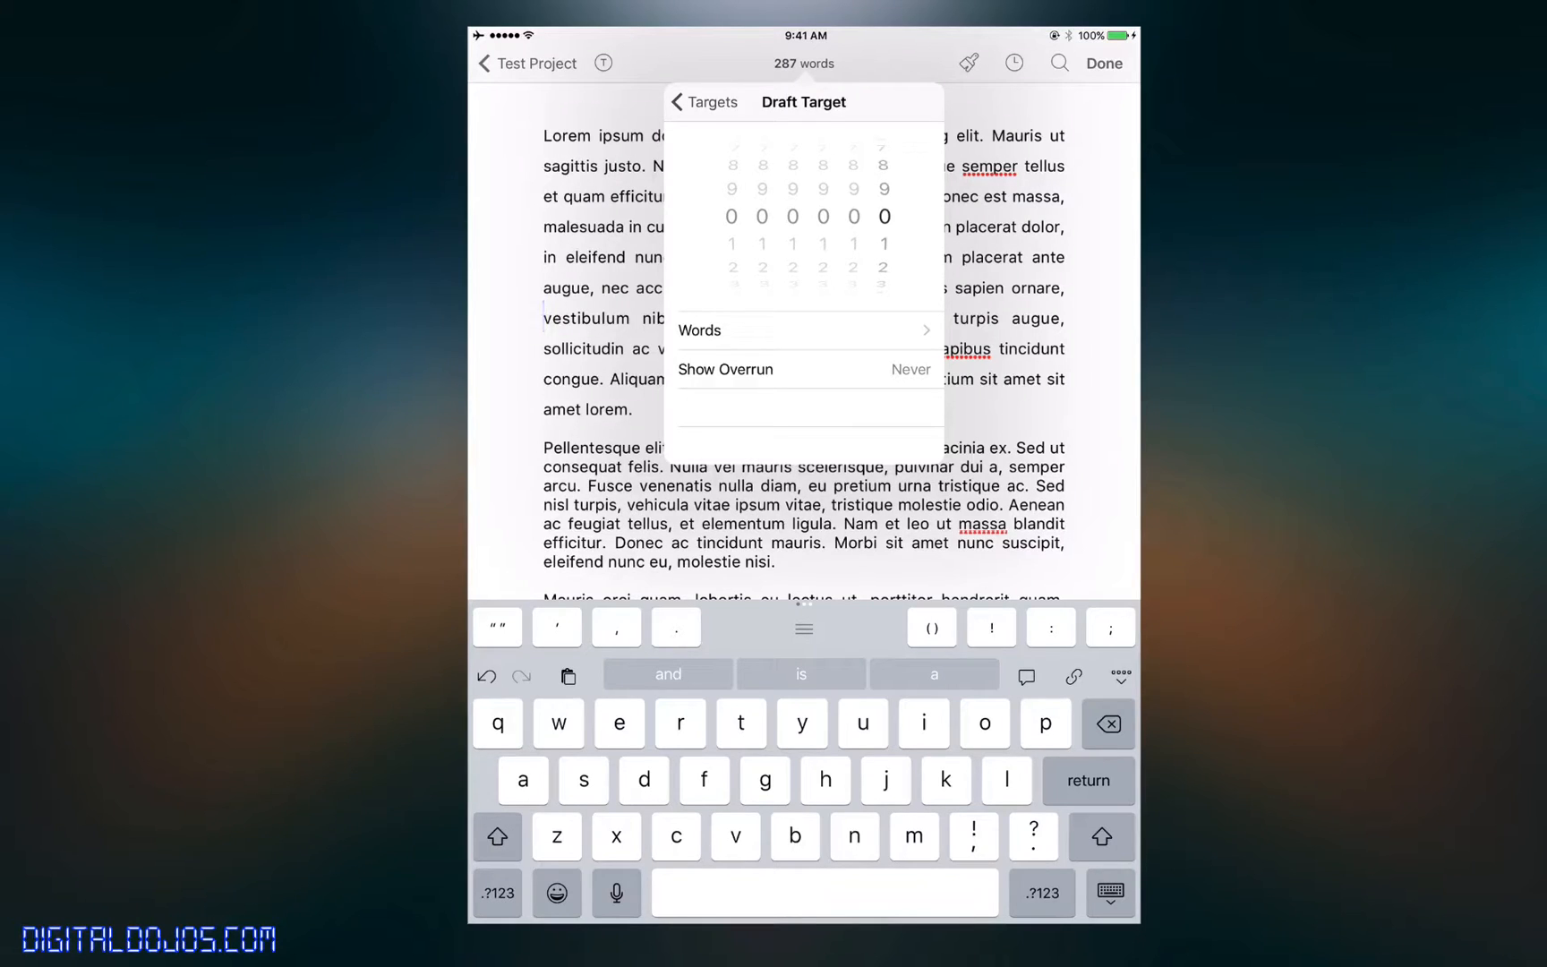
click(804, 369)
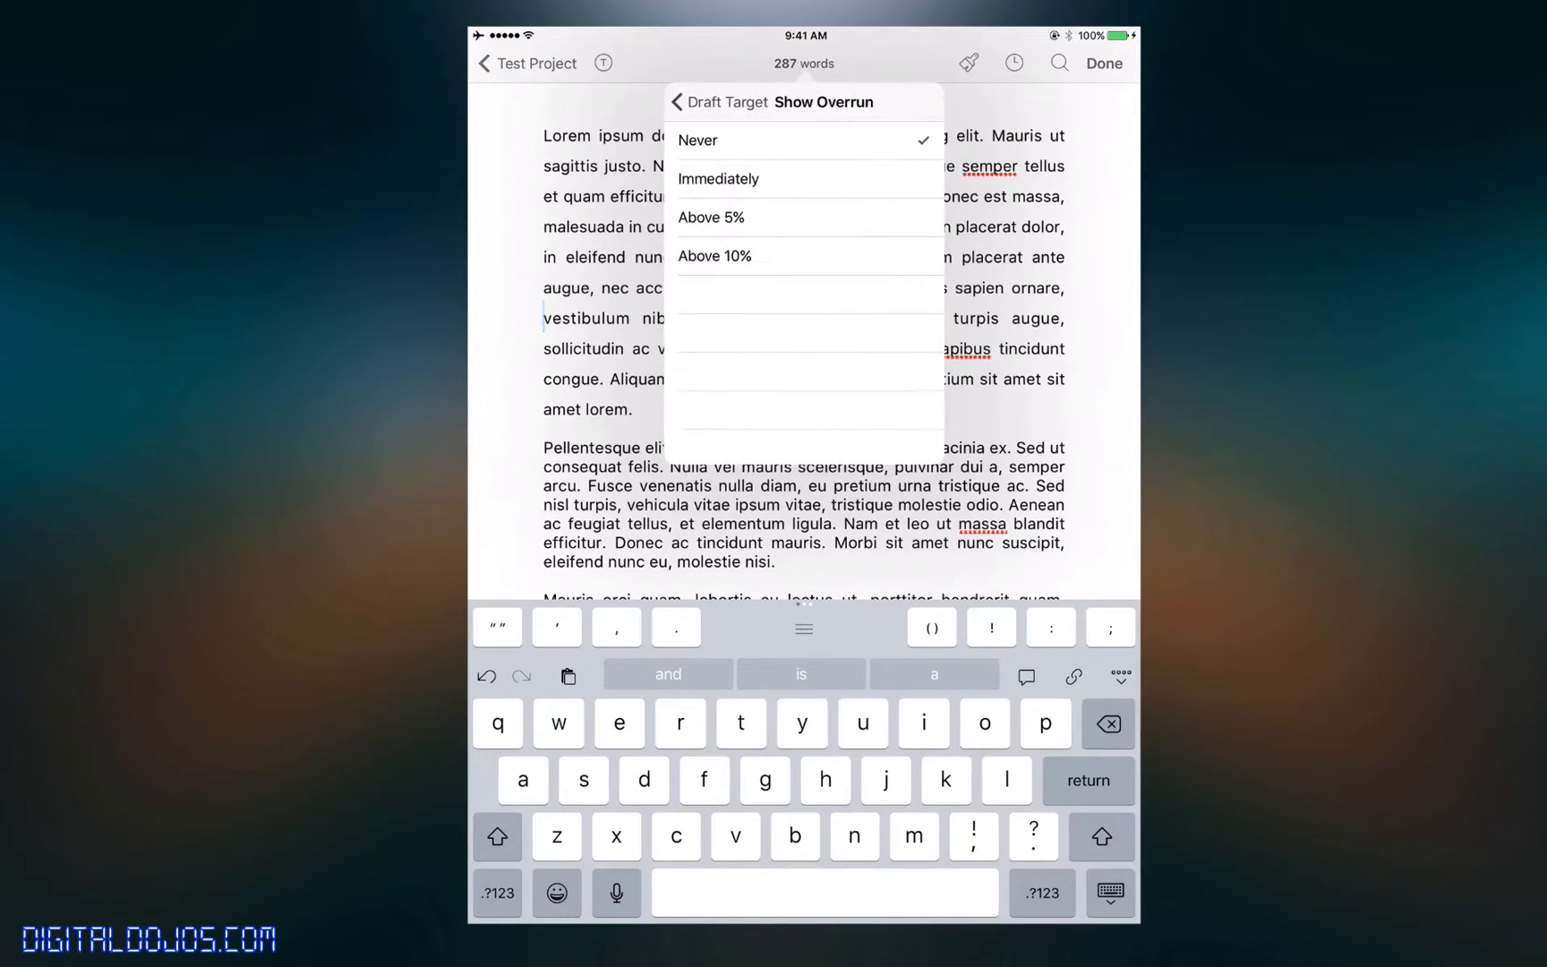
click(681, 102)
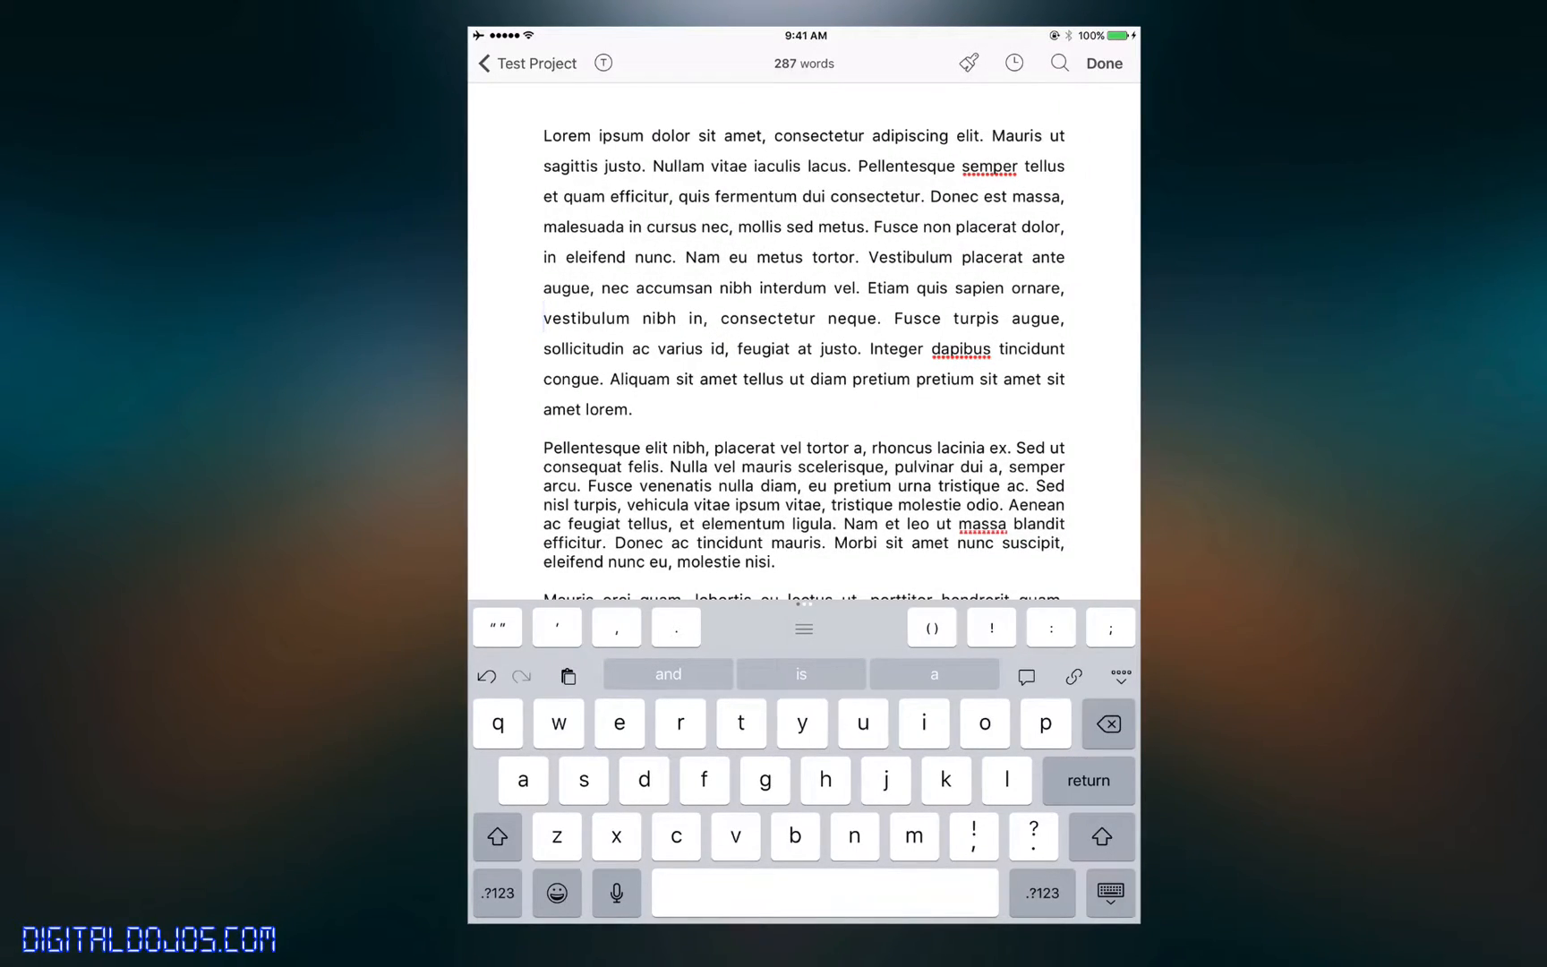
scroll(down, 3)
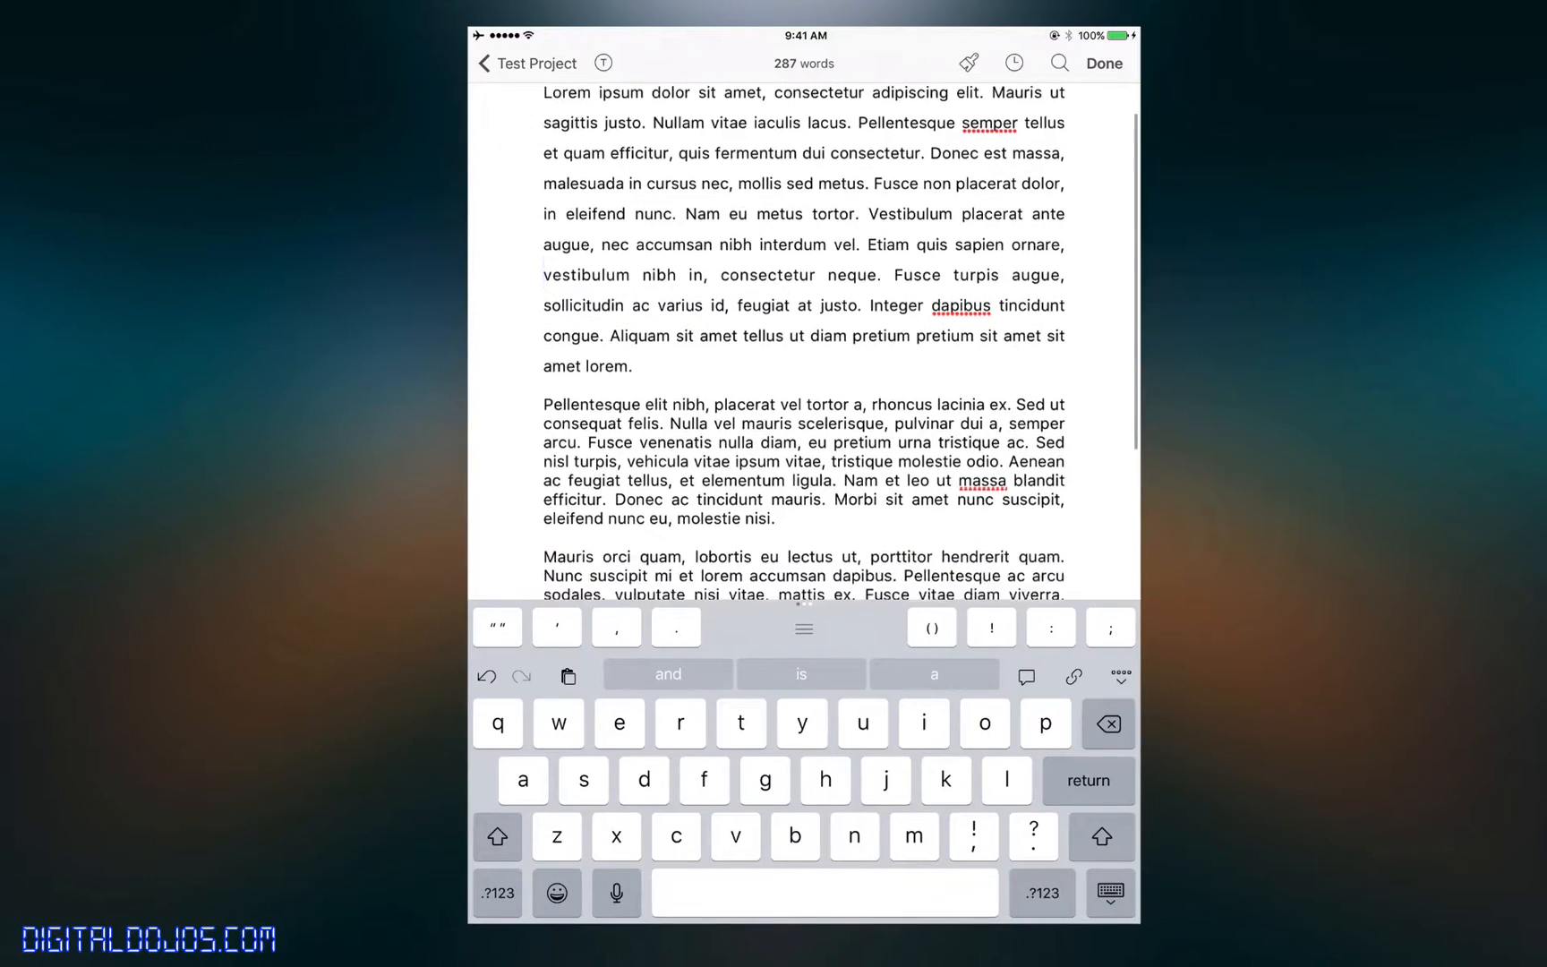
- Dismiss the find bar to end editing and show the Test Project binder
click(1060, 63)
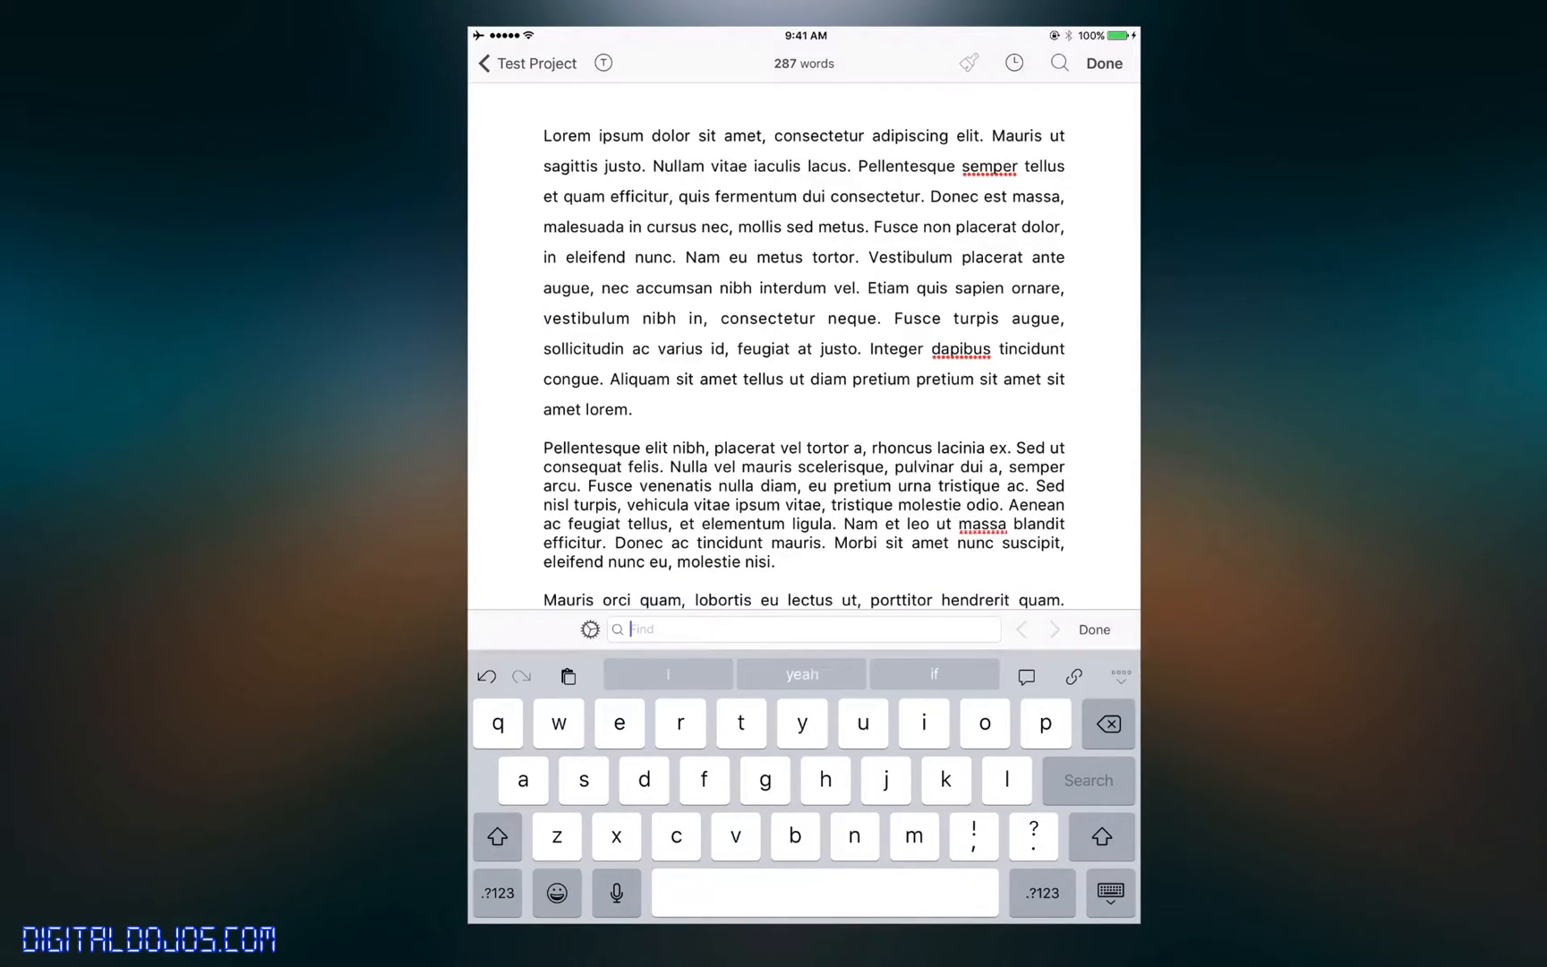
click(1094, 630)
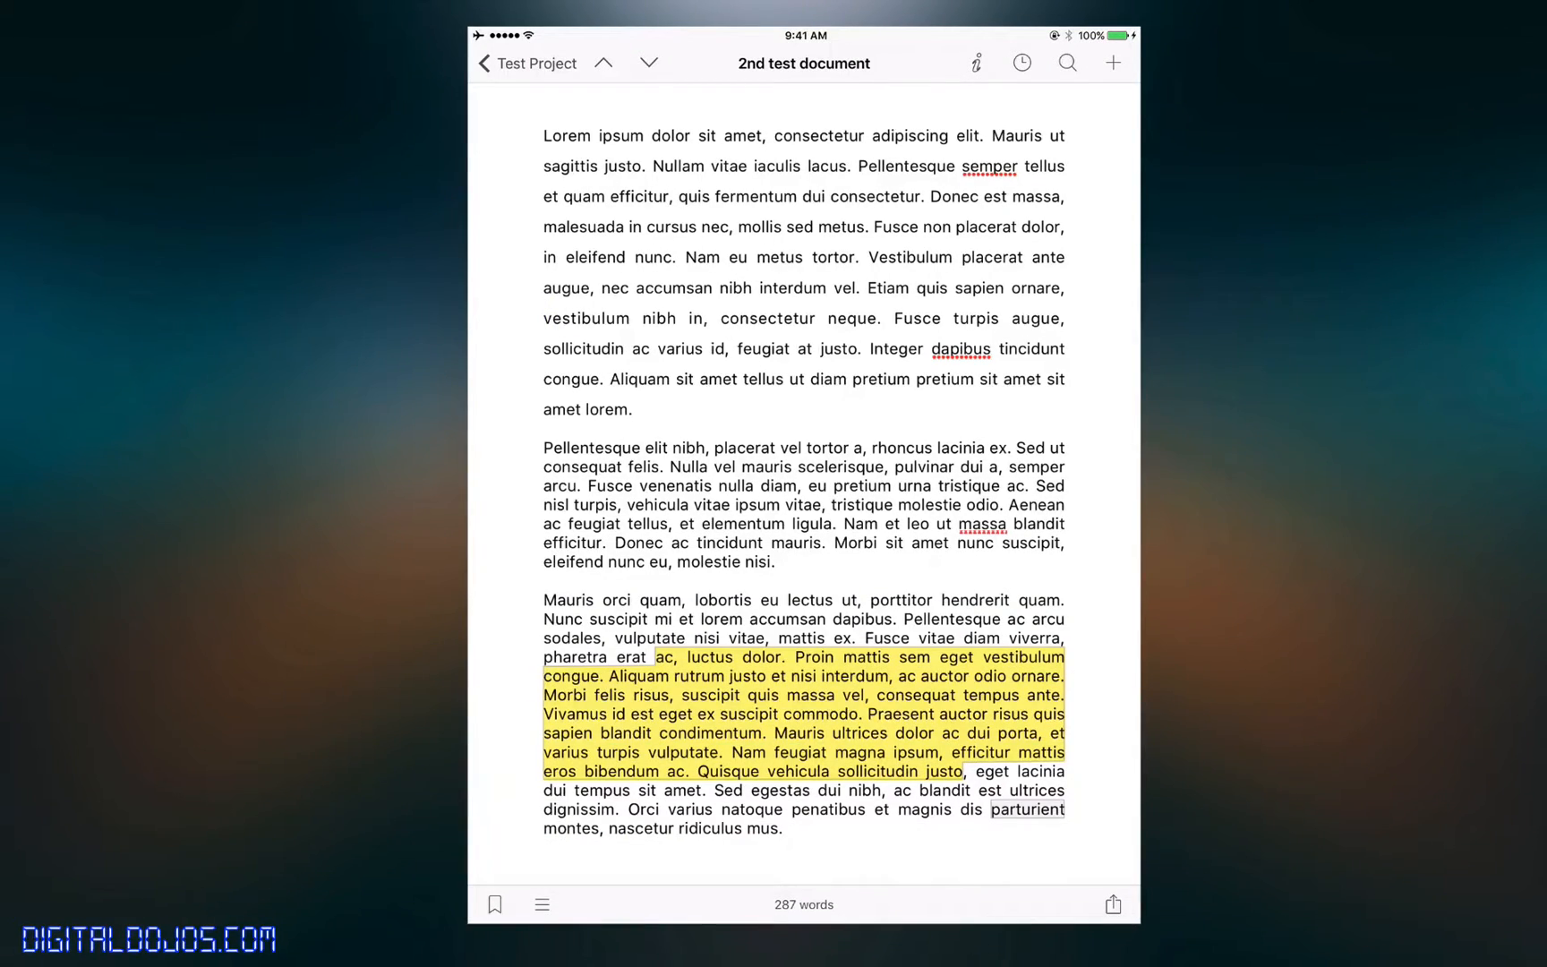
click(526, 63)
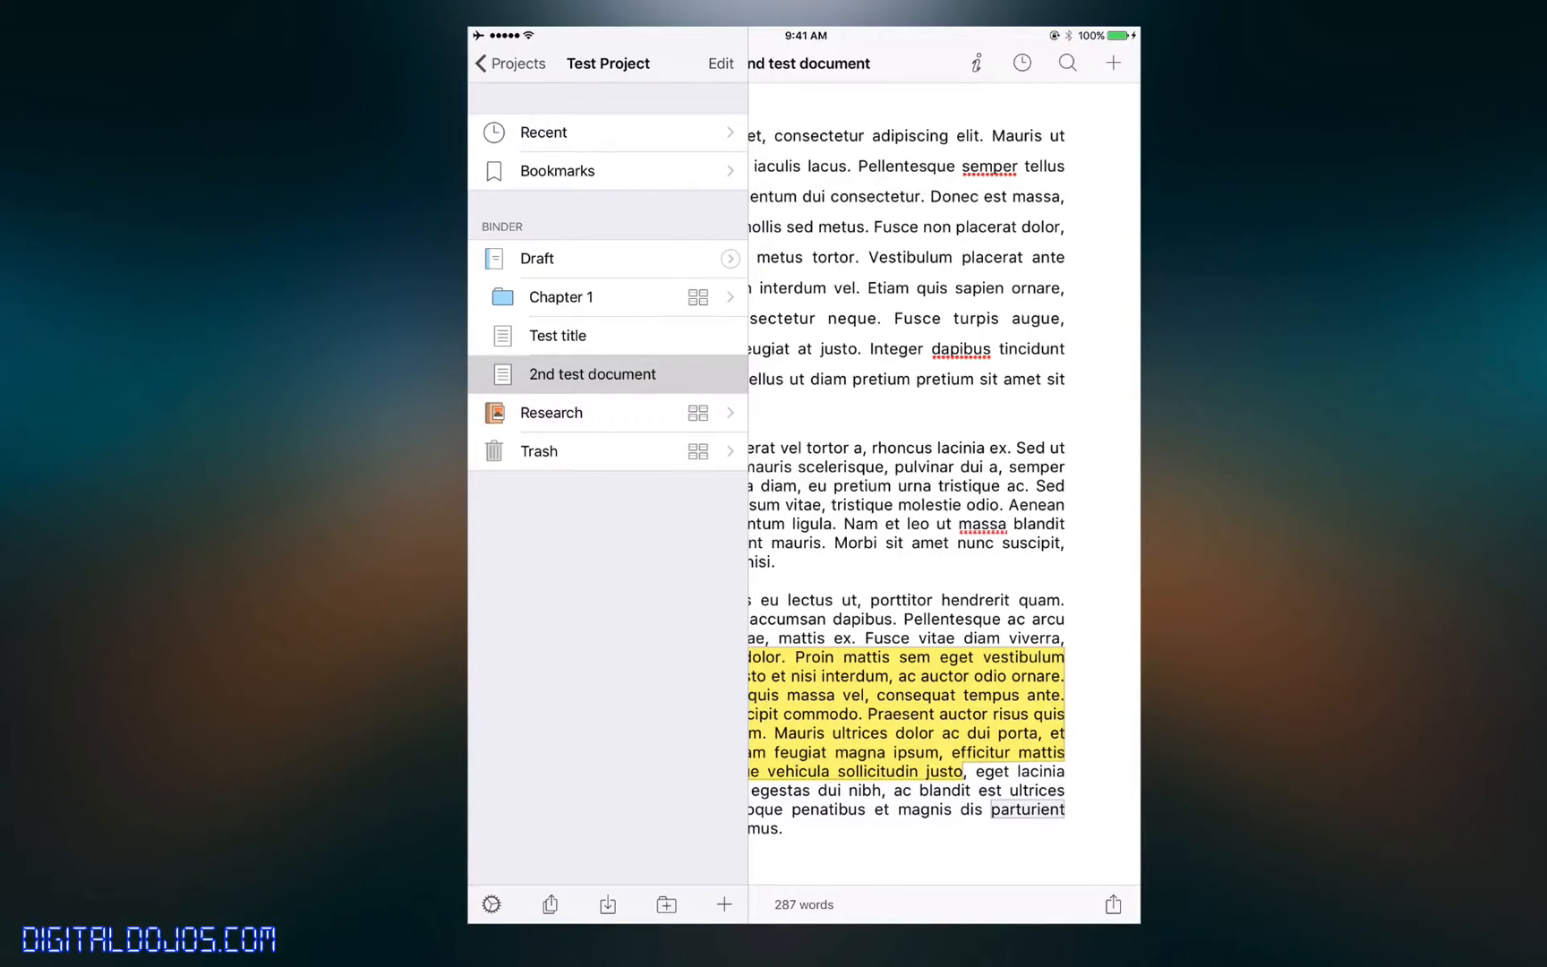
click(551, 412)
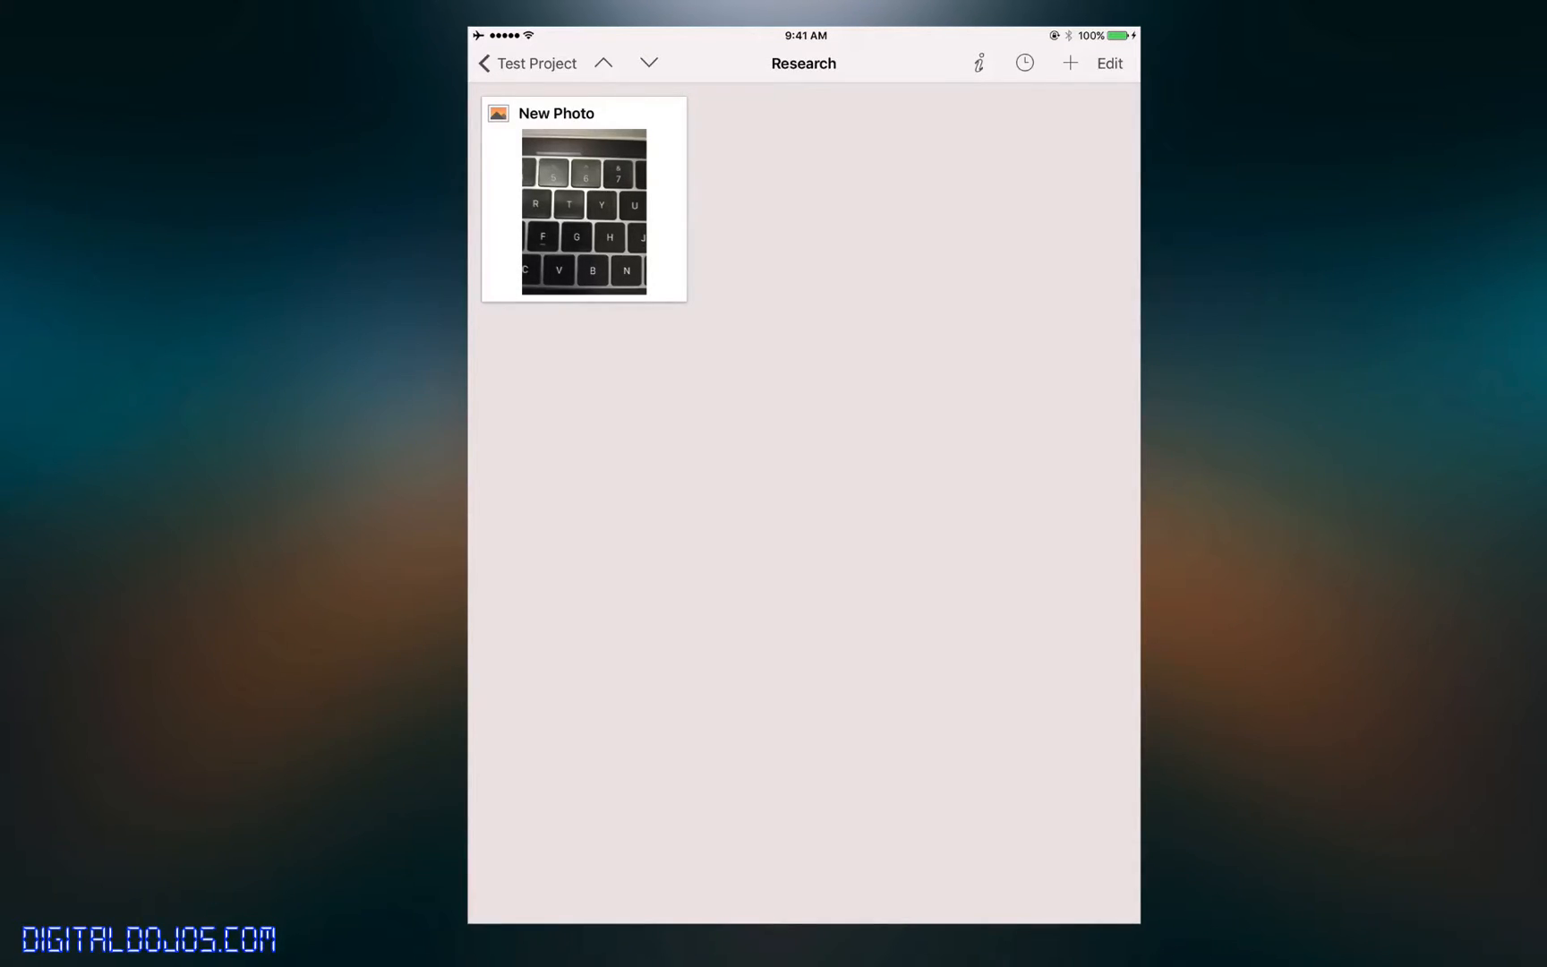
click(487, 64)
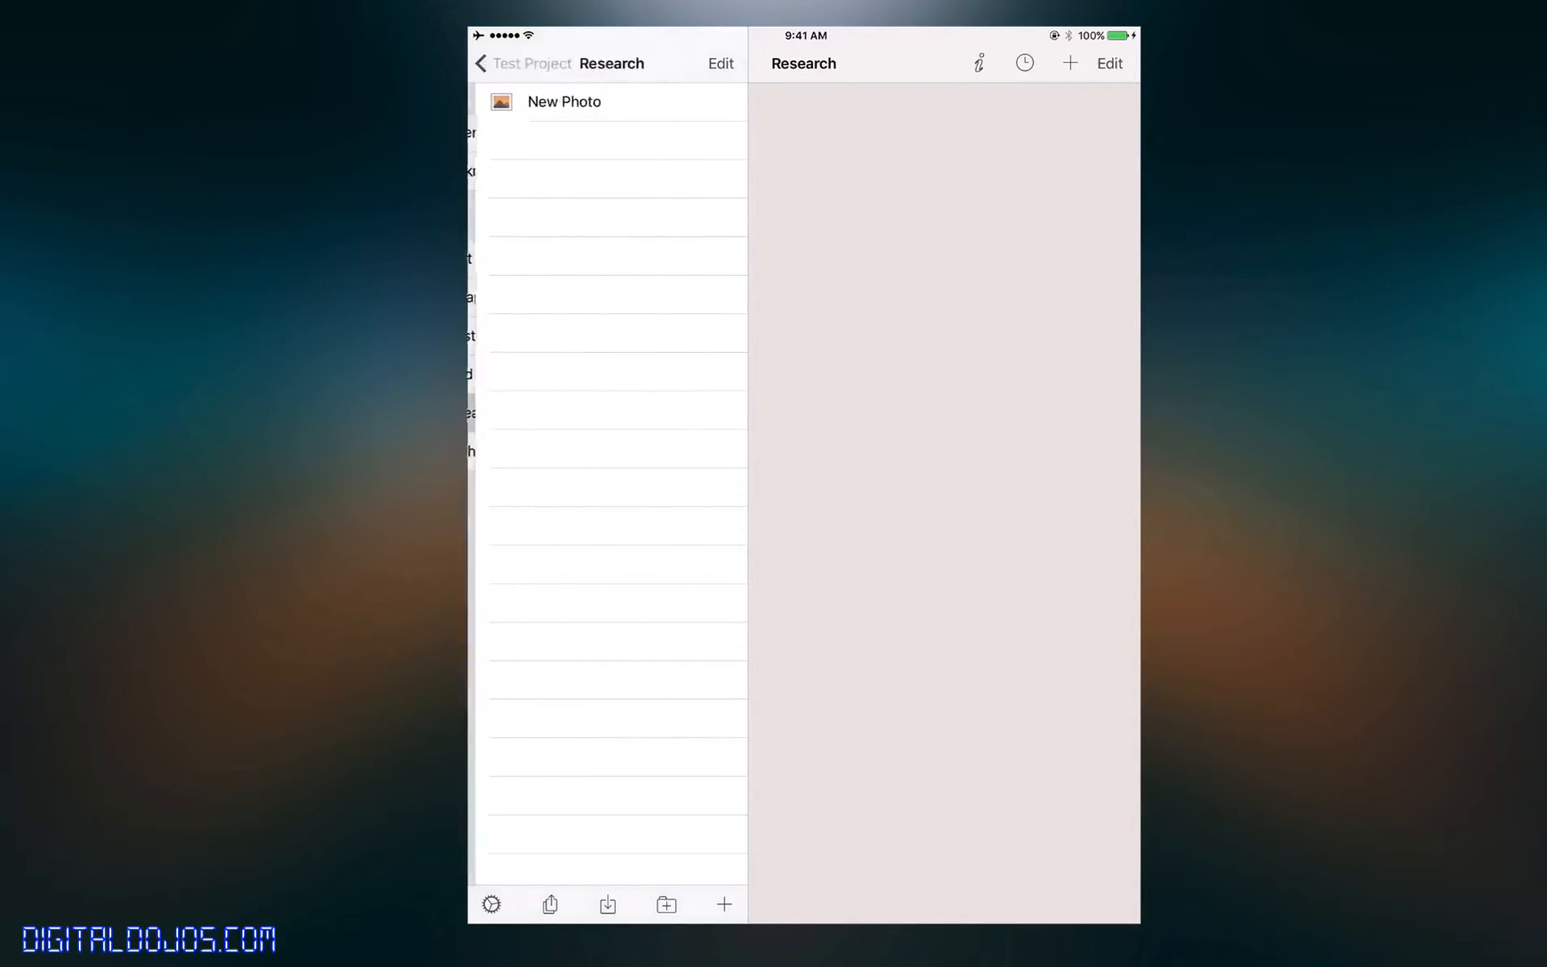
click(521, 62)
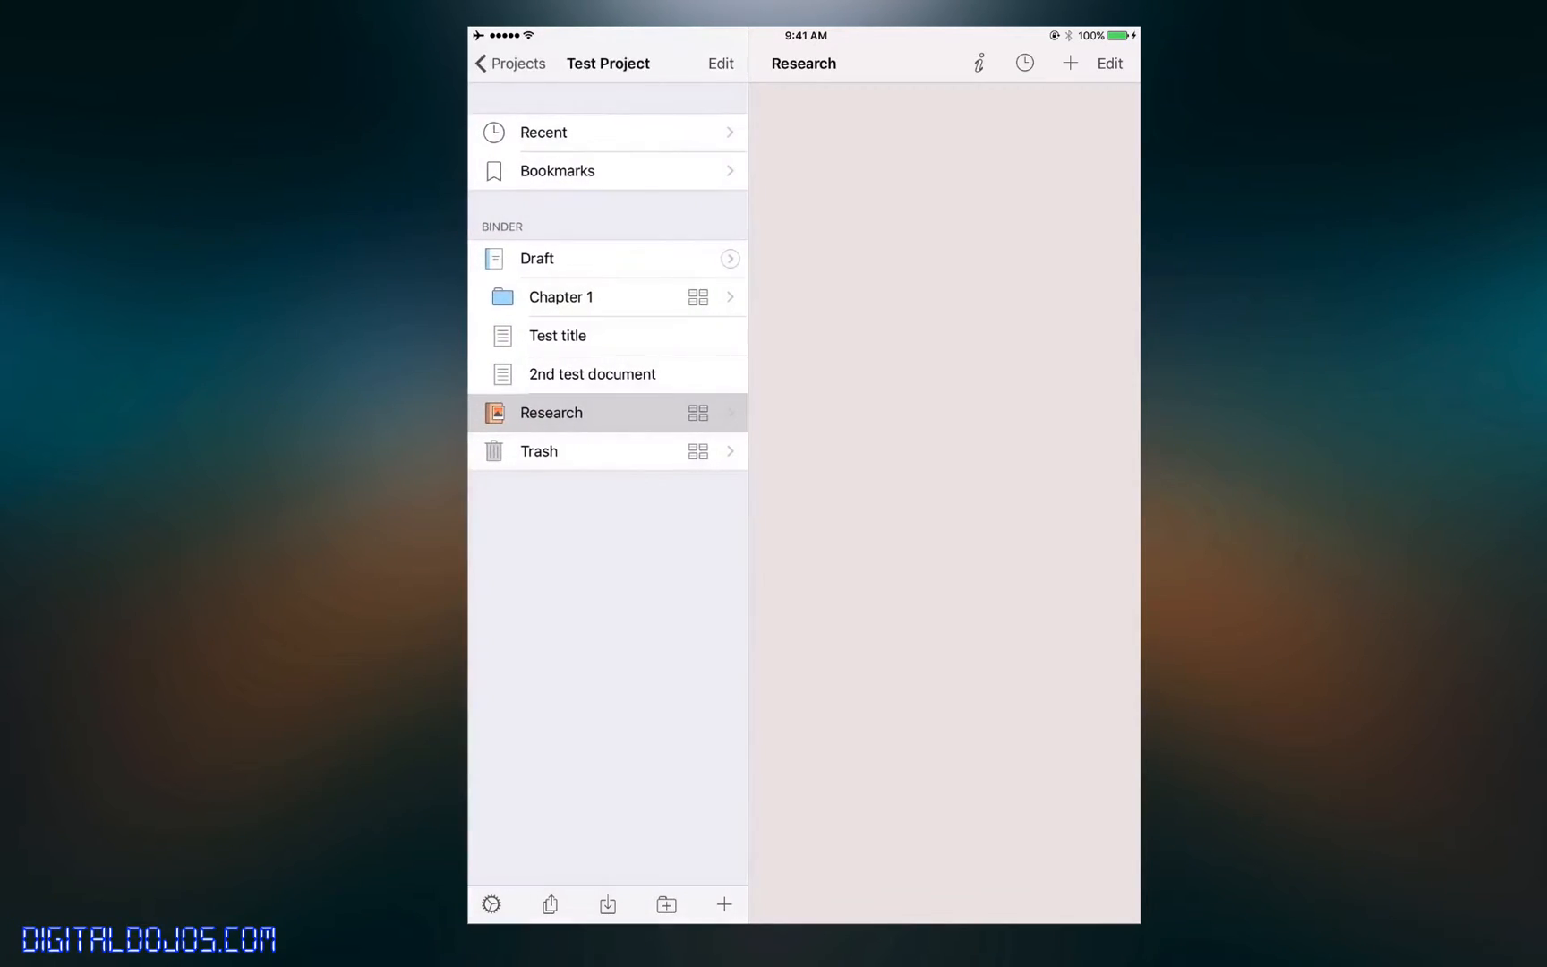
click(573, 451)
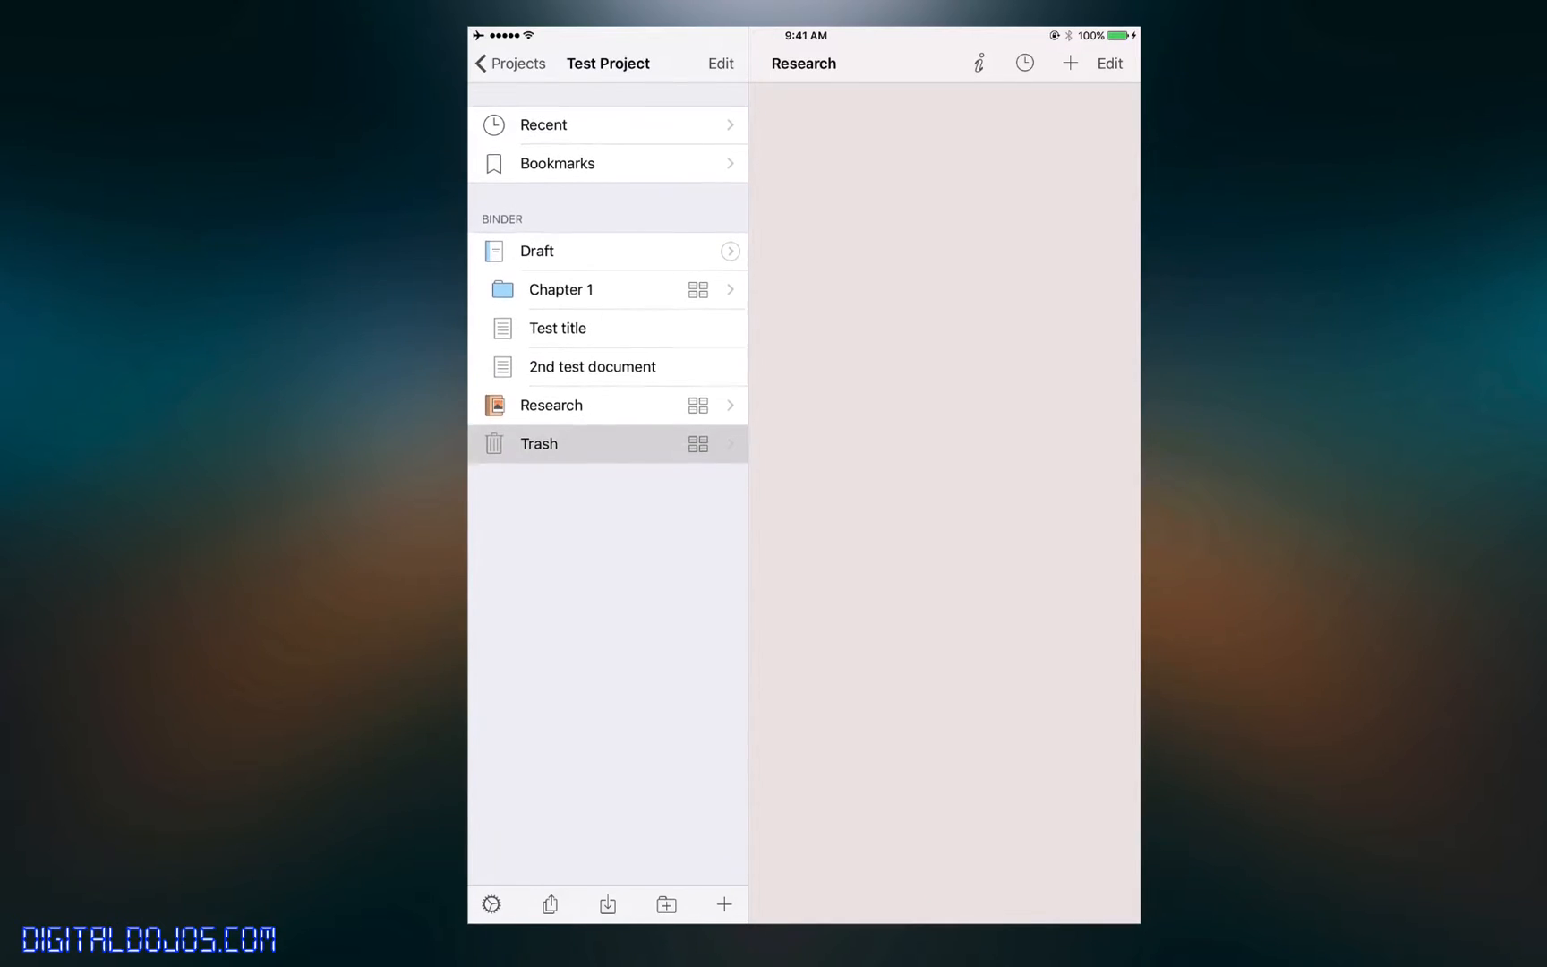
click(590, 367)
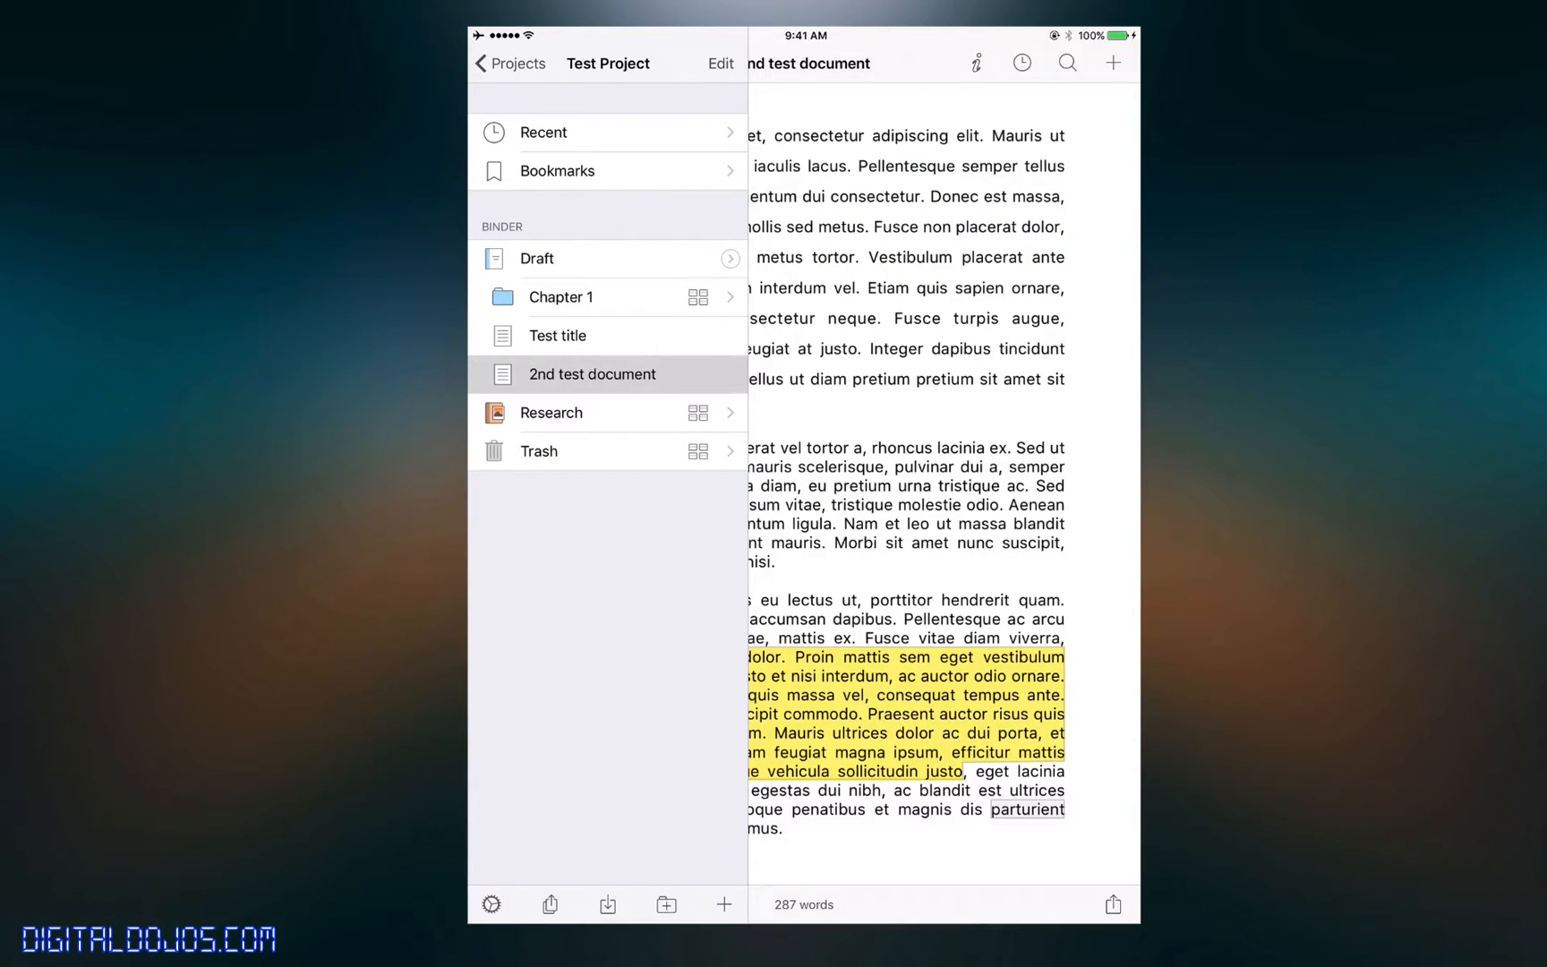
click(591, 374)
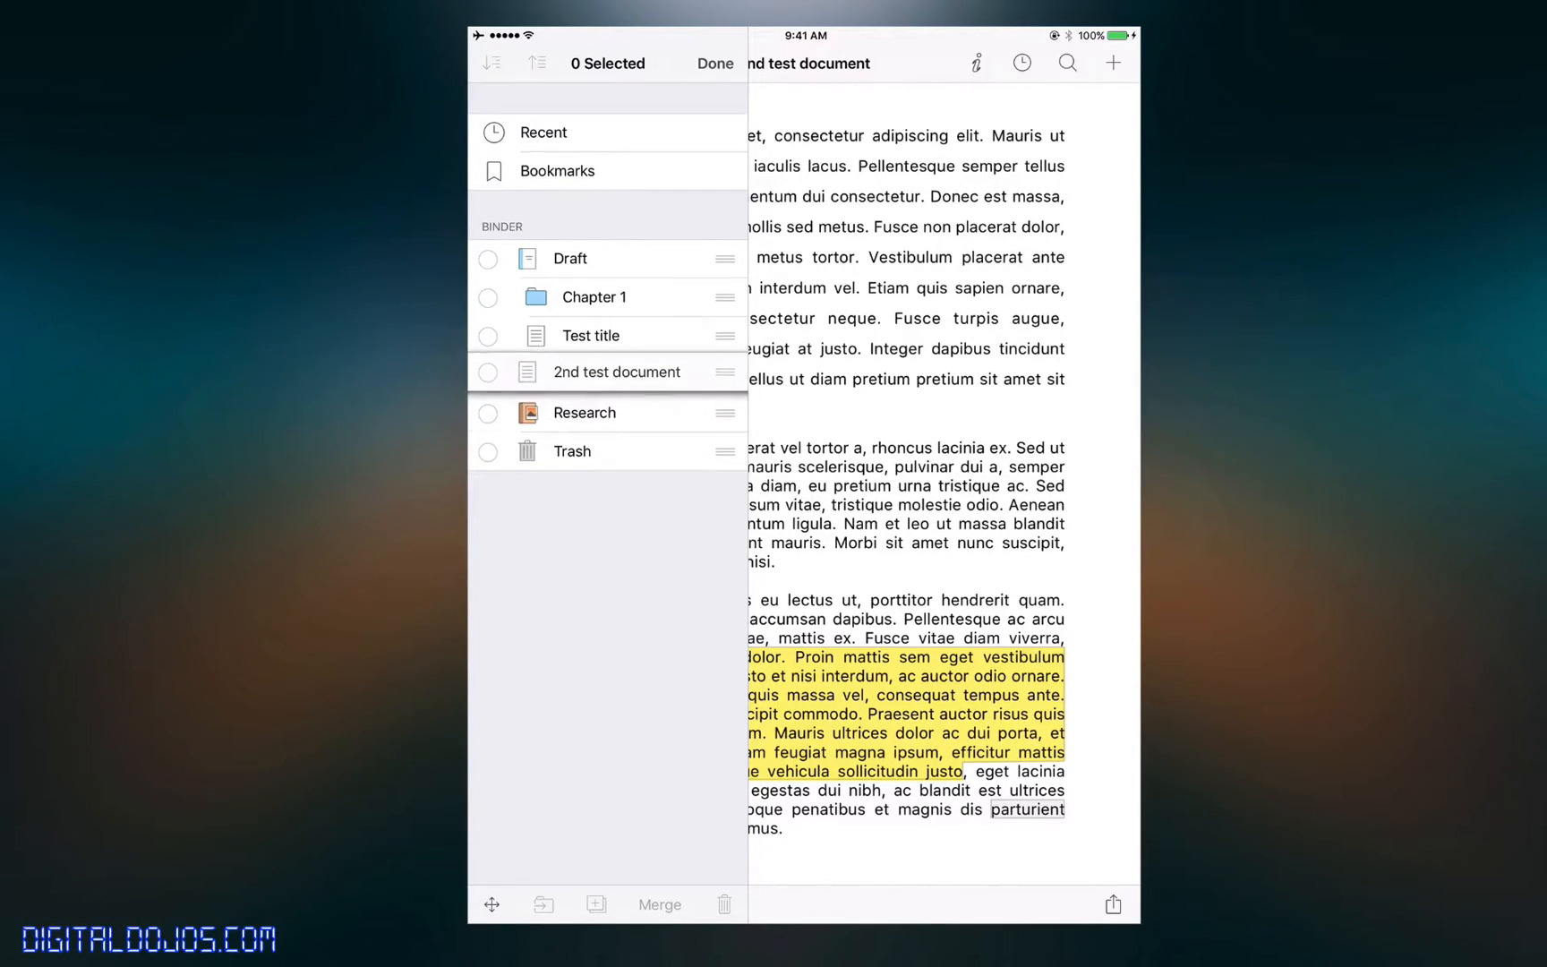
click(487, 374)
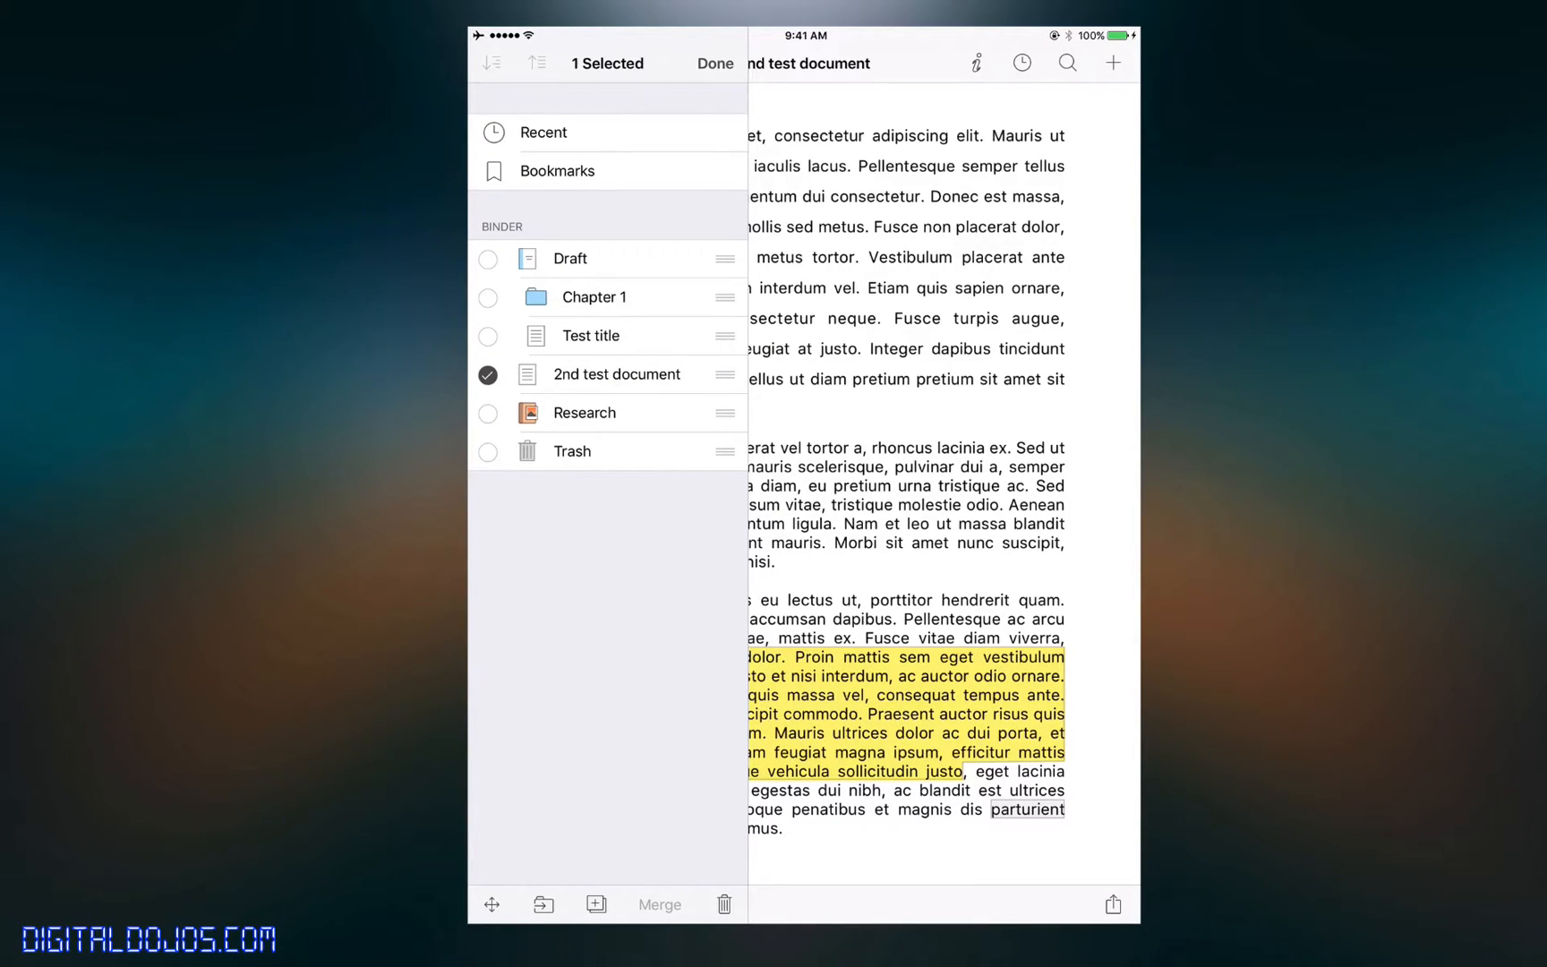
click(487, 374)
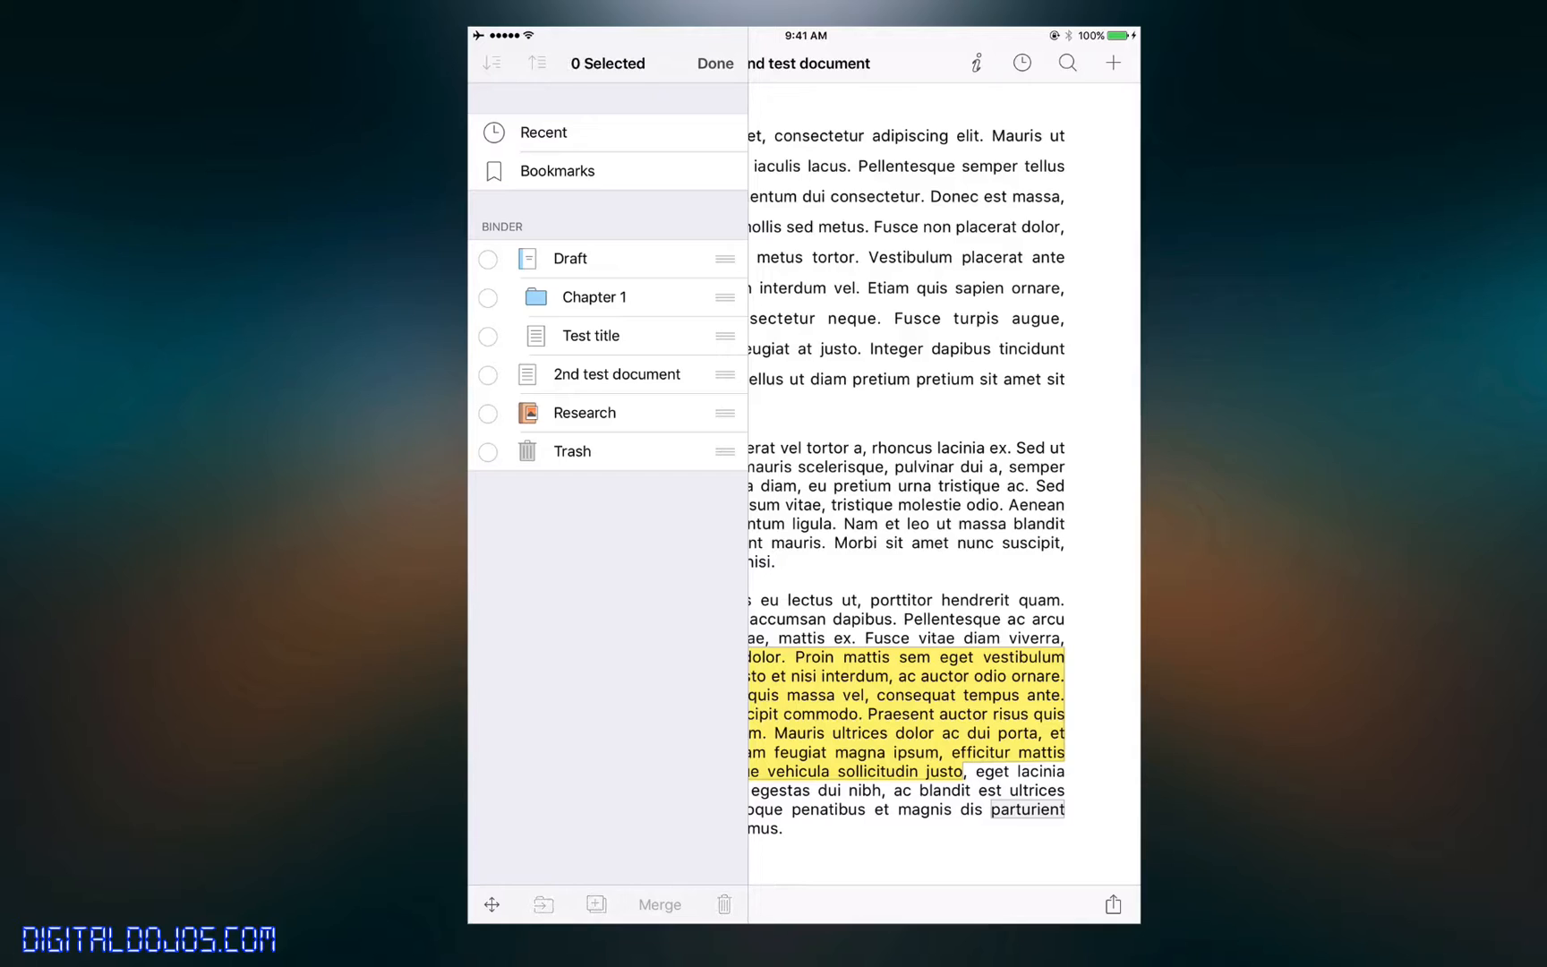
click(487, 374)
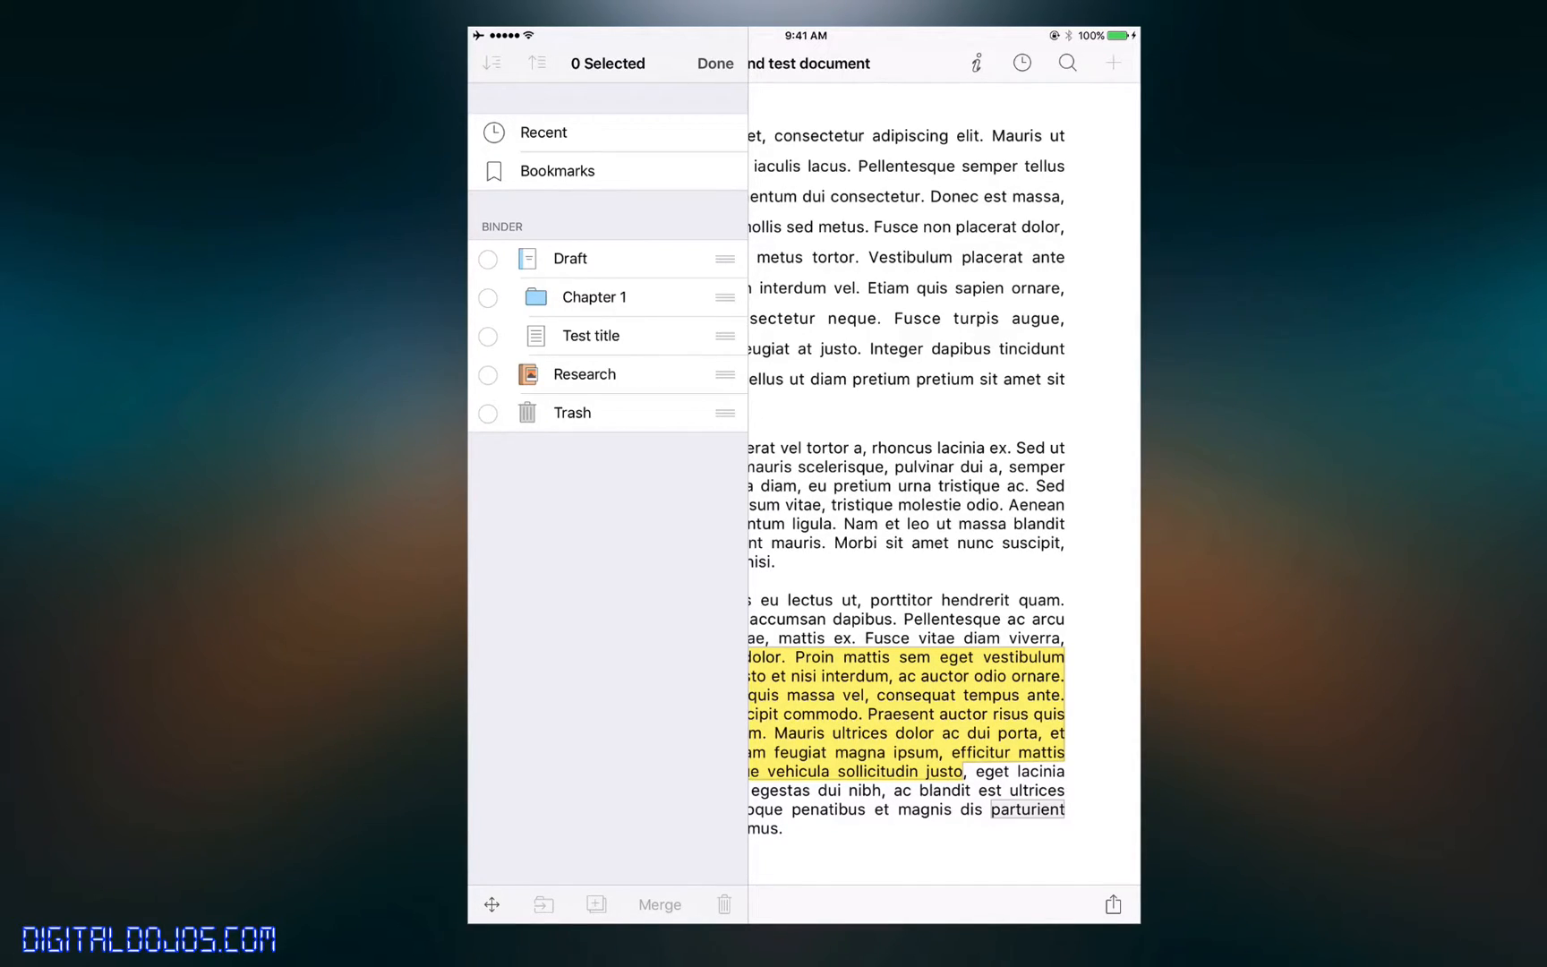
click(573, 412)
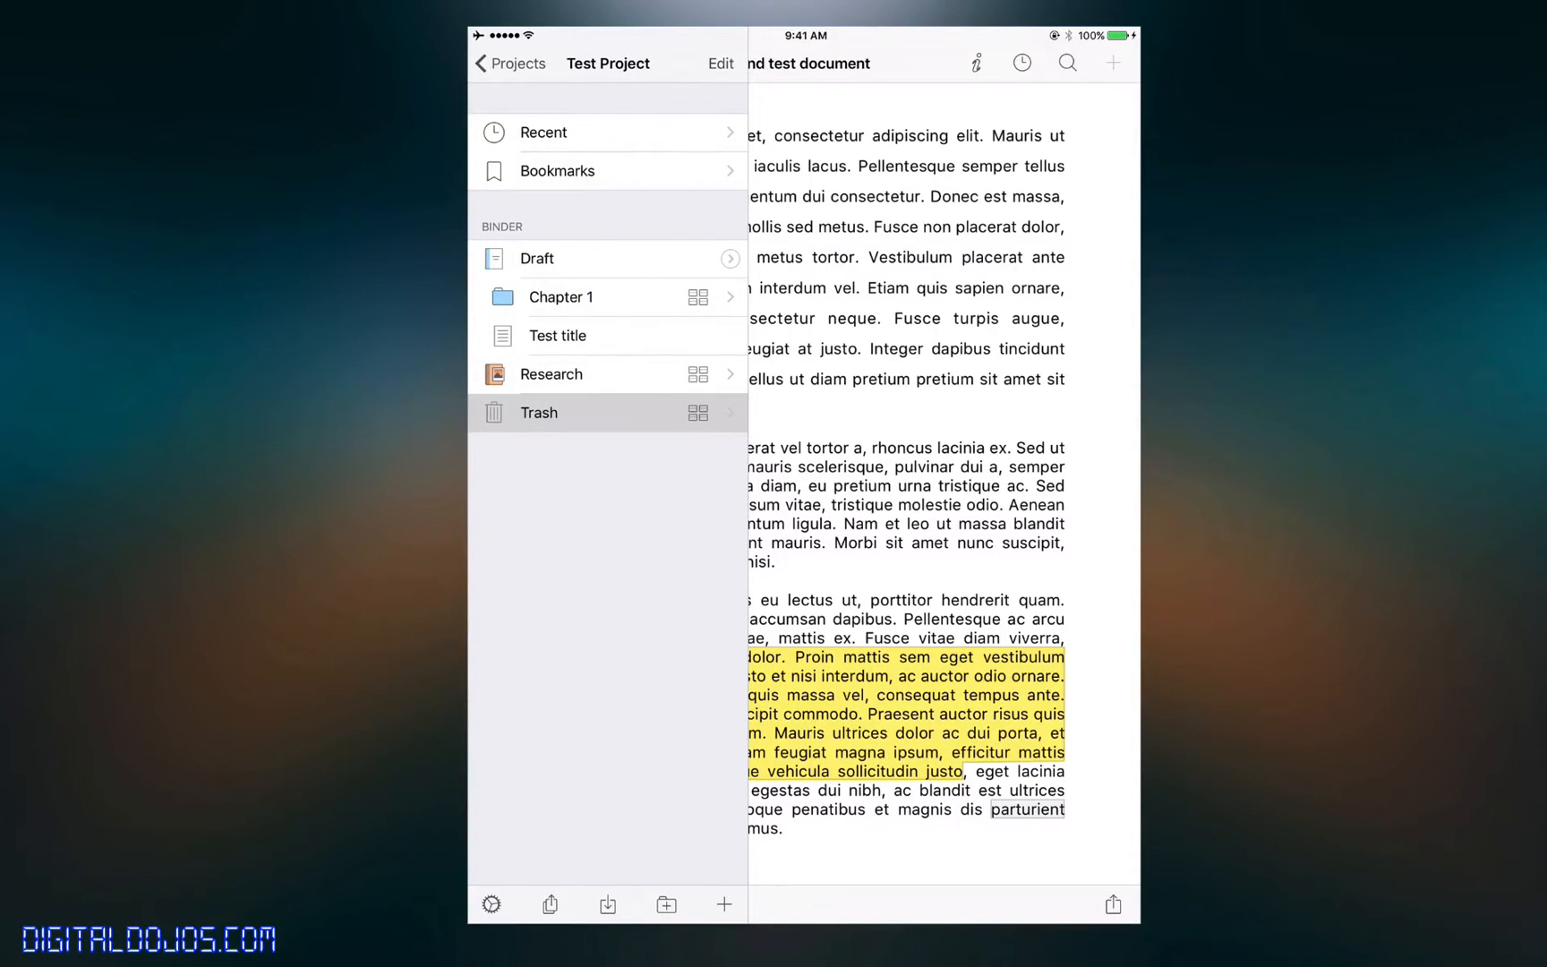
click(719, 64)
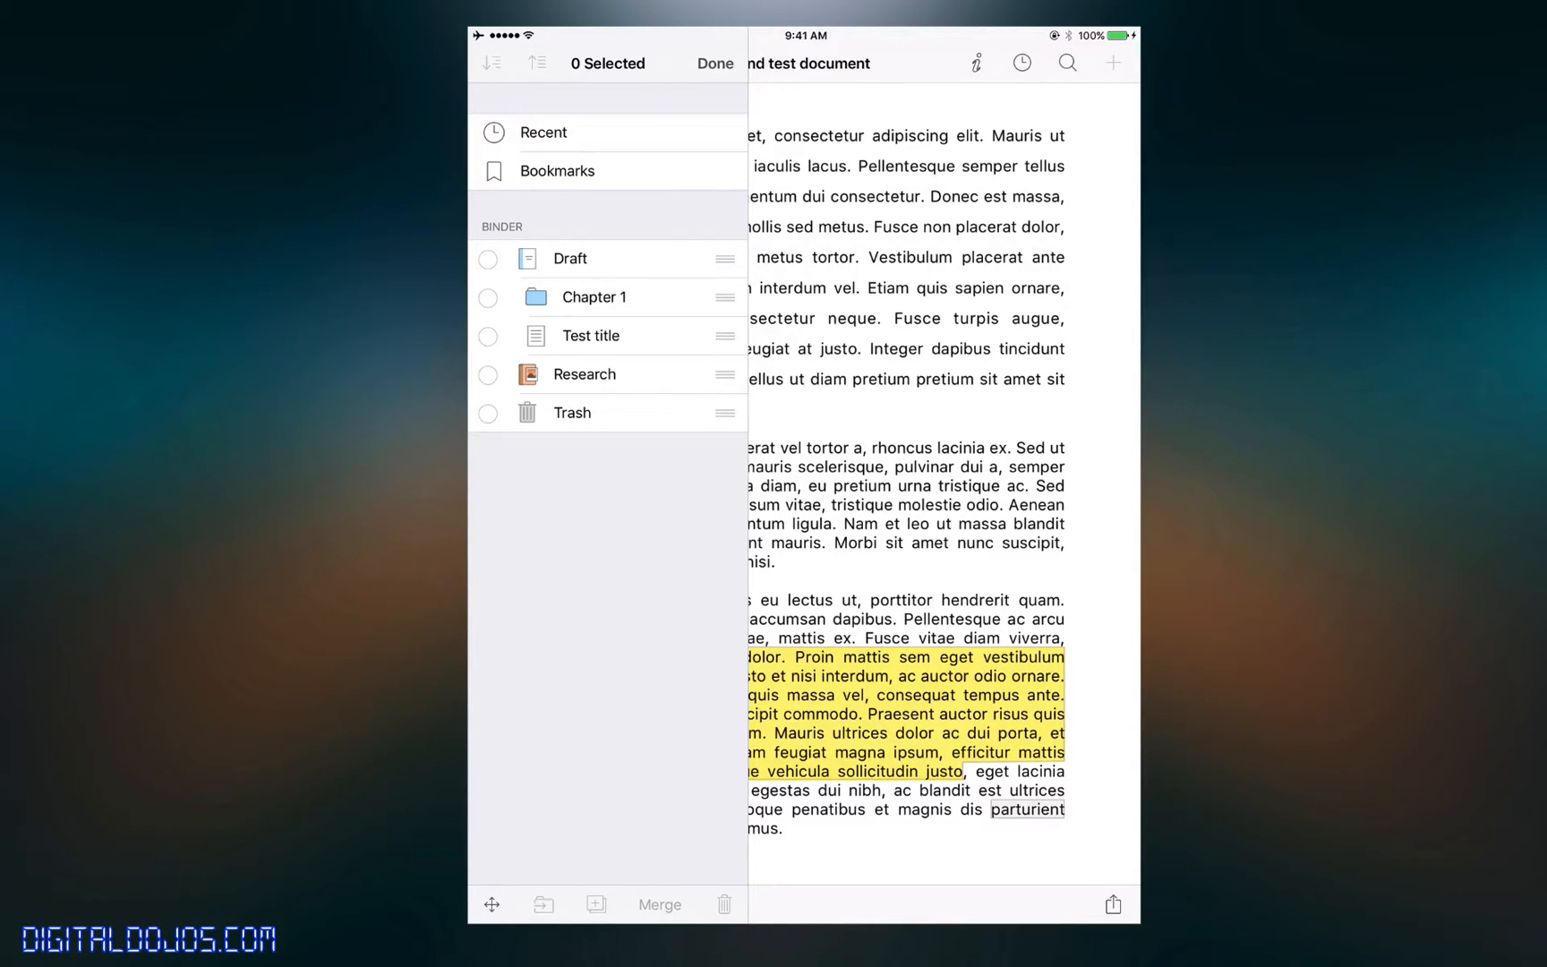
click(486, 374)
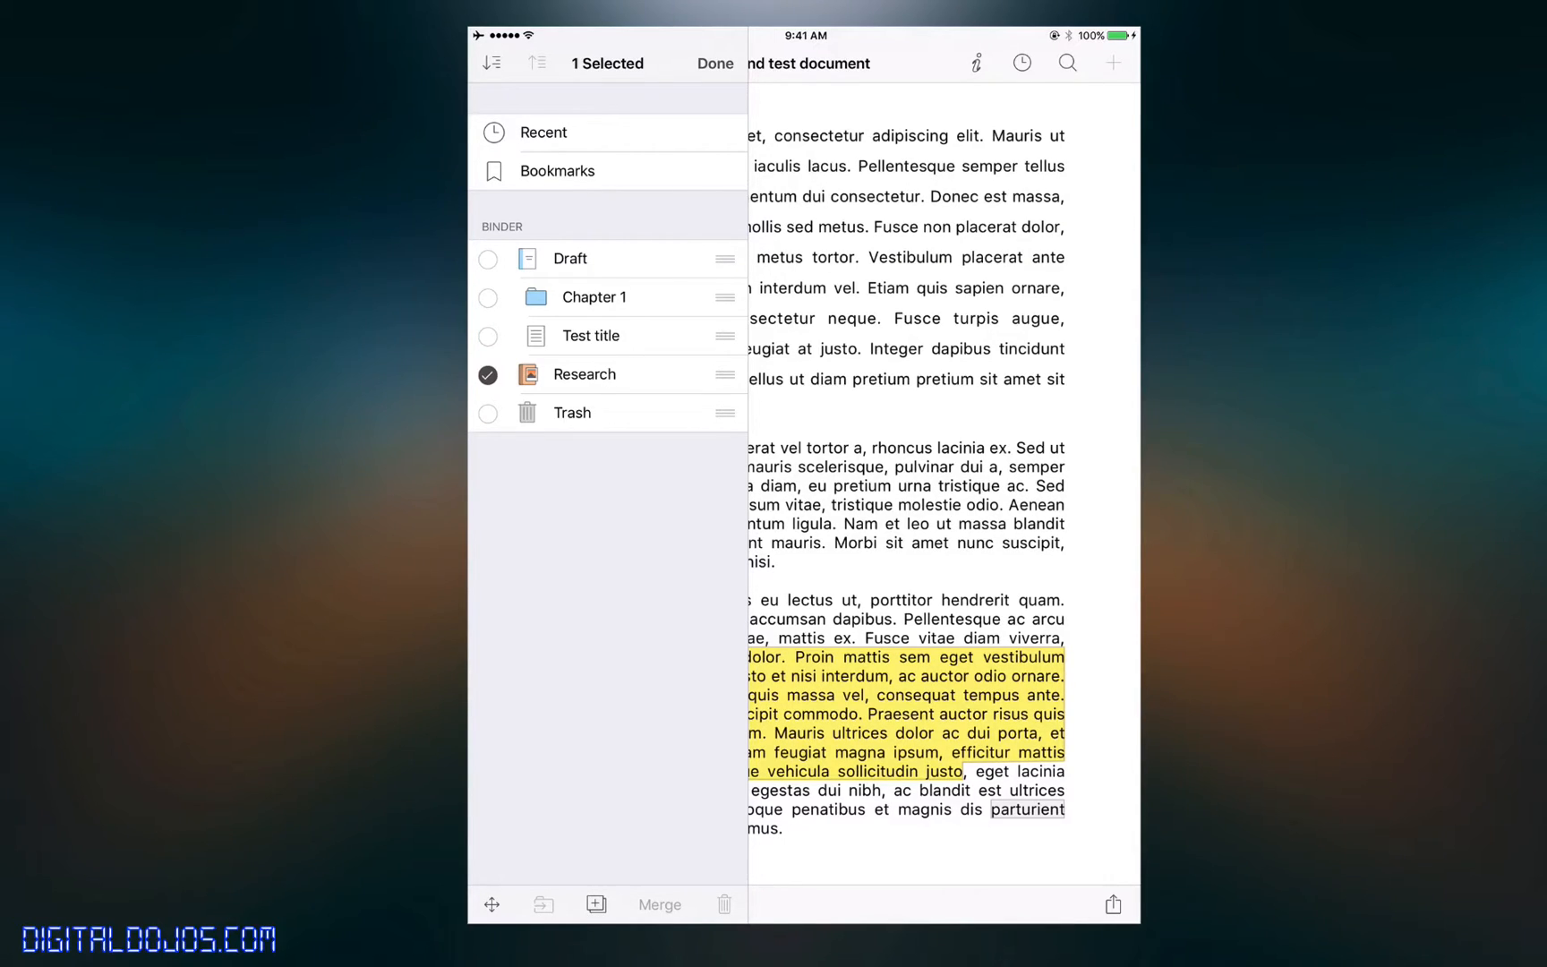
click(491, 904)
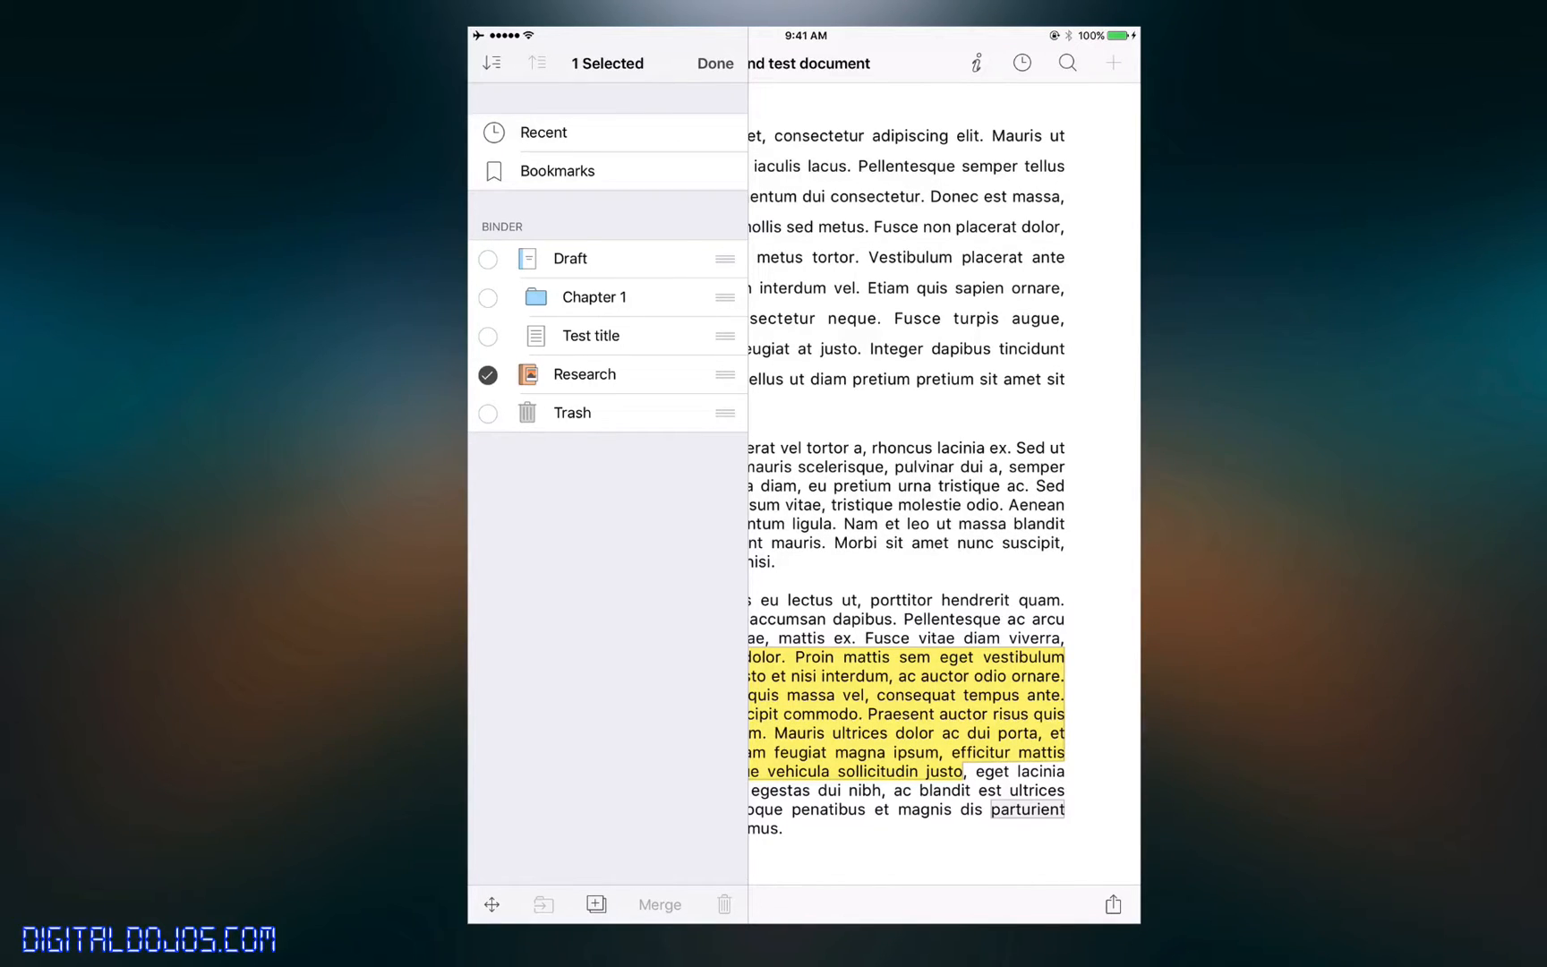
click(715, 64)
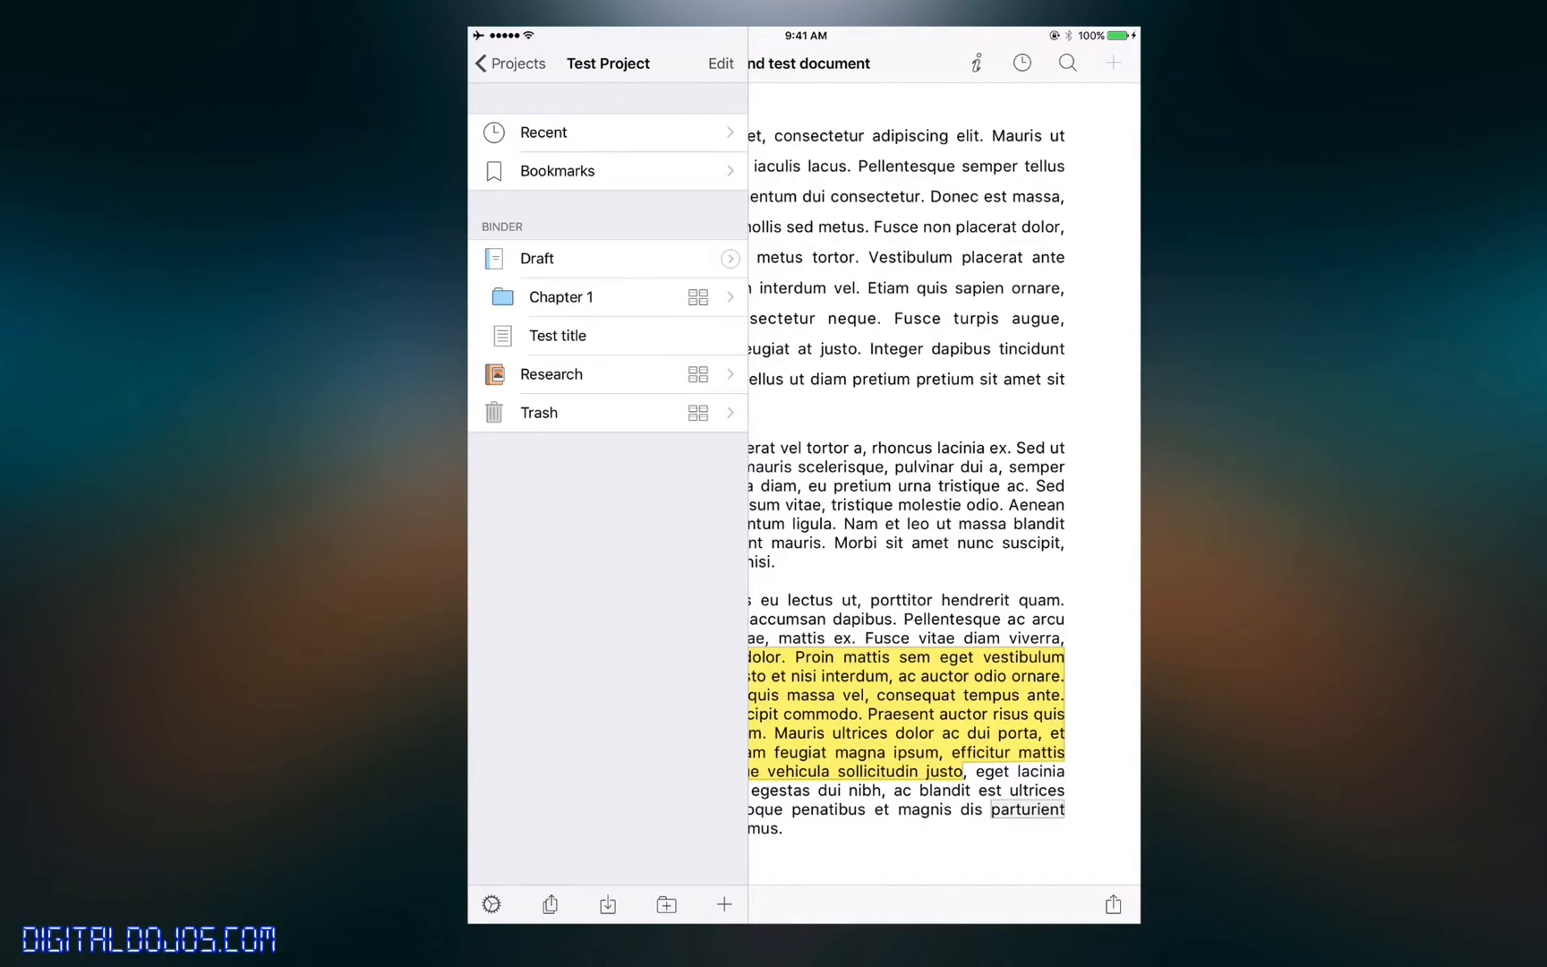
click(557, 172)
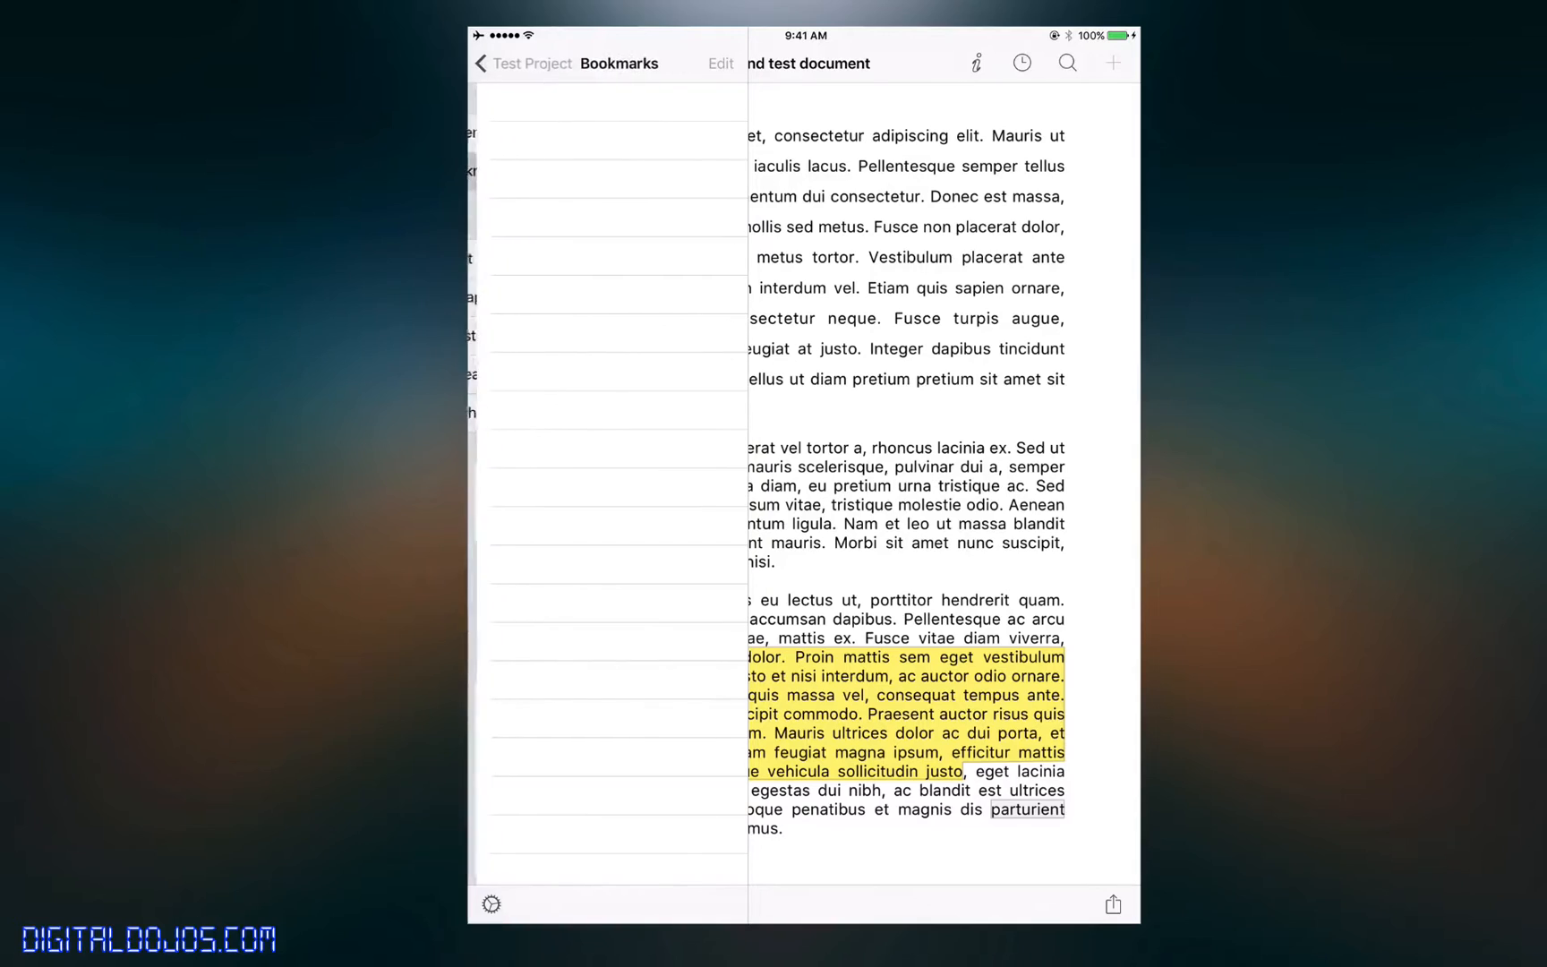
click(527, 65)
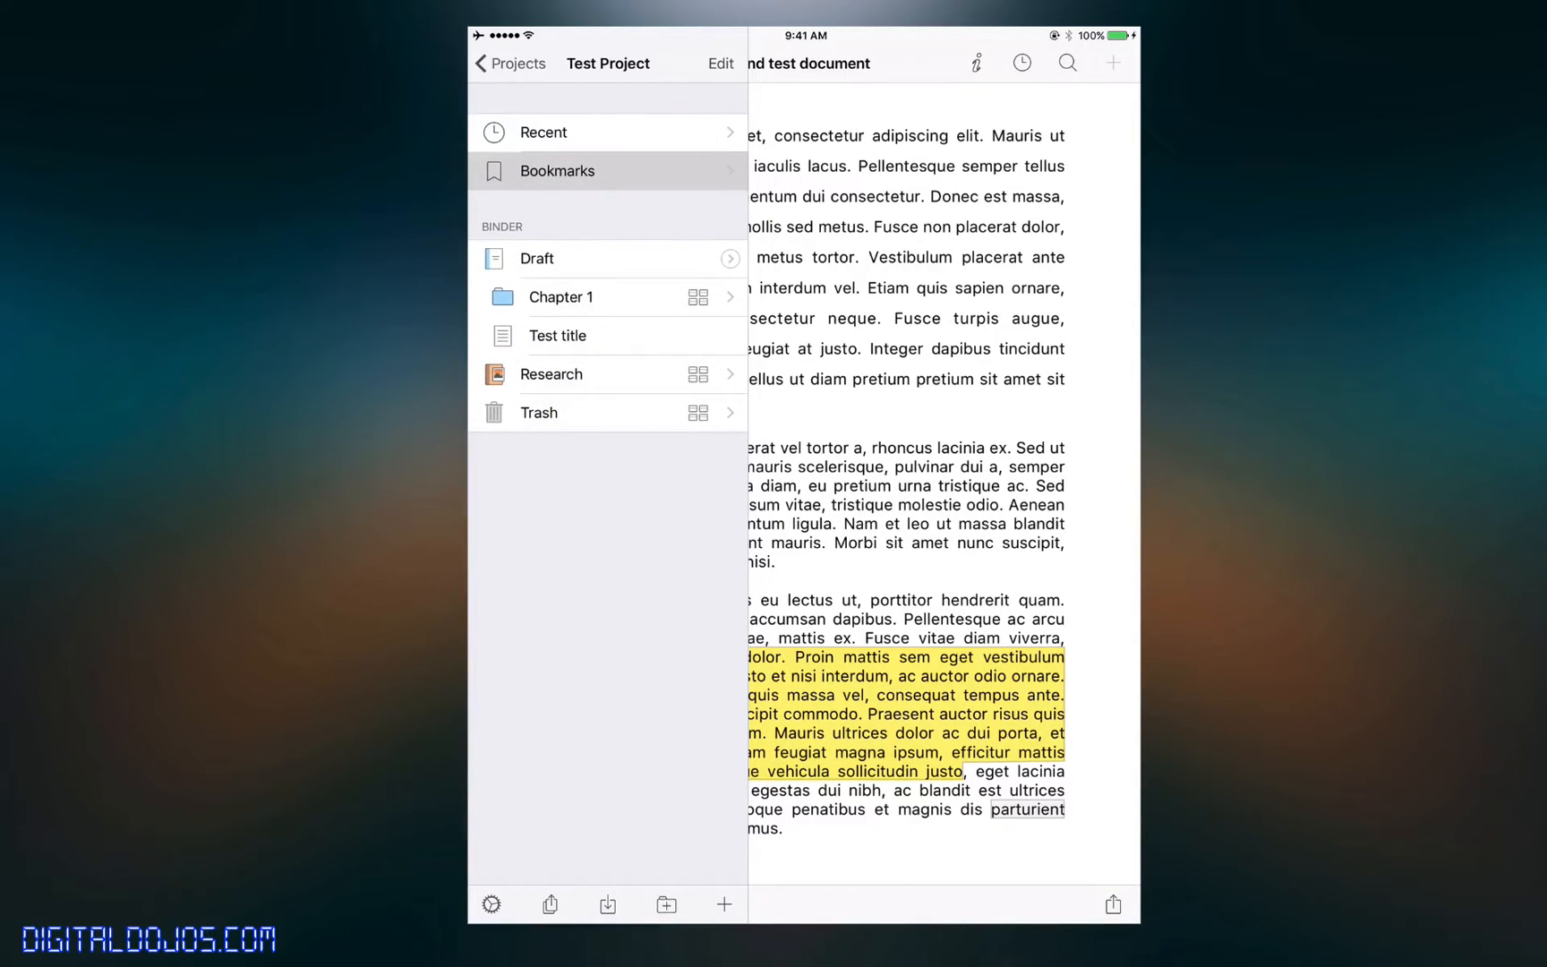
click(543, 133)
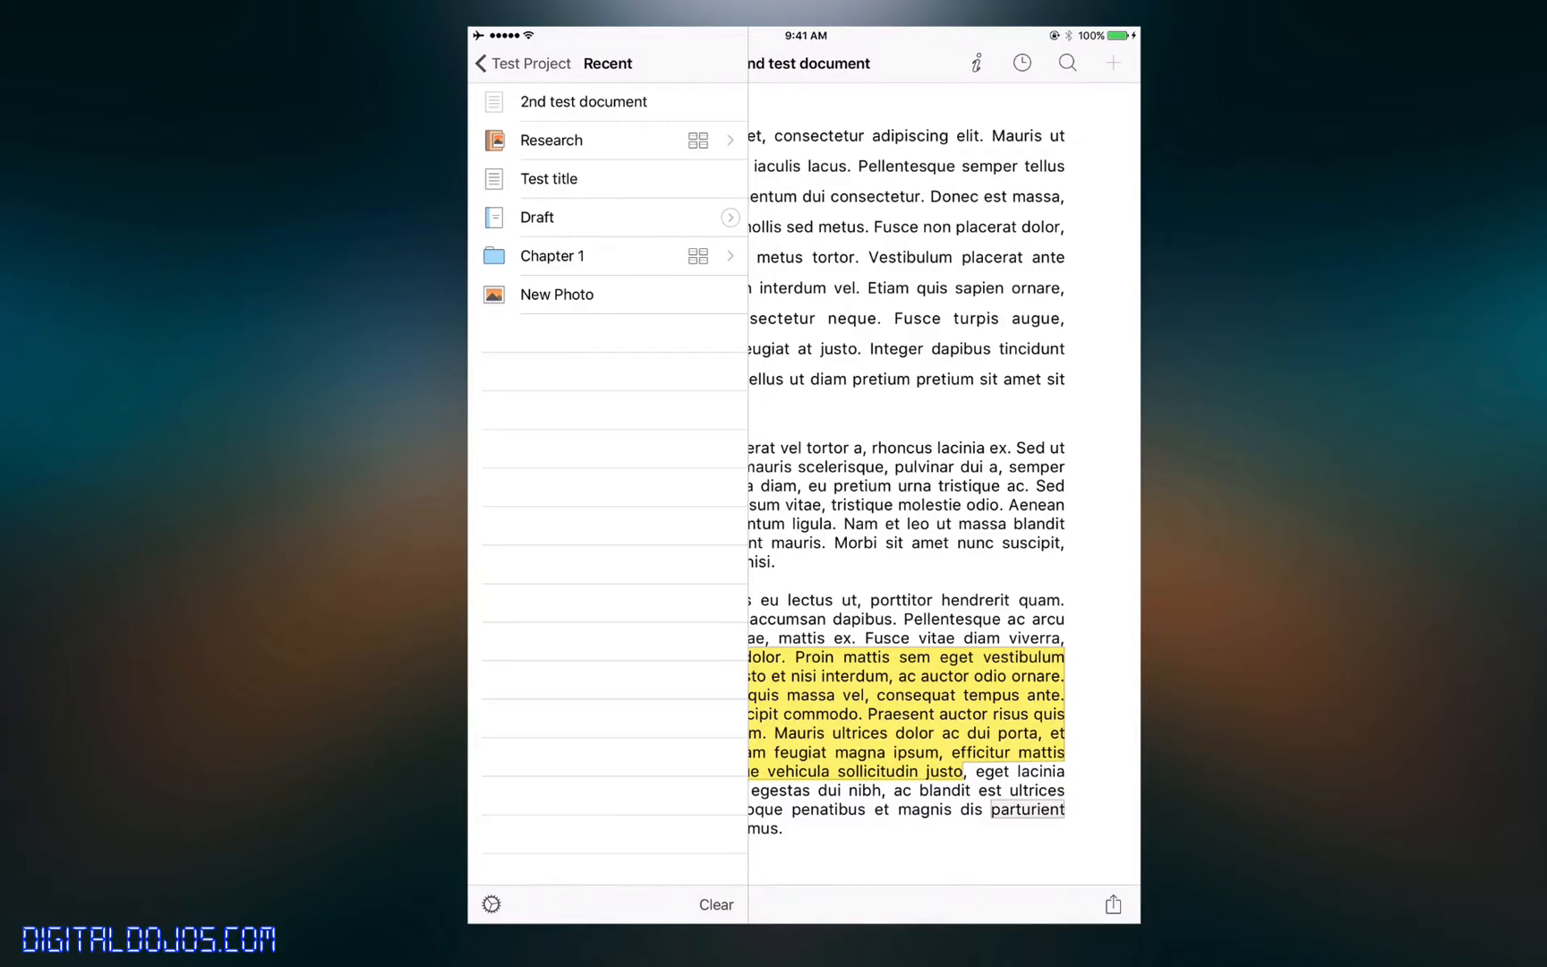
- Return from Recent to the binder and show the Draft compile sheet with PDF output
click(523, 62)
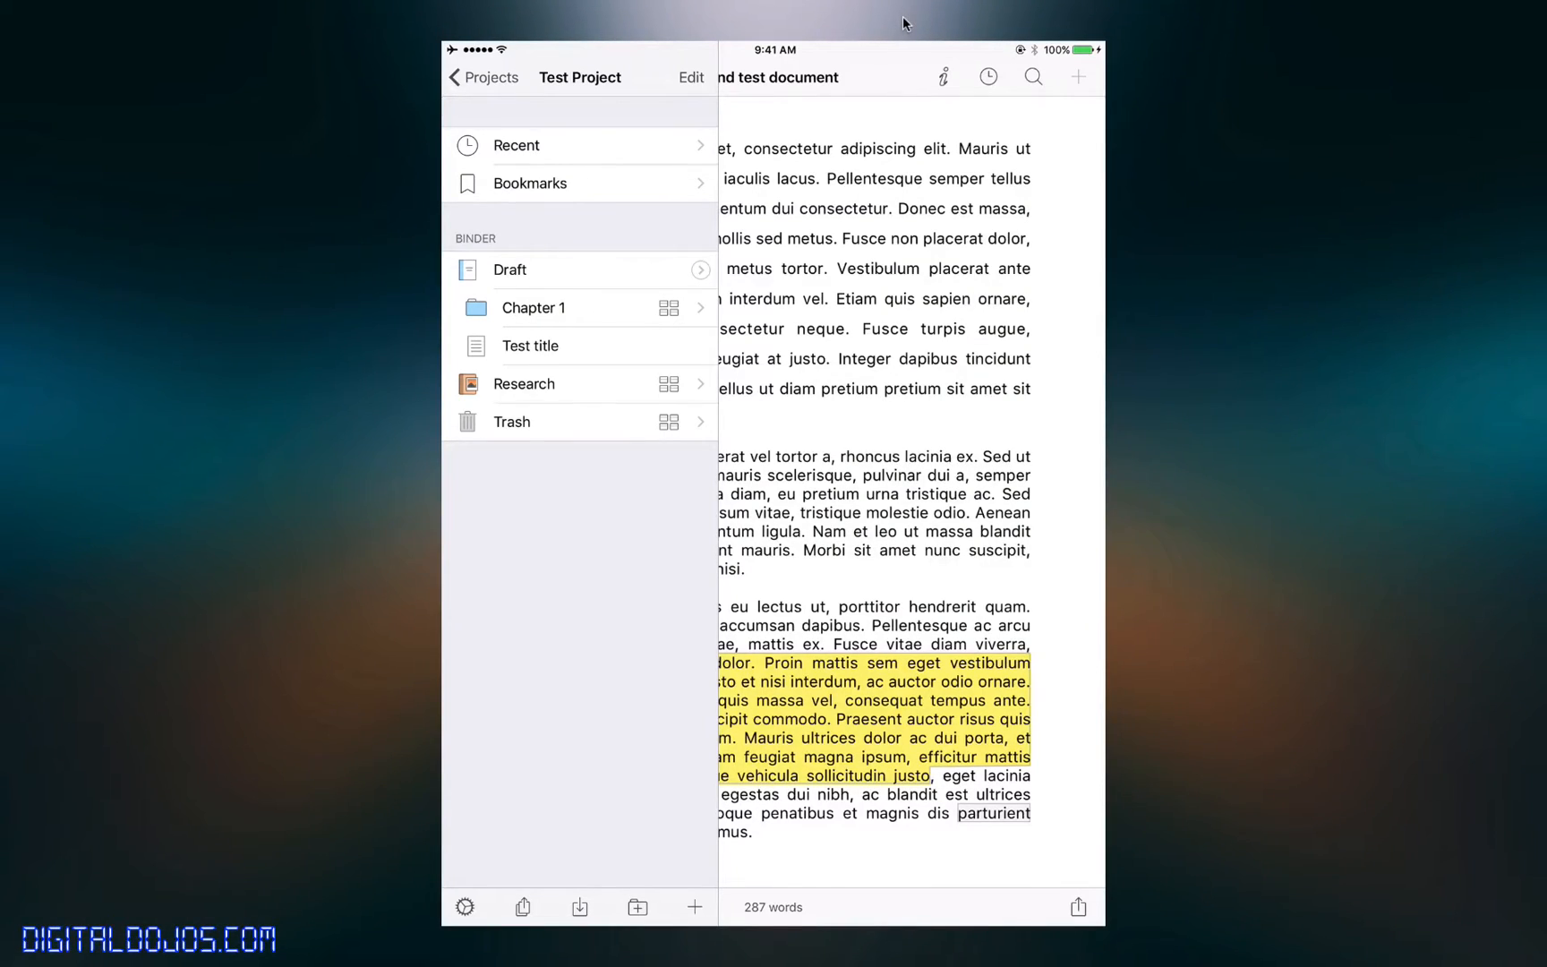
click(465, 907)
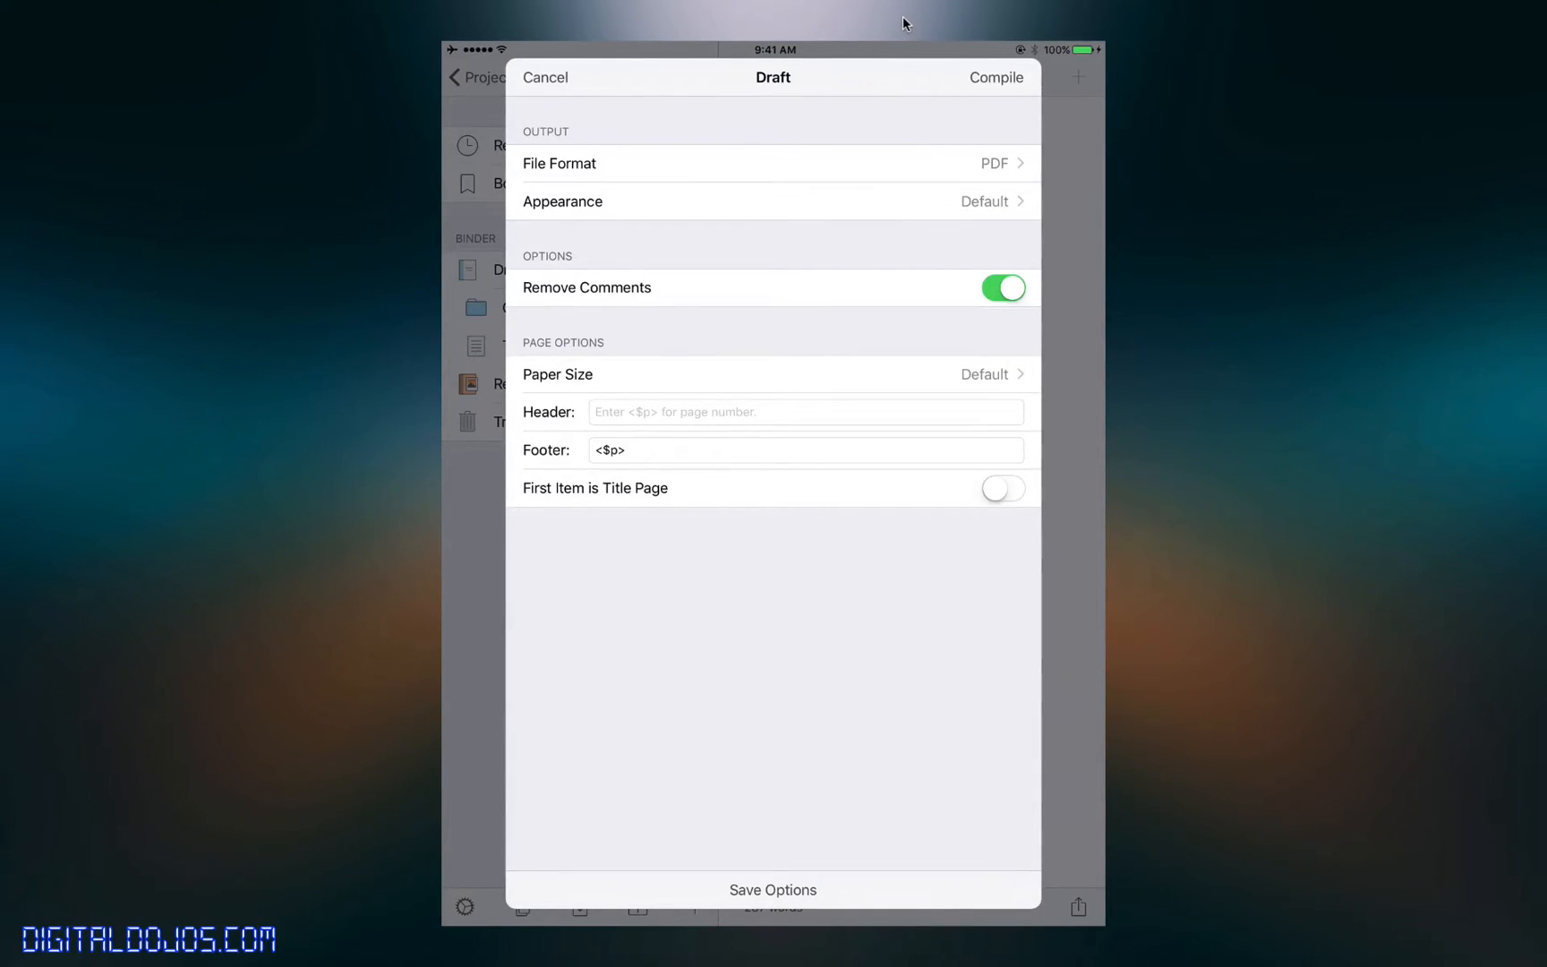
- Set compile Appearance to Script, leave Paper Size at Default, and dismiss the sheet
click(772, 164)
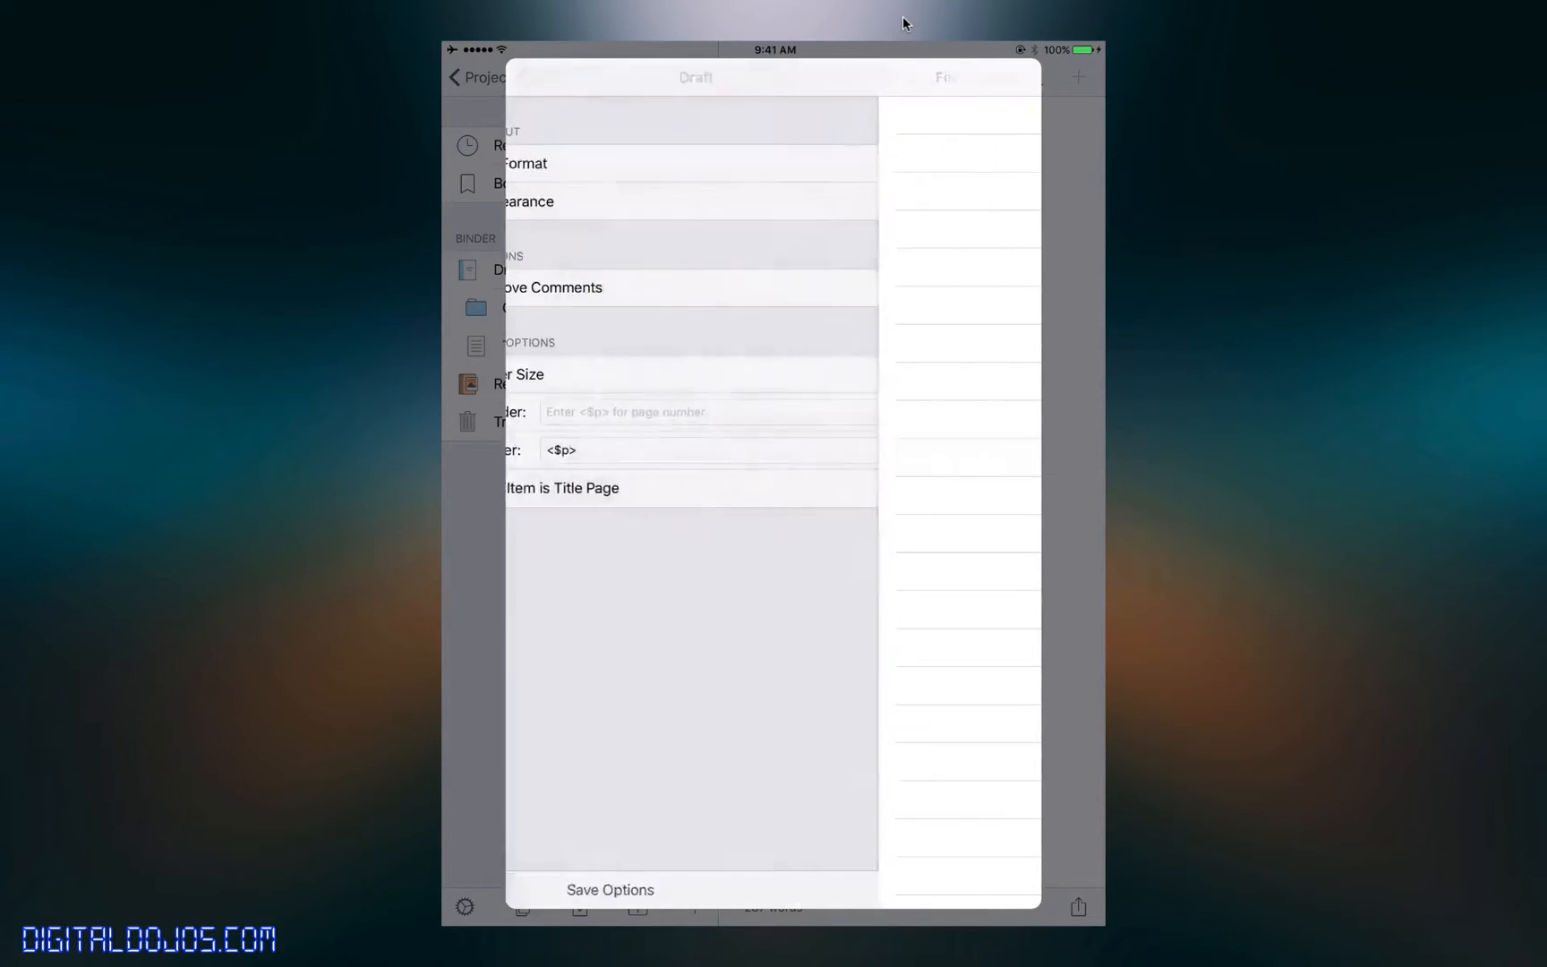
click(523, 201)
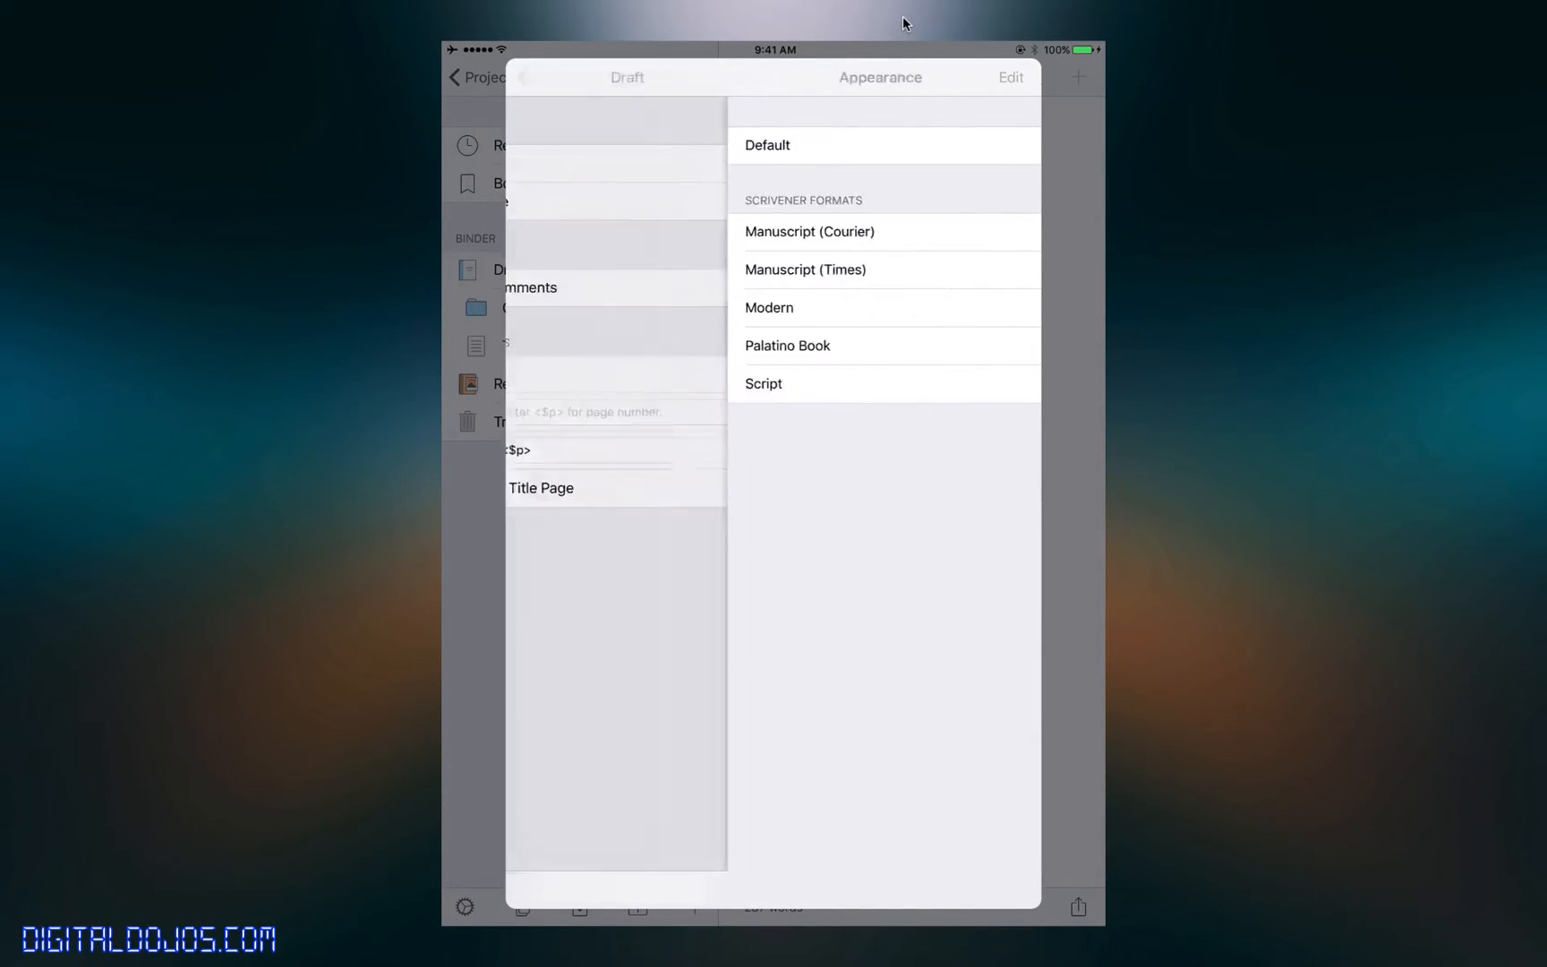
click(764, 383)
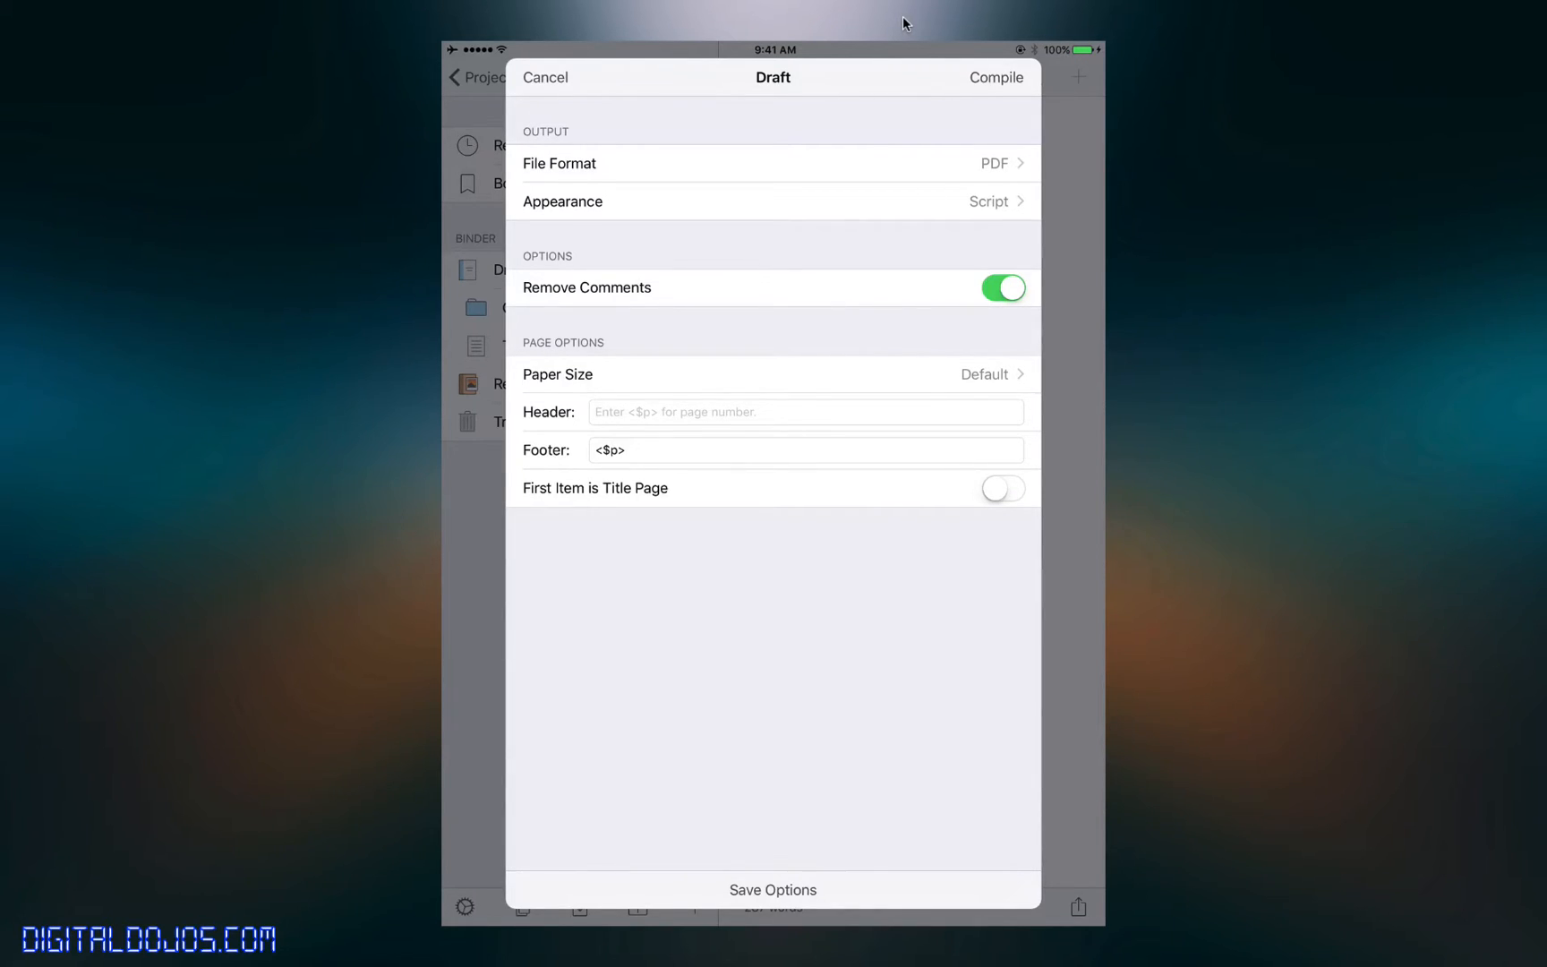
click(773, 374)
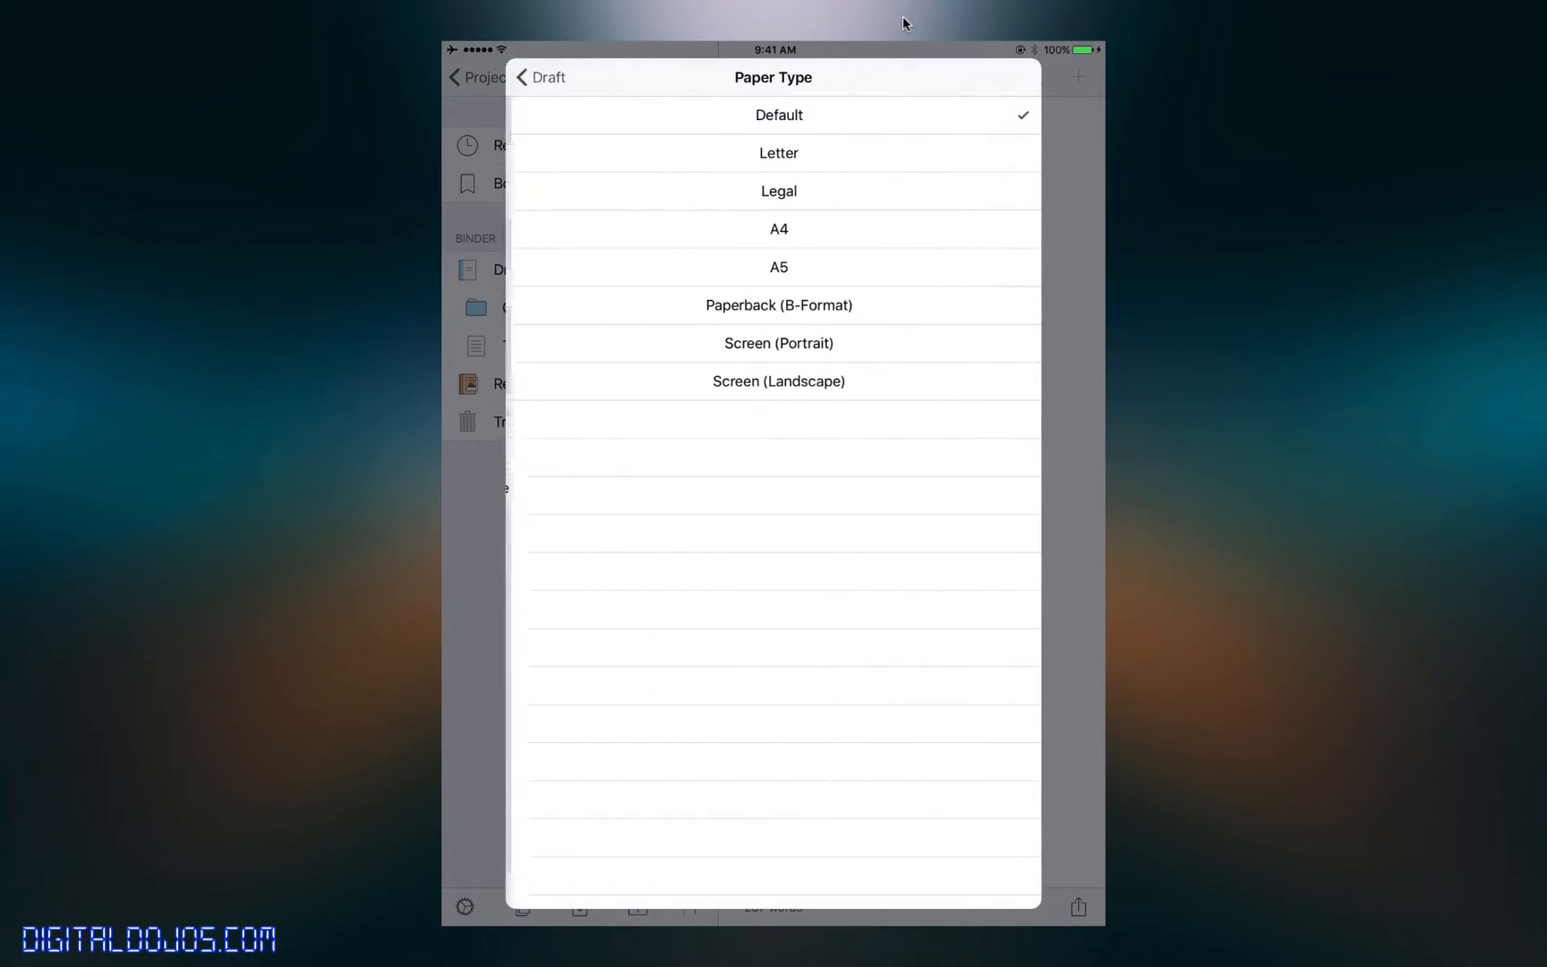
click(541, 77)
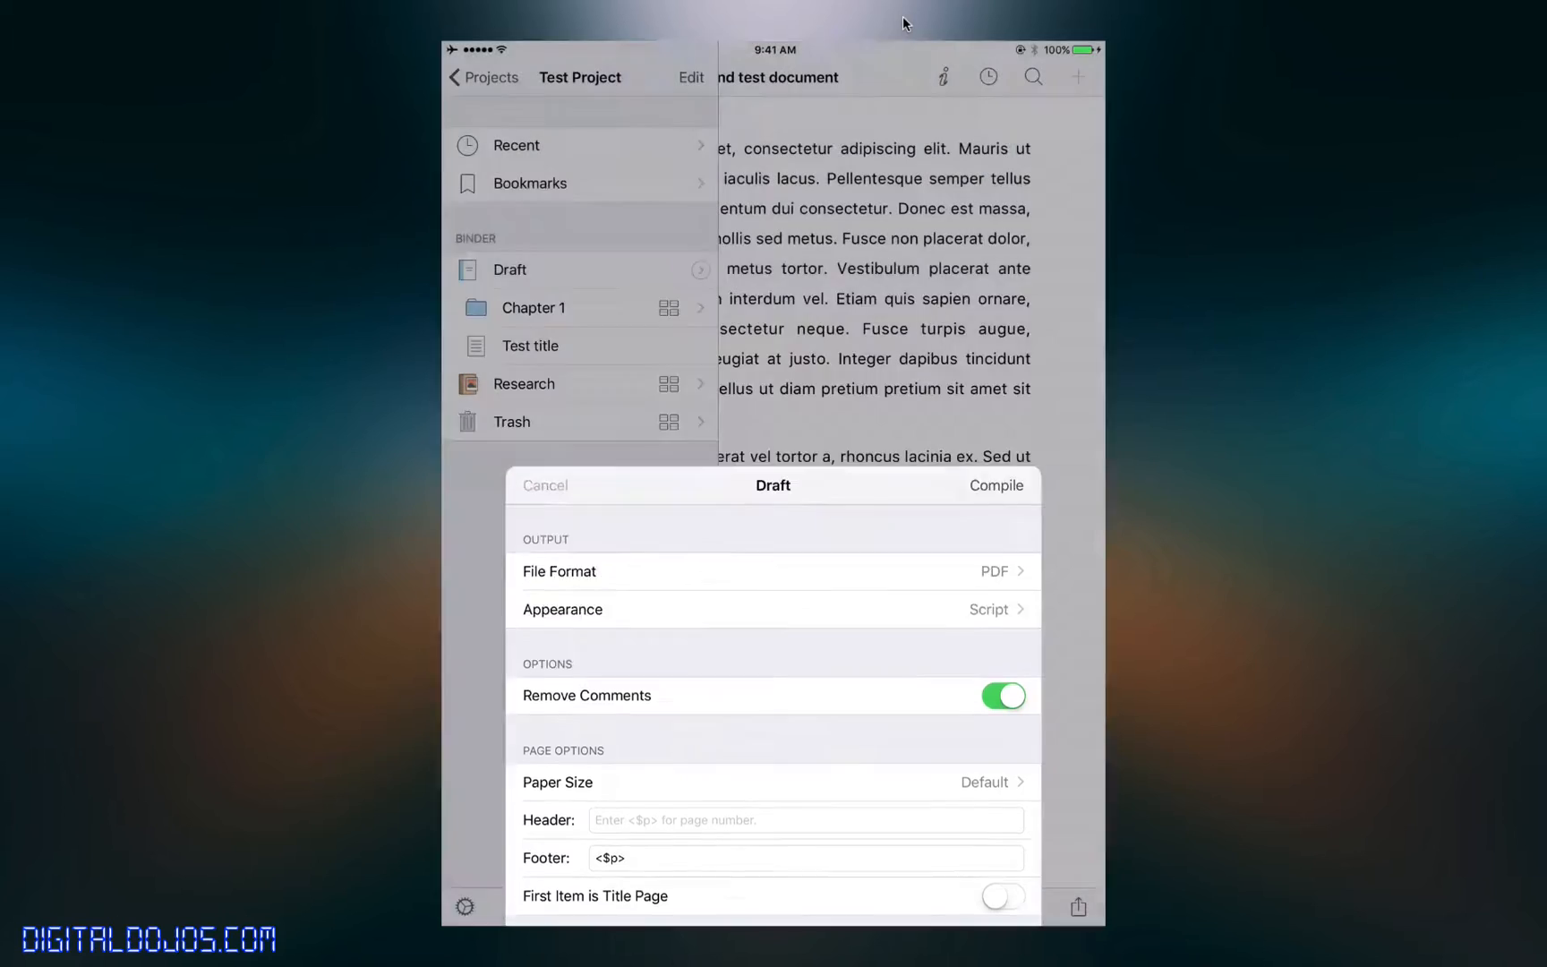
click(544, 485)
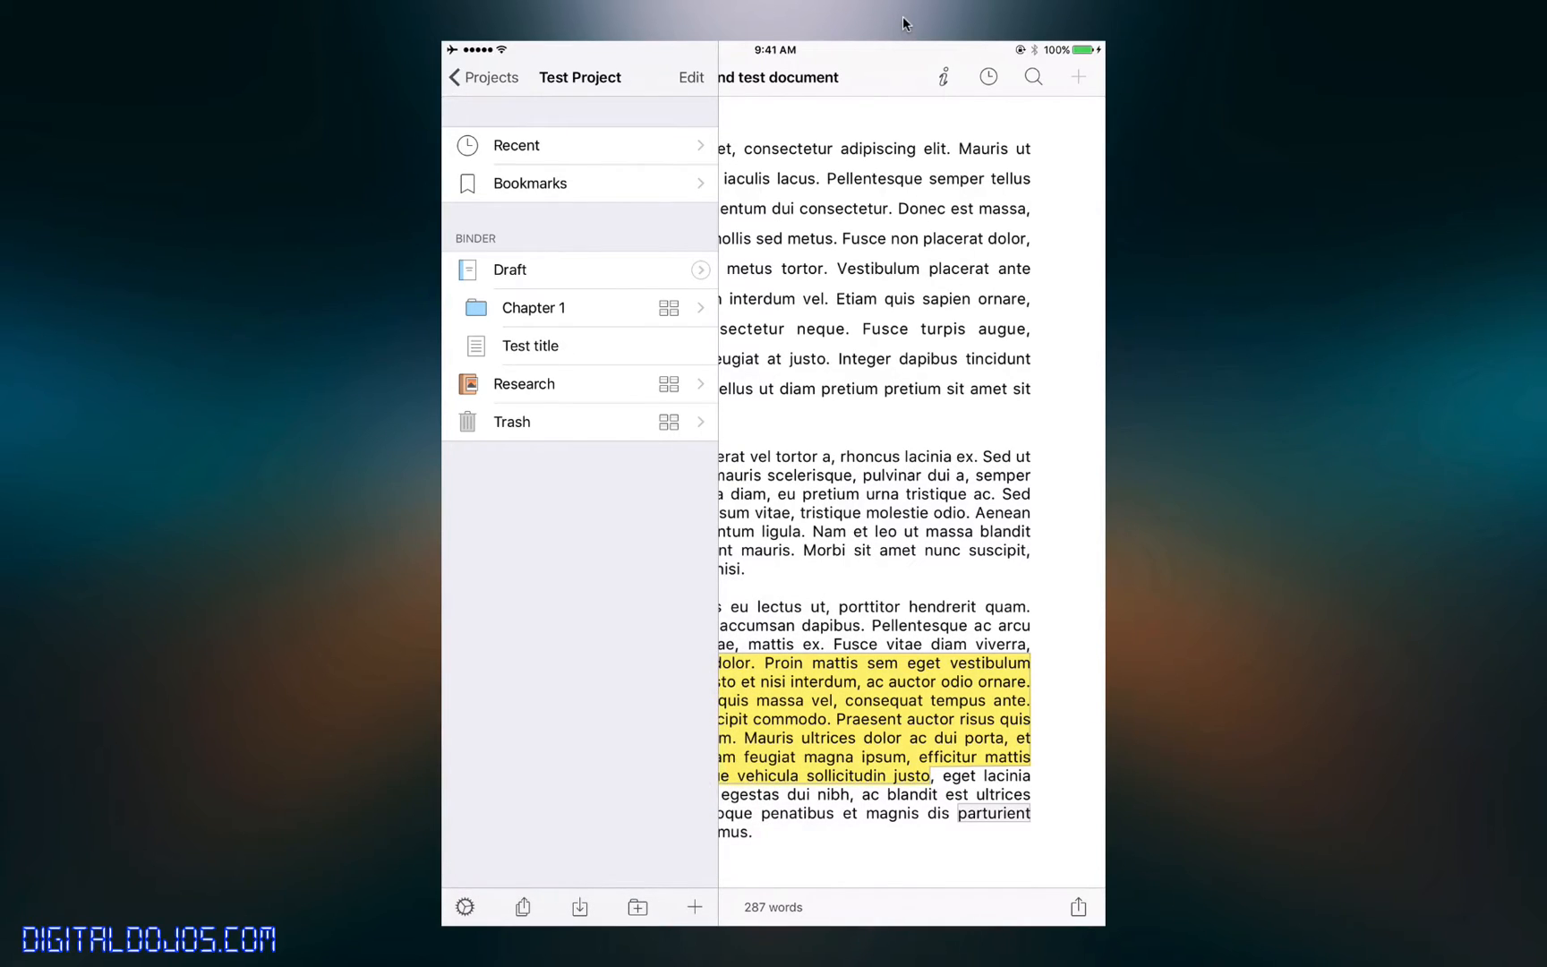
- From the import options, glance at Manage Locations, then choose Camera
click(580, 907)
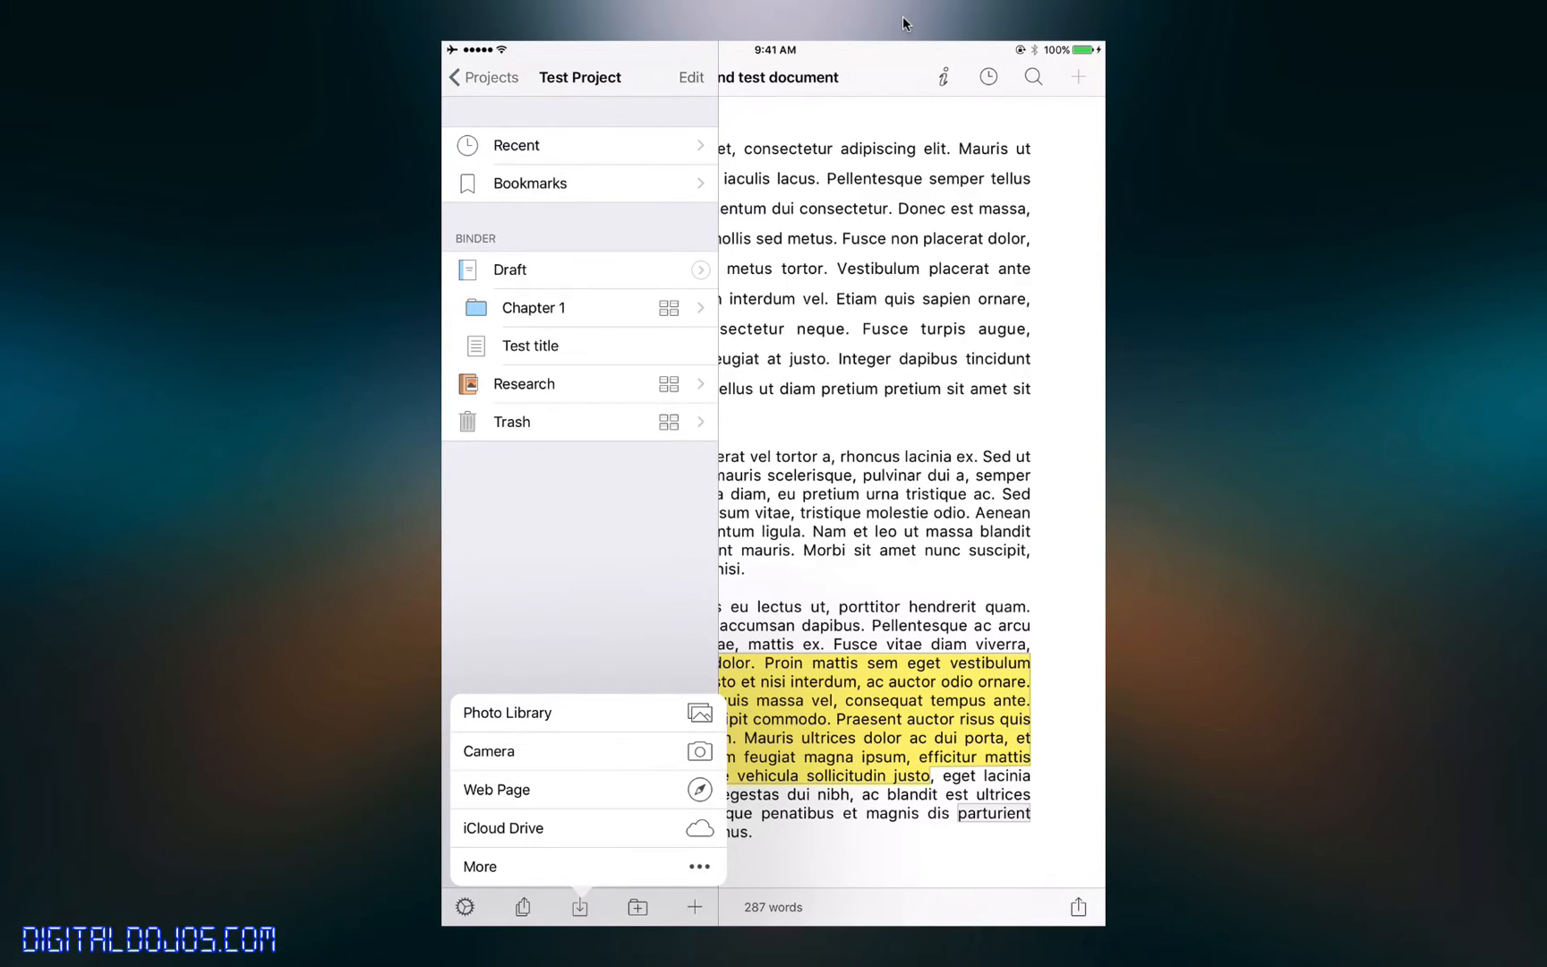
click(479, 867)
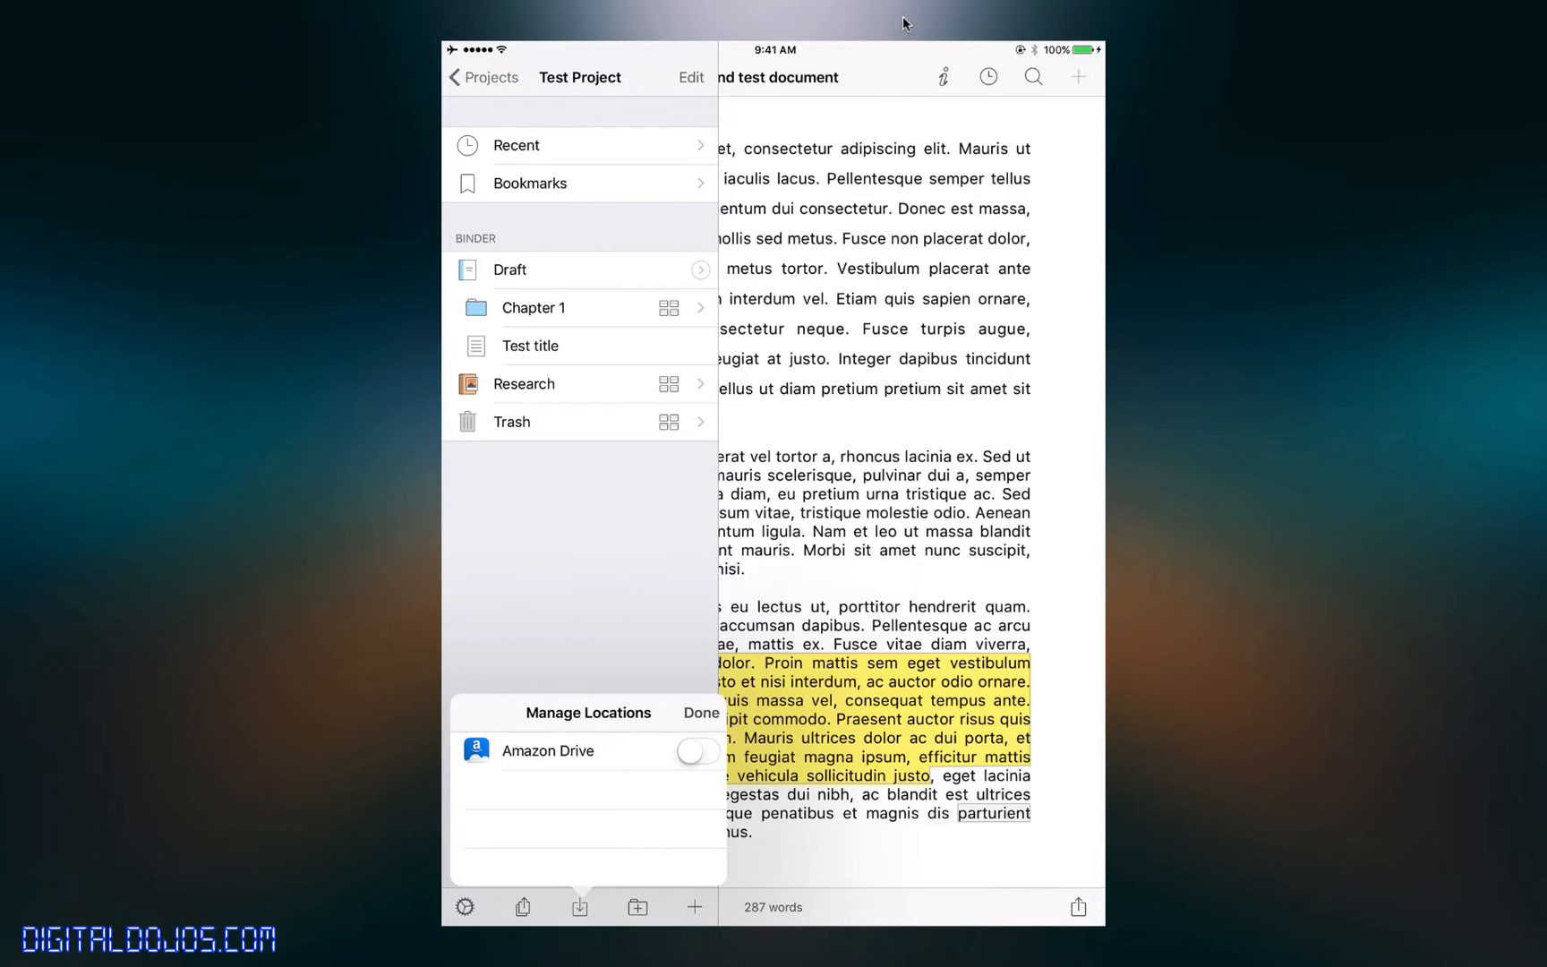
click(579, 907)
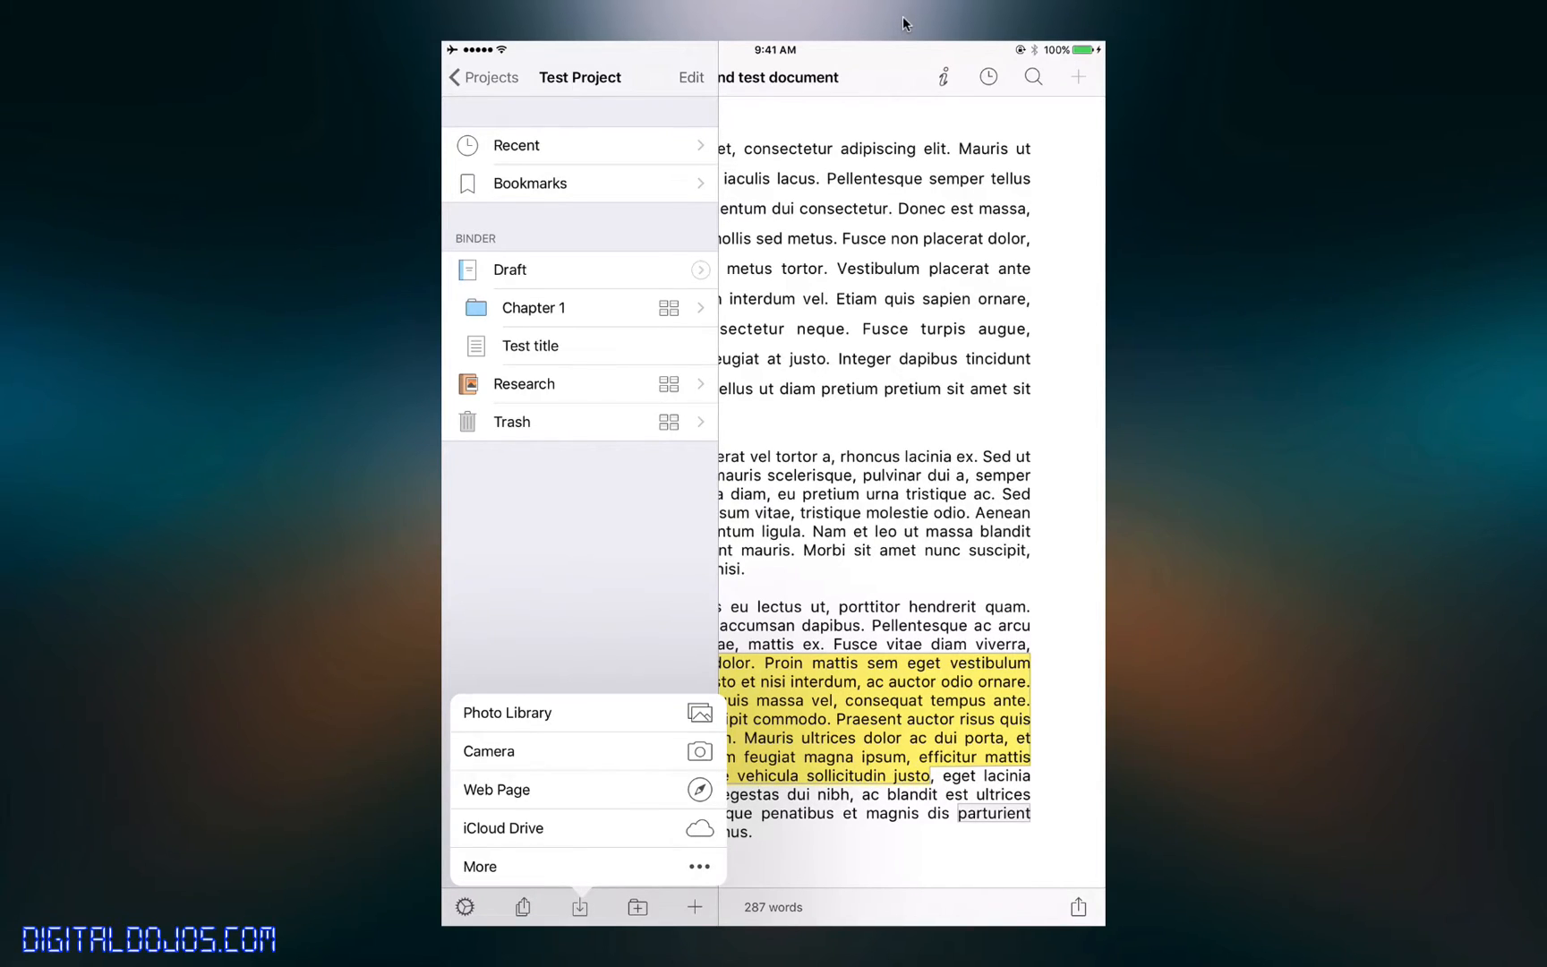
click(487, 751)
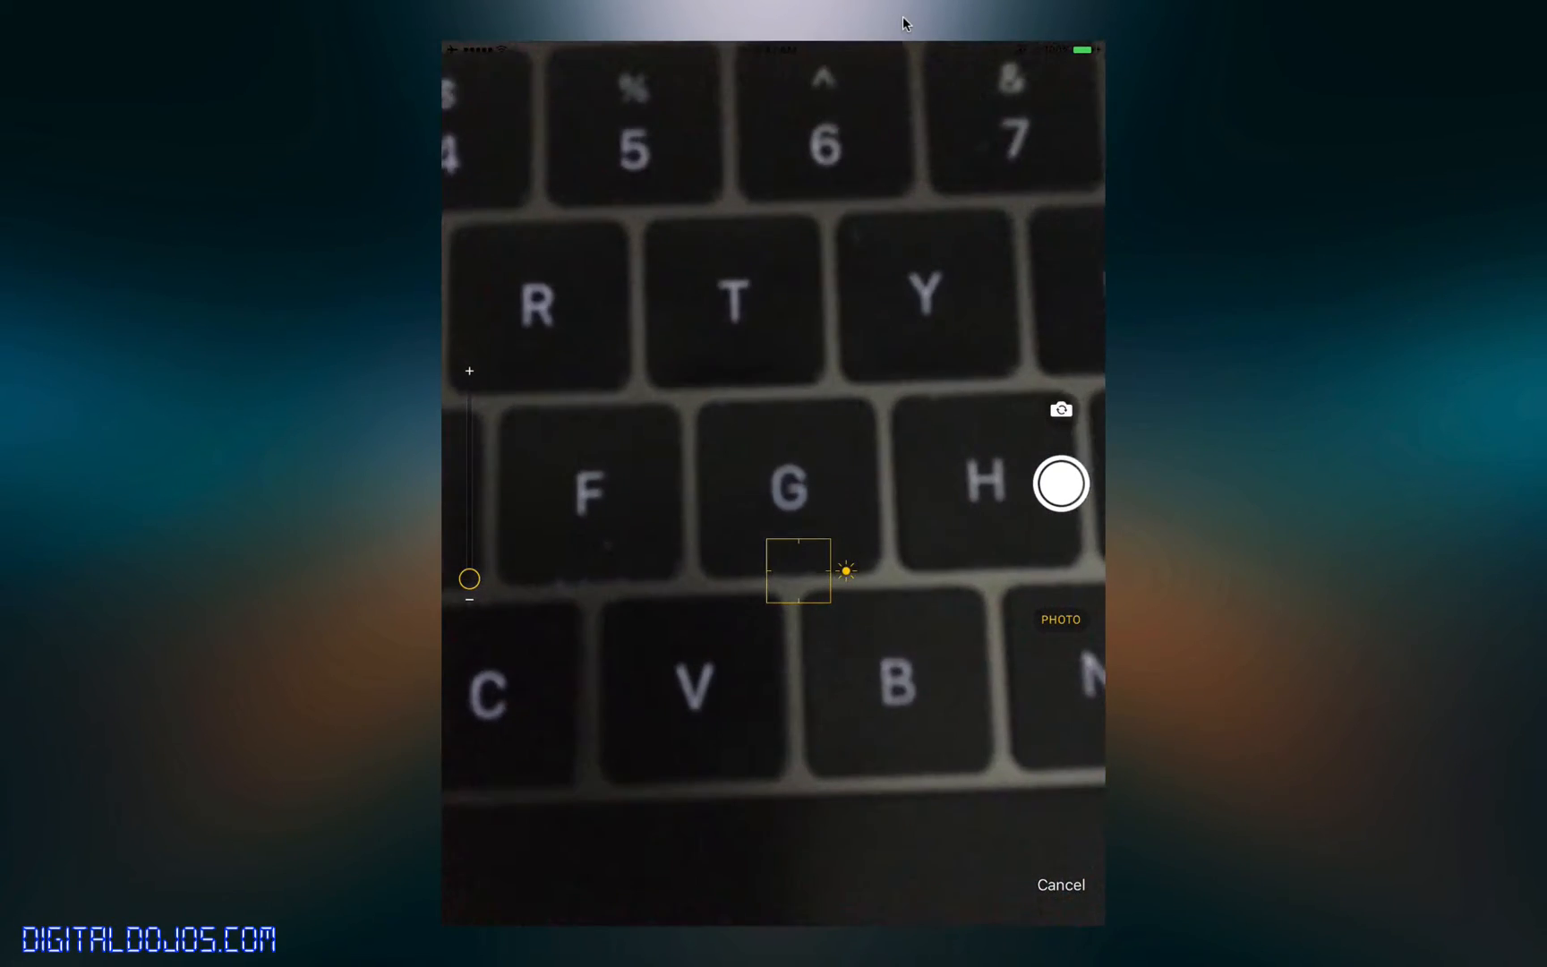
- Capture the keyboard photo into the binder and go back to the projects list
click(1060, 484)
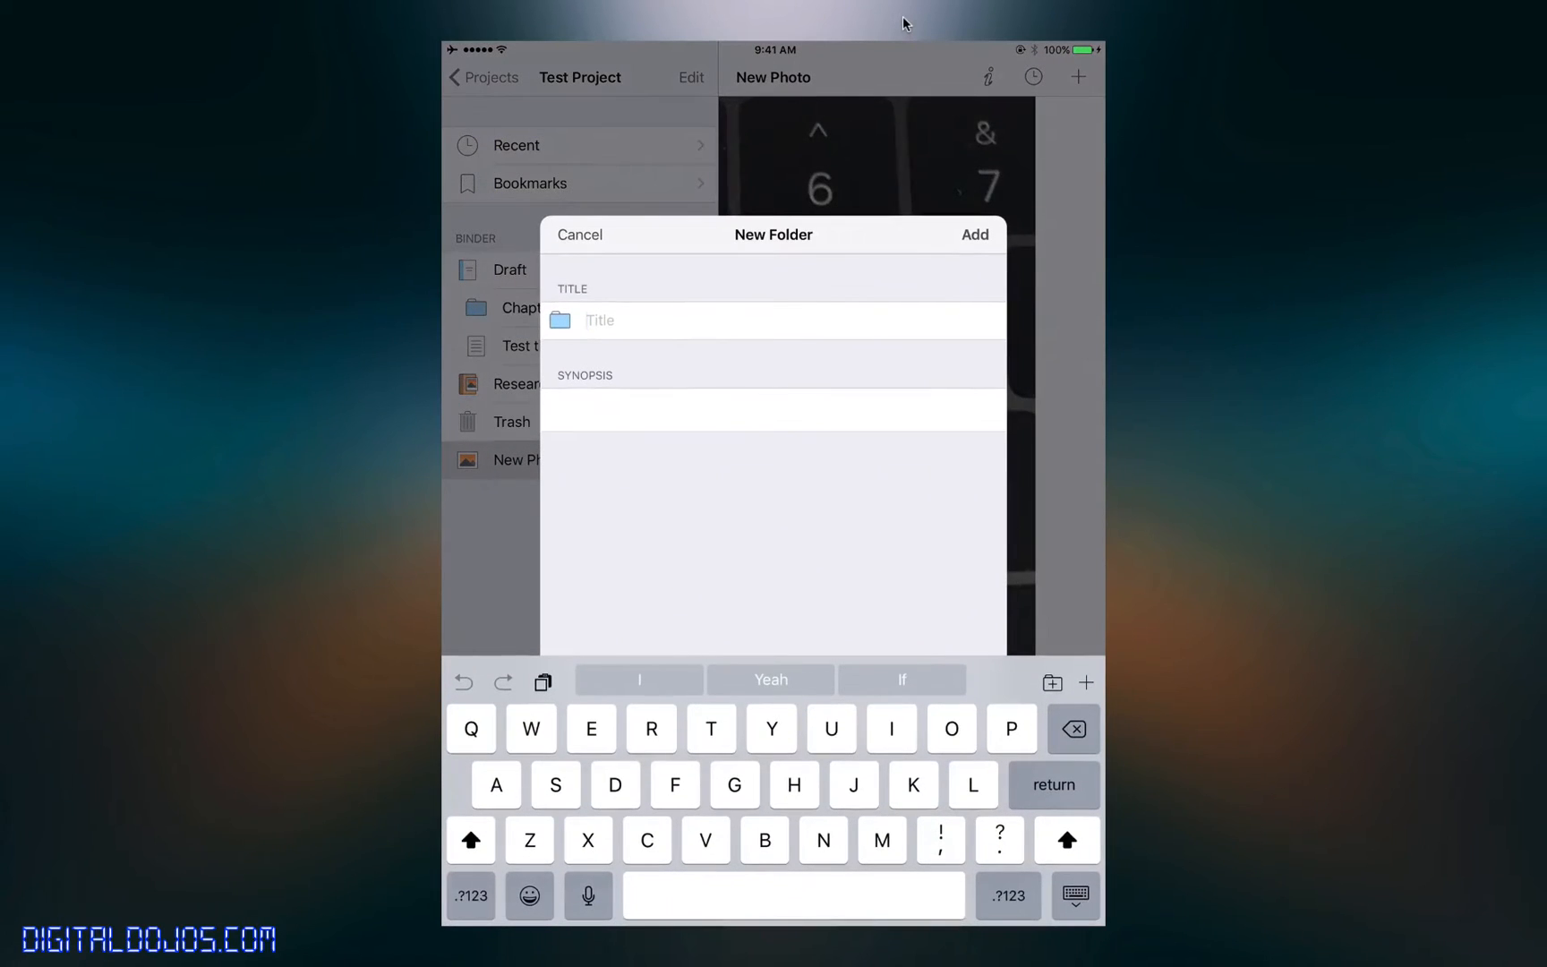
click(580, 235)
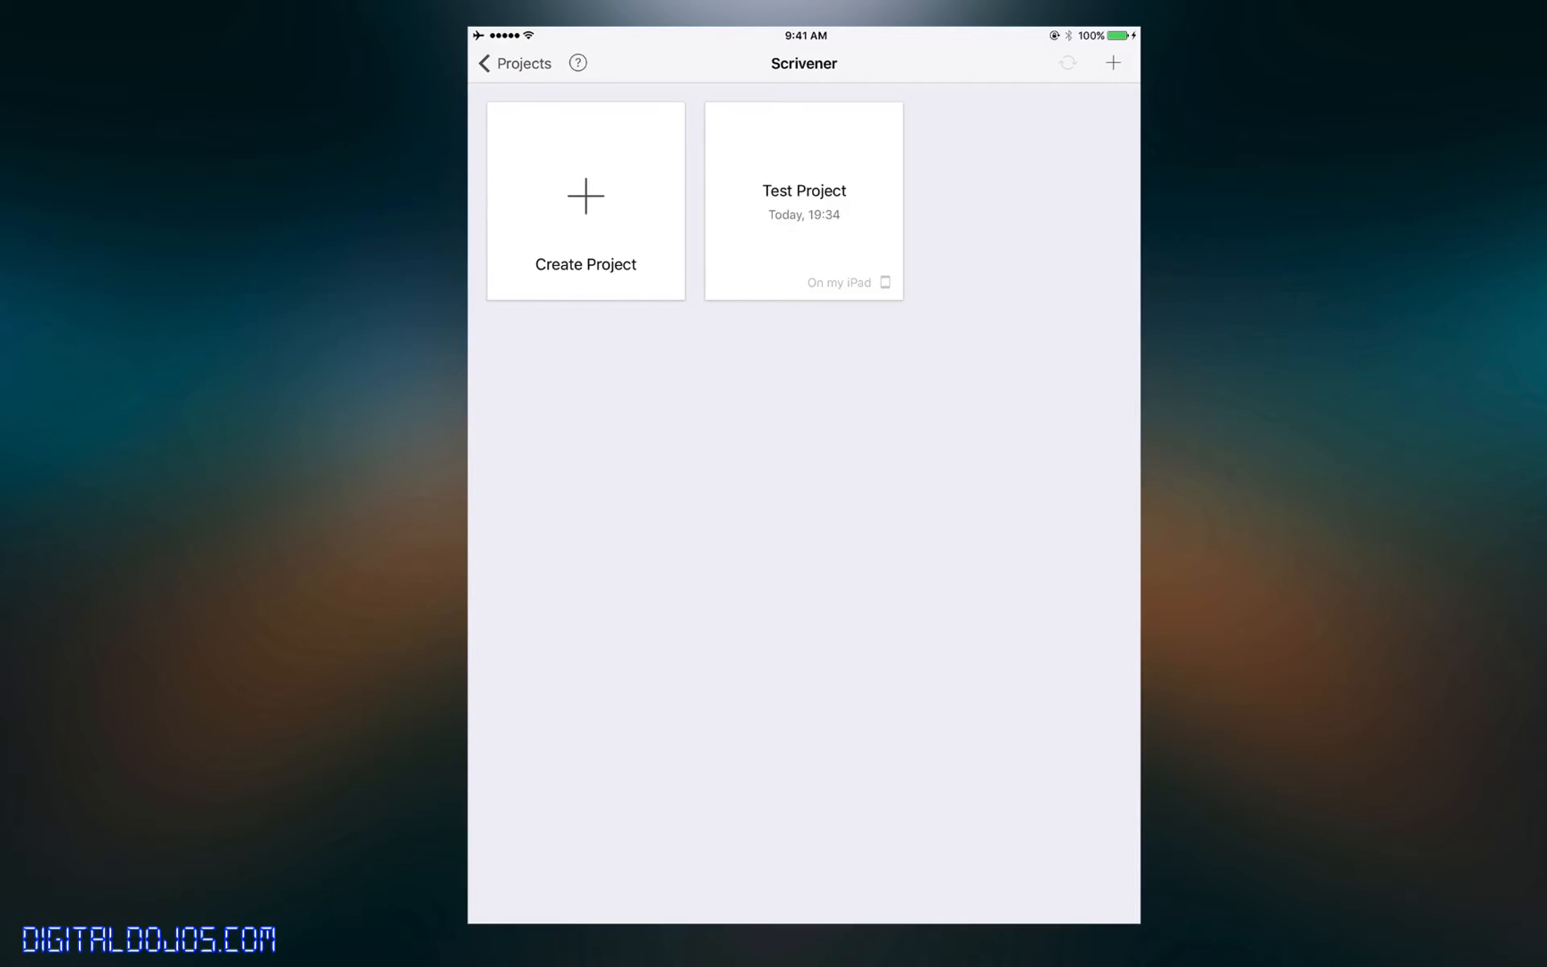
- Expand Dropbox Apps > Scrivener in Finder to reveal the synced Test Project.scriv beside TestSync
click(1067, 62)
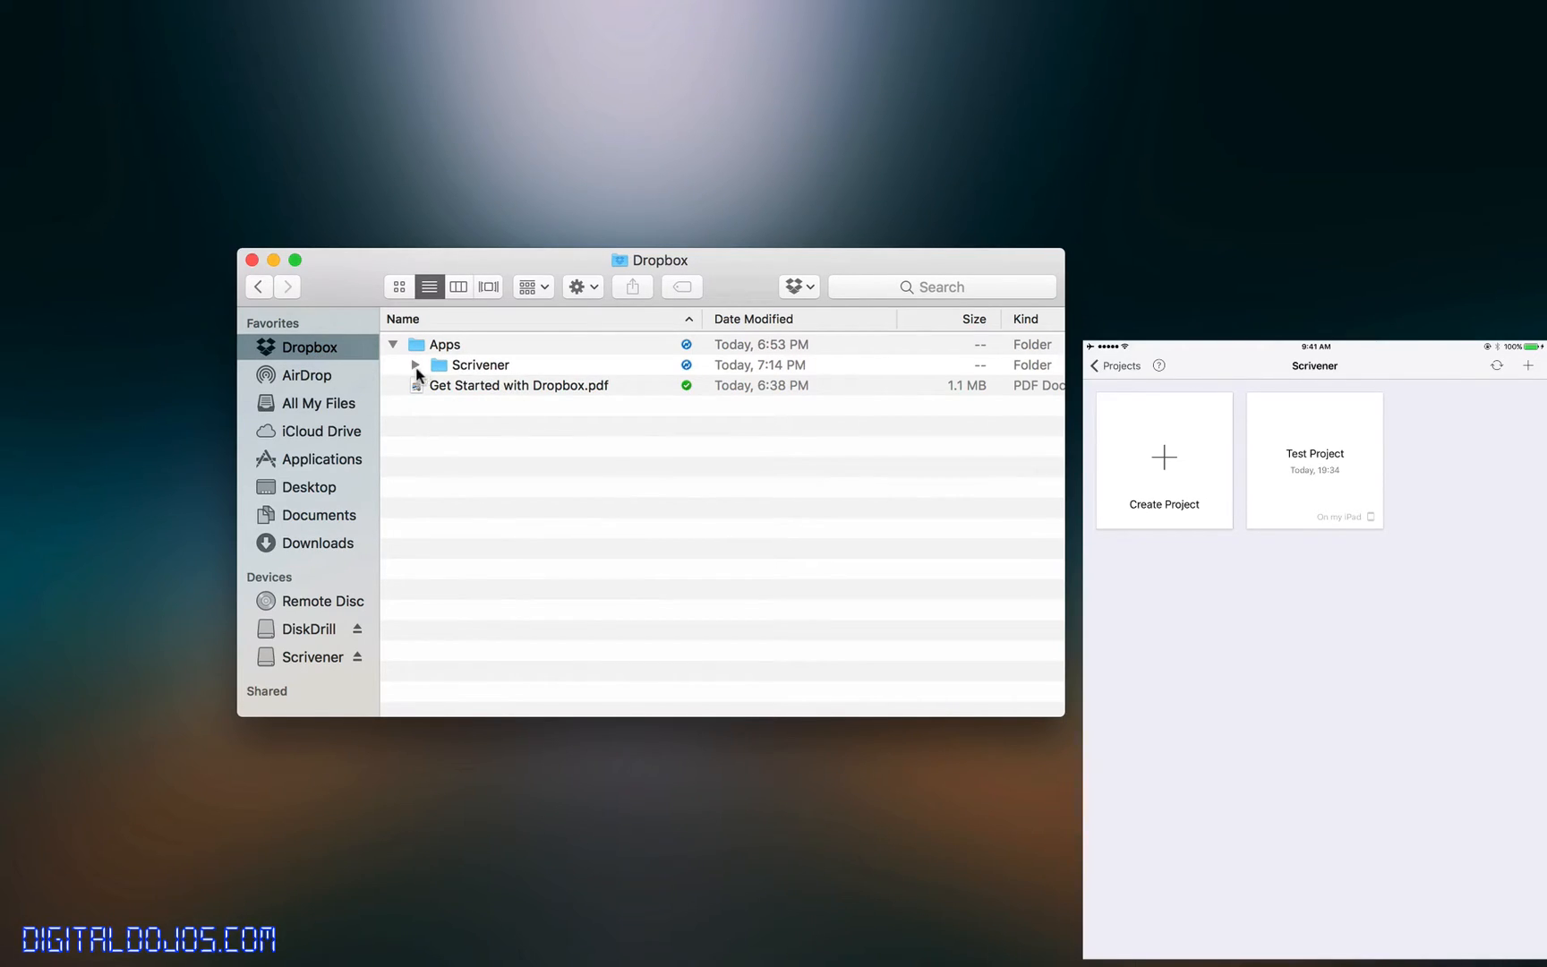
click(480, 365)
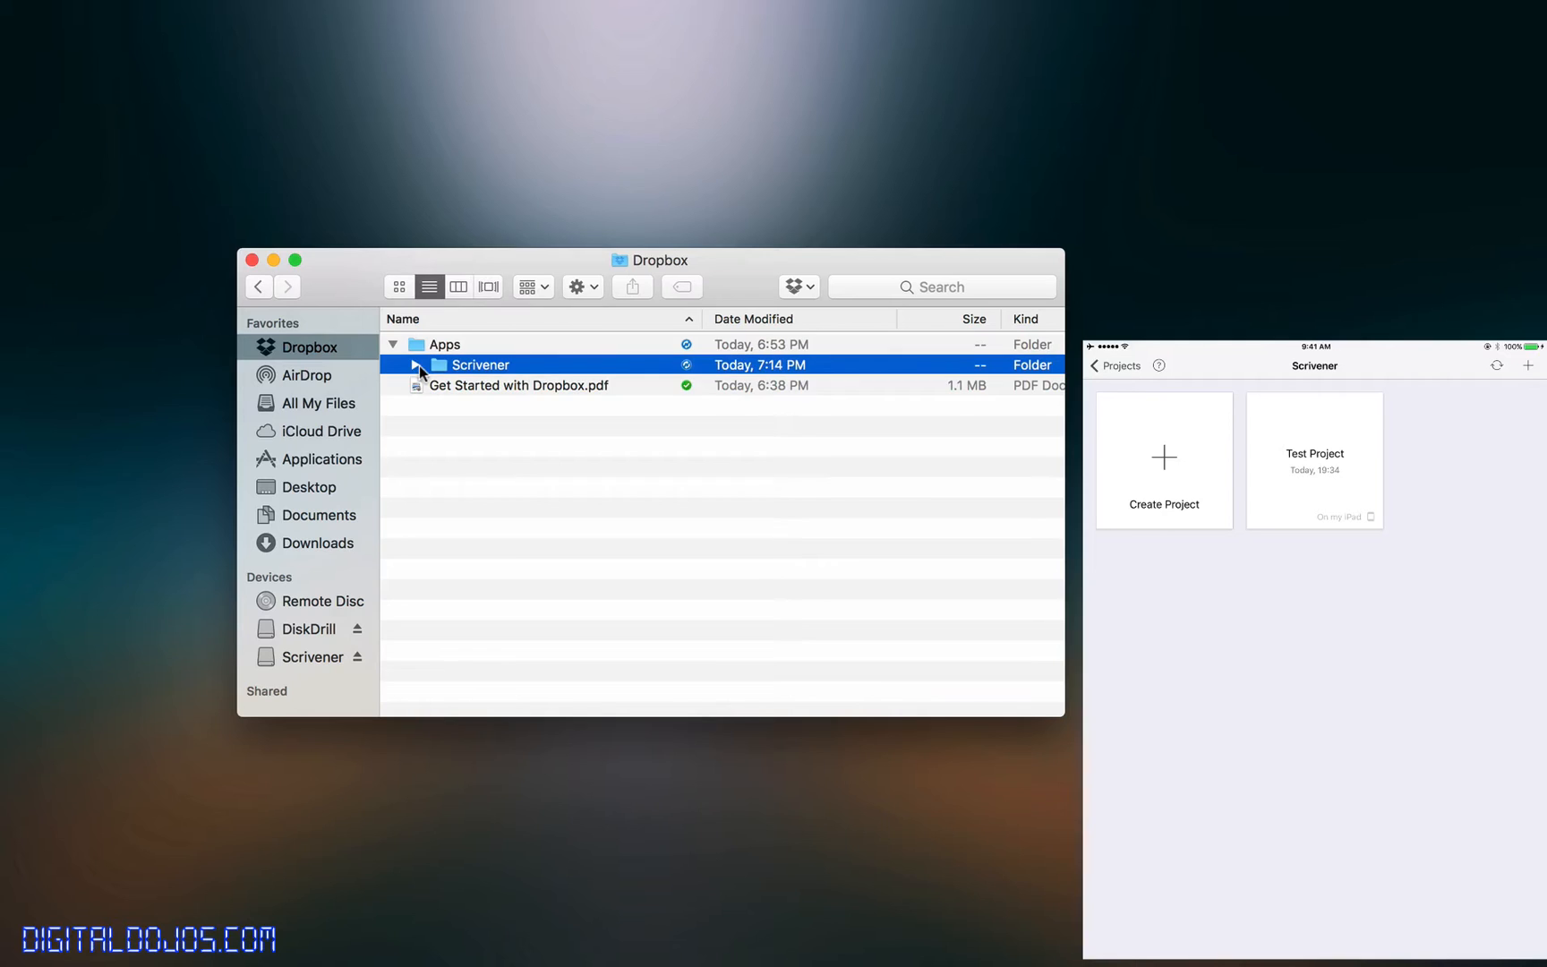
click(417, 365)
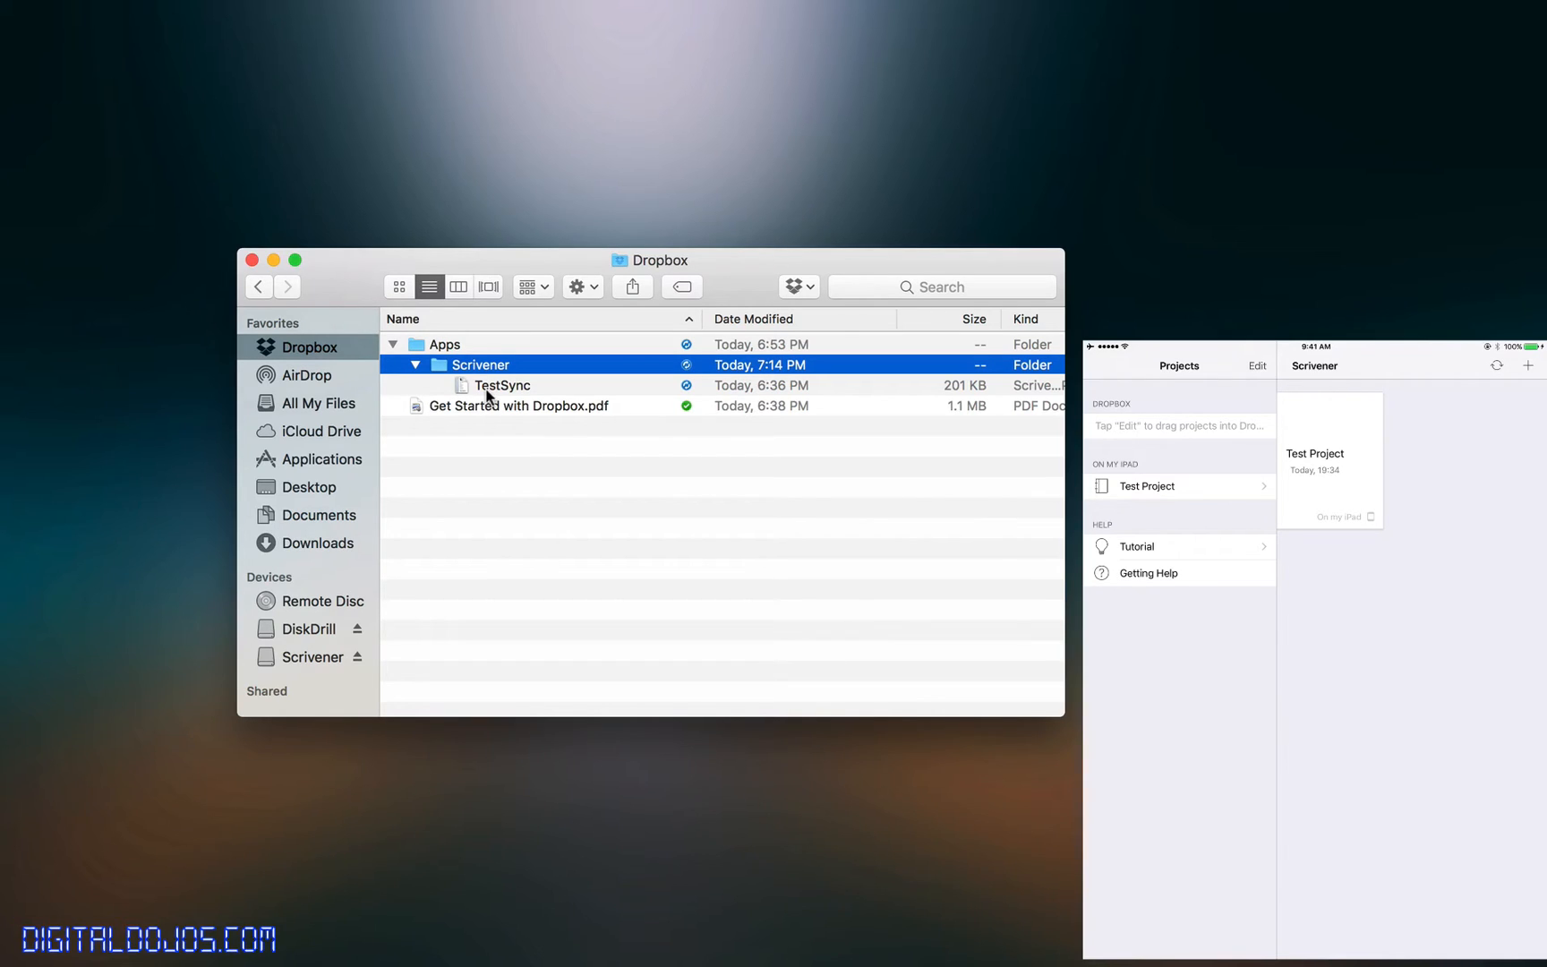
click(1256, 365)
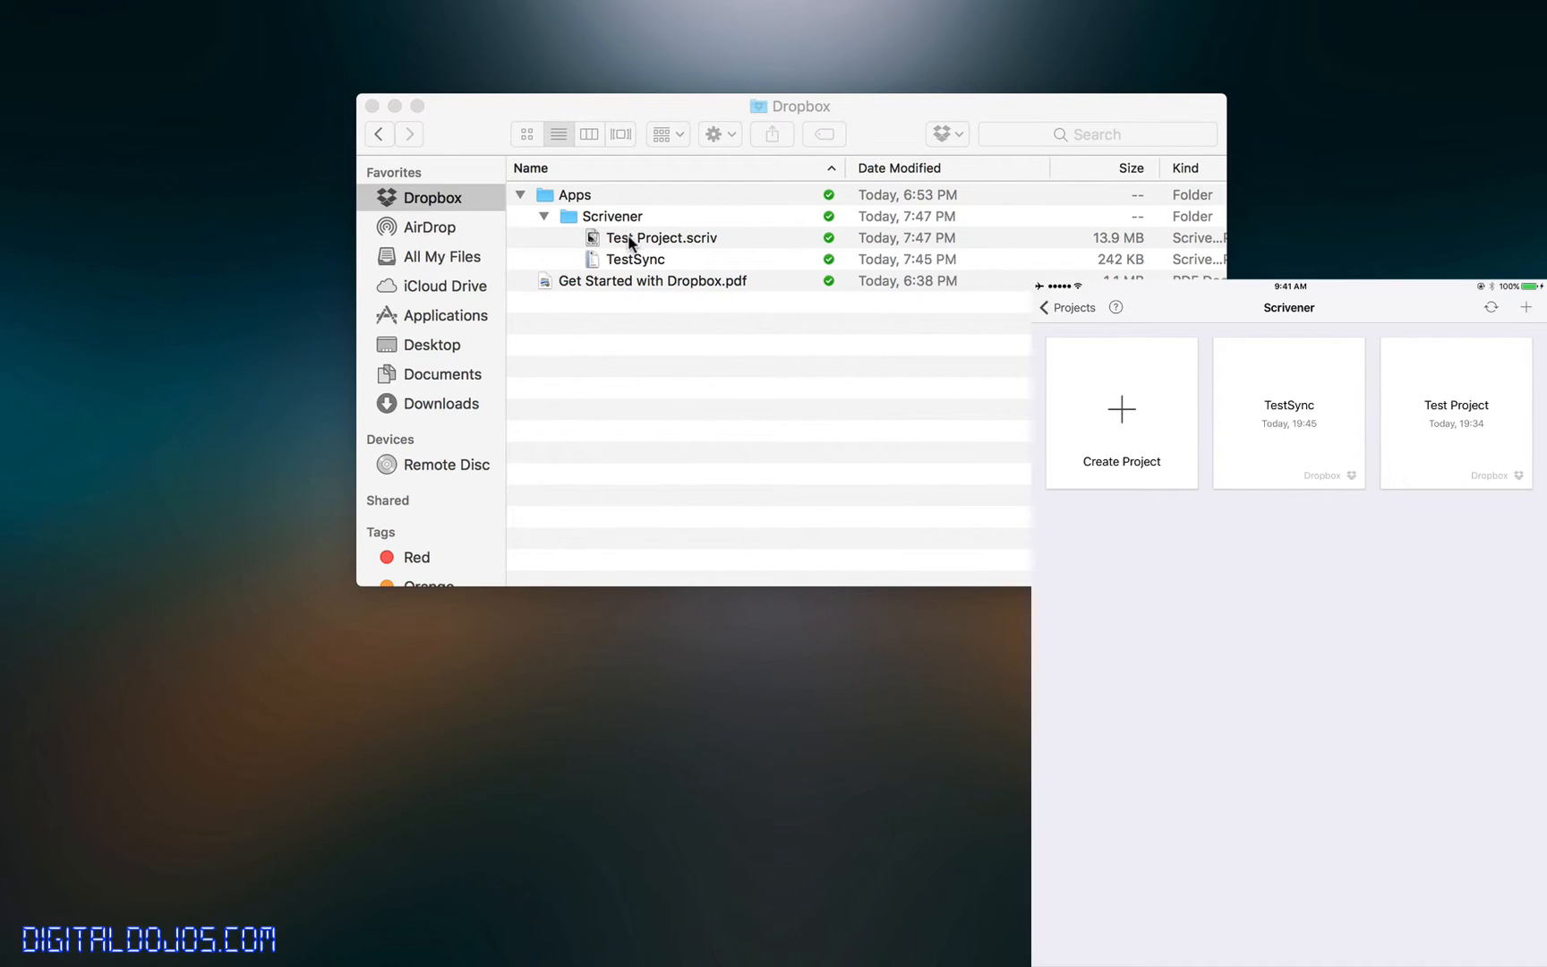
- Launch Test Project.scriv on the Mac, decline update checks, and close the Project Templates window
click(660, 238)
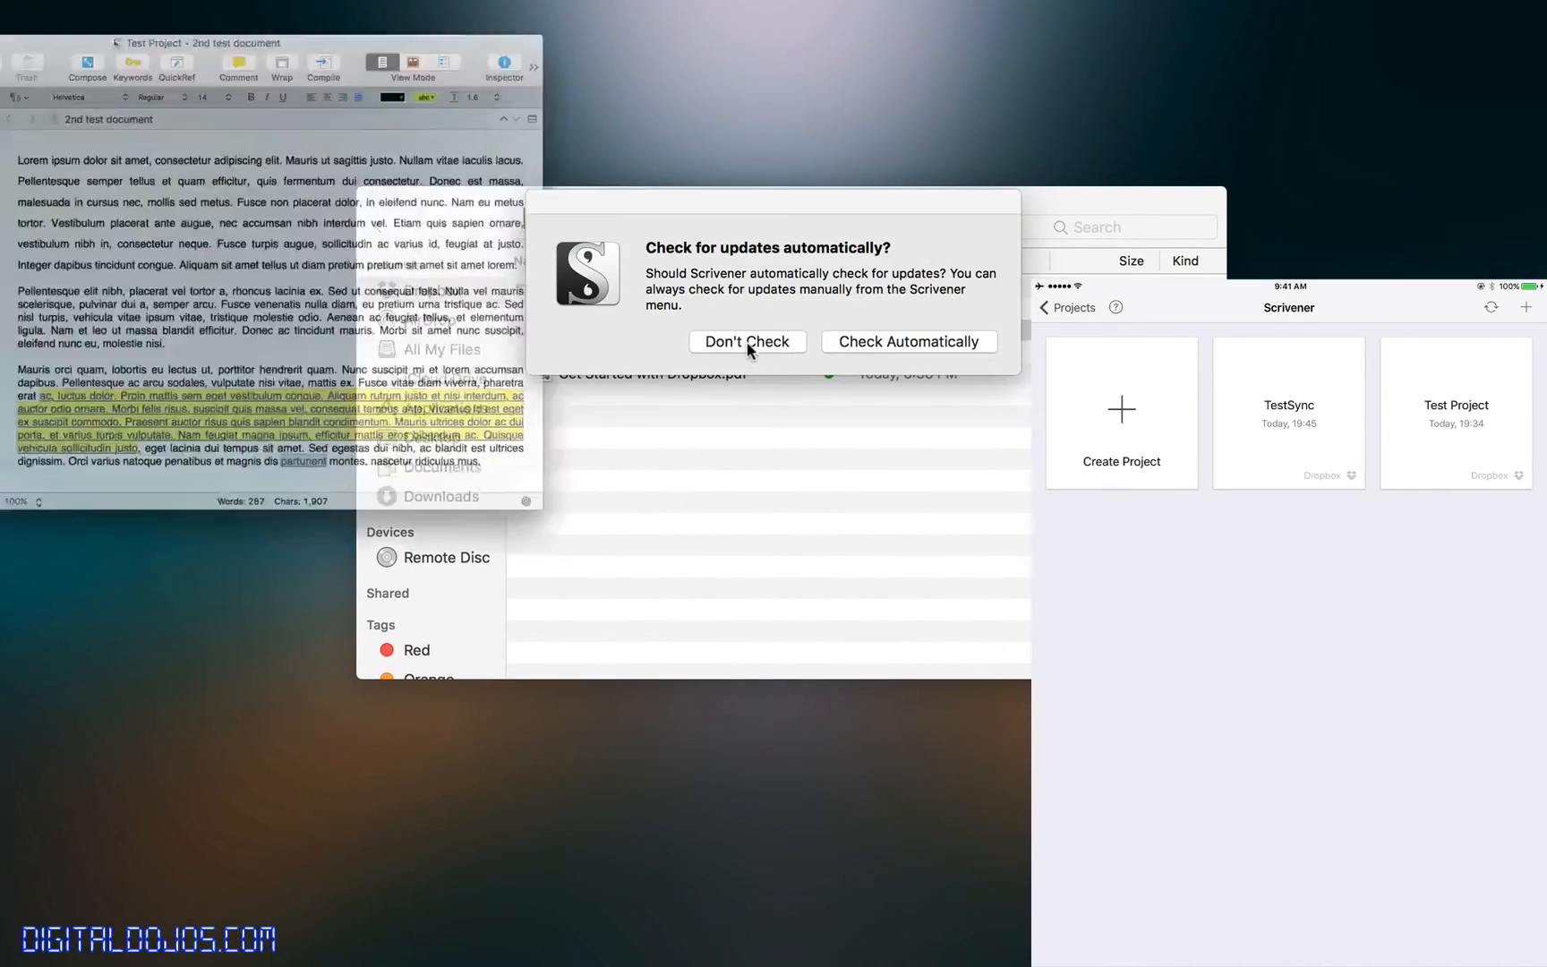
click(748, 340)
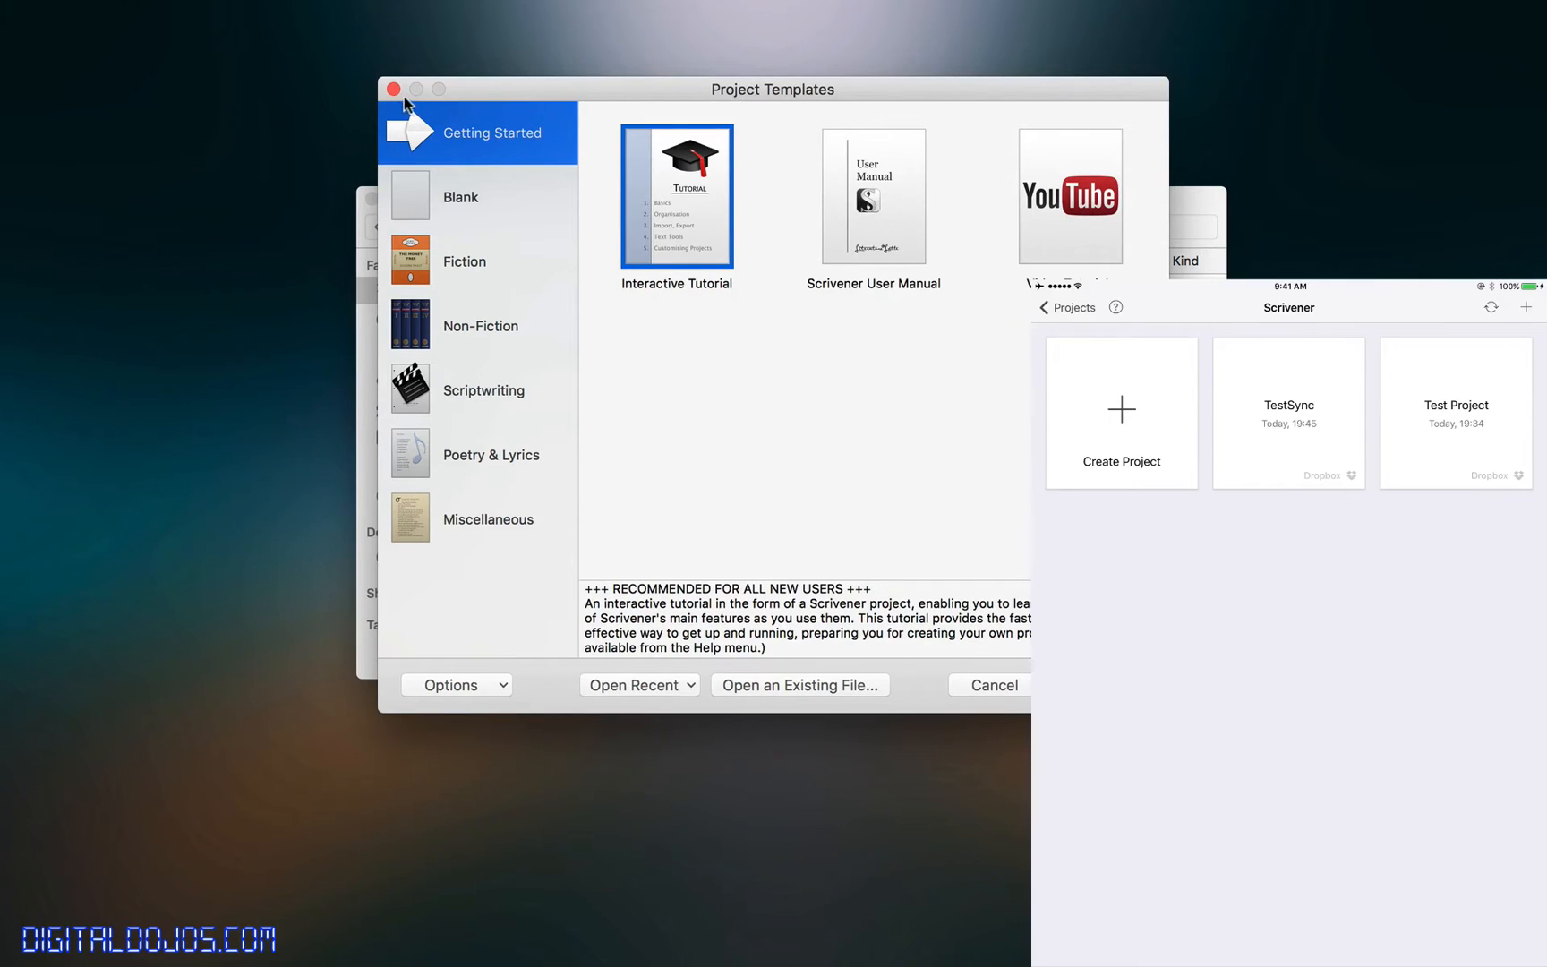
click(393, 88)
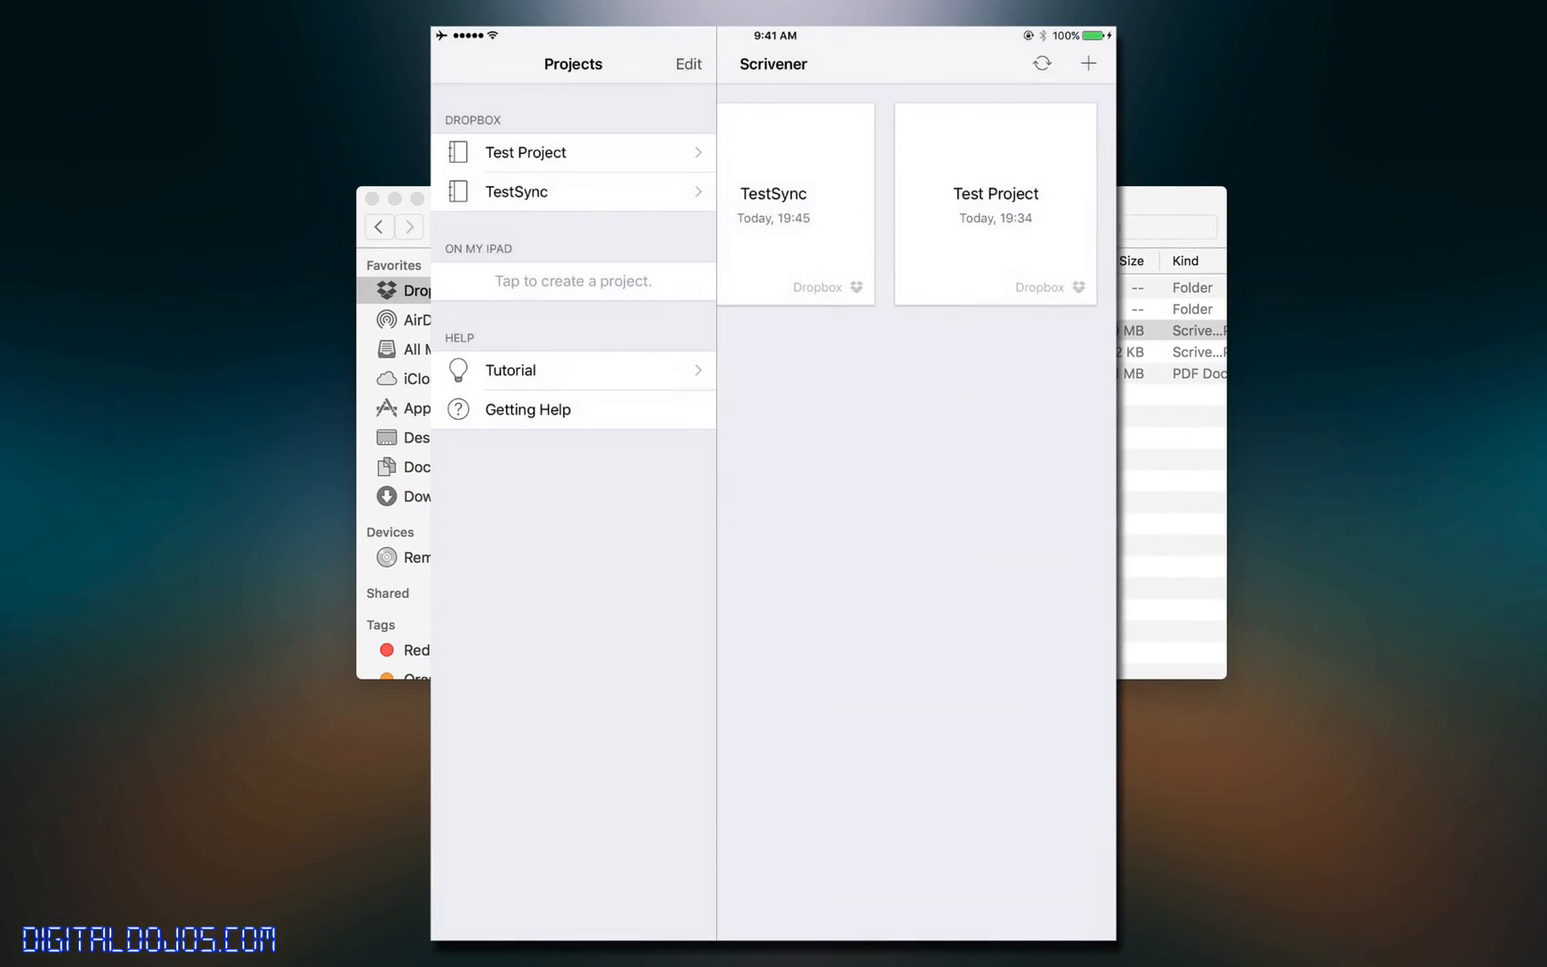
- In TestSync, browse Script > Act to the Scene document, peek at Notes, and return to the binder
click(517, 192)
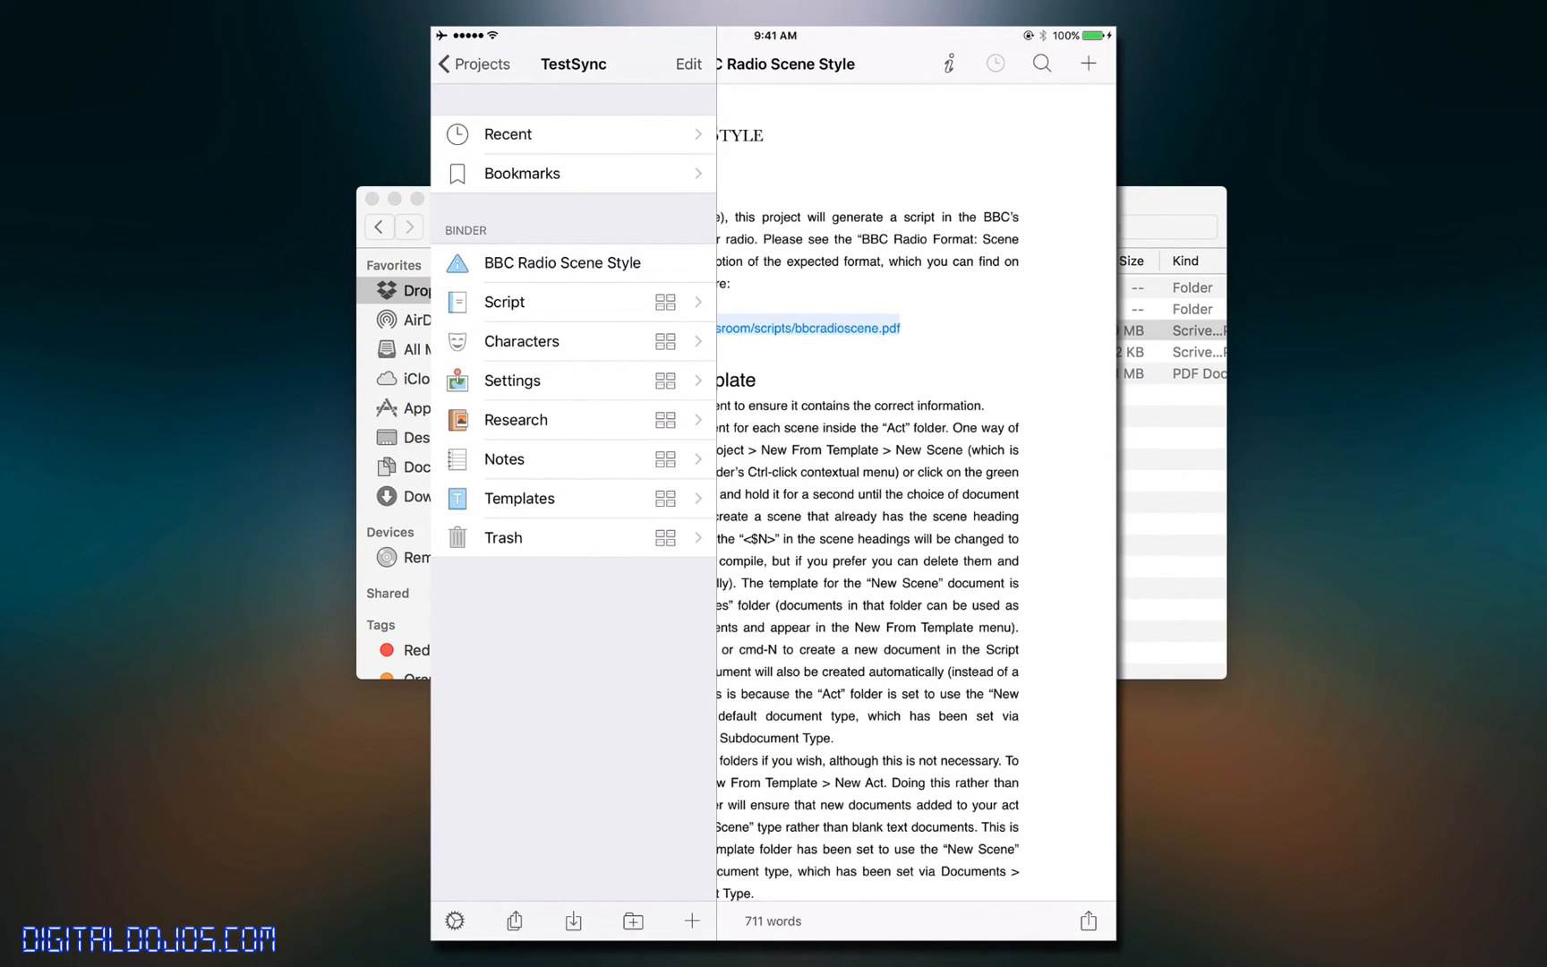
click(504, 301)
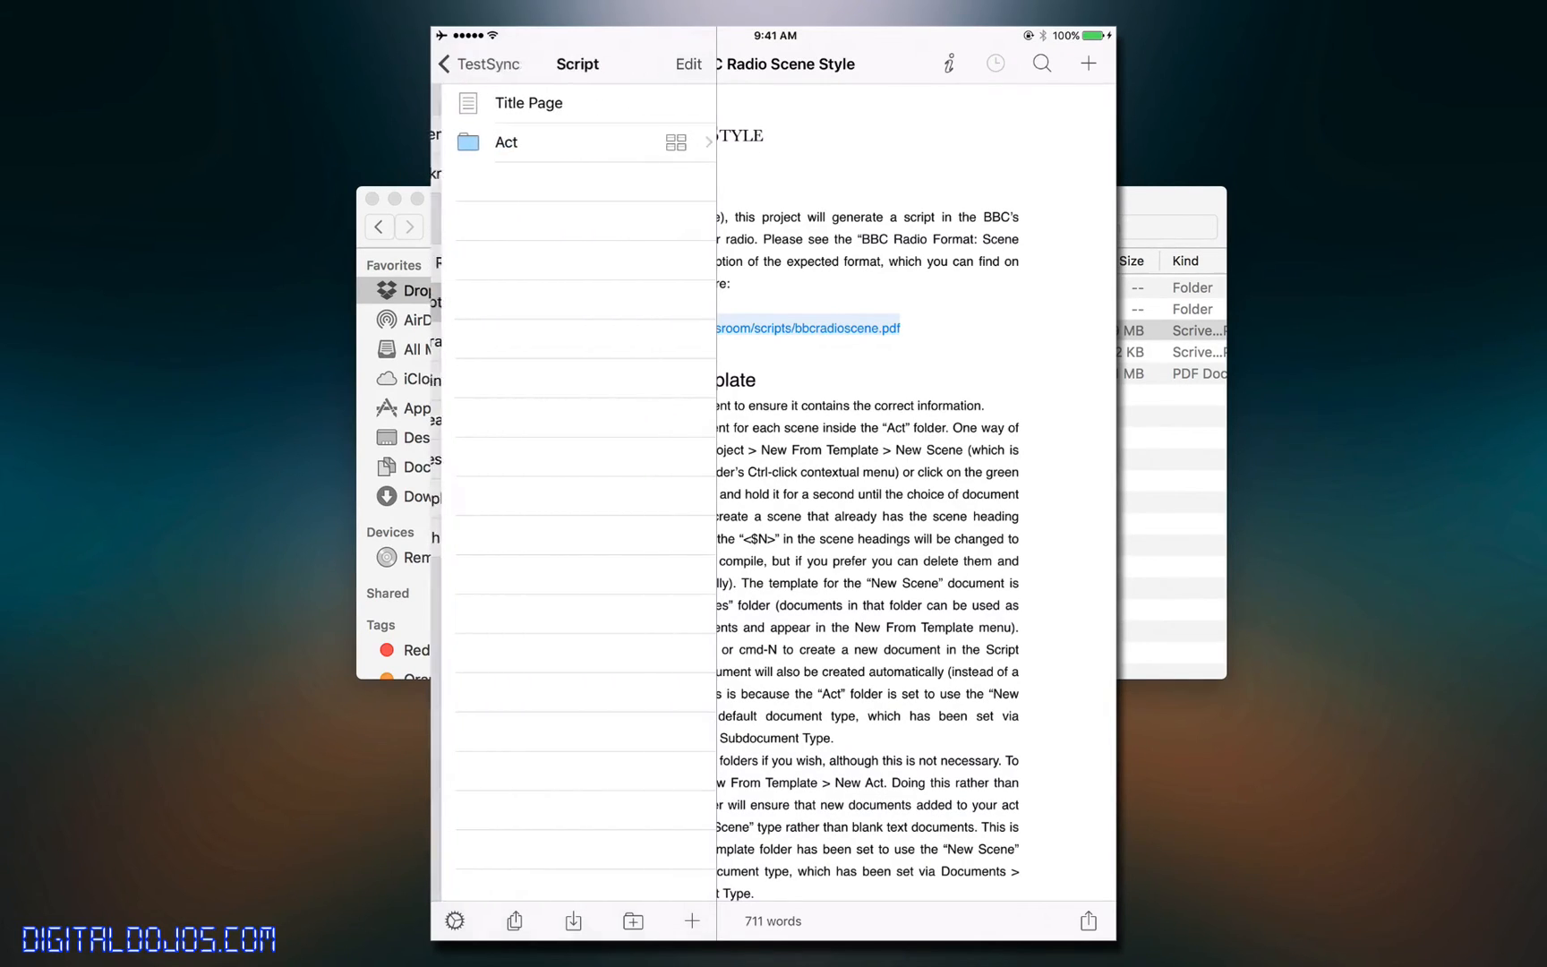
click(507, 143)
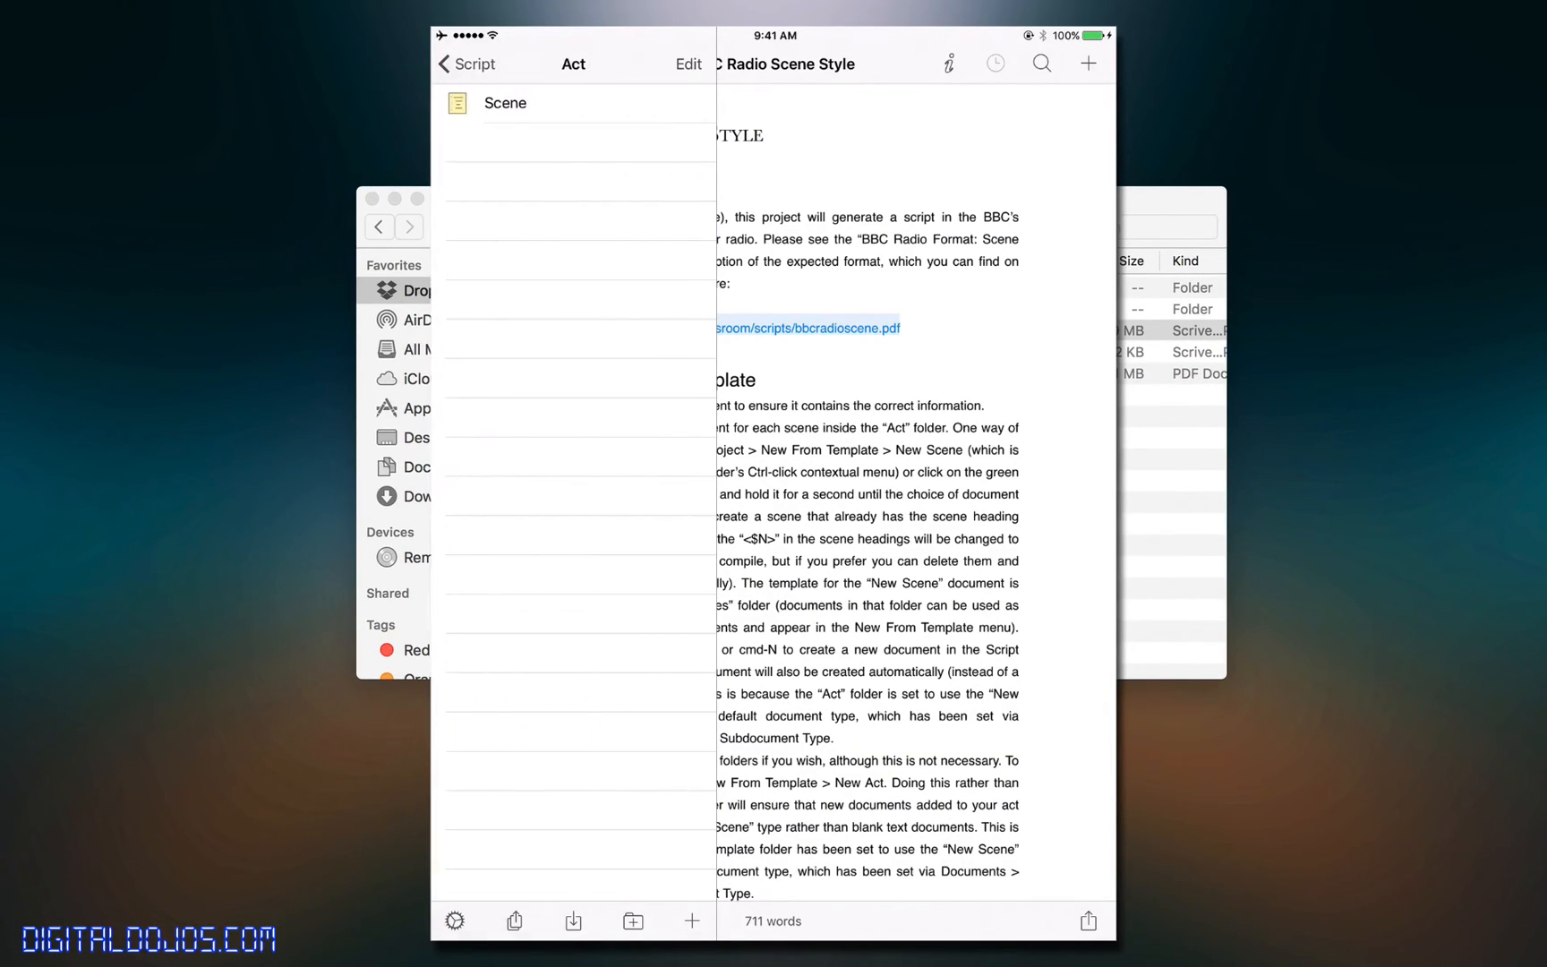
click(504, 104)
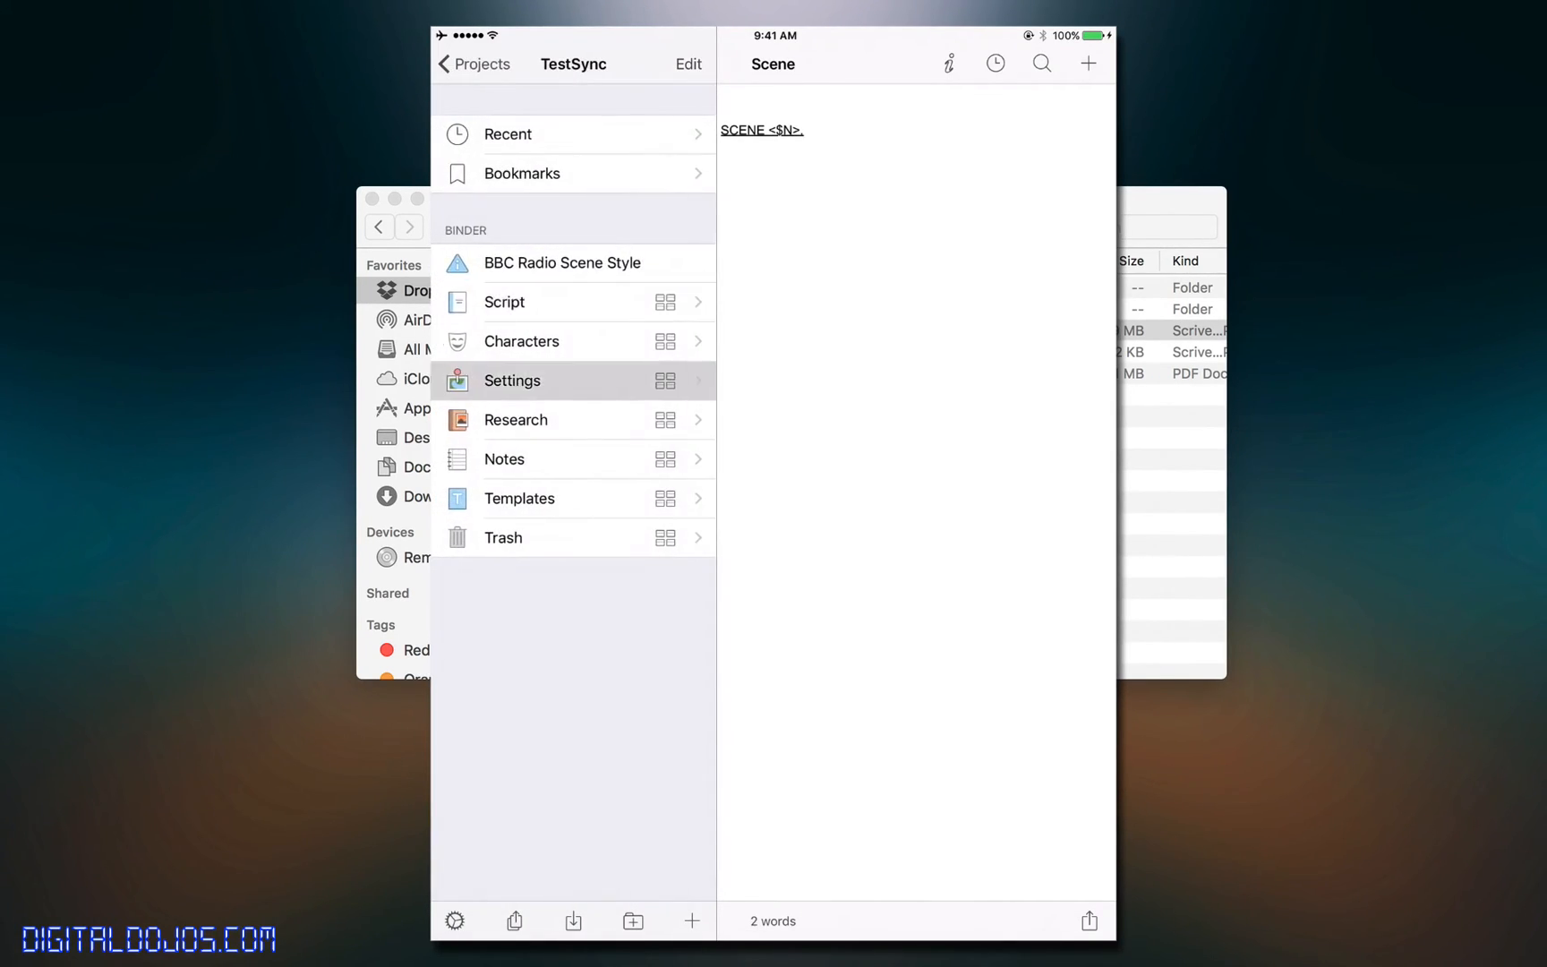
click(521, 340)
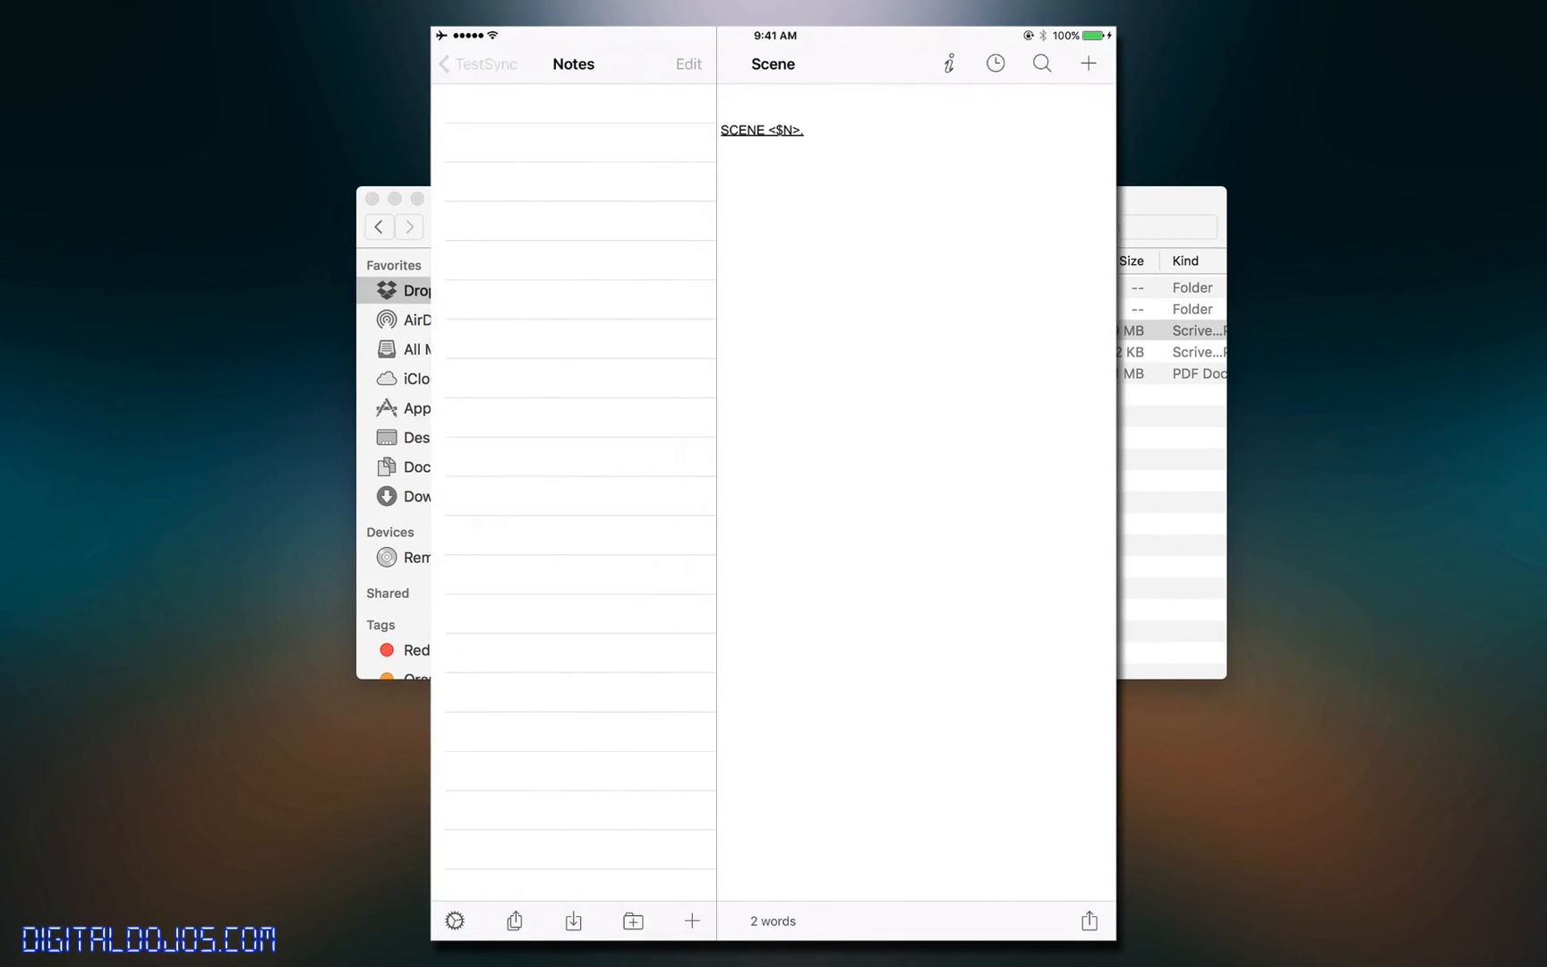
click(478, 65)
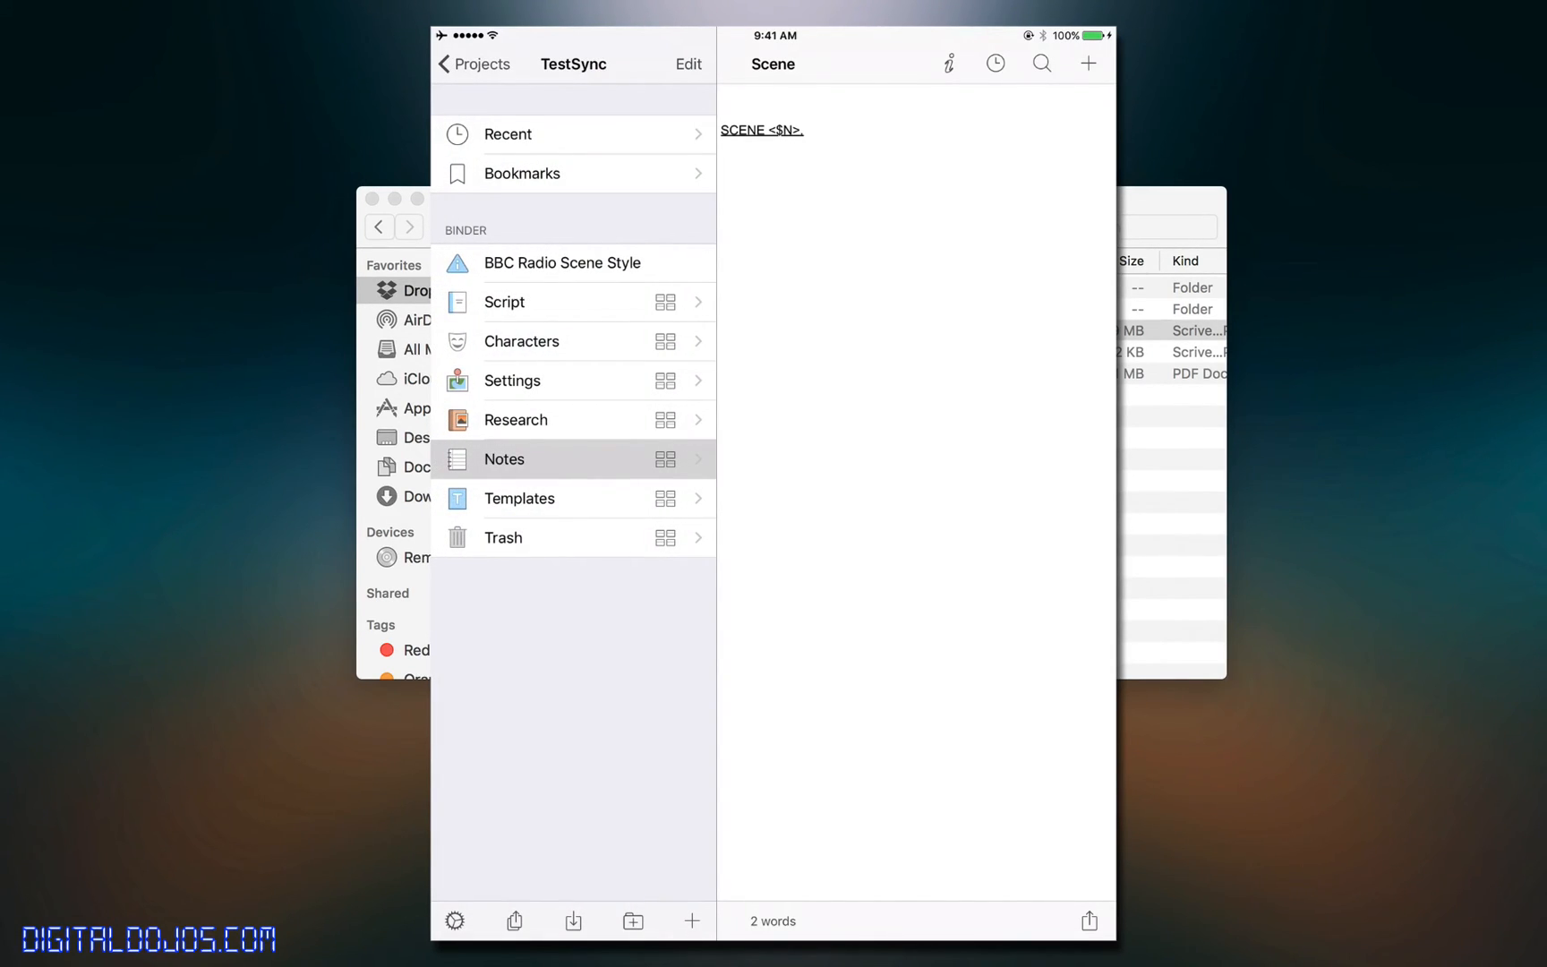
mouse_move(272, 43)
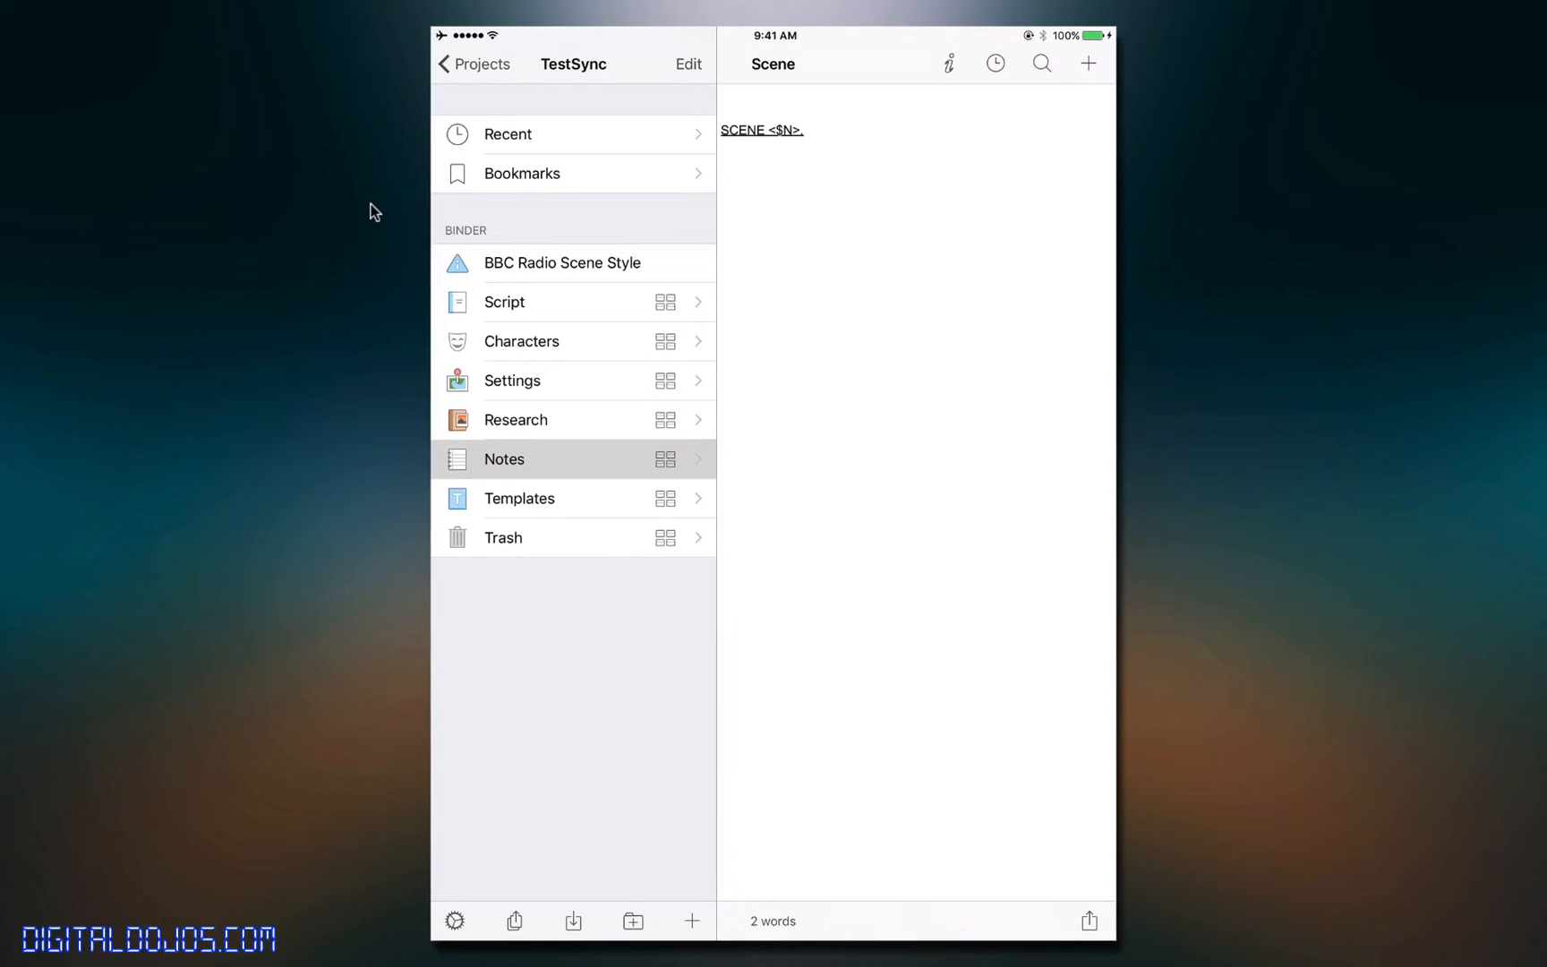
- Switch the TestSync project's sidebar to the Expanded layout and review the Binder display options
click(454, 920)
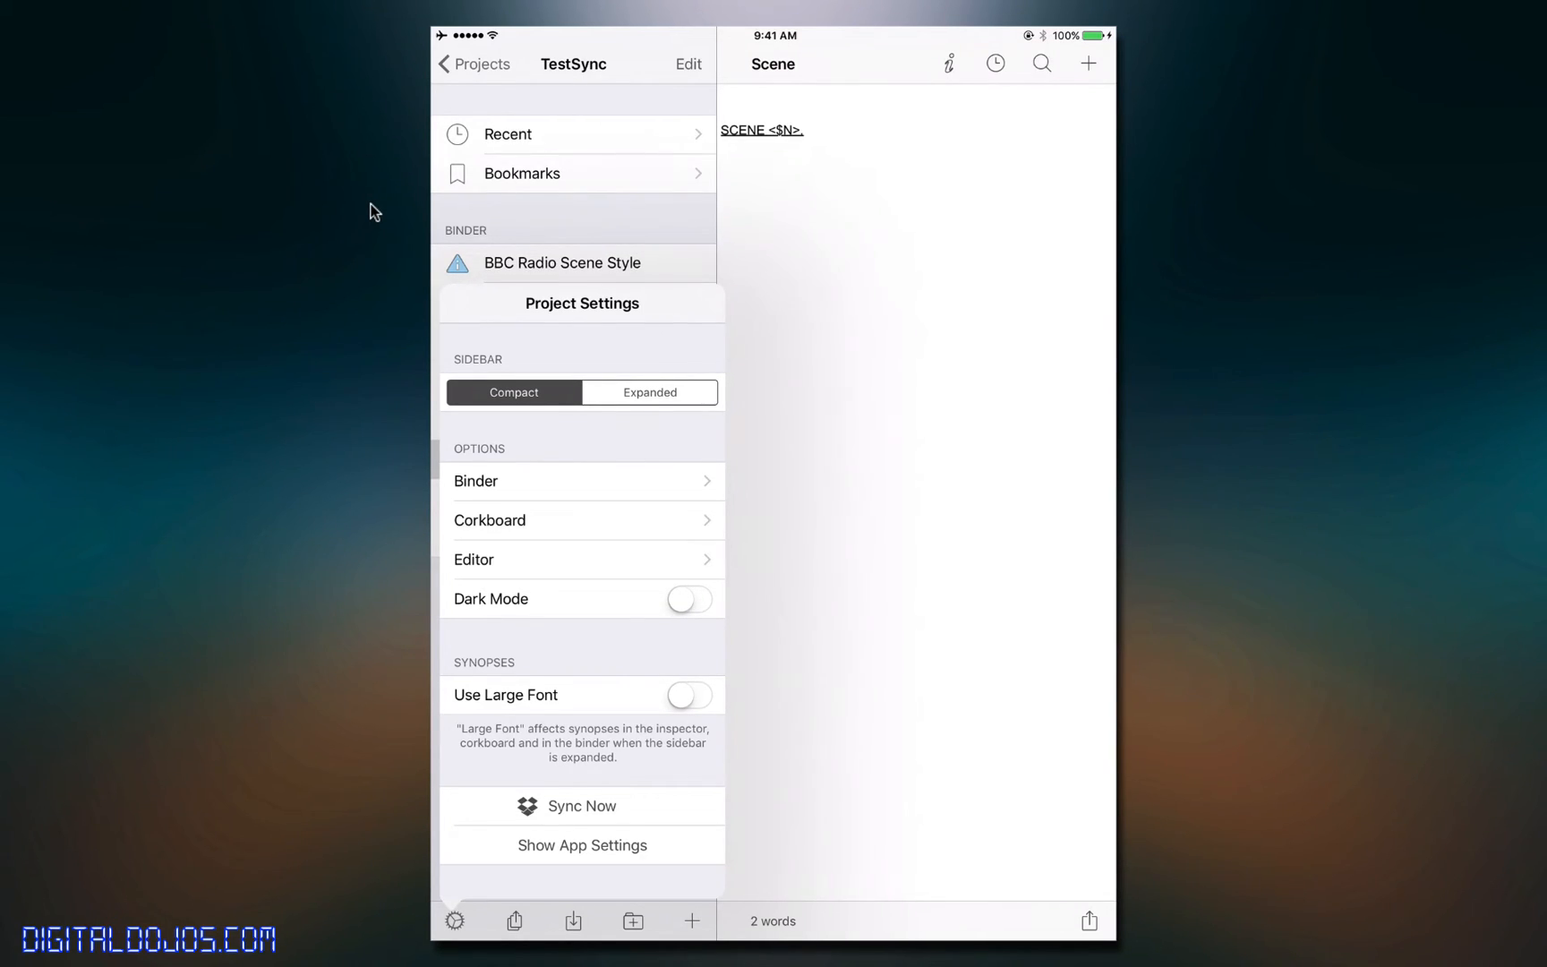
click(457, 920)
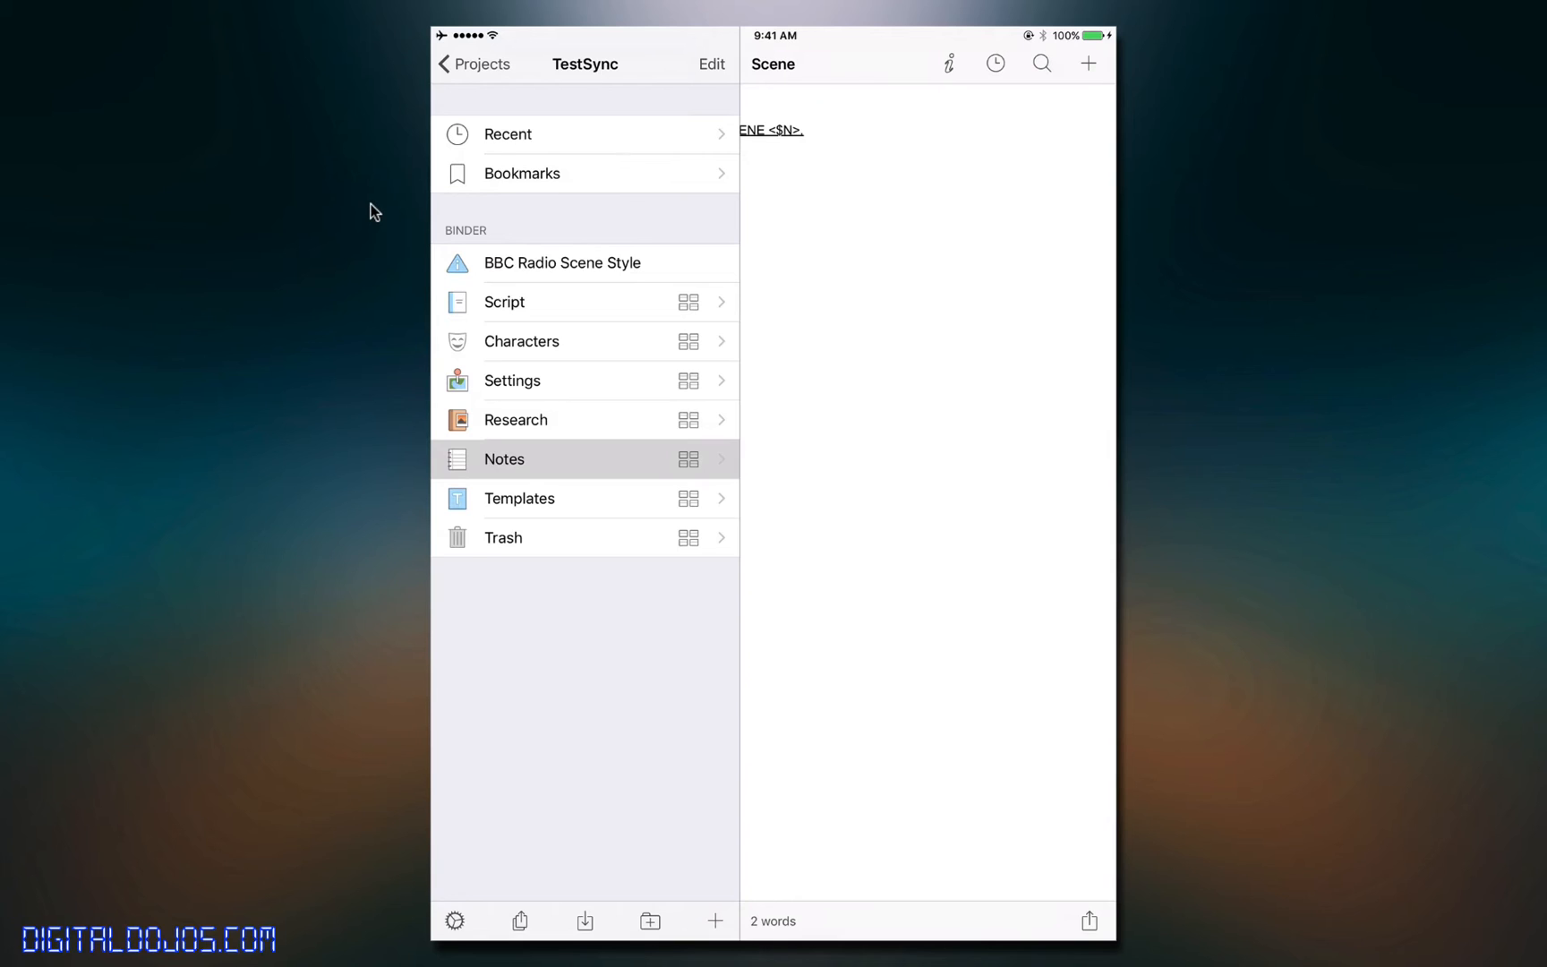
click(460, 920)
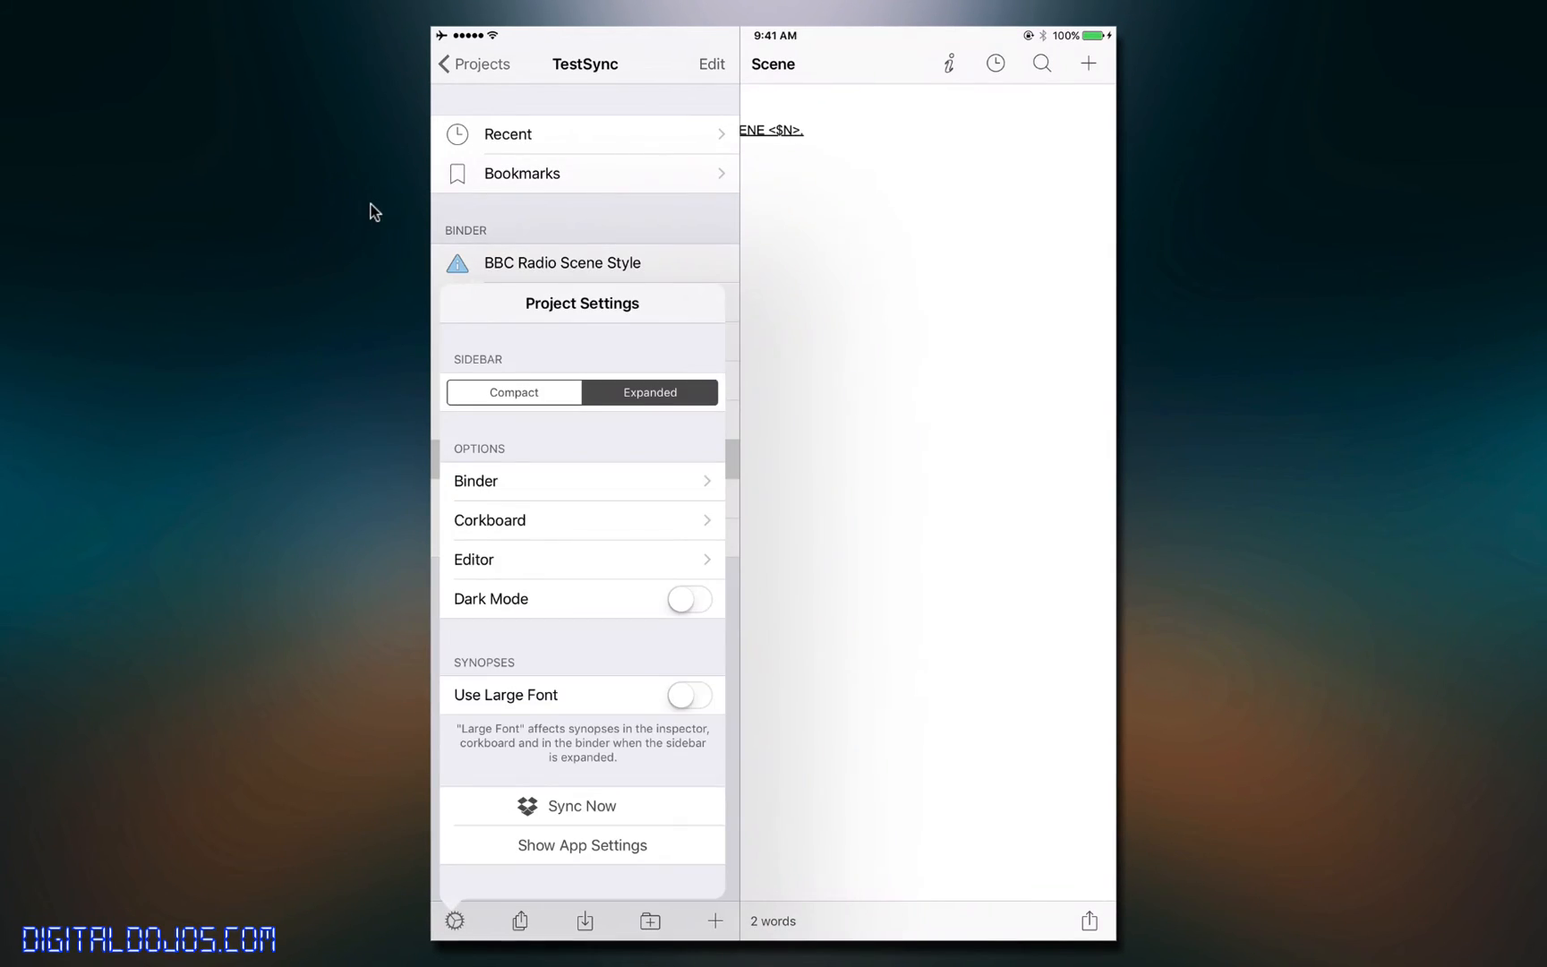
click(476, 482)
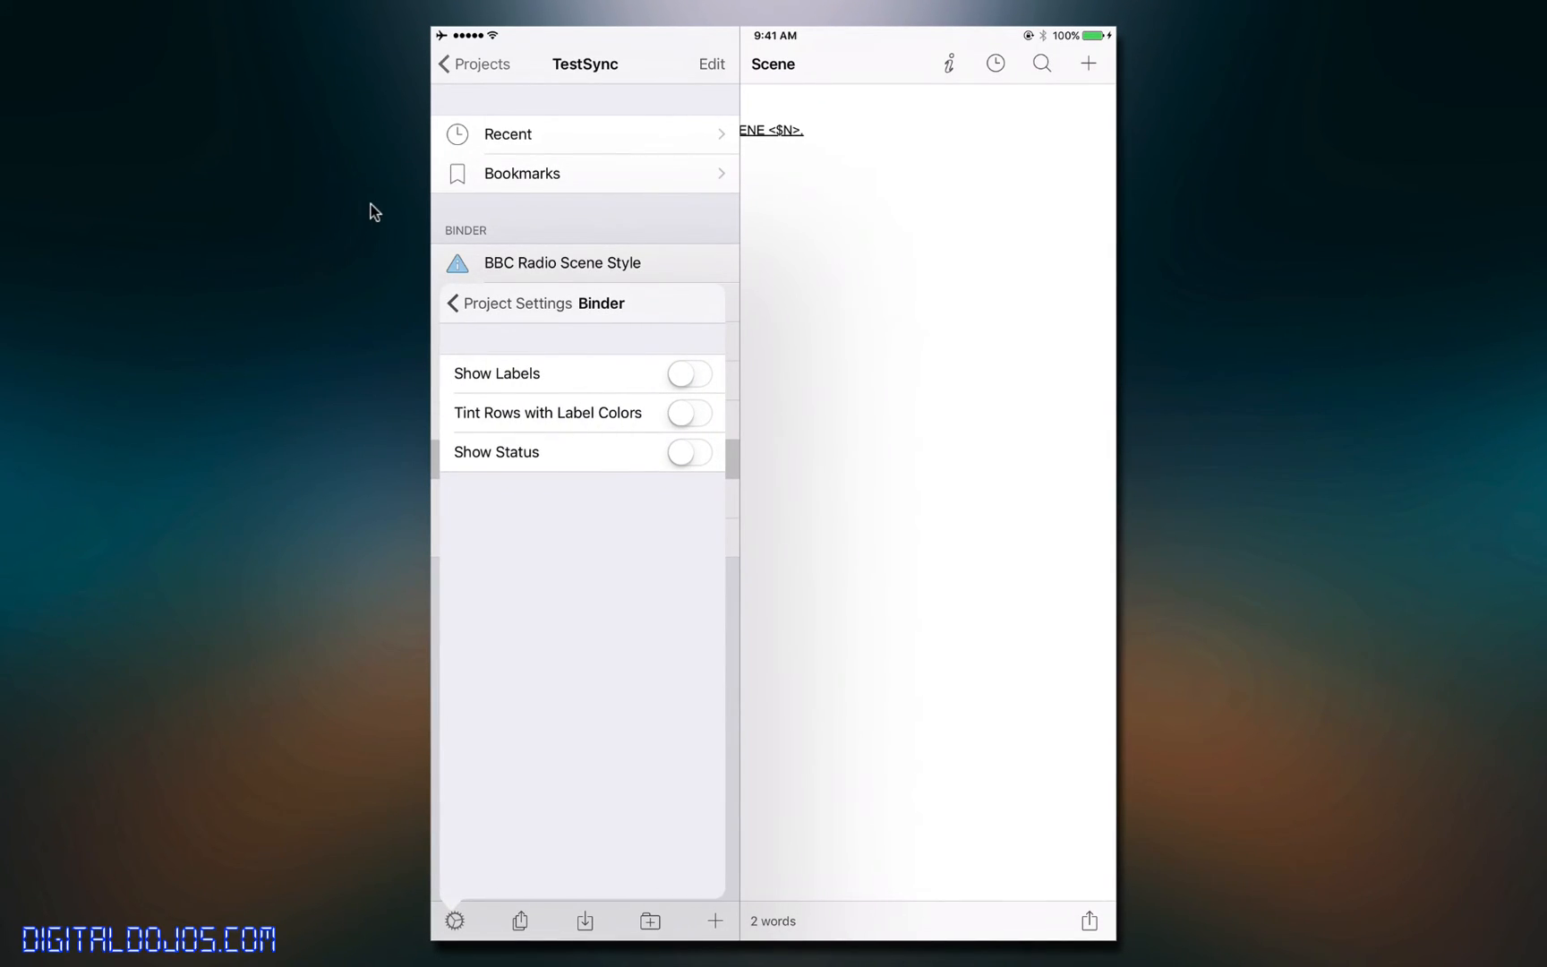
click(458, 303)
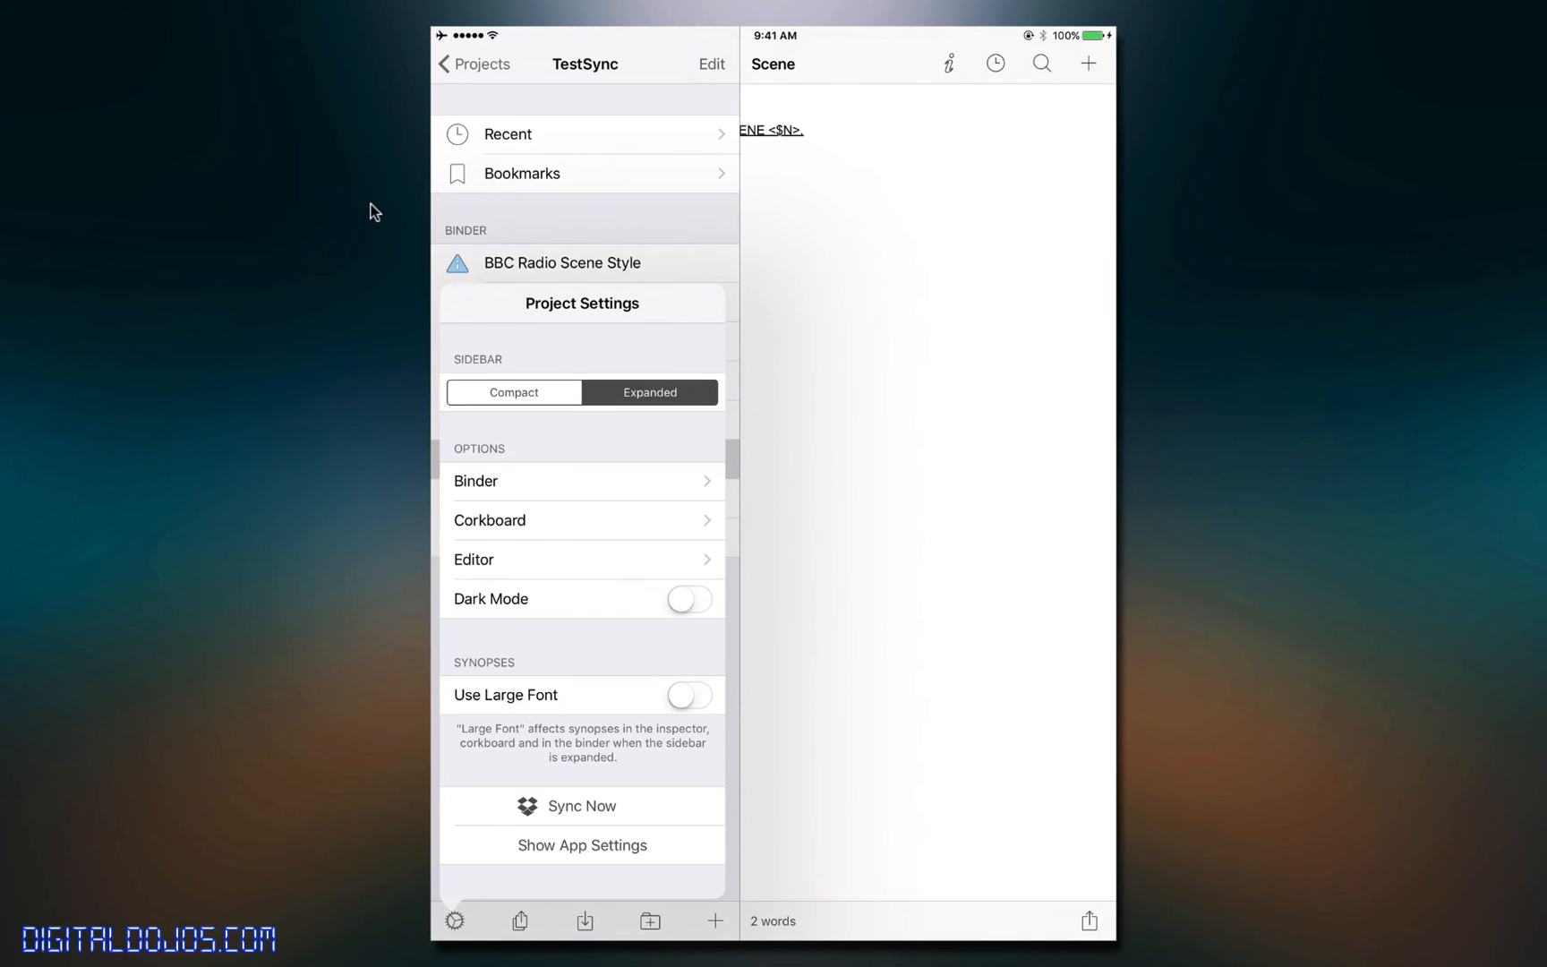
- Turn on Dark Mode in the project settings
click(489, 521)
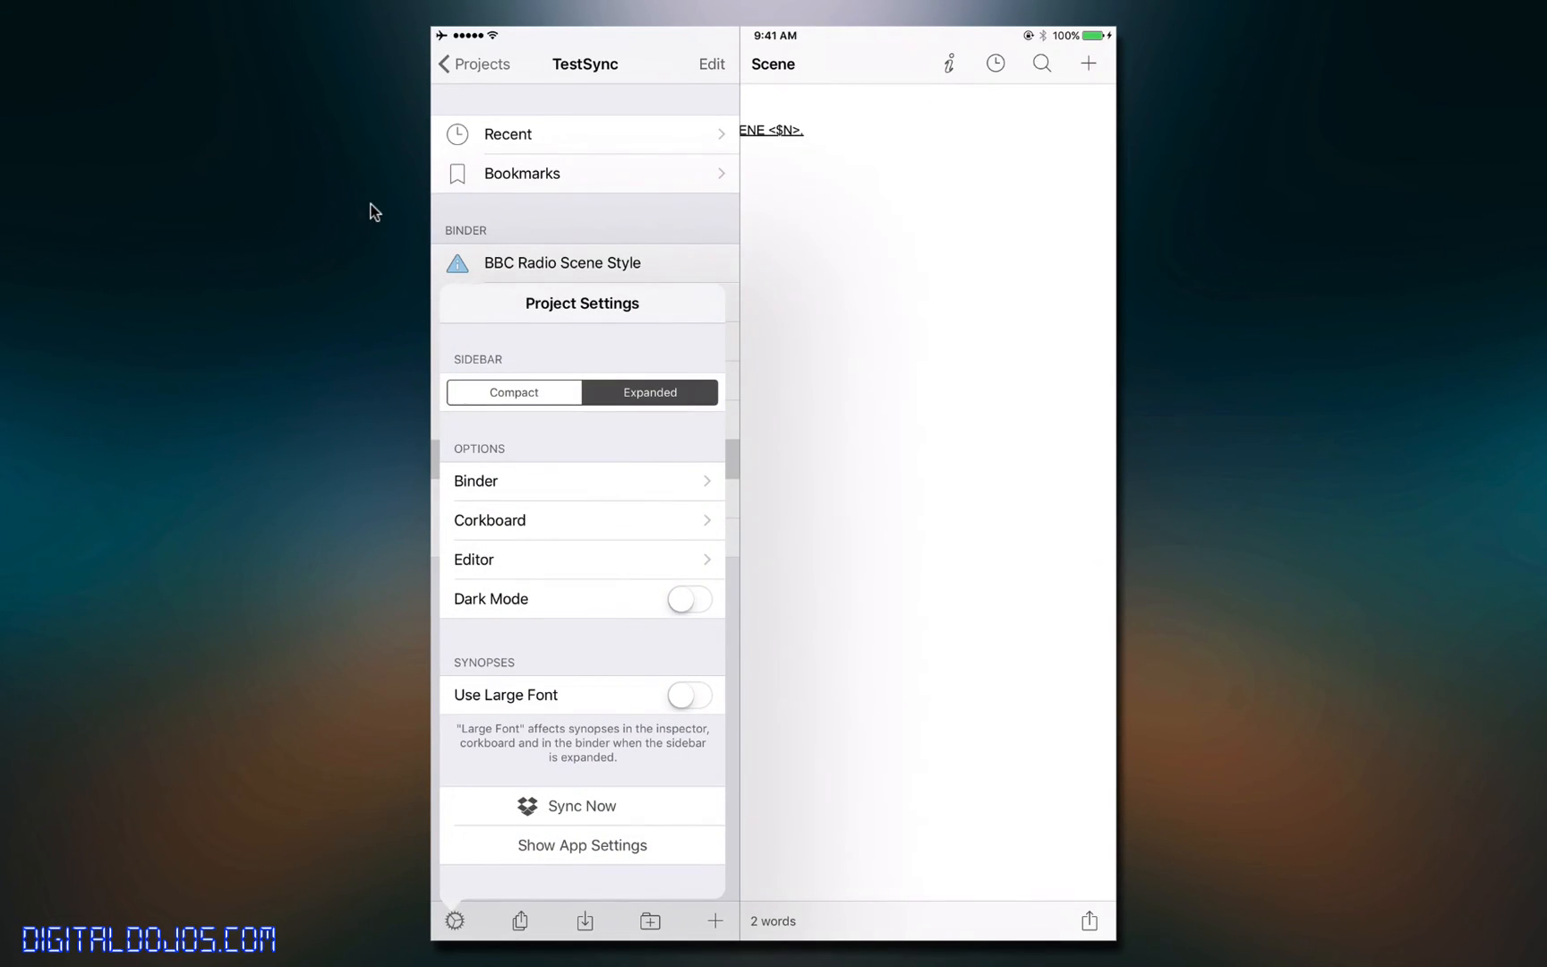
click(689, 600)
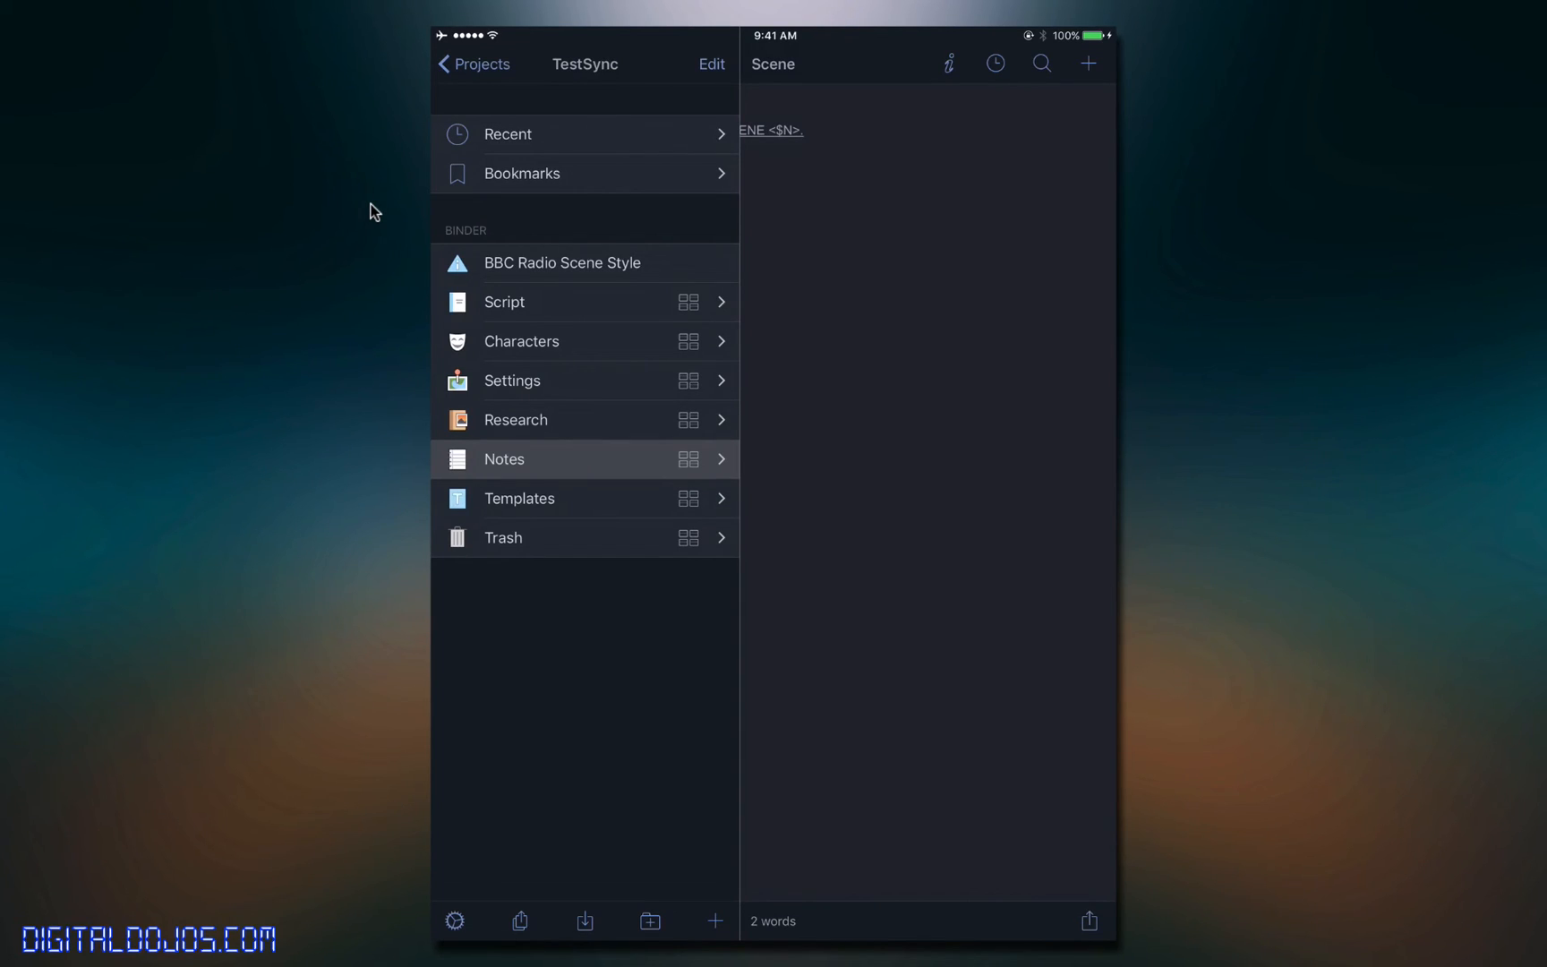
- Return to the projects list and reopen Test Project in dark mode
click(460, 920)
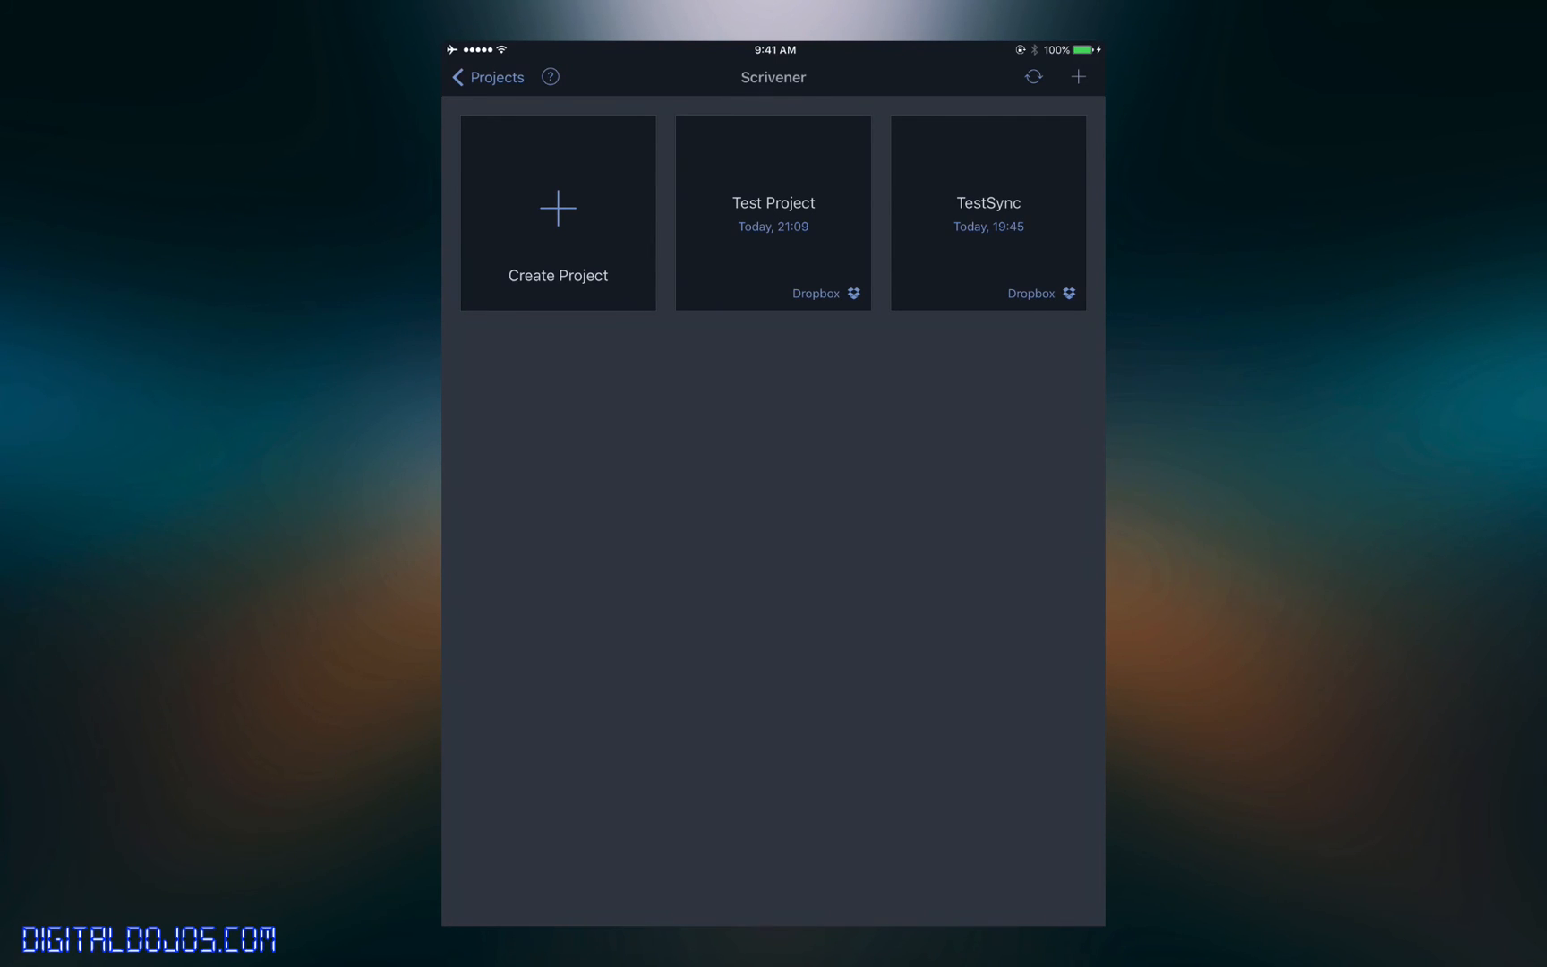
click(773, 213)
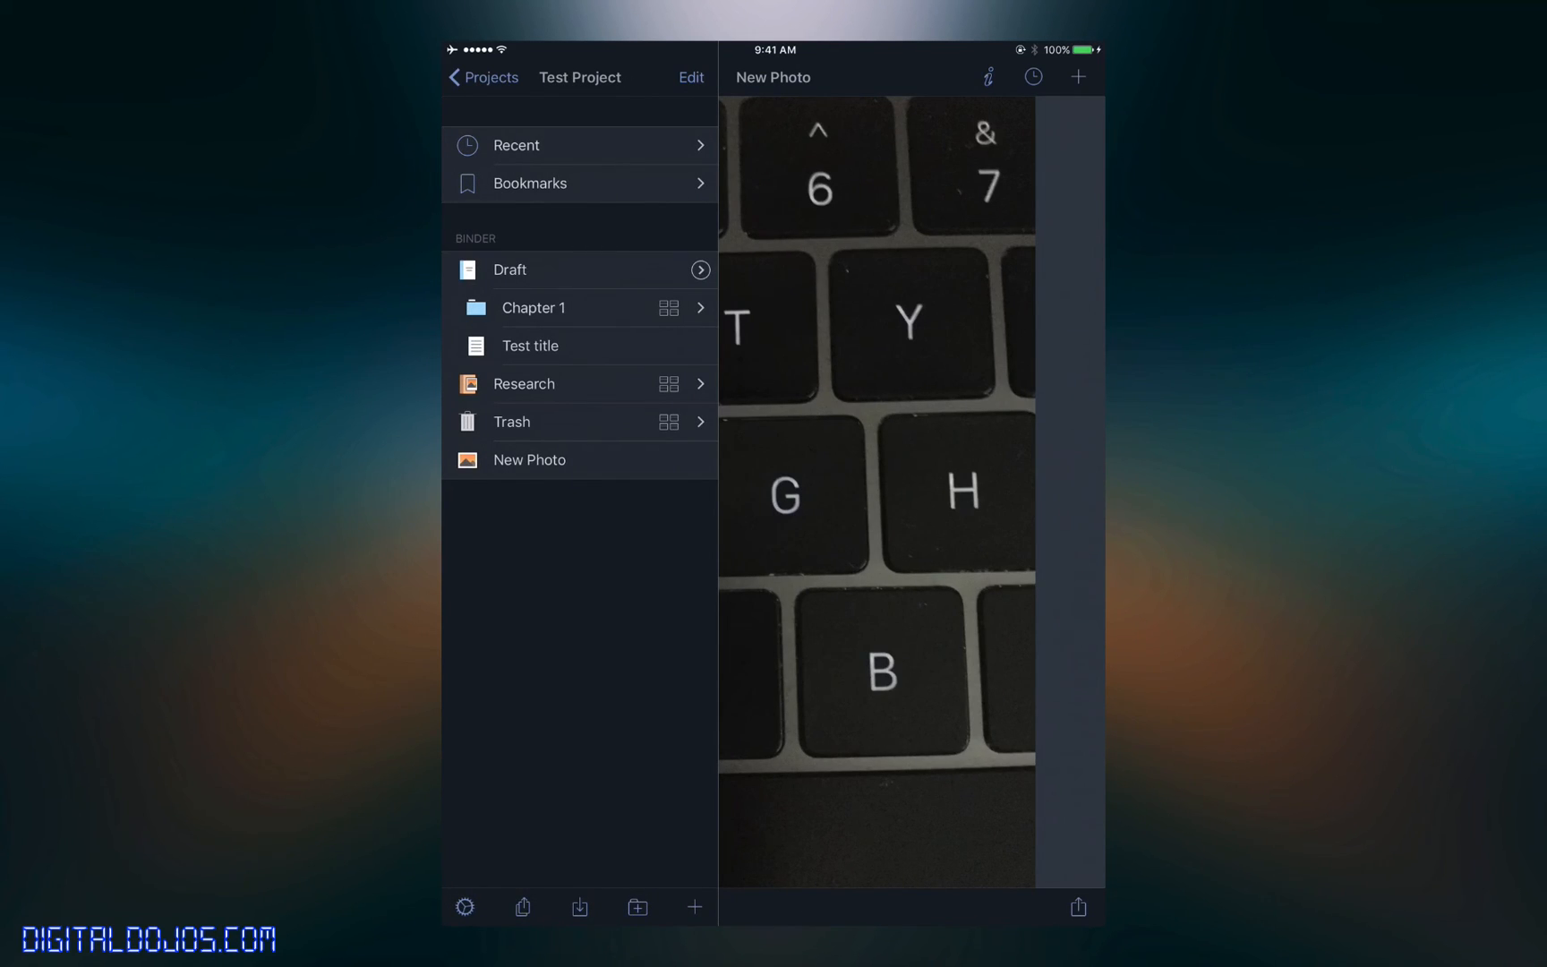
click(482, 77)
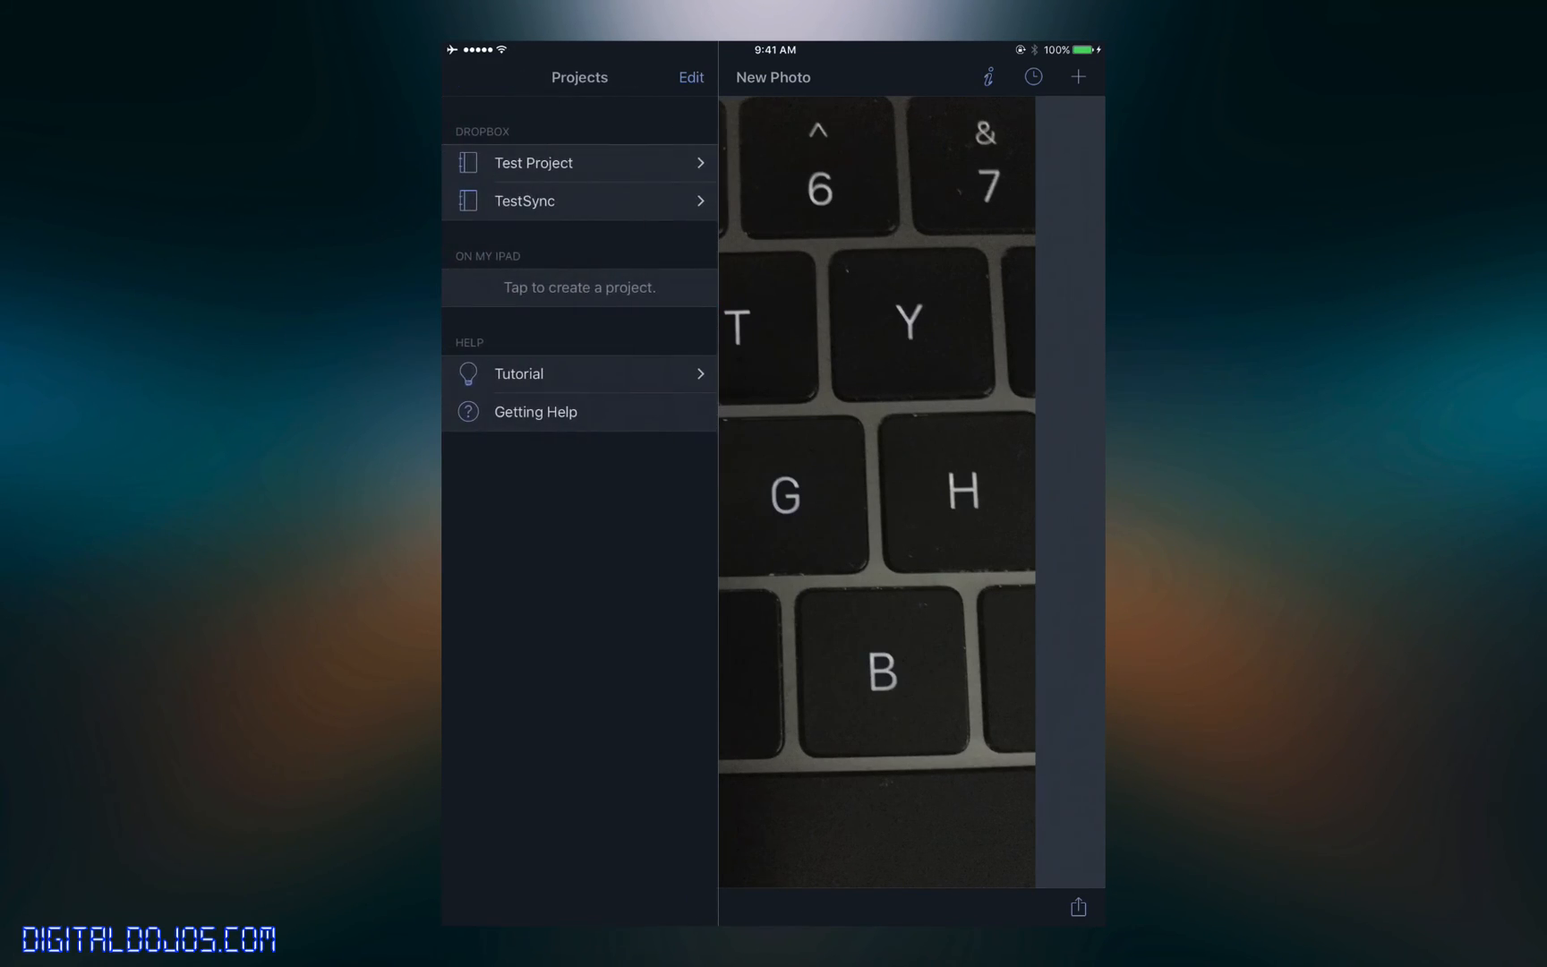
click(533, 163)
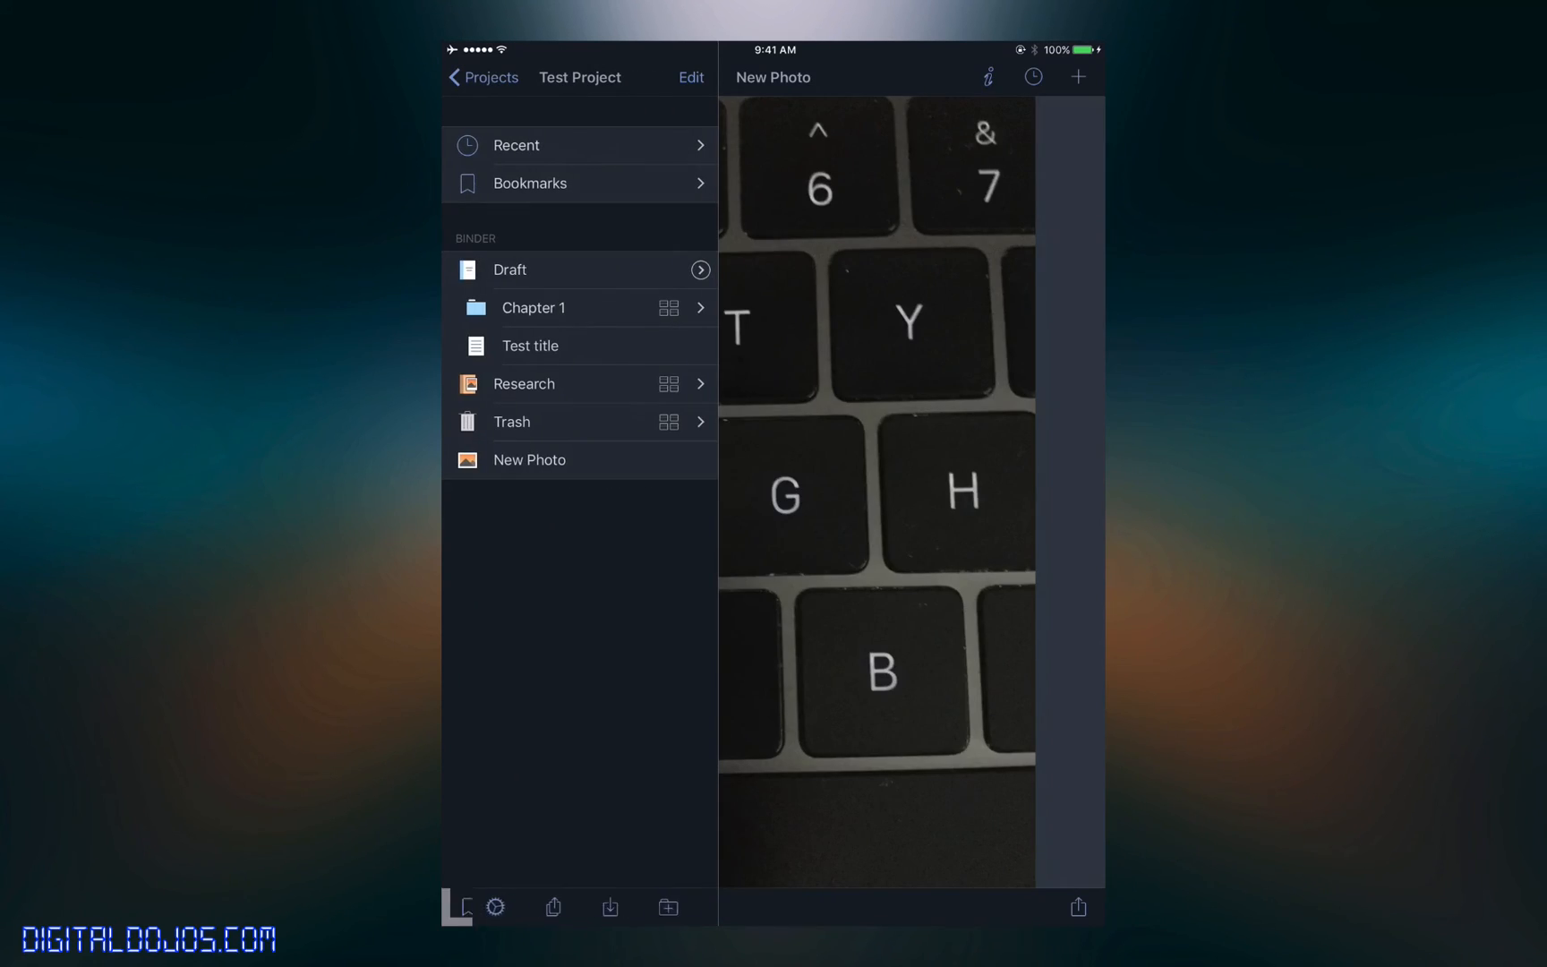
- Look inside the Research folder, then show the Test title document from the binder
click(523, 385)
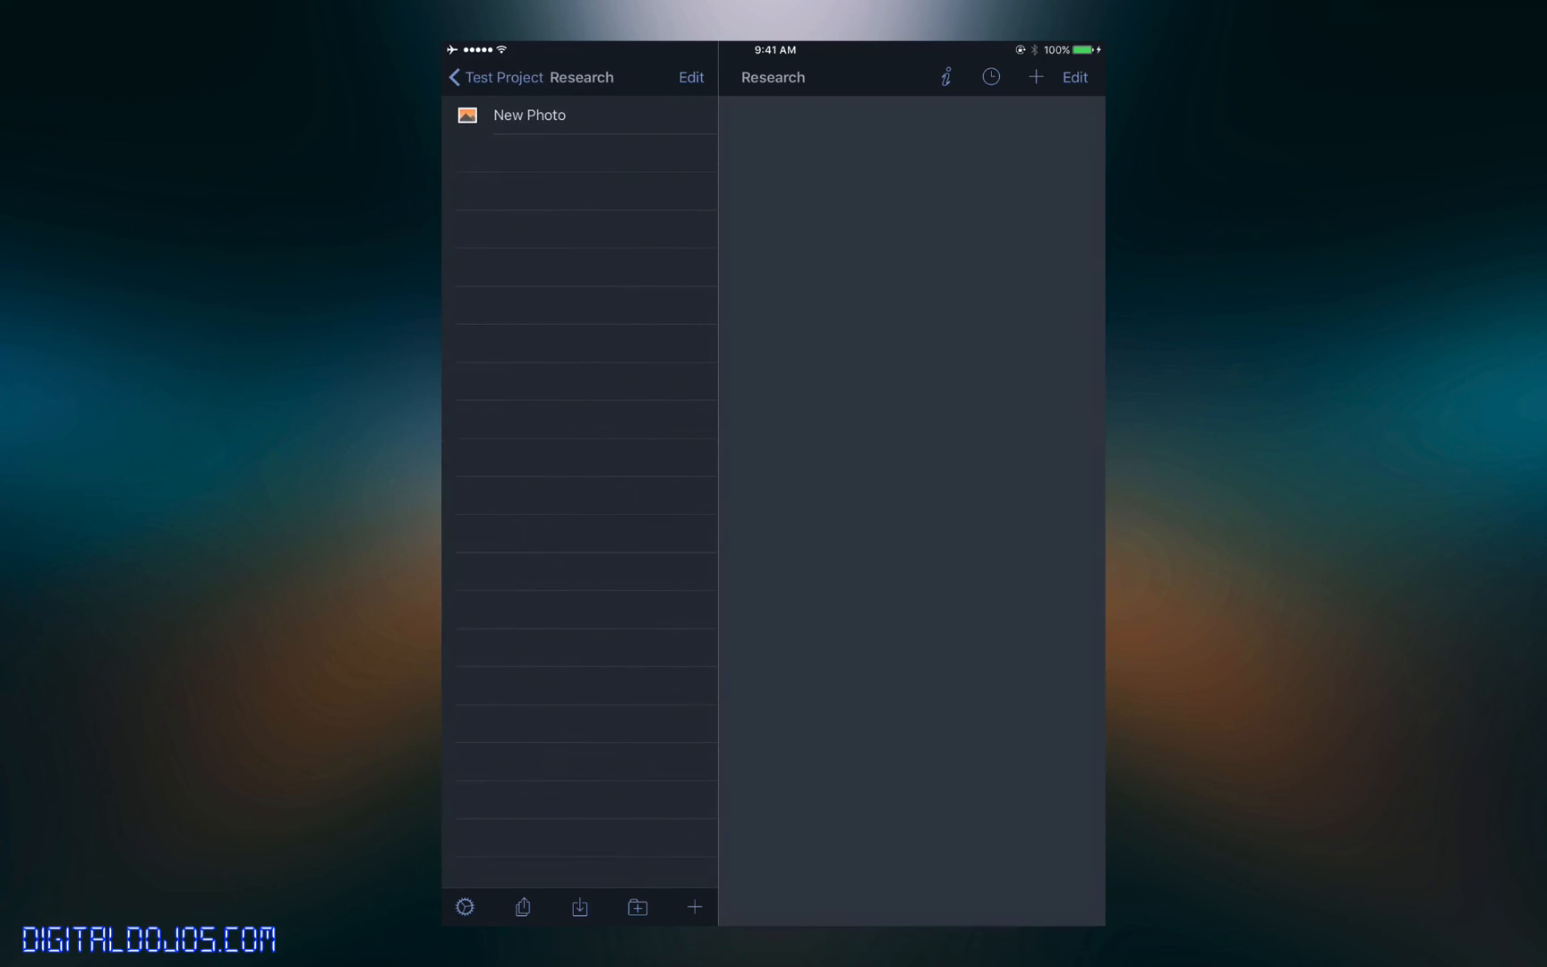
click(528, 114)
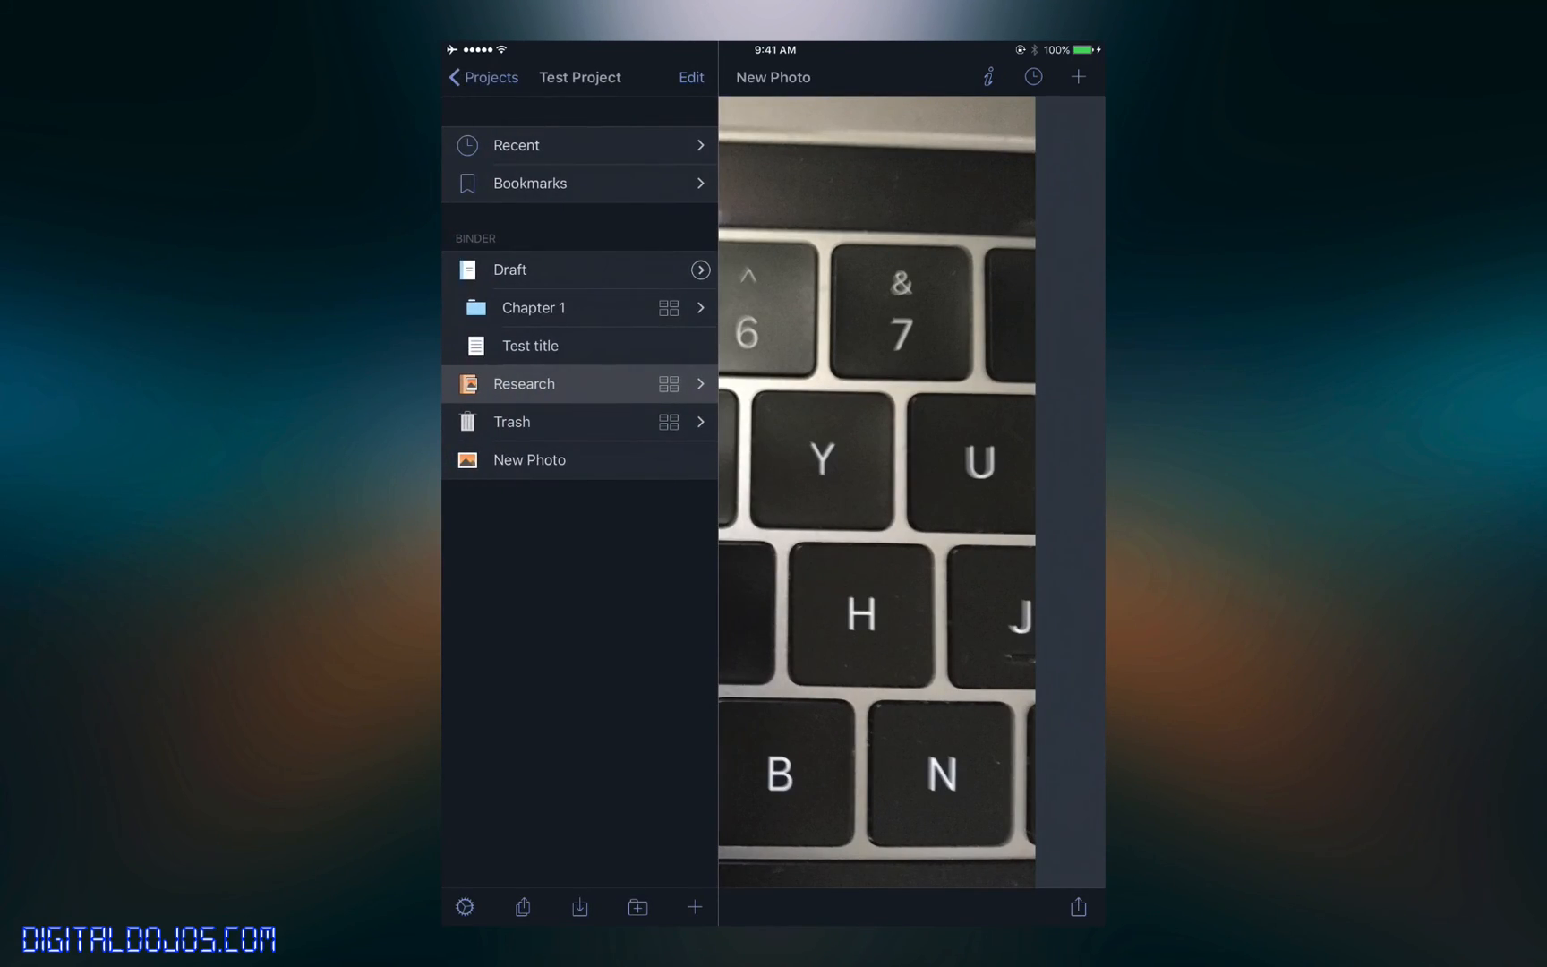
click(530, 345)
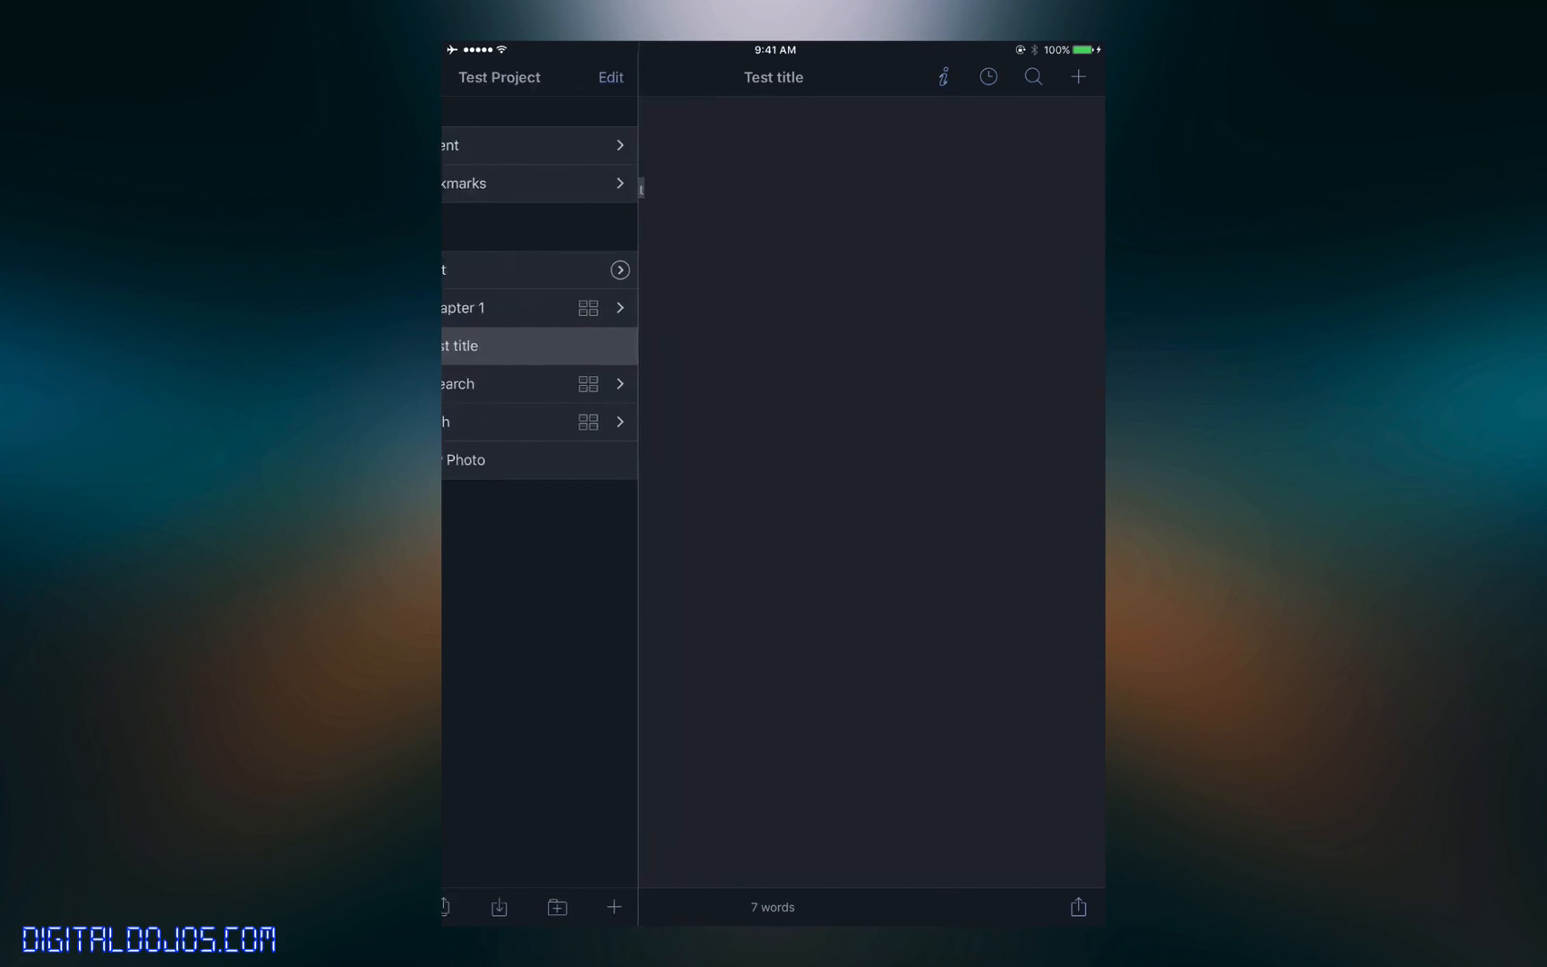